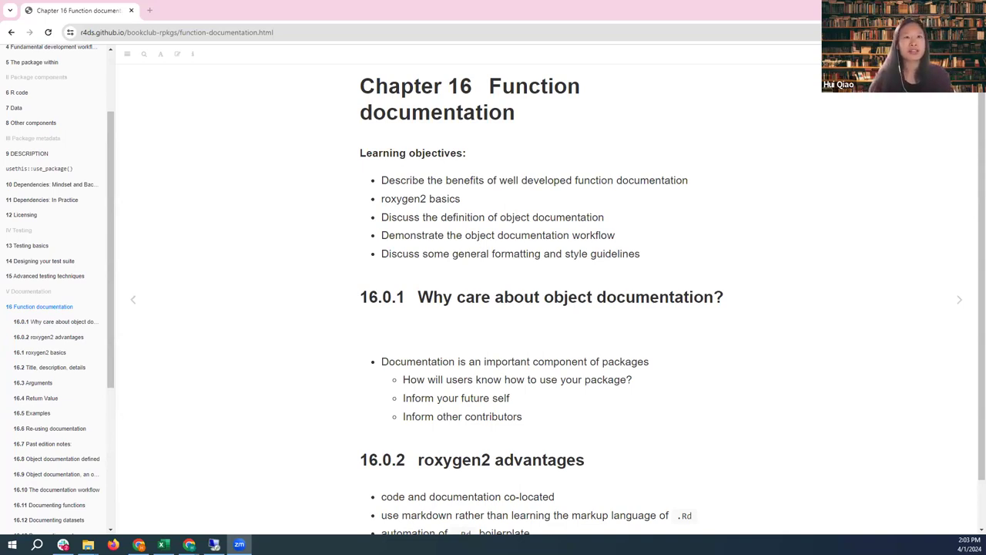
mouse_move(641, 225)
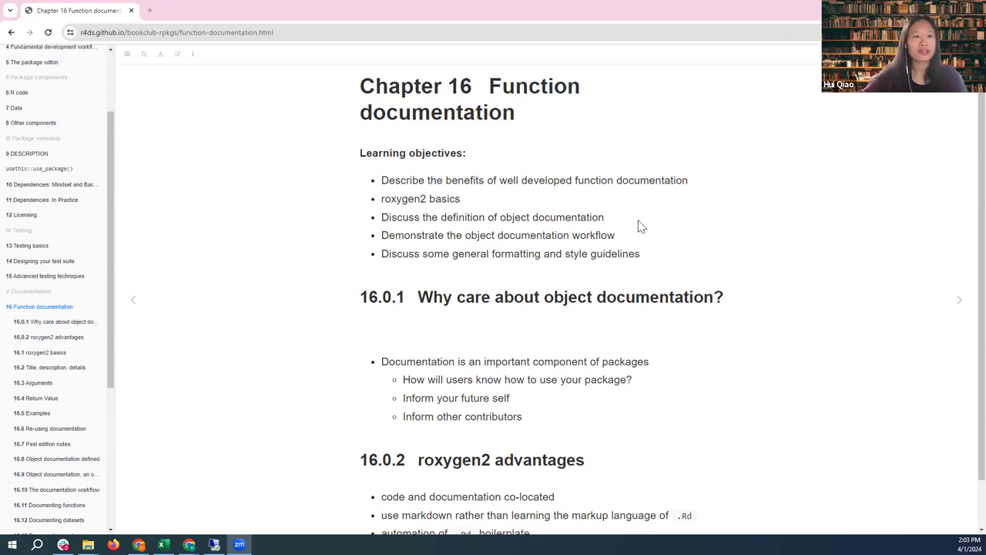
mouse_move(713, 226)
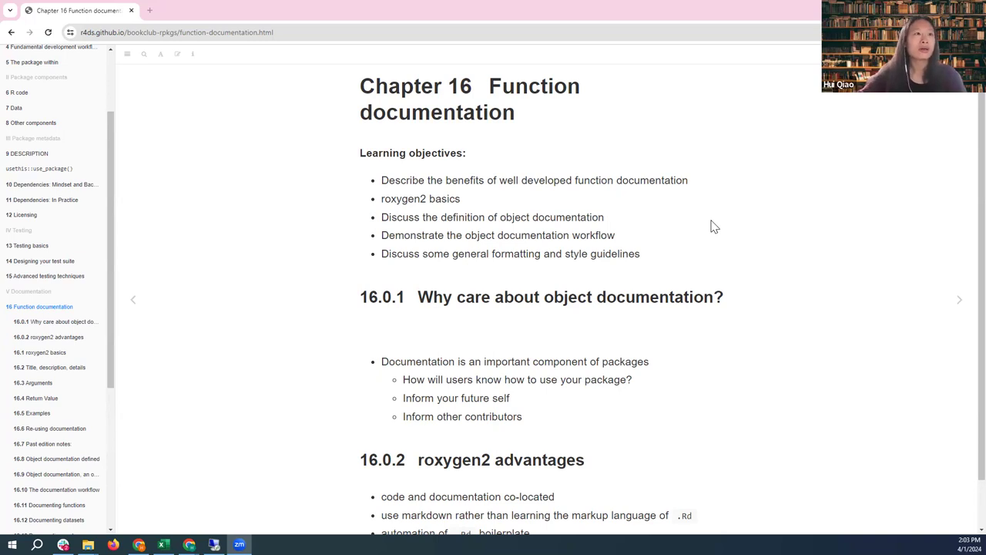
mouse_move(559, 217)
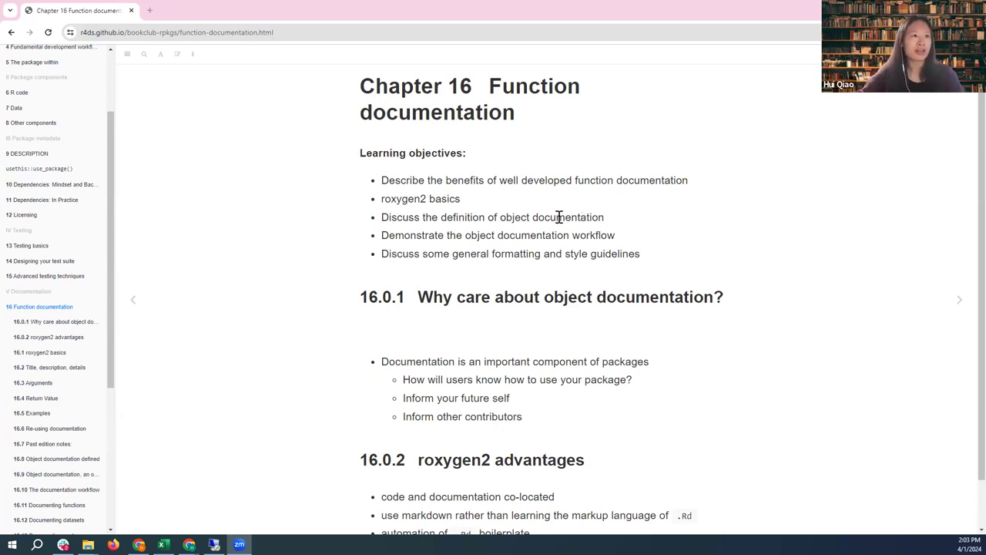
mouse_move(480, 185)
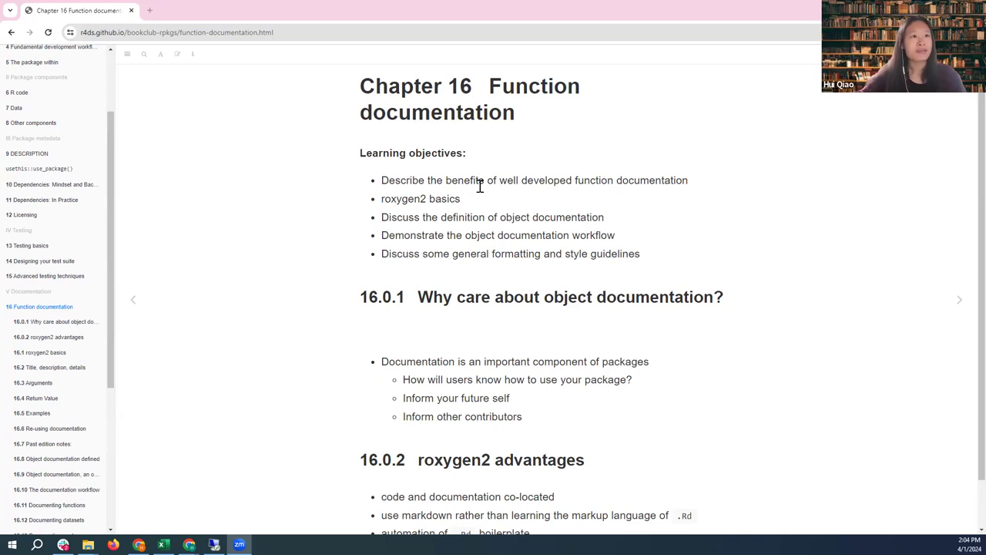
mouse_move(621, 184)
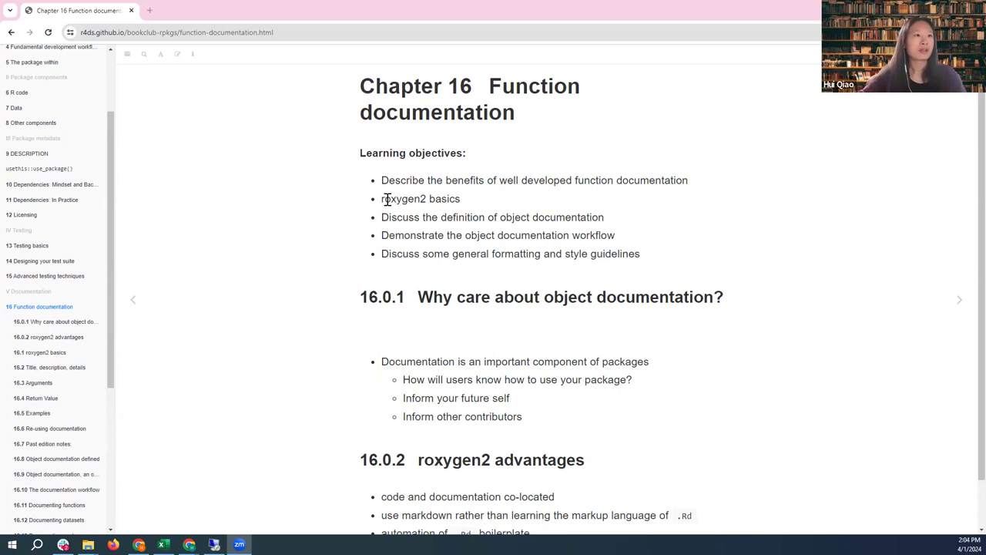
mouse_move(473, 206)
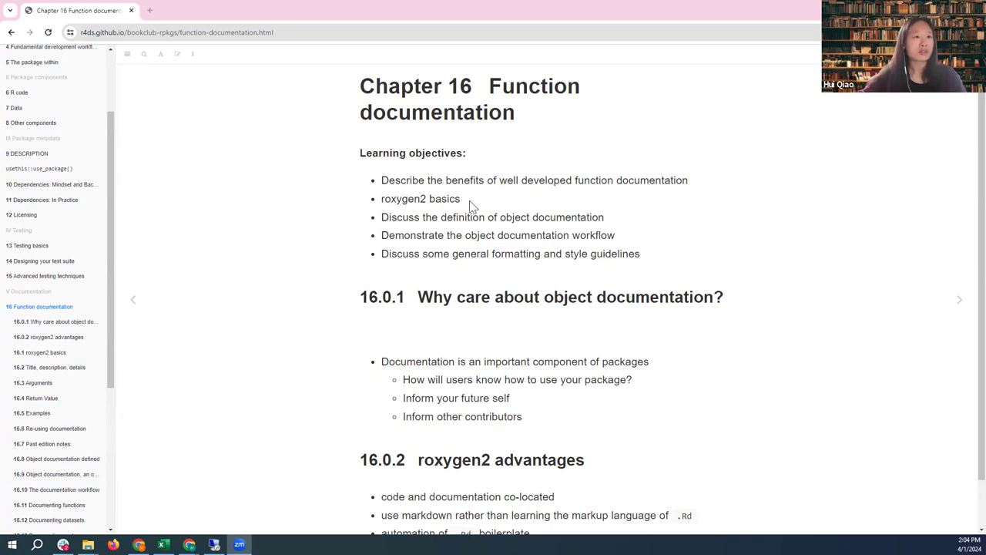
mouse_move(451, 220)
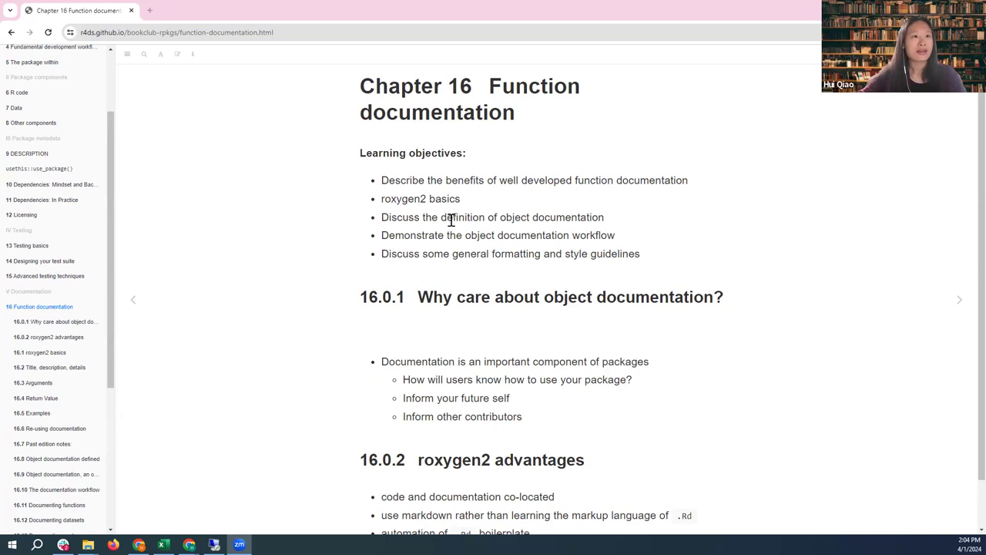
mouse_move(672, 224)
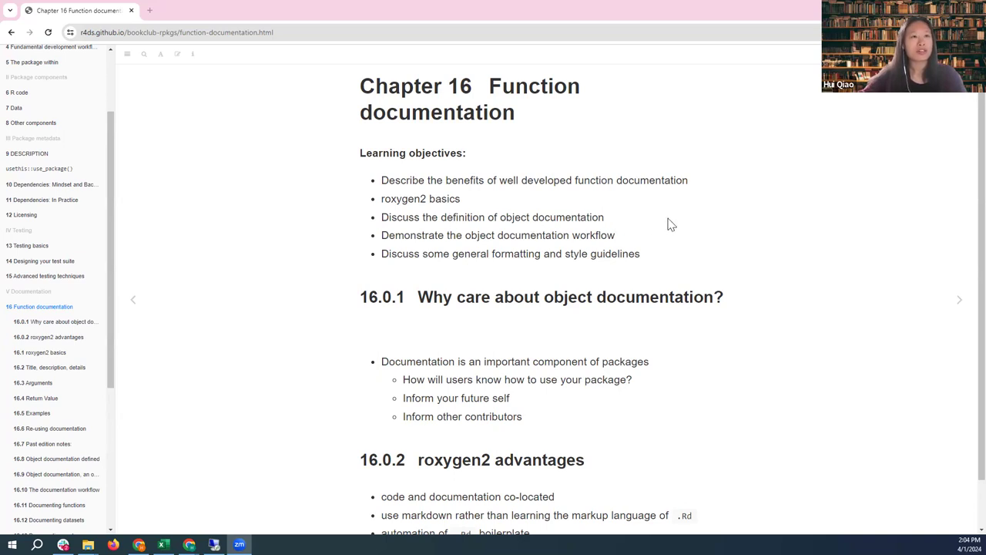
mouse_move(667, 225)
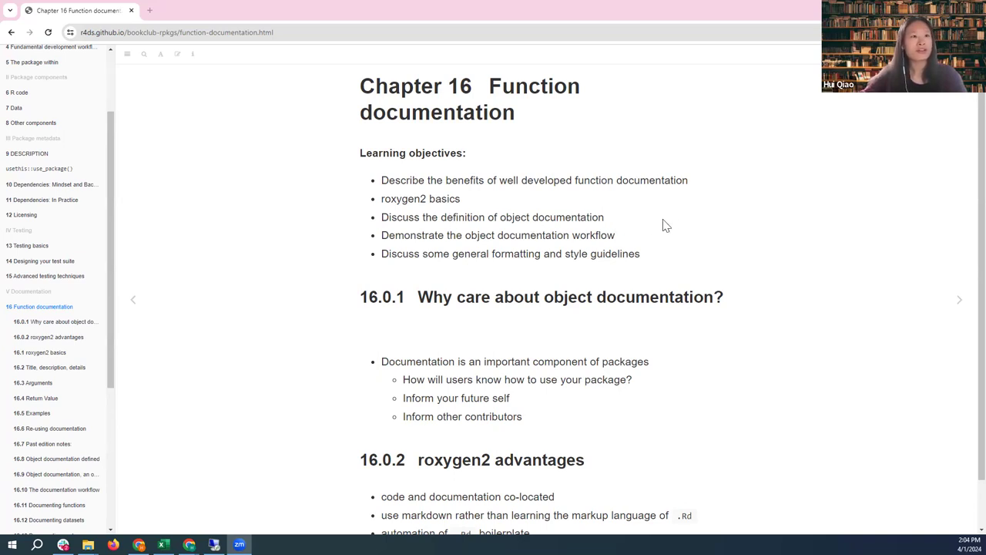
mouse_move(611, 237)
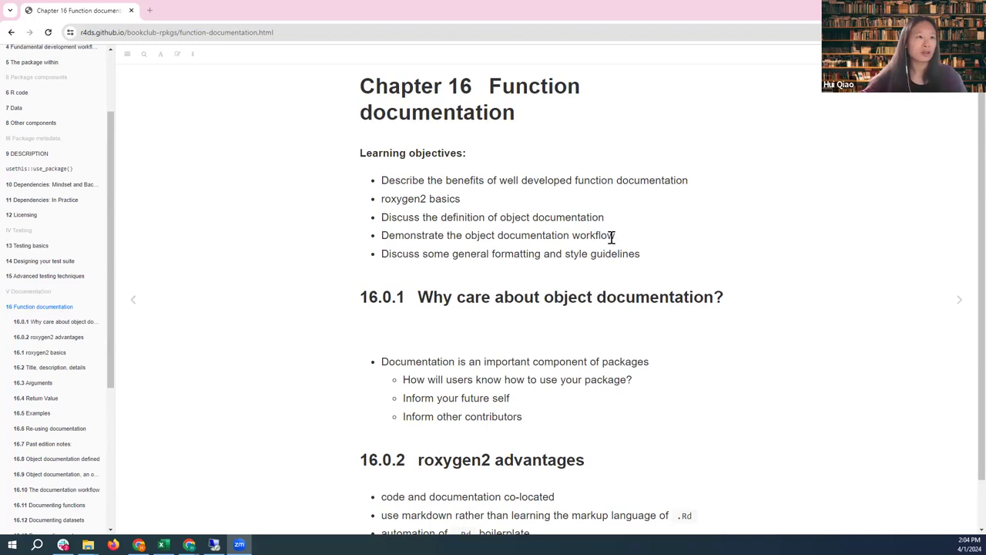
mouse_move(501, 253)
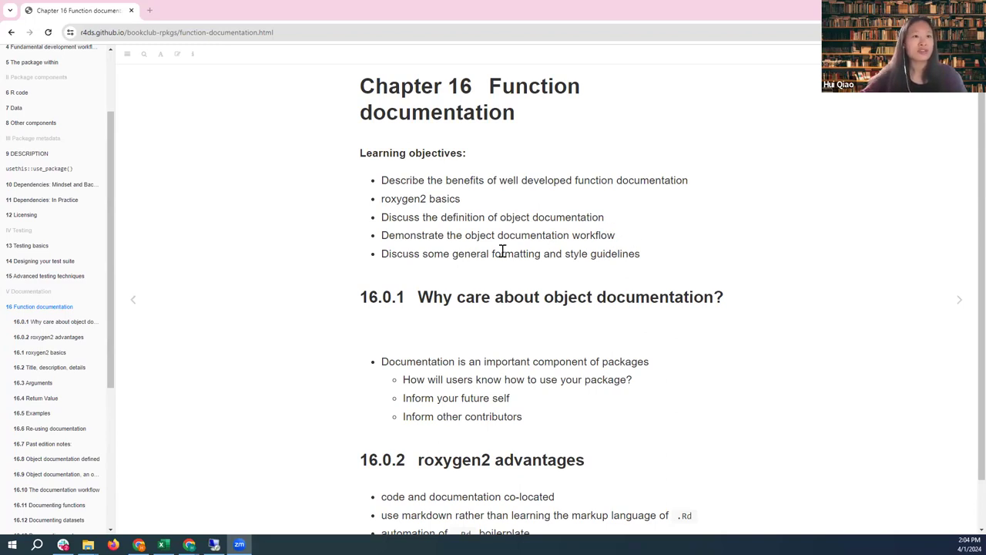
mouse_move(644, 259)
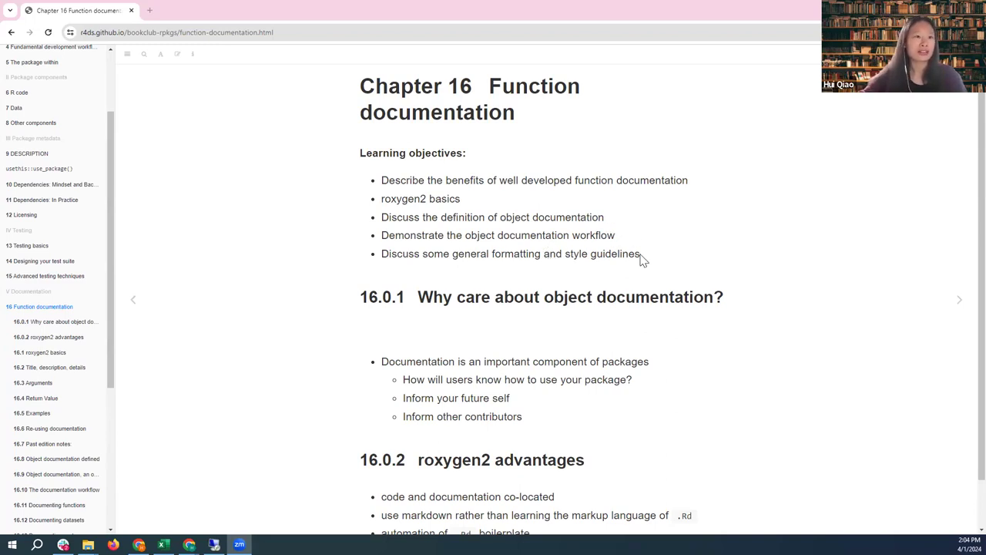
Scroll through Chapter 16's learning objectives and roxygen2 advantages, then back to the chapter title.
scroll("down", 3)
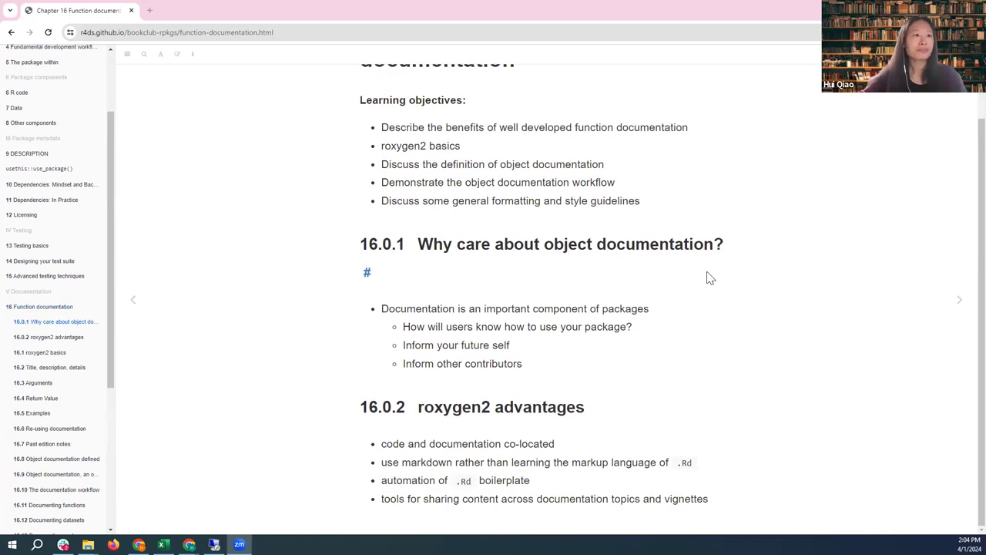
mouse_move(242, 263)
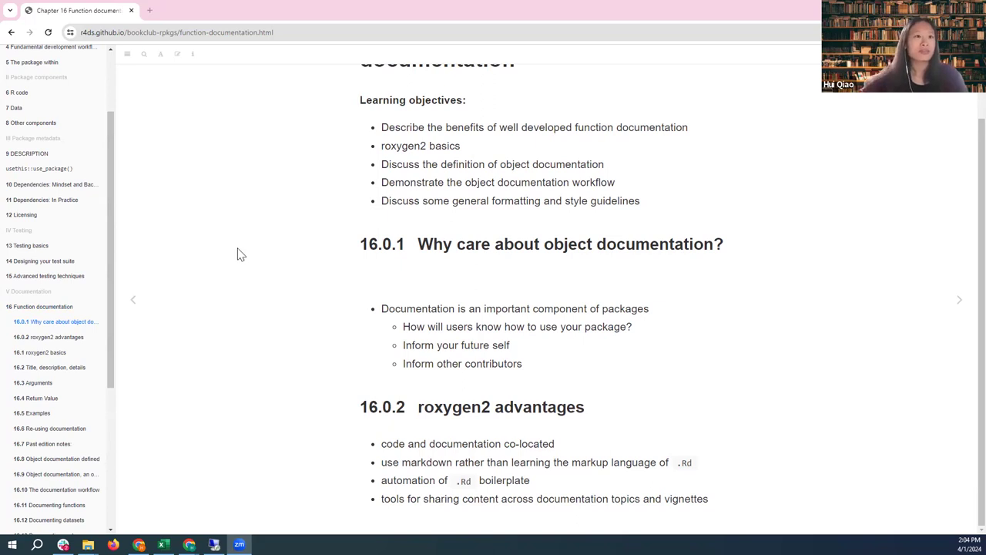
mouse_move(588, 358)
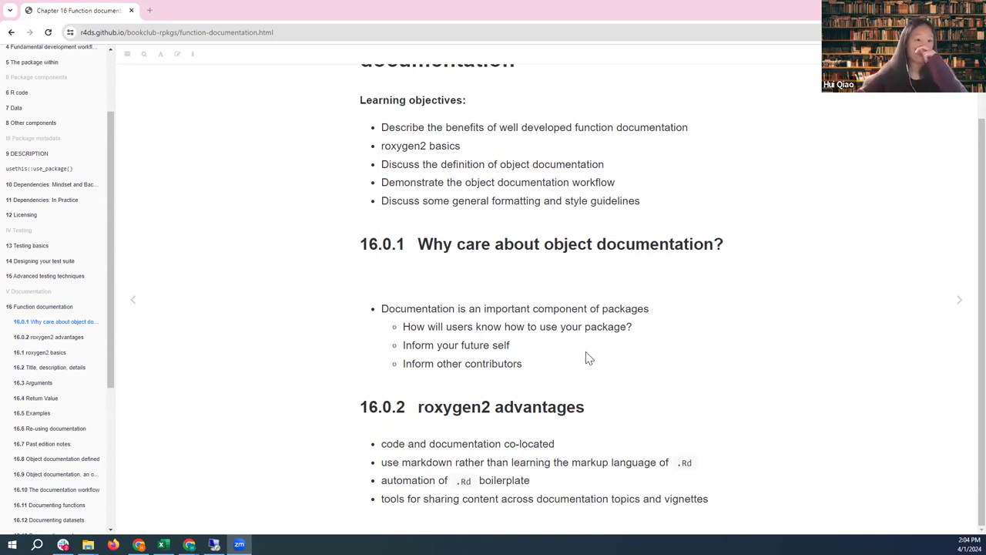
mouse_move(426, 345)
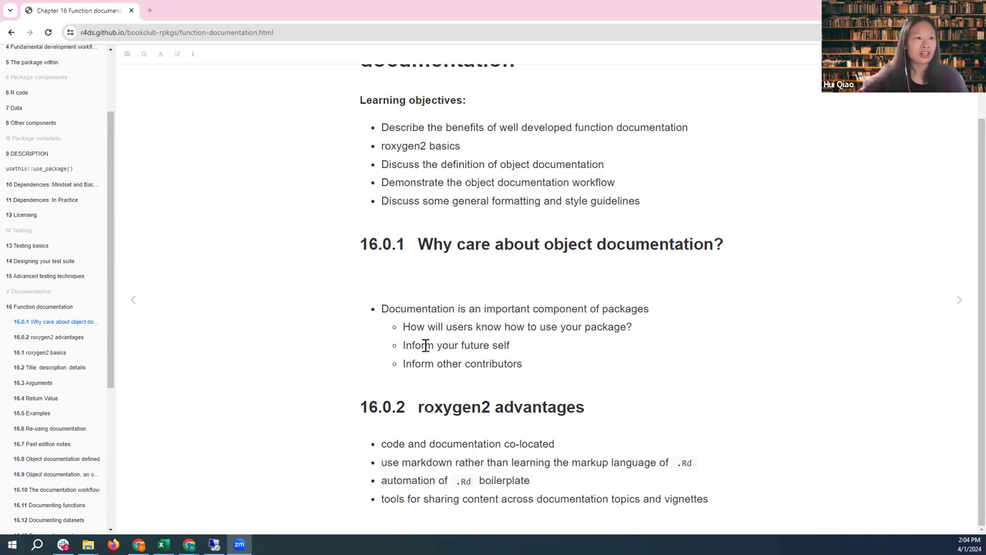
mouse_move(653, 349)
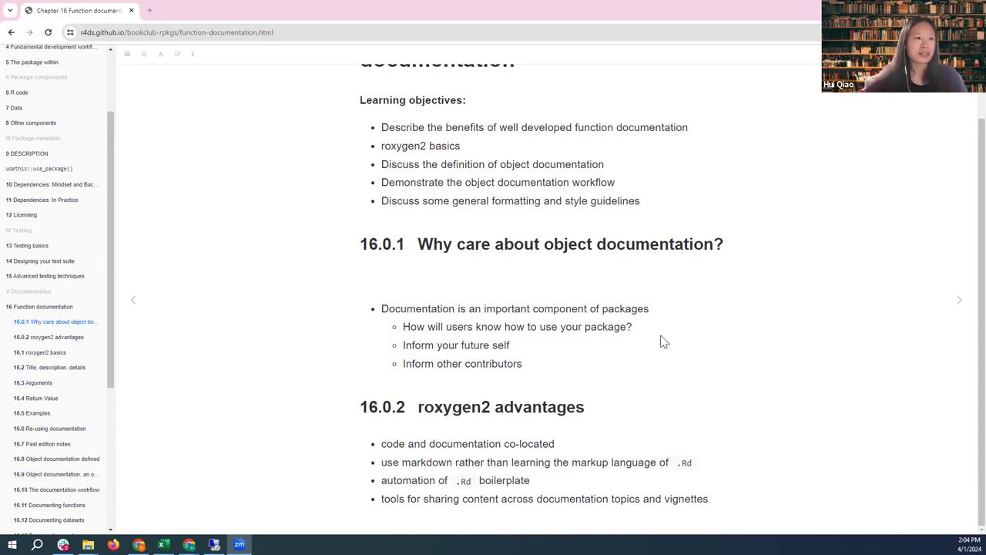
mouse_move(379, 362)
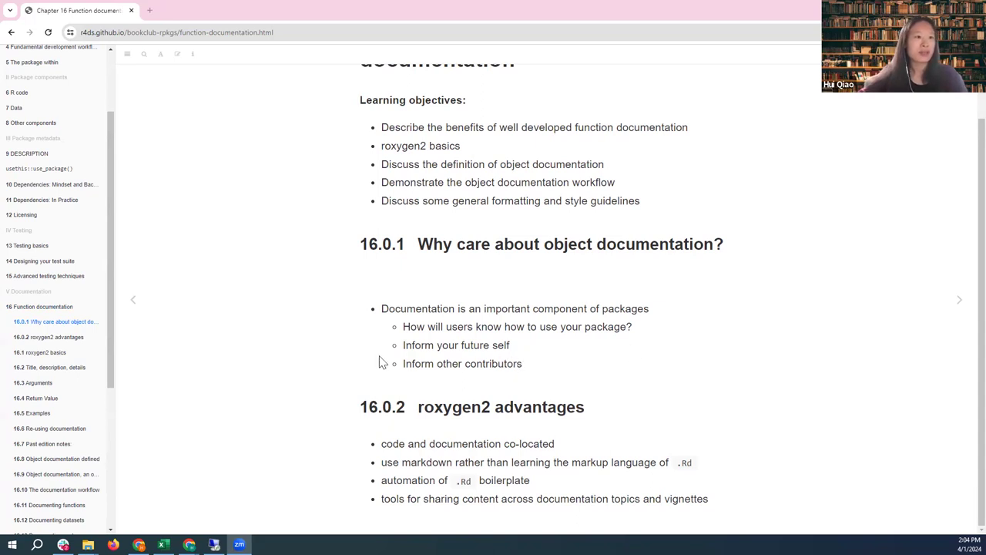
mouse_move(589, 364)
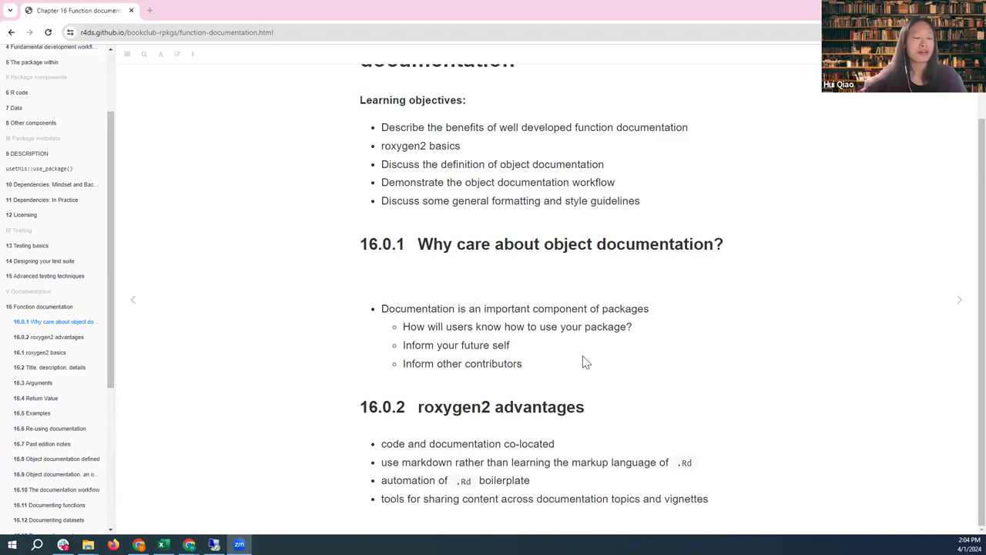
mouse_move(346, 435)
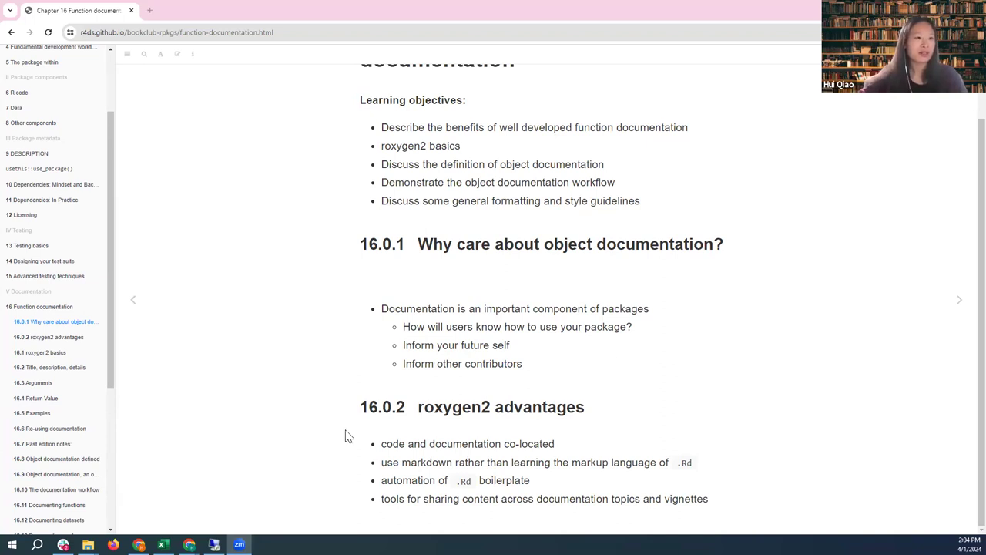
mouse_move(377, 405)
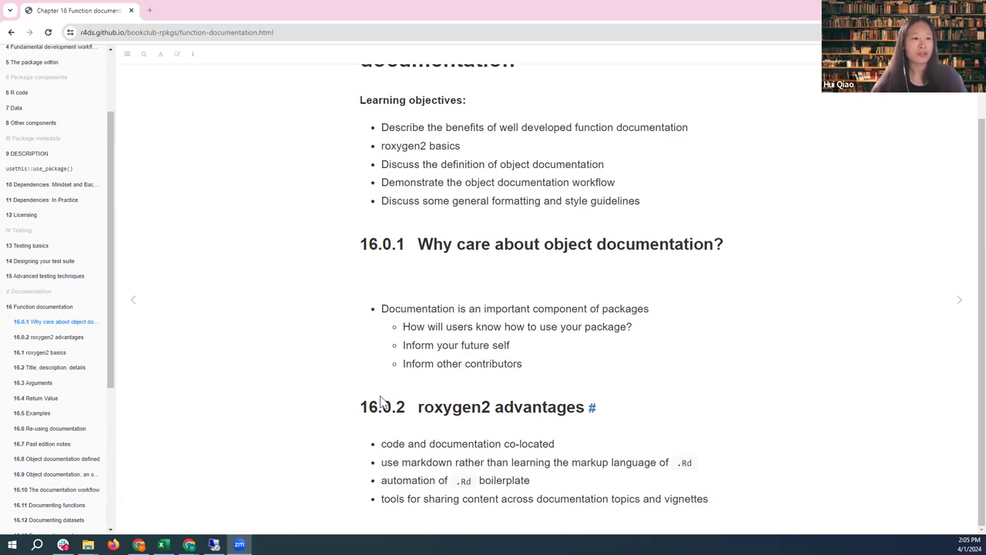
mouse_move(457, 401)
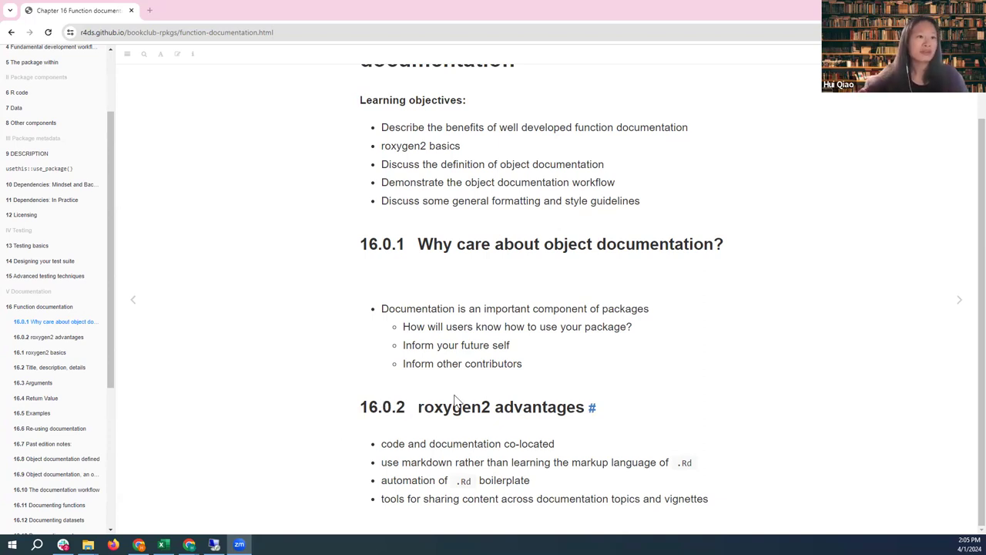
mouse_move(481, 438)
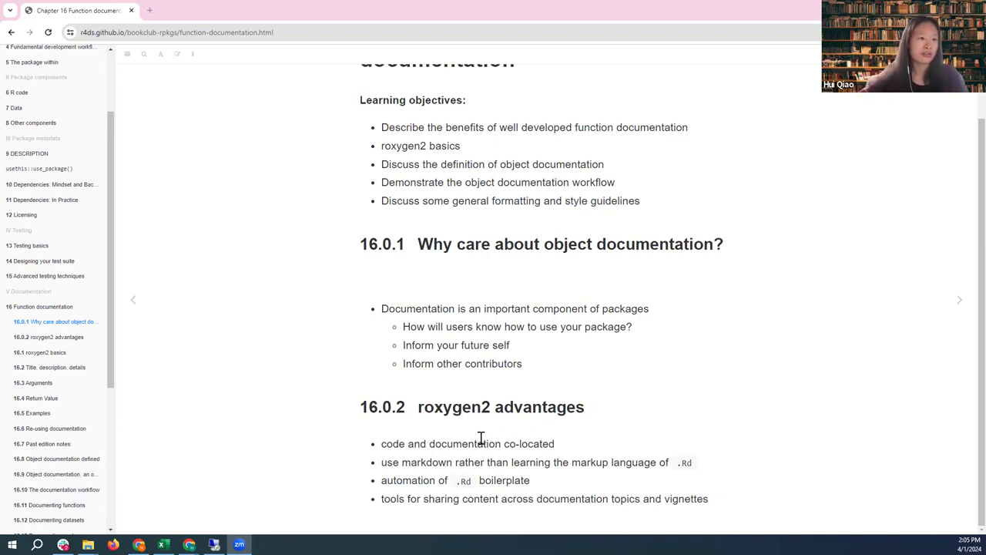
mouse_move(366, 465)
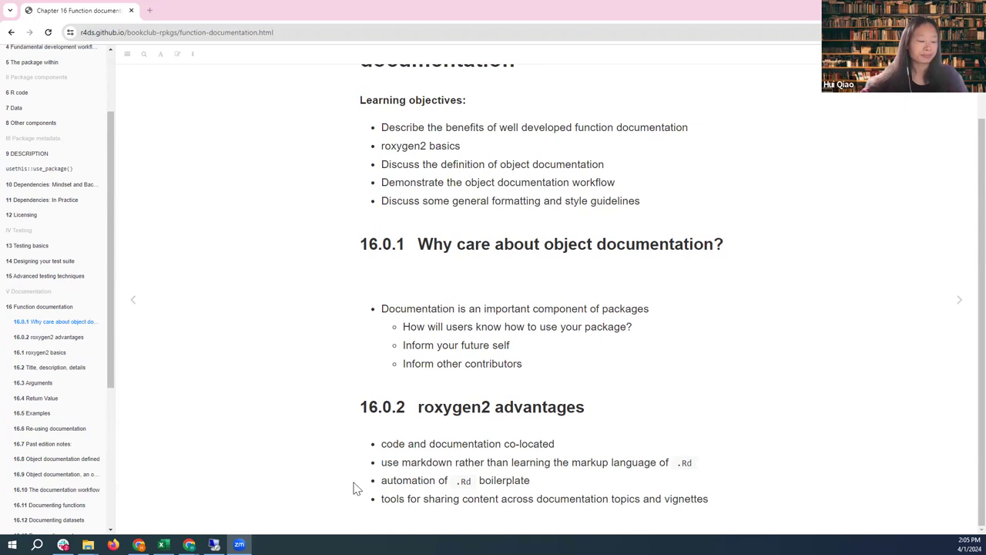
mouse_move(403, 465)
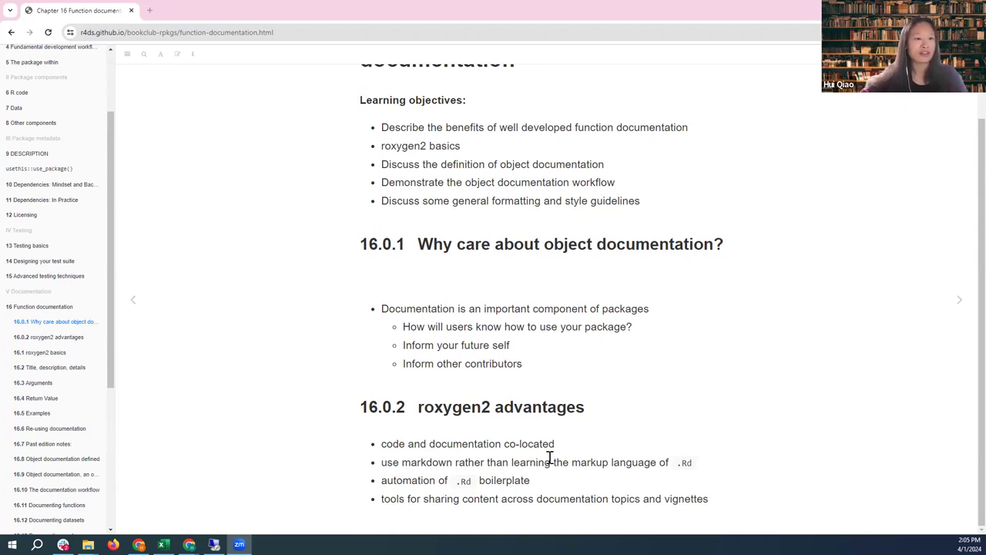
mouse_move(605, 467)
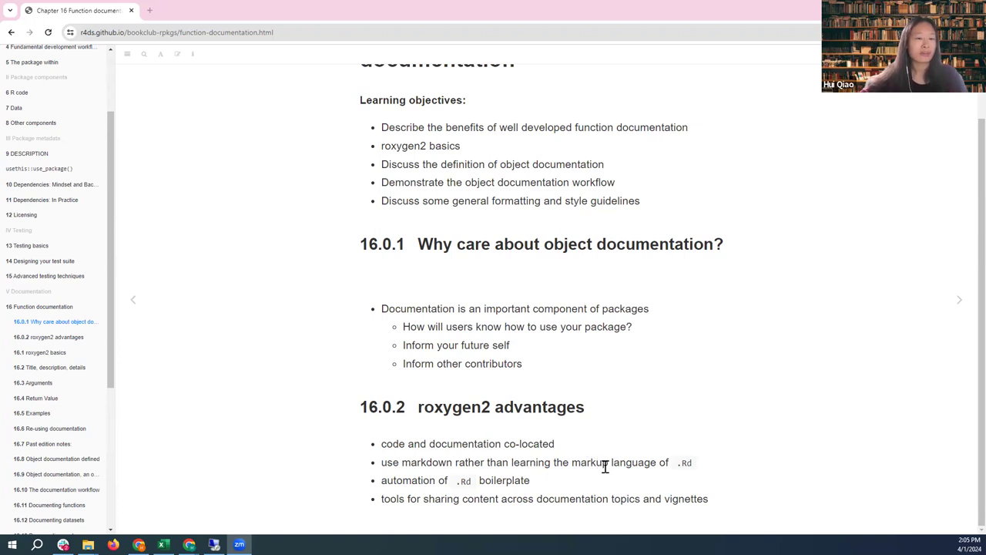
mouse_move(654, 444)
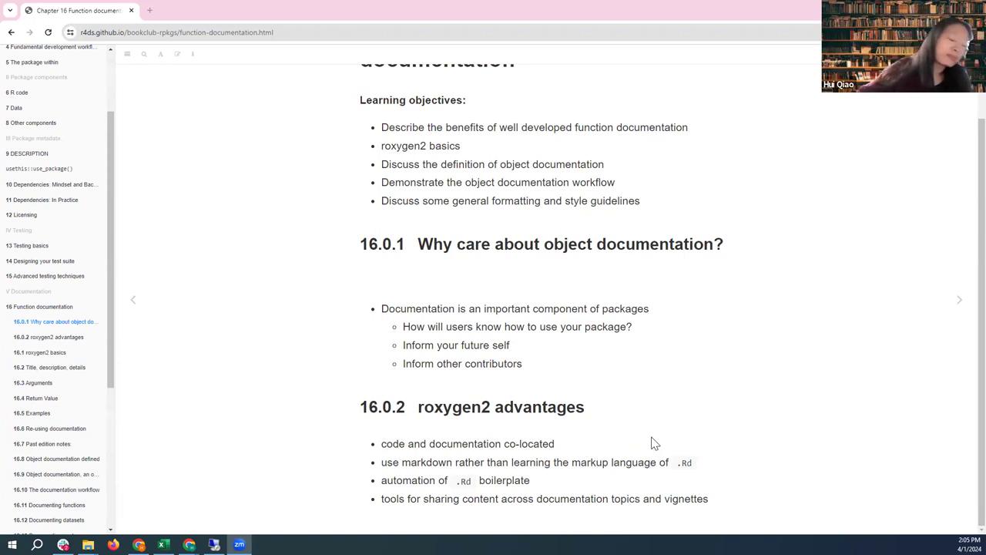
mouse_move(402, 465)
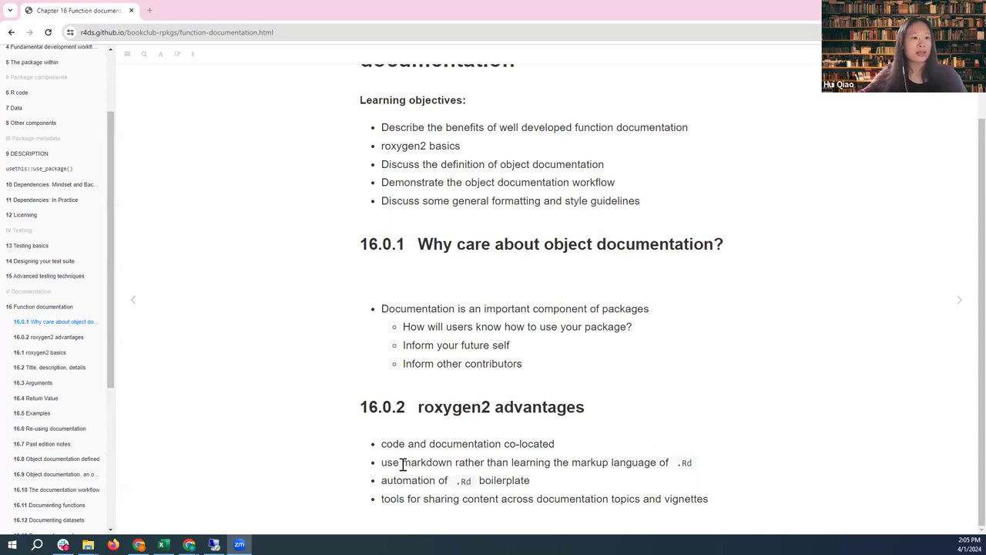
mouse_move(324, 454)
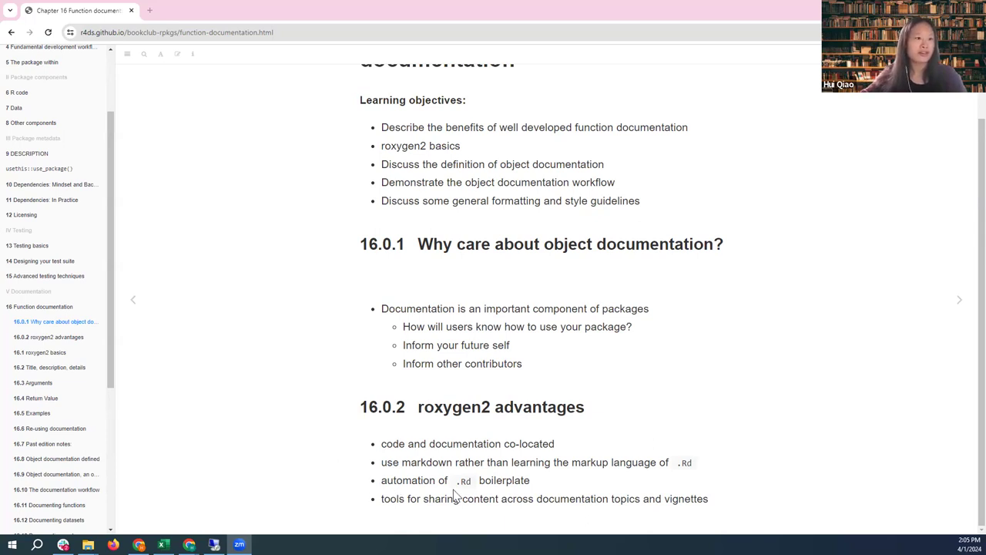
mouse_move(571, 484)
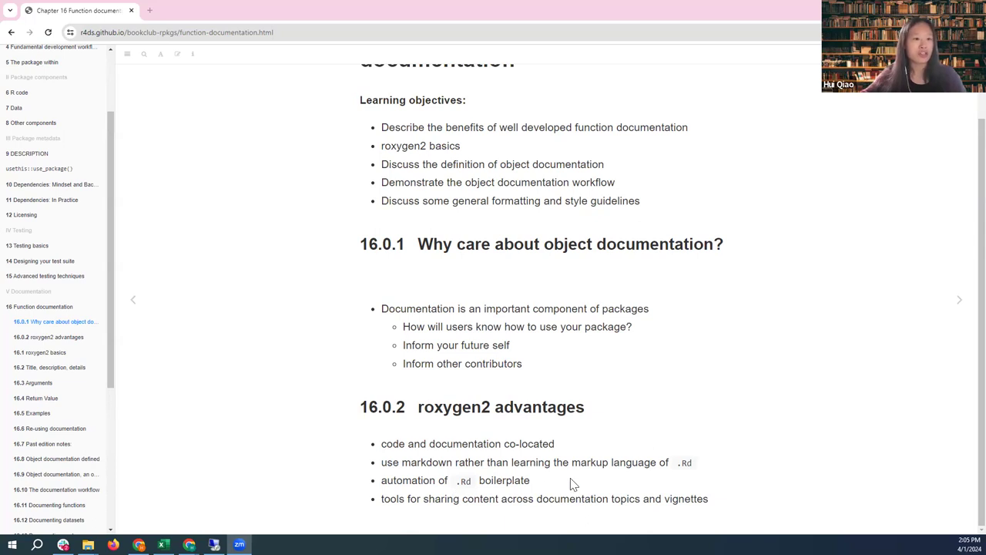
mouse_move(777, 320)
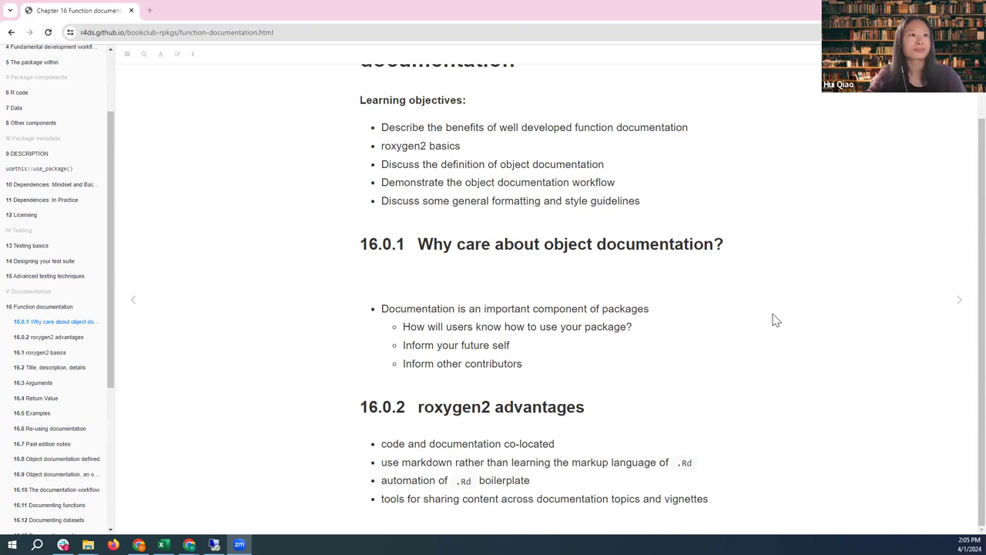
scroll("up", 3)
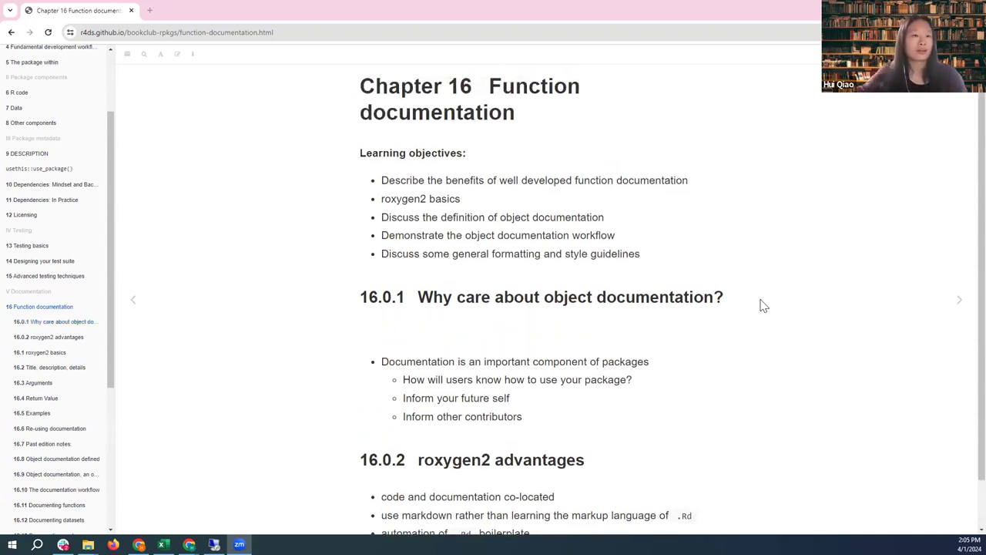
Open 16.1 roxygen2 basics and scroll to the four-step Source-to-HTML/PDF workflow diagram.
left_click(40, 352)
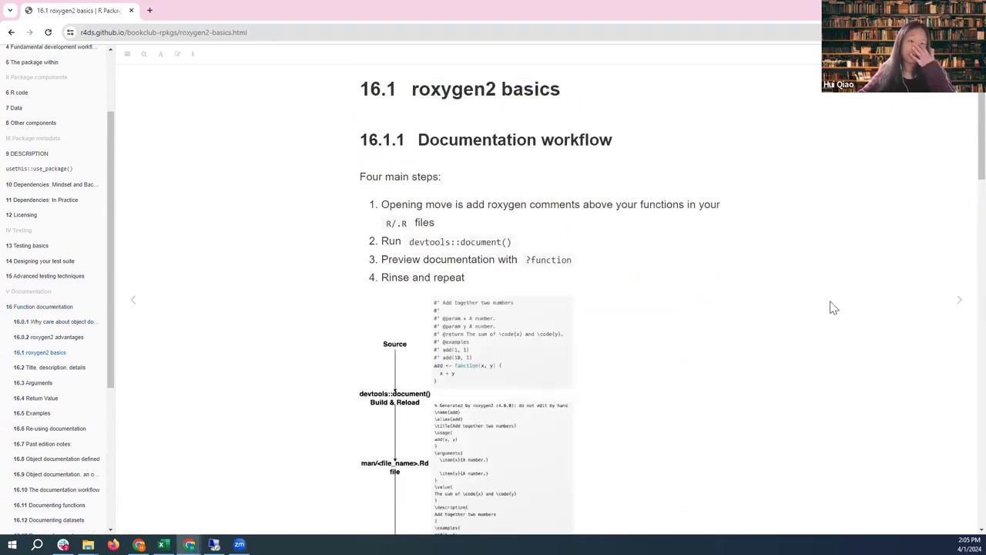
mouse_move(518, 119)
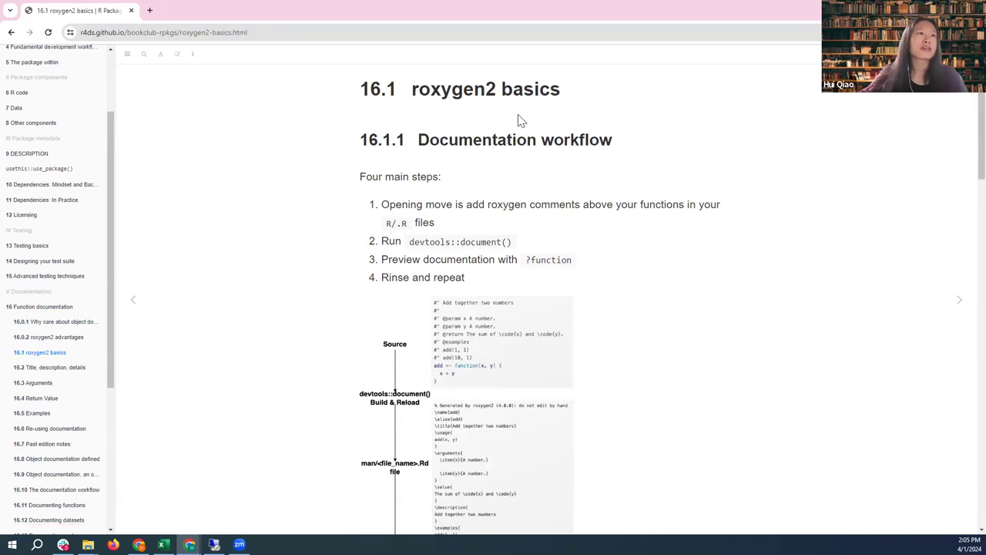
mouse_move(550, 116)
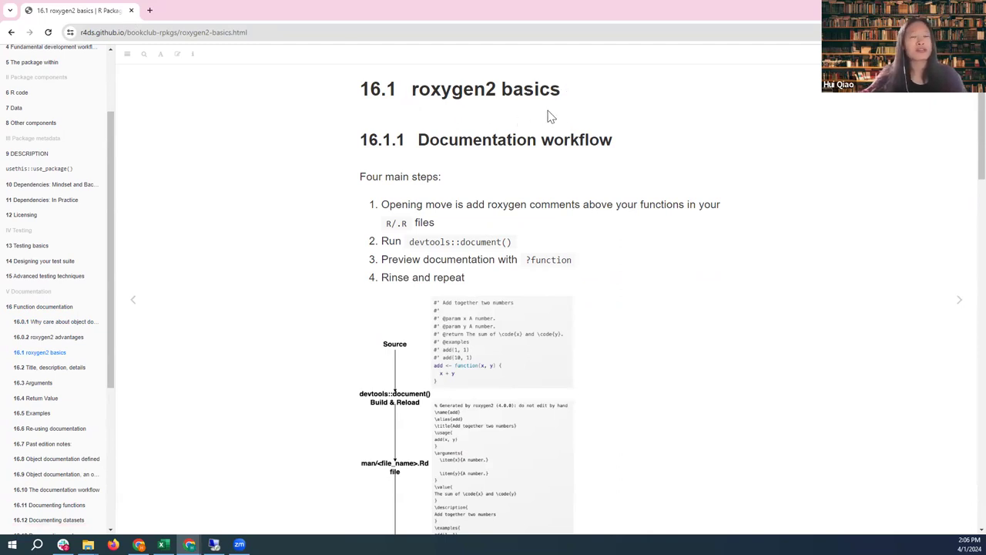
mouse_move(397, 146)
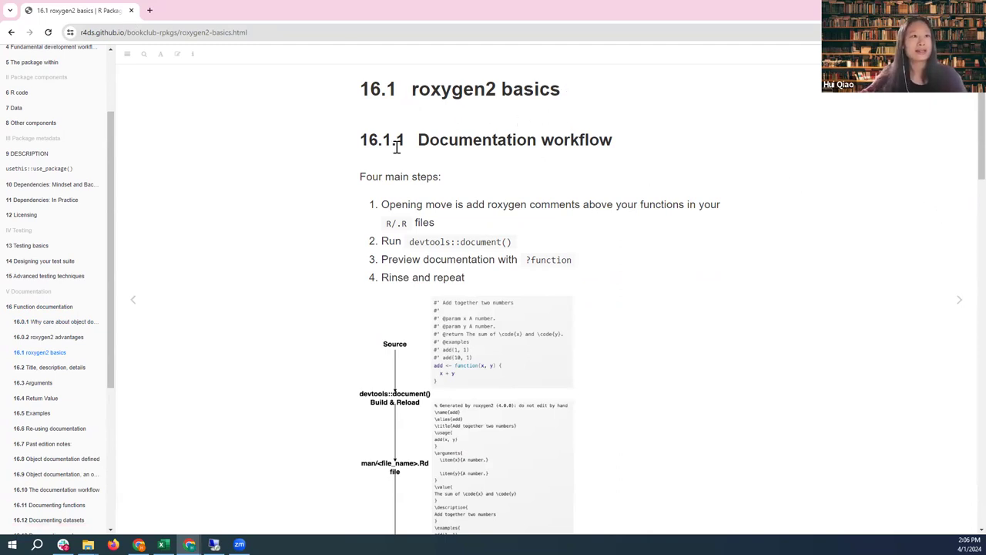
mouse_move(558, 220)
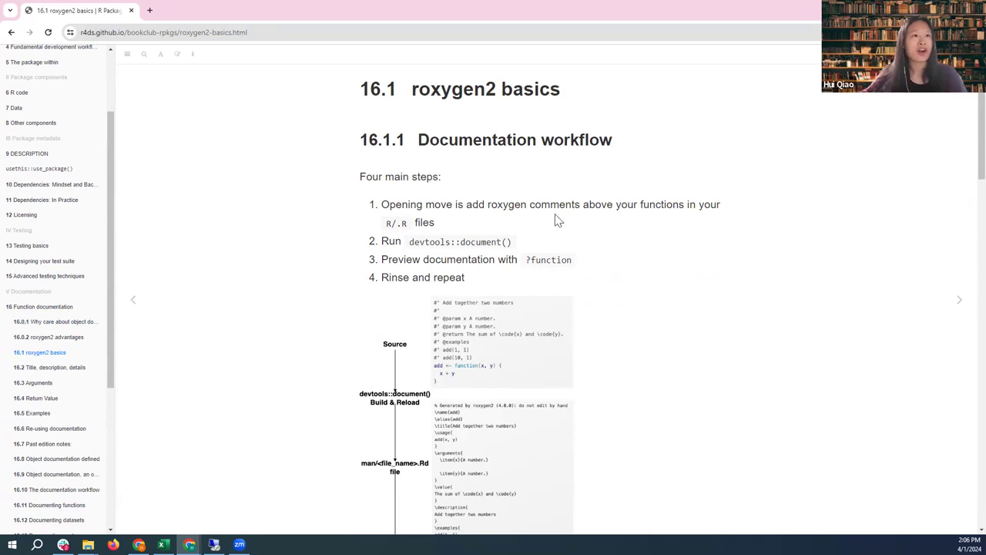
mouse_move(449, 189)
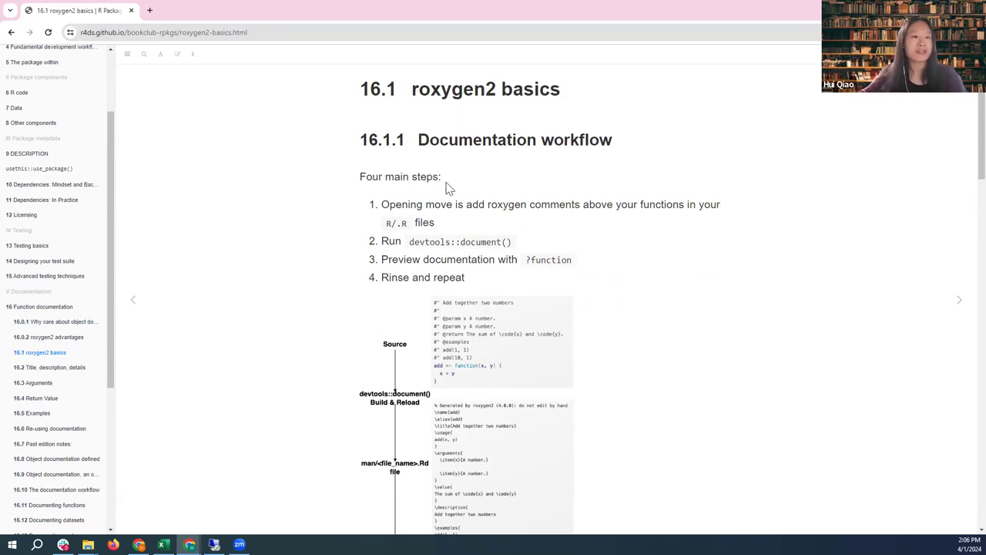
mouse_move(728, 313)
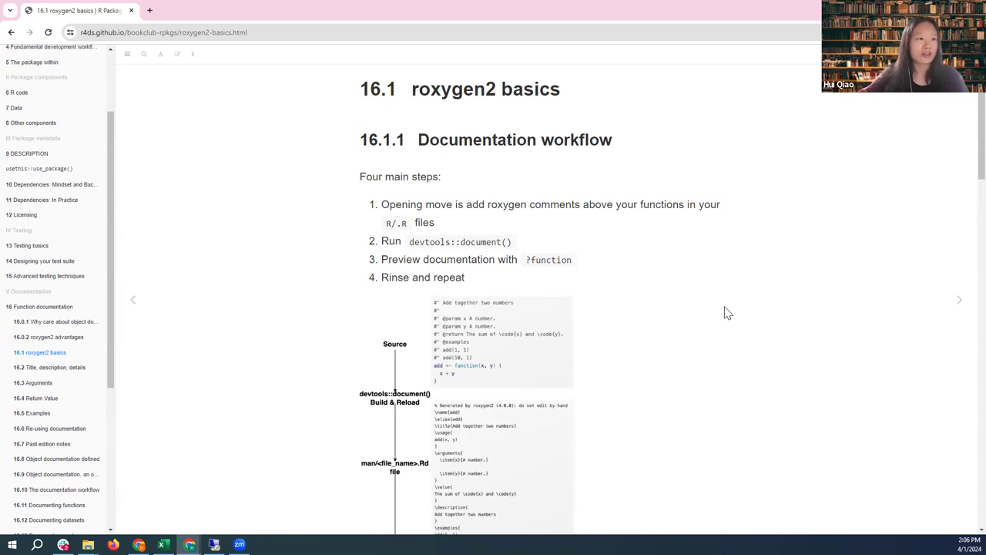
mouse_move(578, 466)
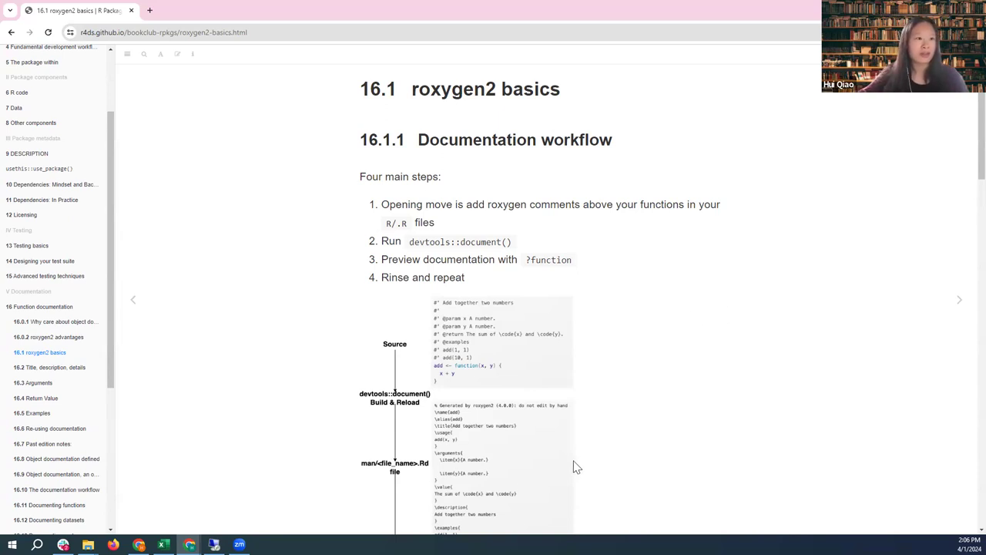
mouse_move(604, 438)
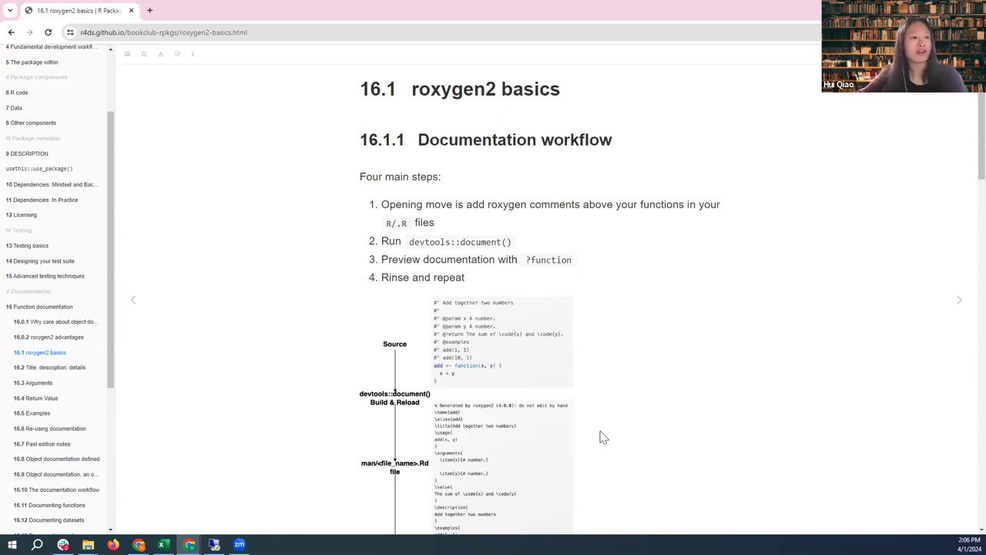
mouse_move(611, 356)
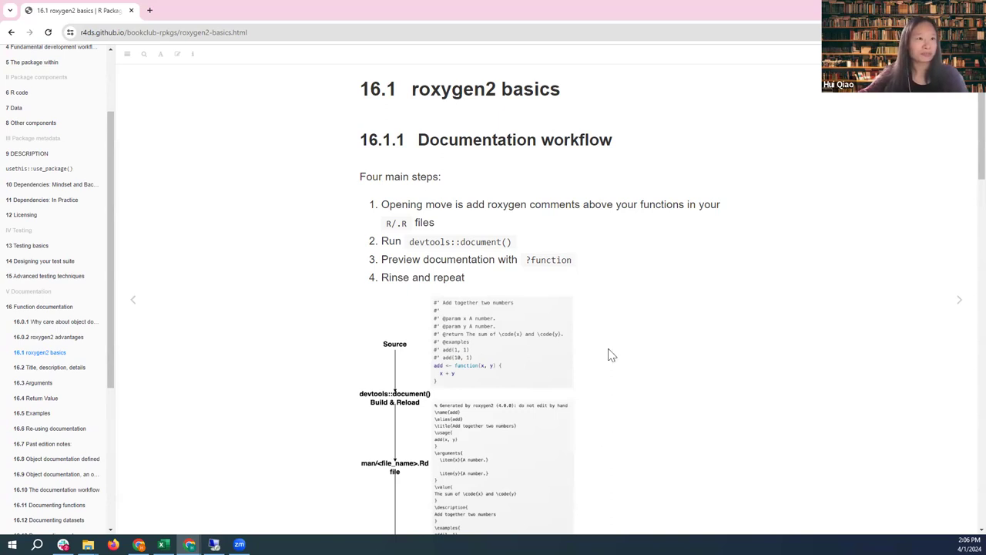
scroll("down", 3)
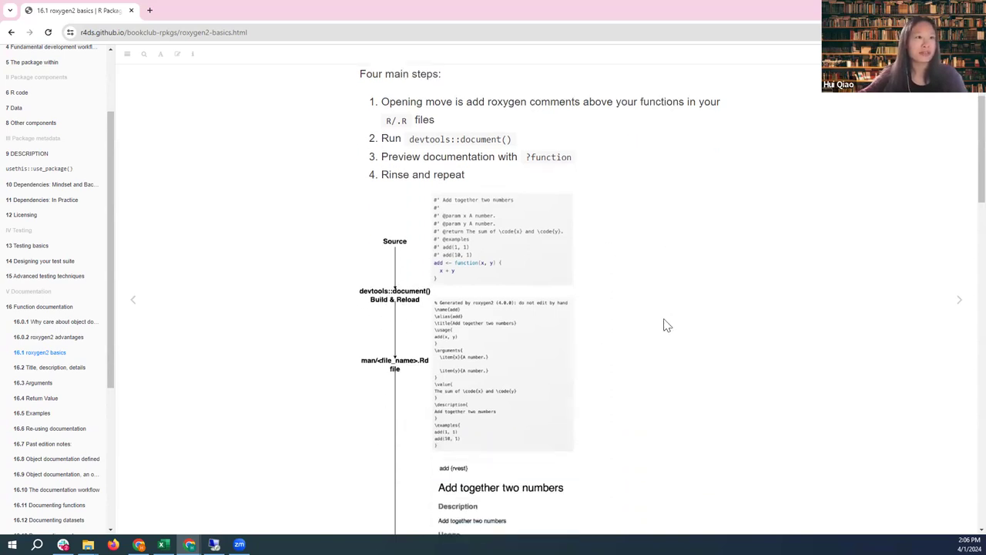
mouse_move(466, 276)
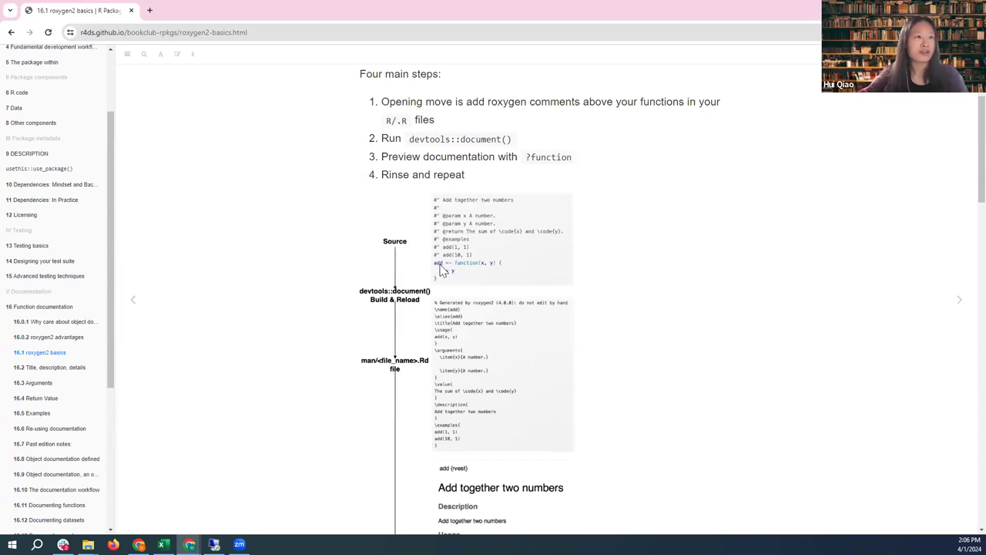
mouse_move(443, 273)
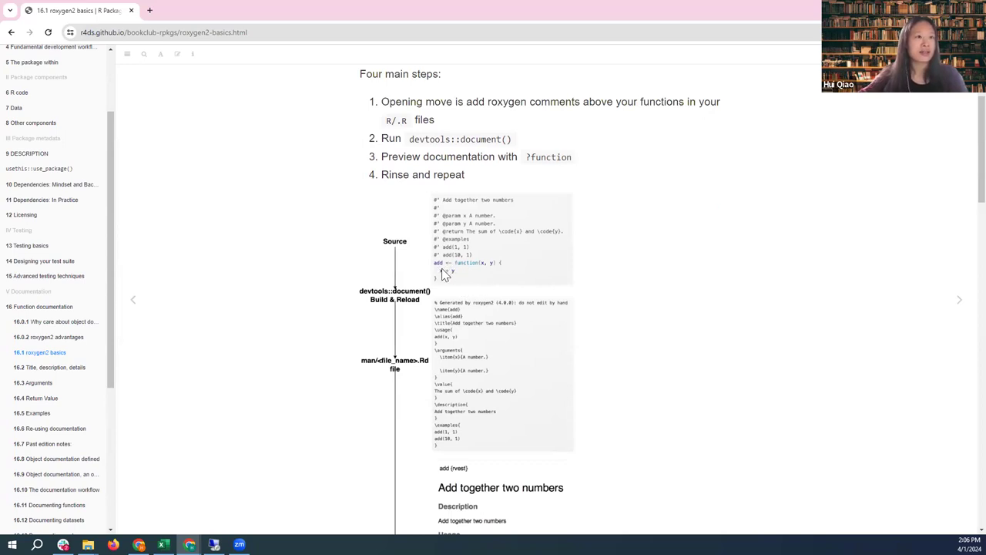
mouse_move(473, 268)
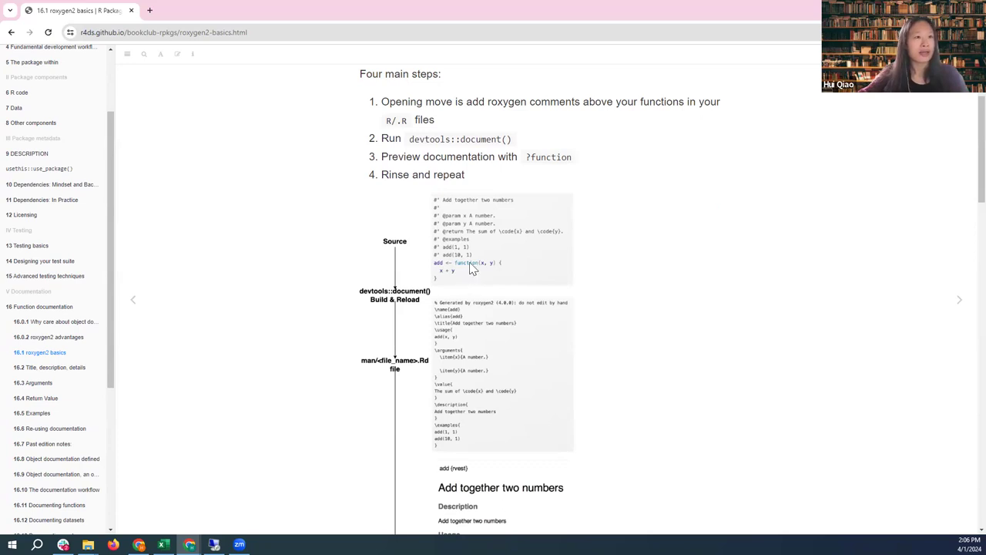
mouse_move(449, 204)
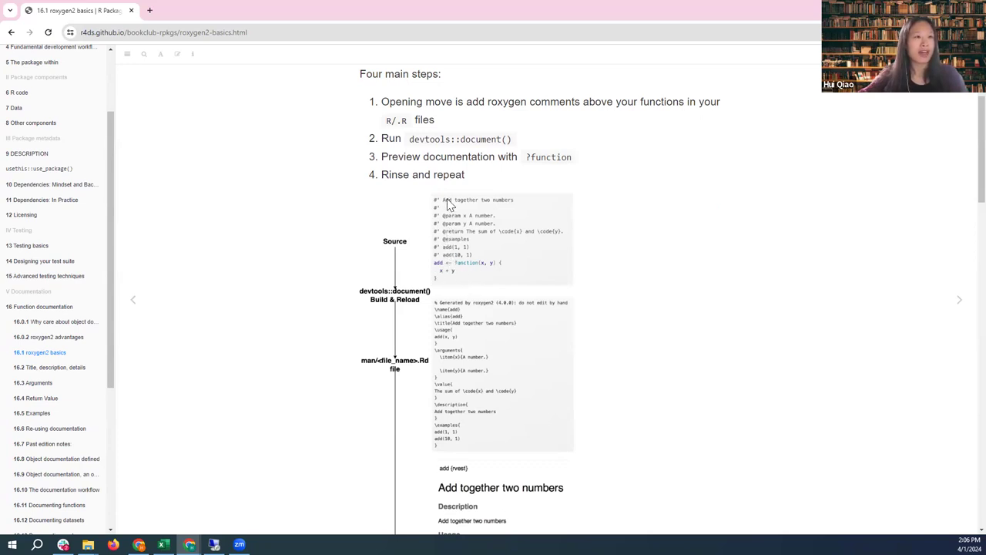
mouse_move(732, 300)
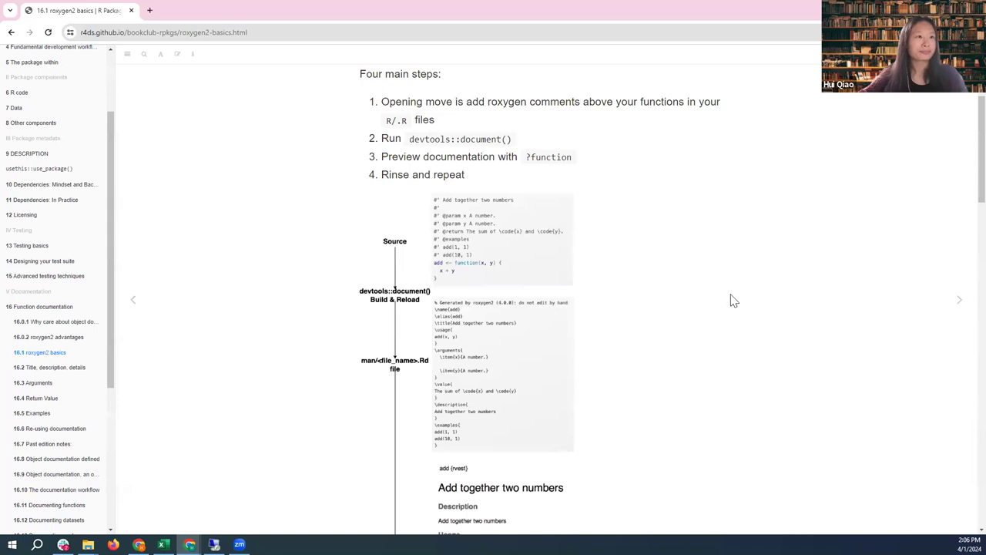
scroll("down", 3)
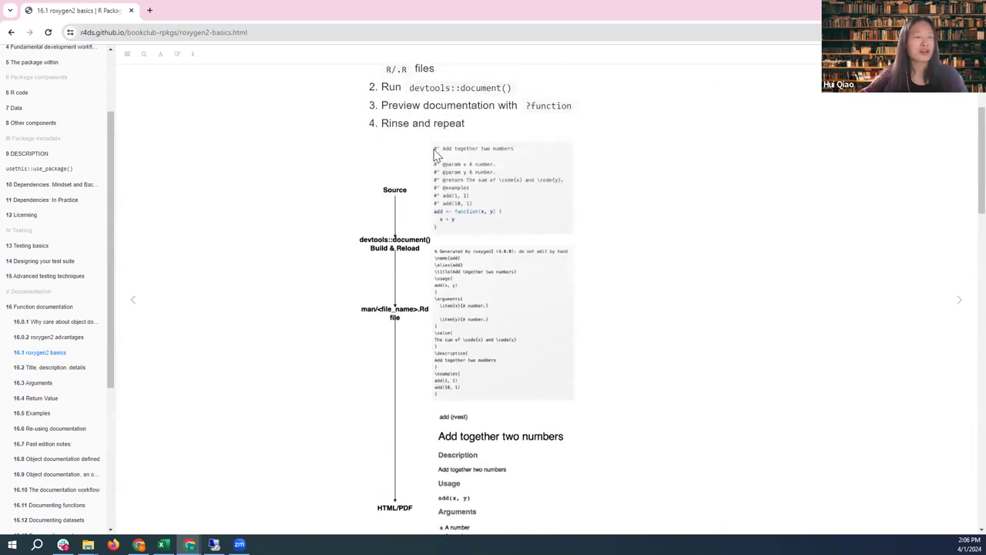
mouse_move(517, 157)
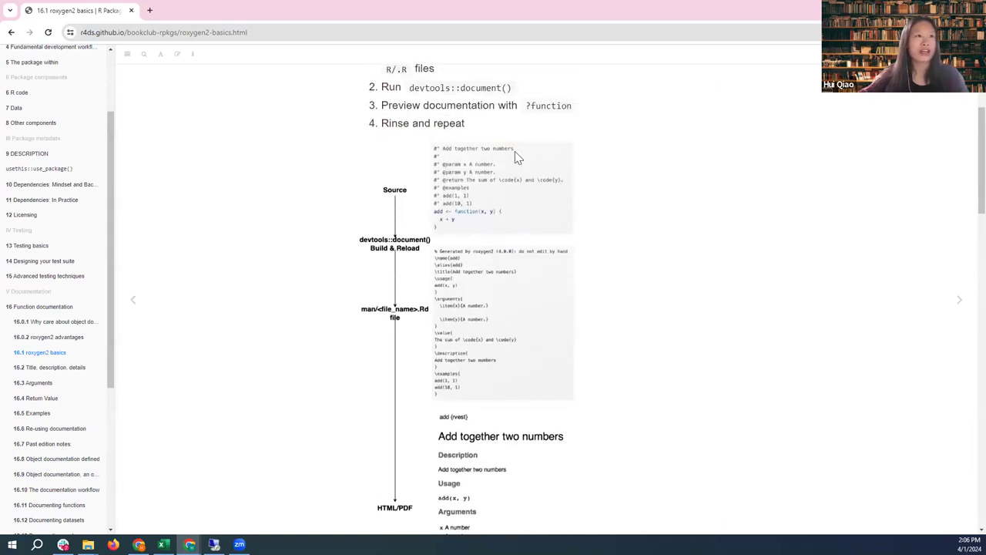
mouse_move(622, 229)
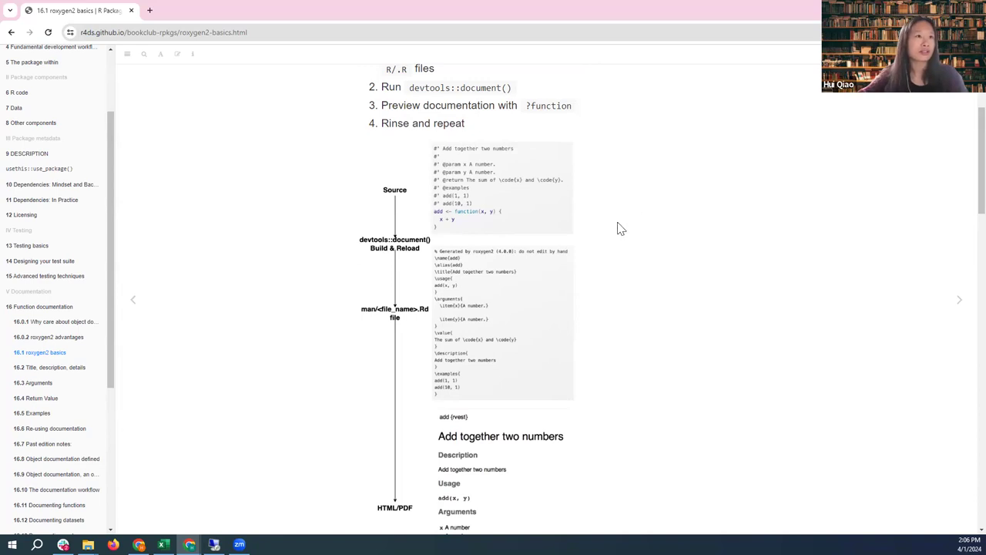
scroll("down", 3)
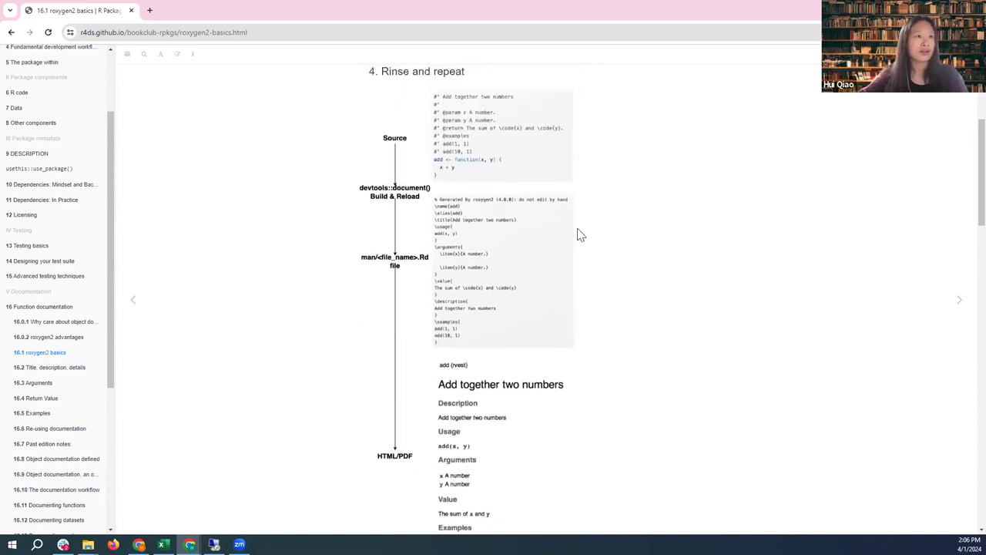
mouse_move(464, 181)
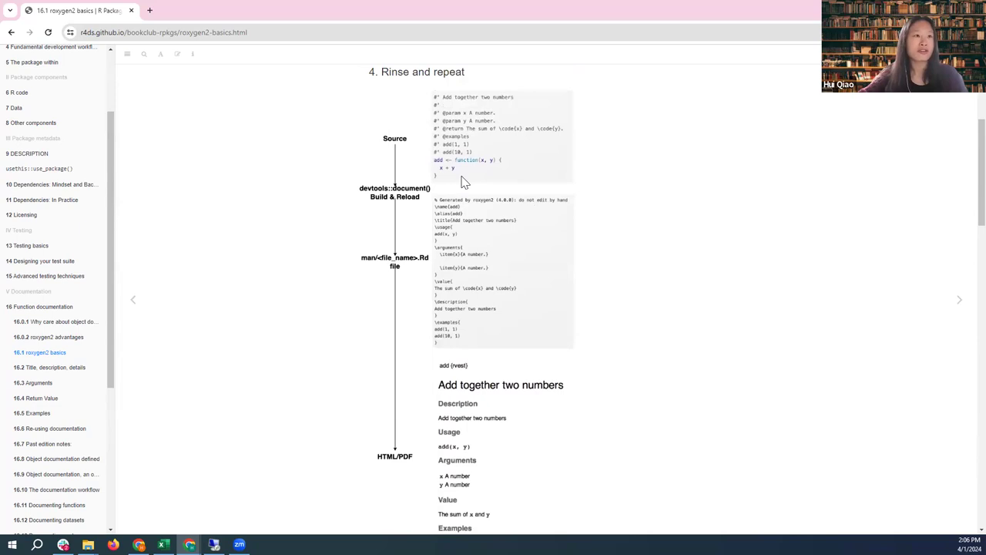
mouse_move(400, 196)
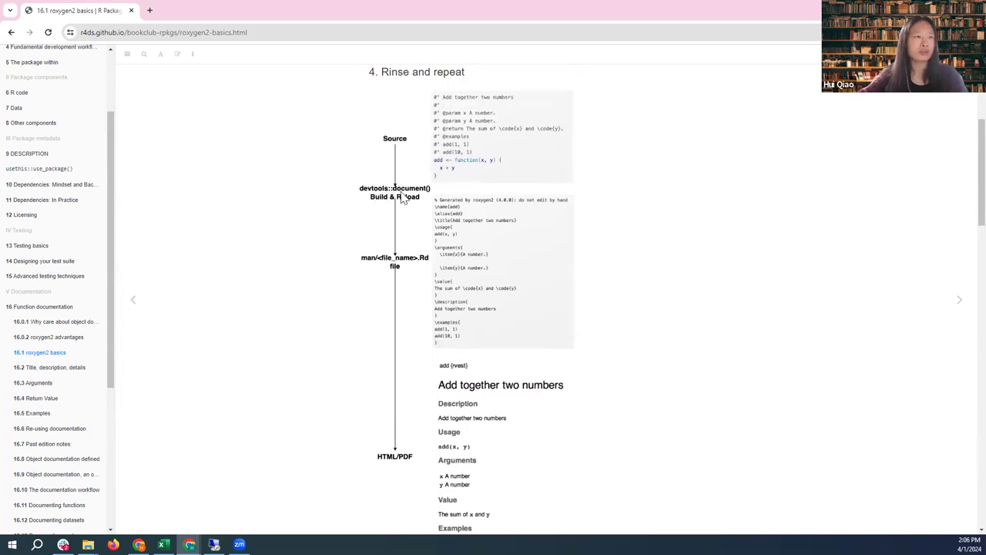
mouse_move(519, 221)
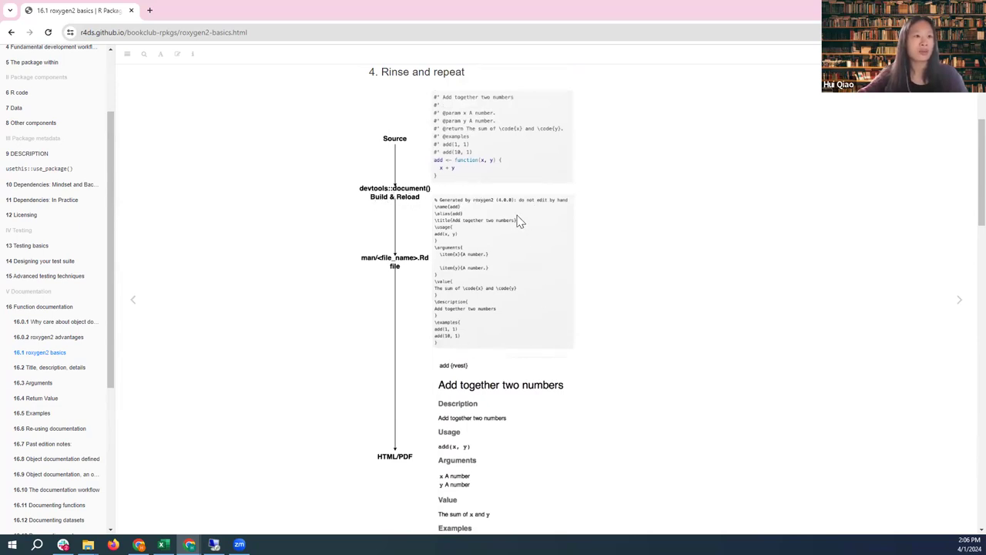
mouse_move(513, 231)
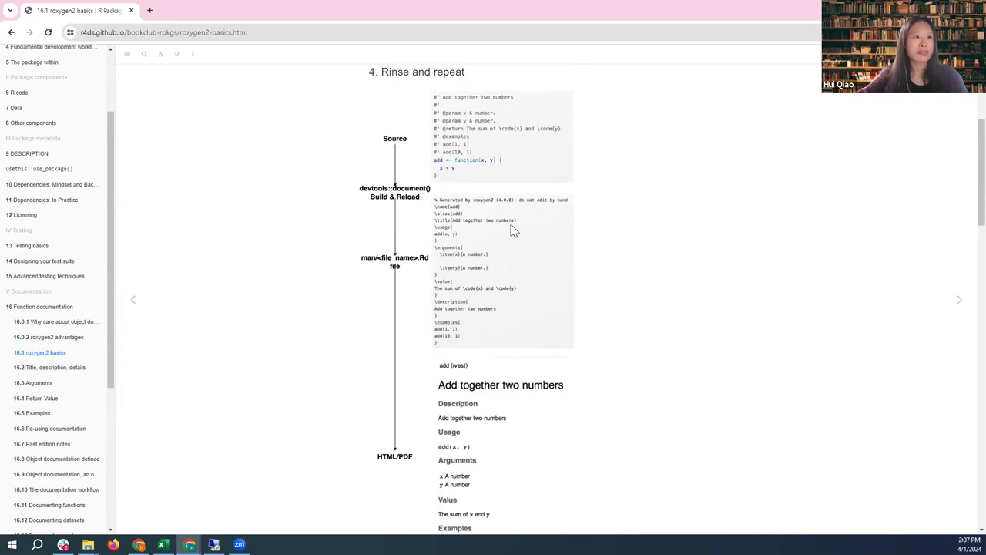
mouse_move(482, 214)
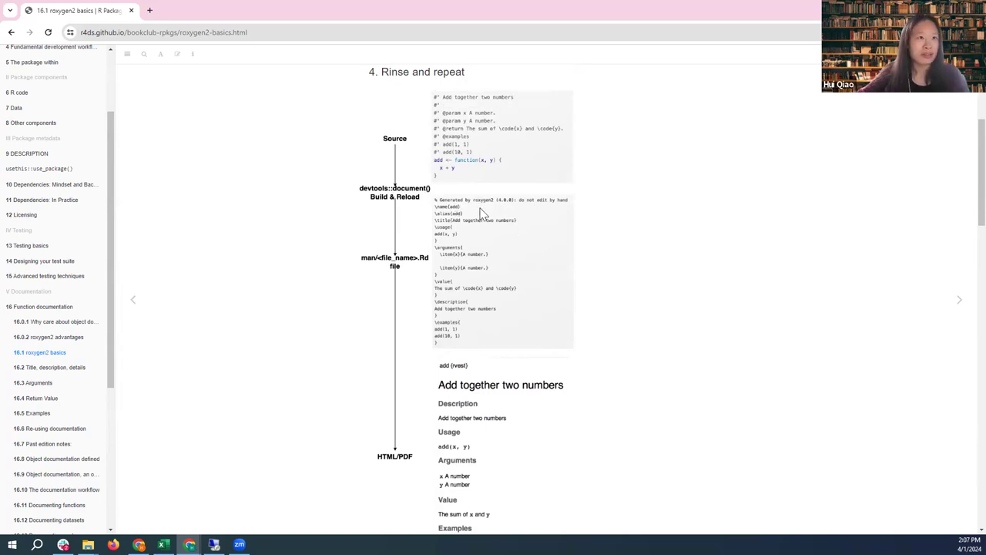
mouse_move(472, 206)
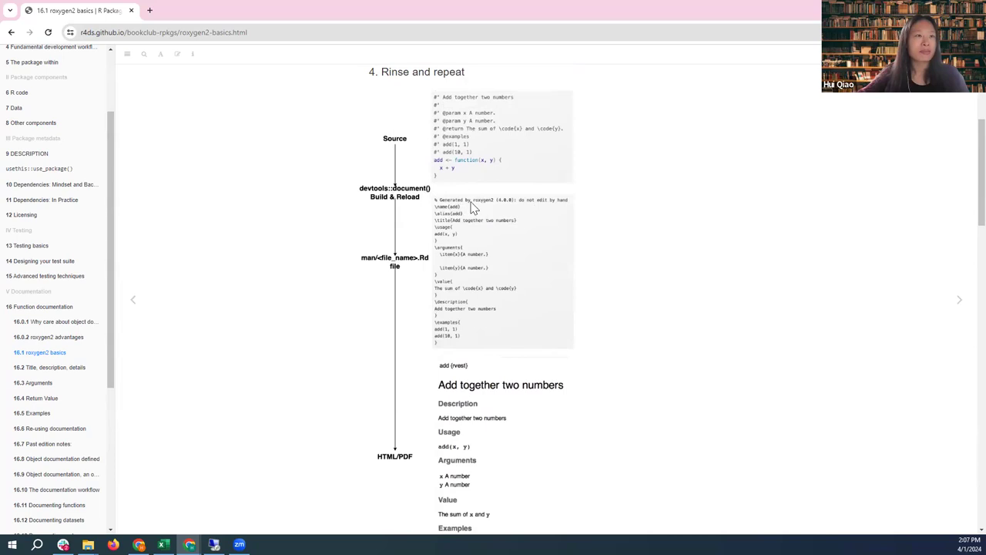
mouse_move(593, 216)
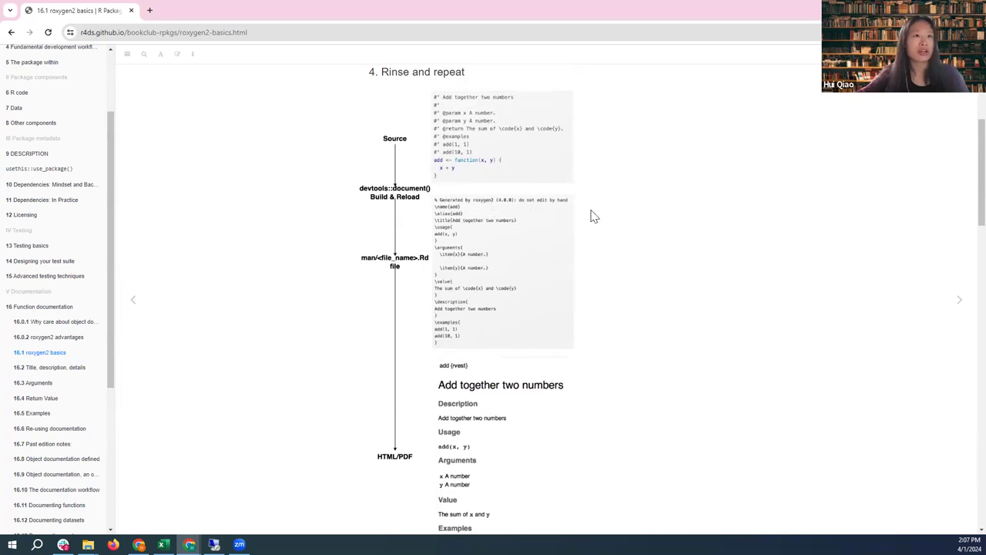
mouse_move(421, 268)
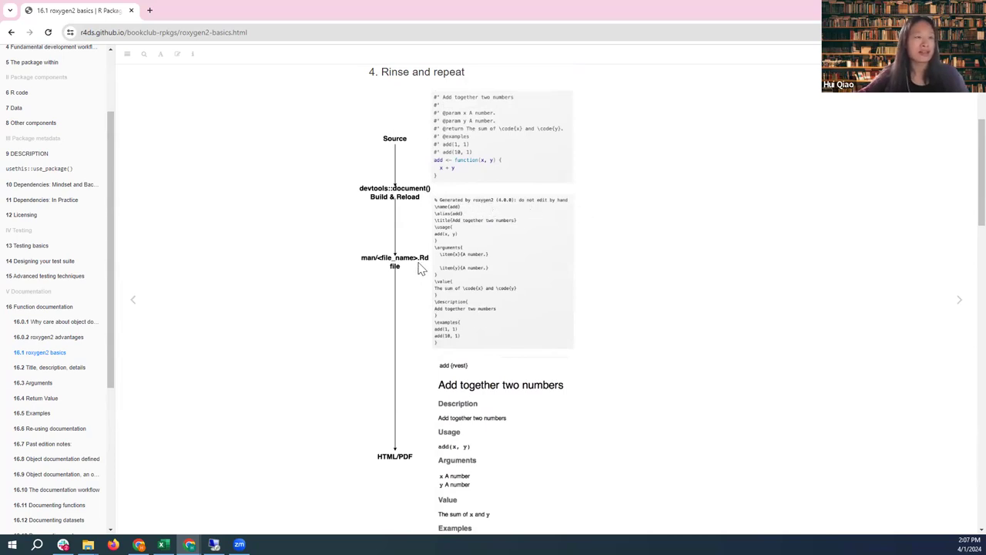
mouse_move(413, 272)
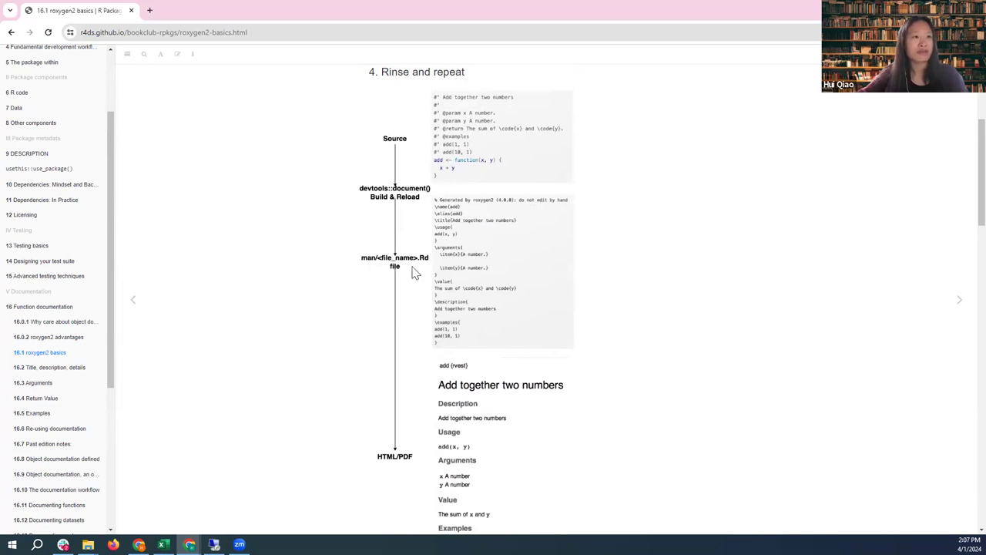
mouse_move(630, 312)
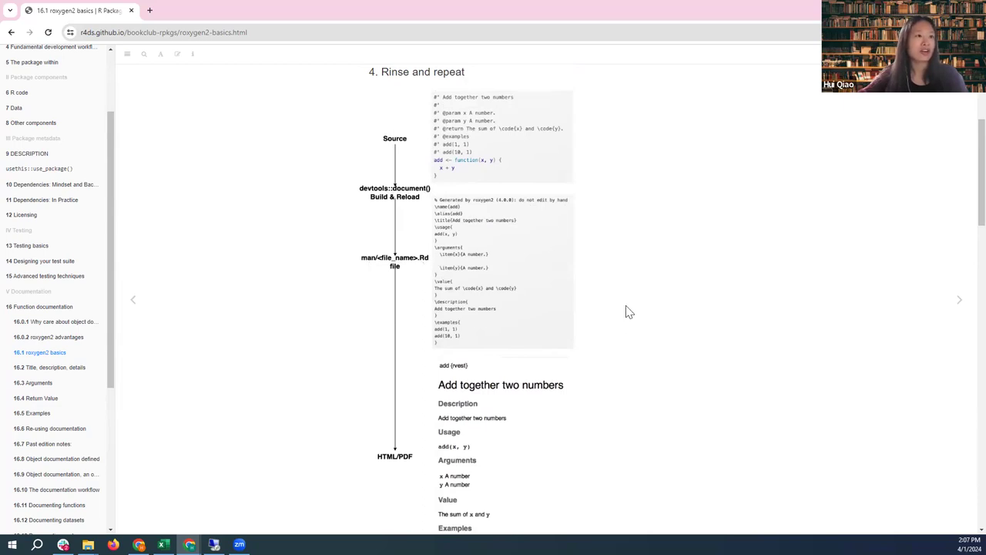
scroll("down", 3)
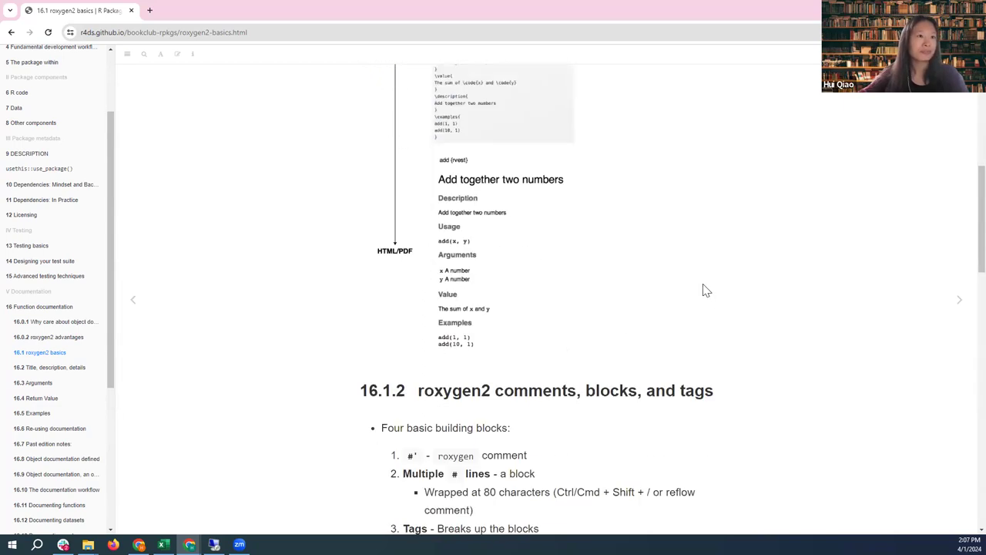
mouse_move(461, 310)
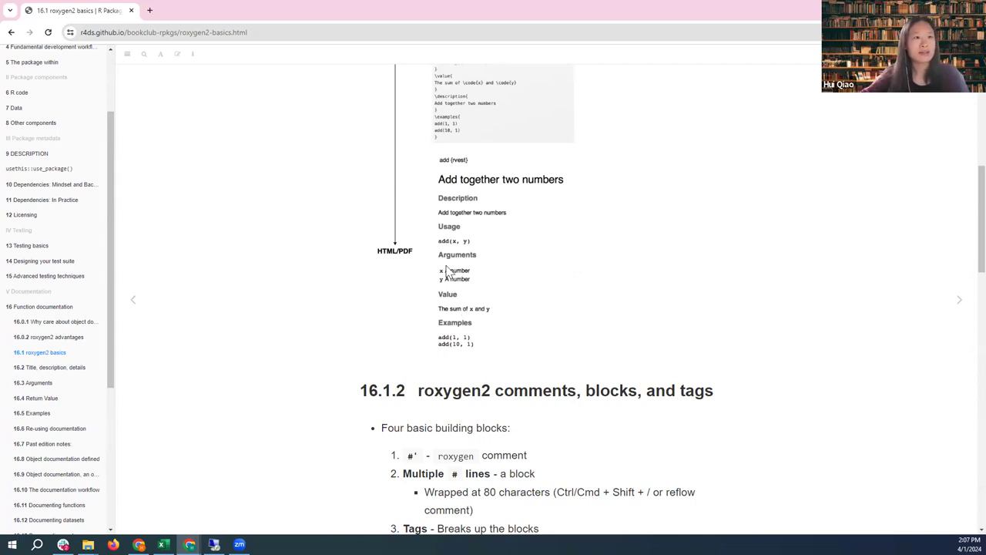
mouse_move(449, 256)
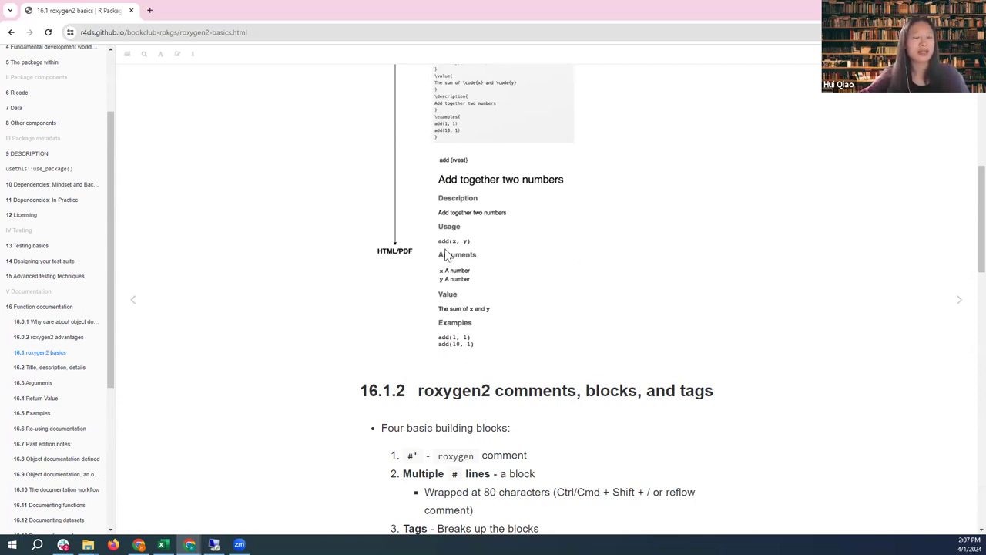
mouse_move(595, 268)
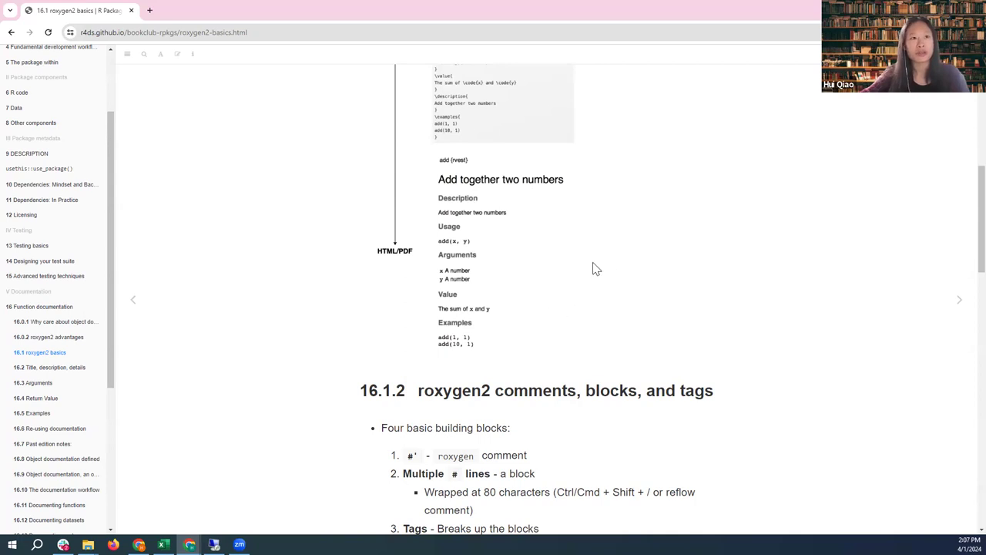
mouse_move(613, 259)
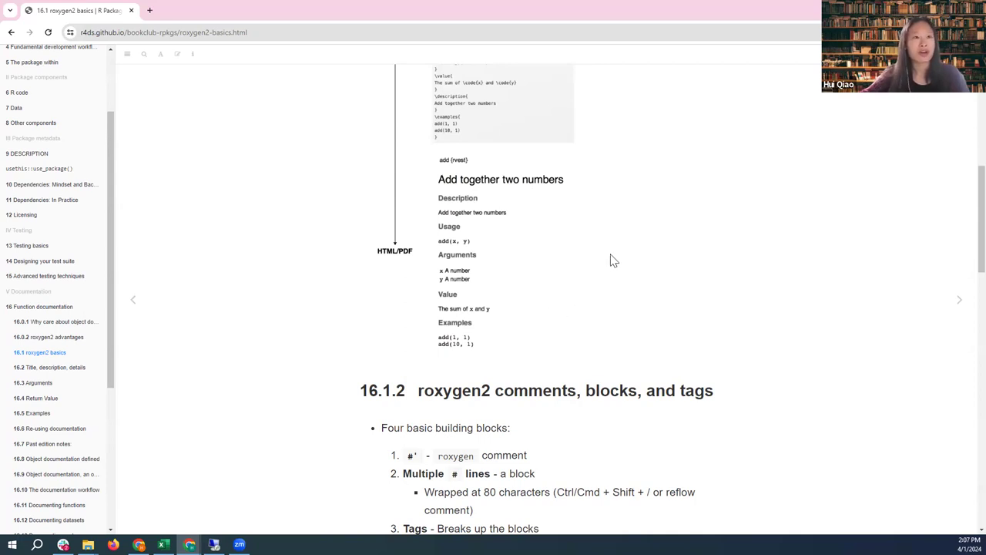
mouse_move(514, 235)
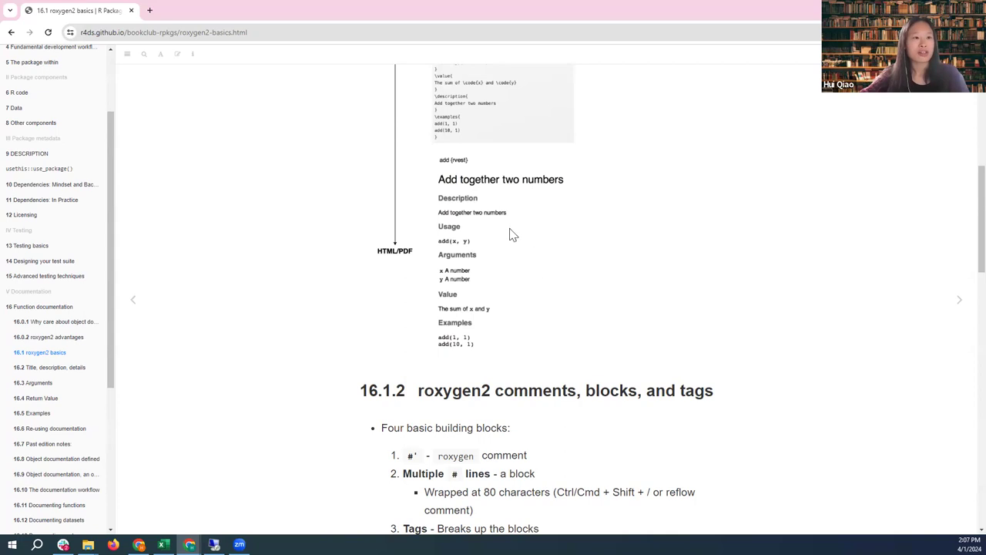
mouse_move(537, 295)
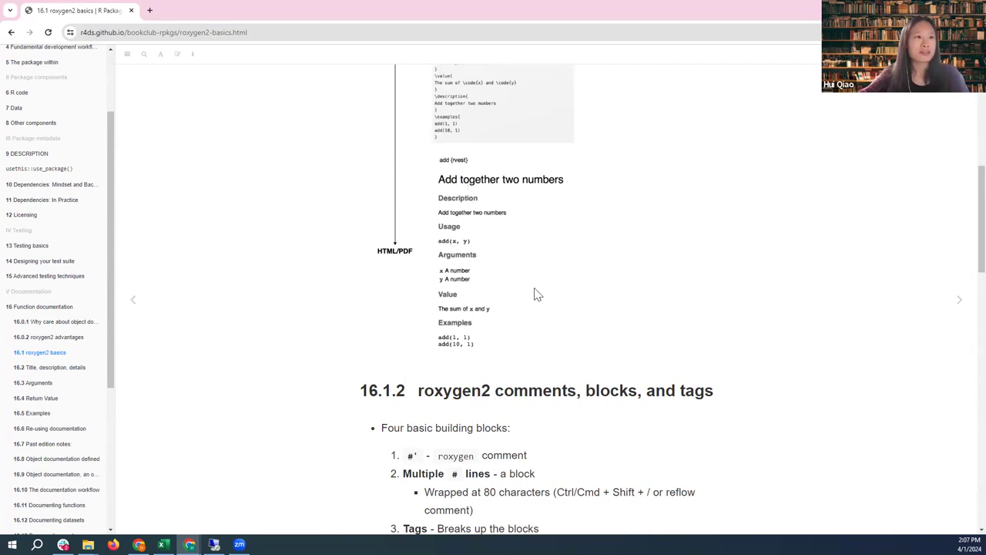
Bring 16.1.2's four roxygen2 building blocks into view after briefly revisiting the workflow diagram.
scroll("down", 3)
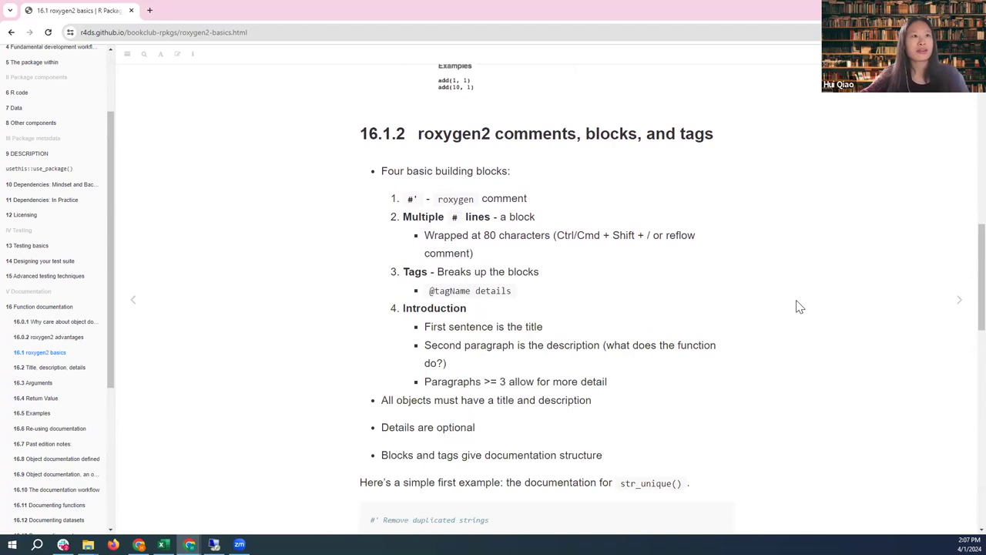
mouse_move(697, 163)
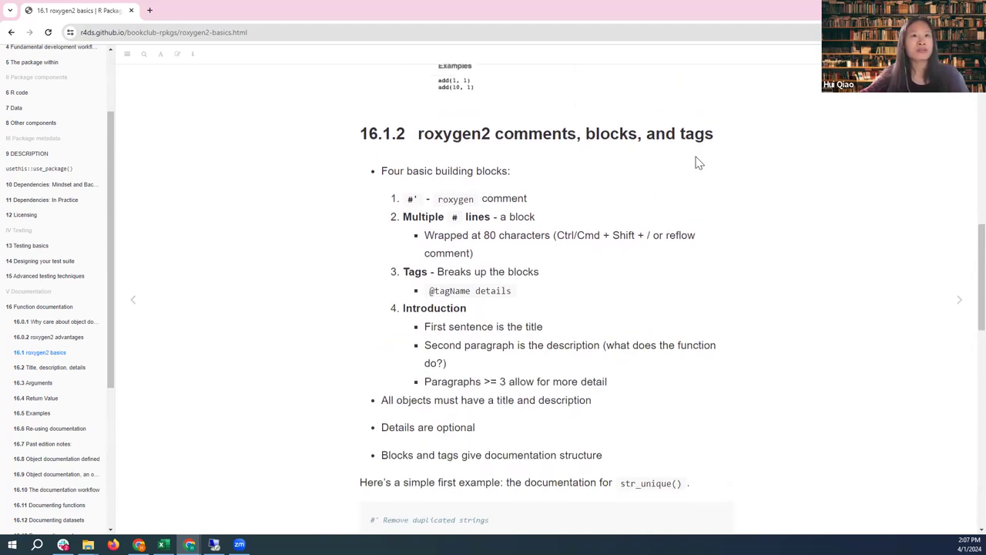
mouse_move(450, 193)
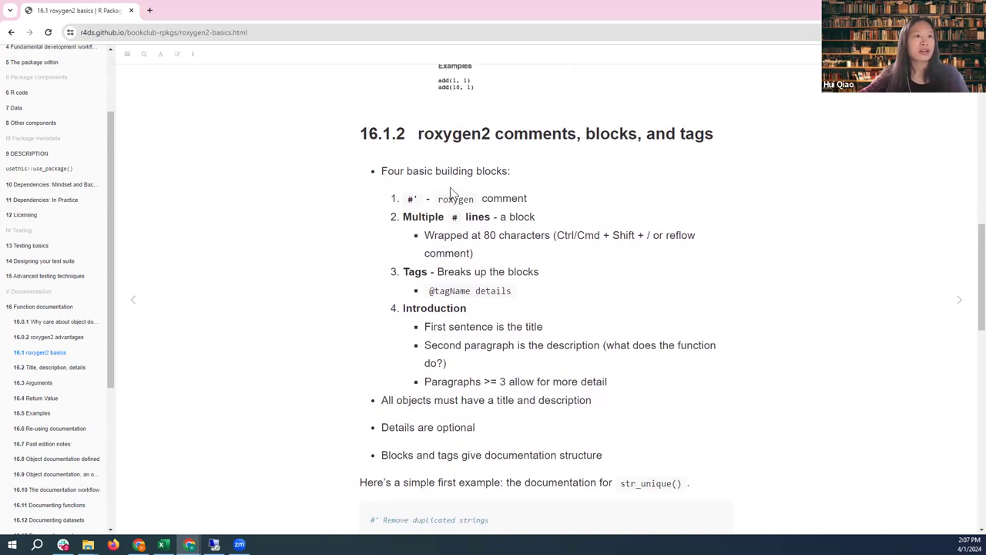
mouse_move(499, 215)
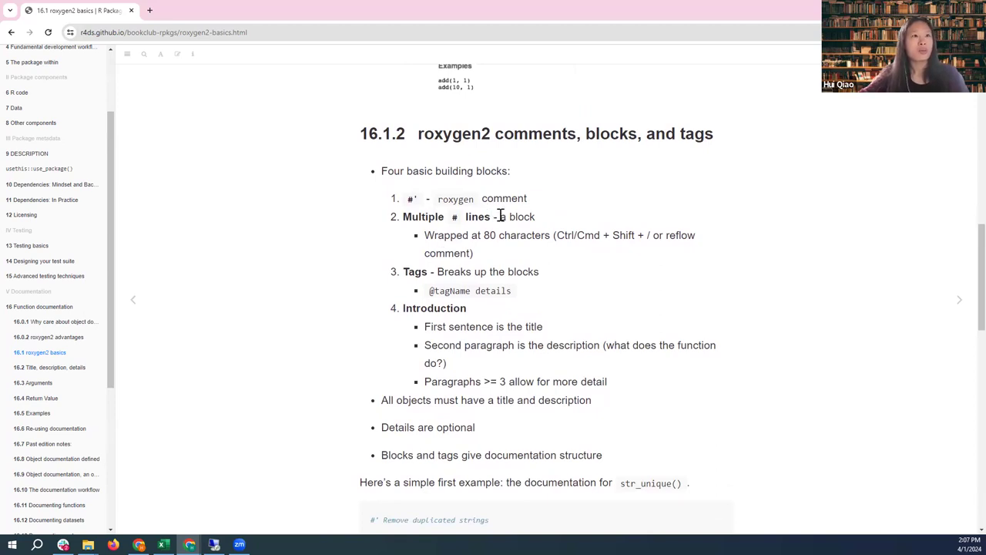
scroll("up", 3)
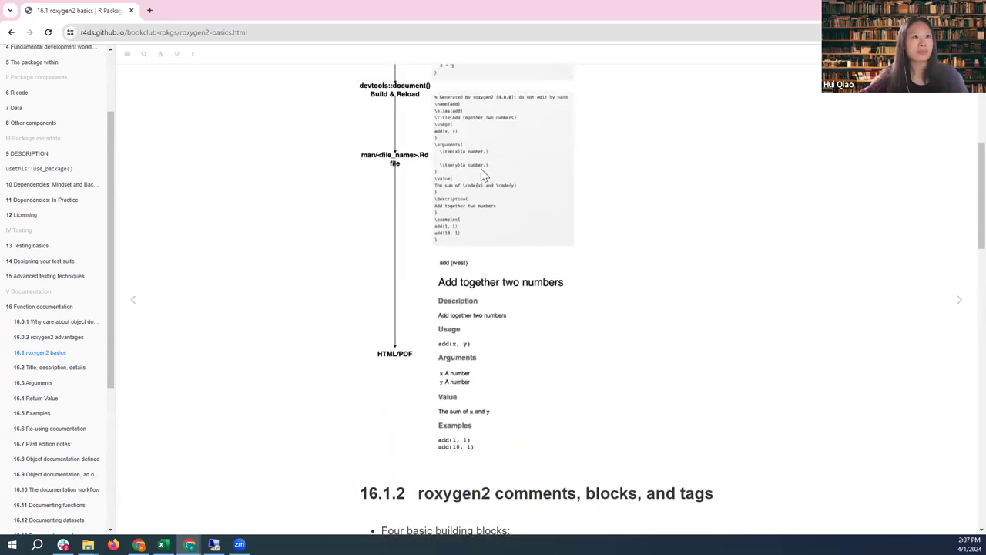
scroll("up", 3)
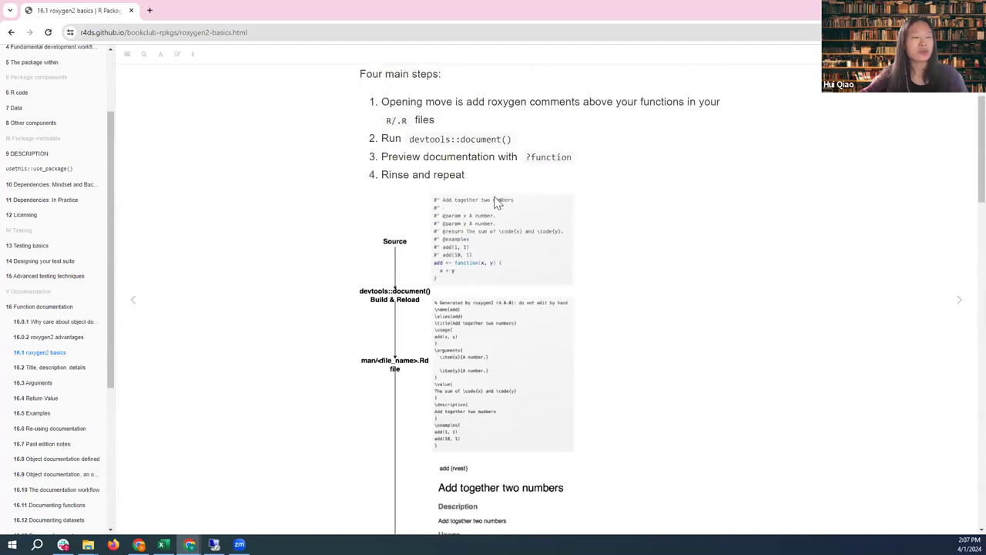
mouse_move(655, 289)
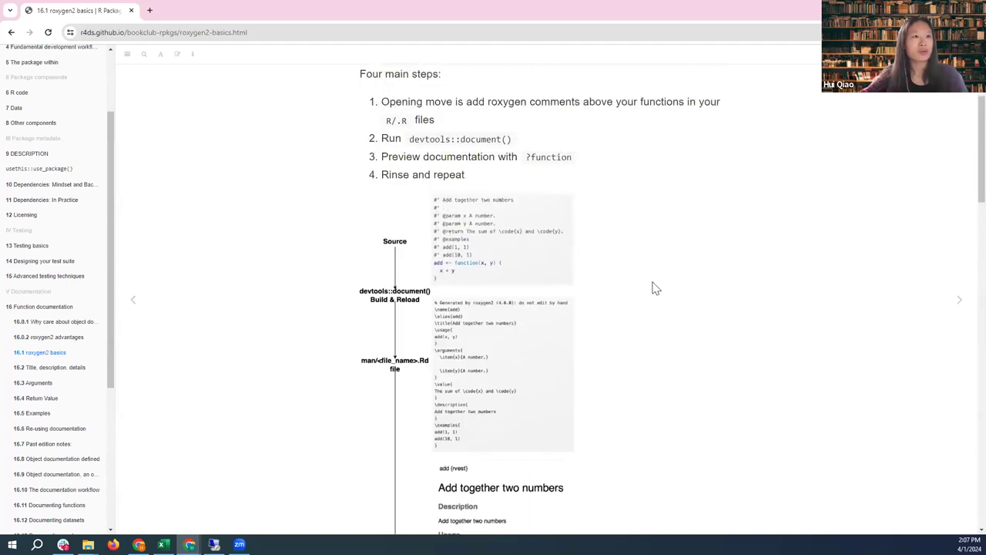
scroll("down", 3)
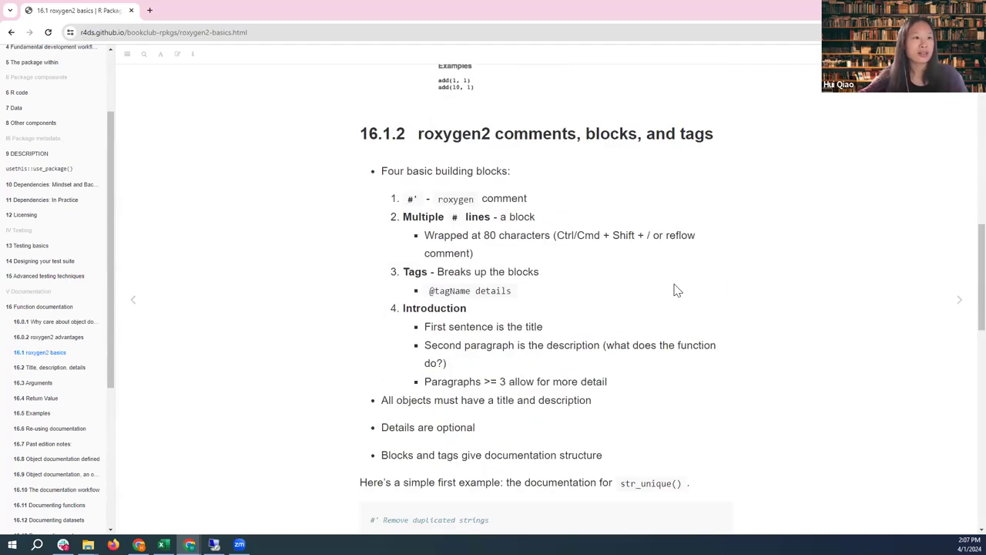
mouse_move(422, 214)
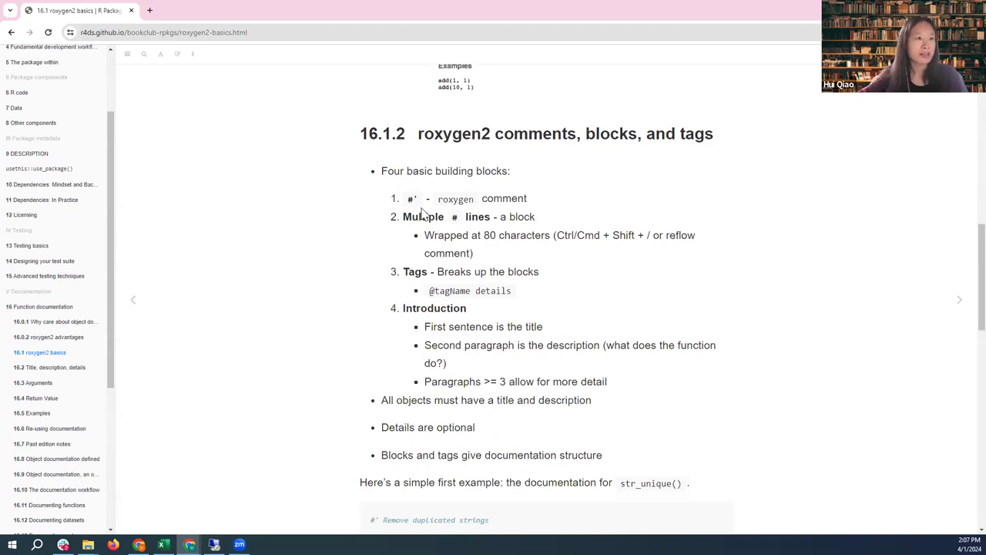
mouse_move(558, 255)
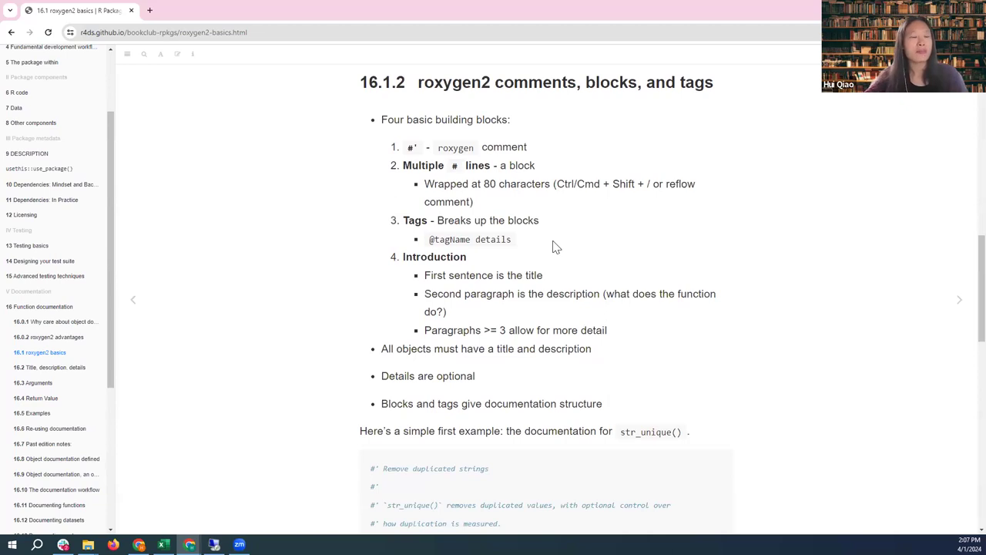
mouse_move(495, 208)
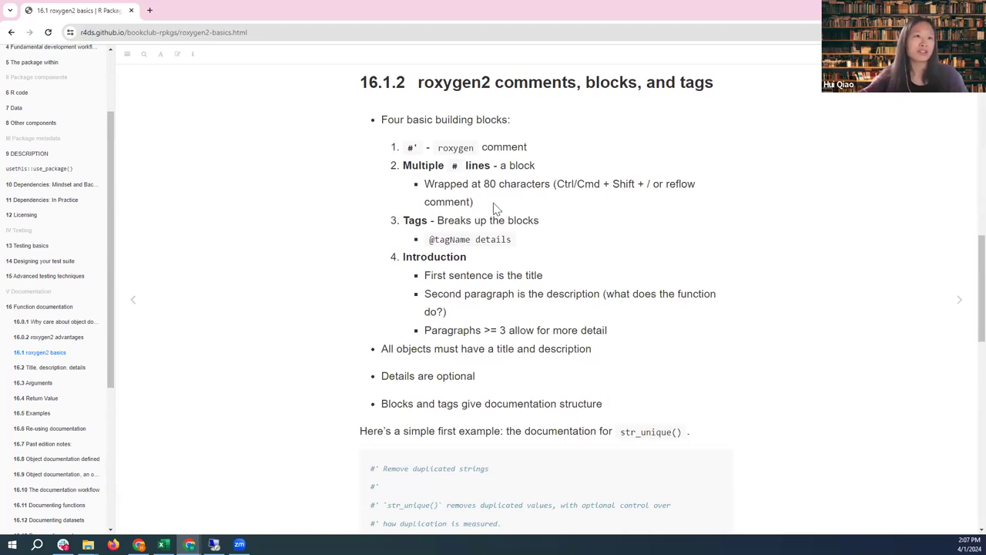
mouse_move(582, 211)
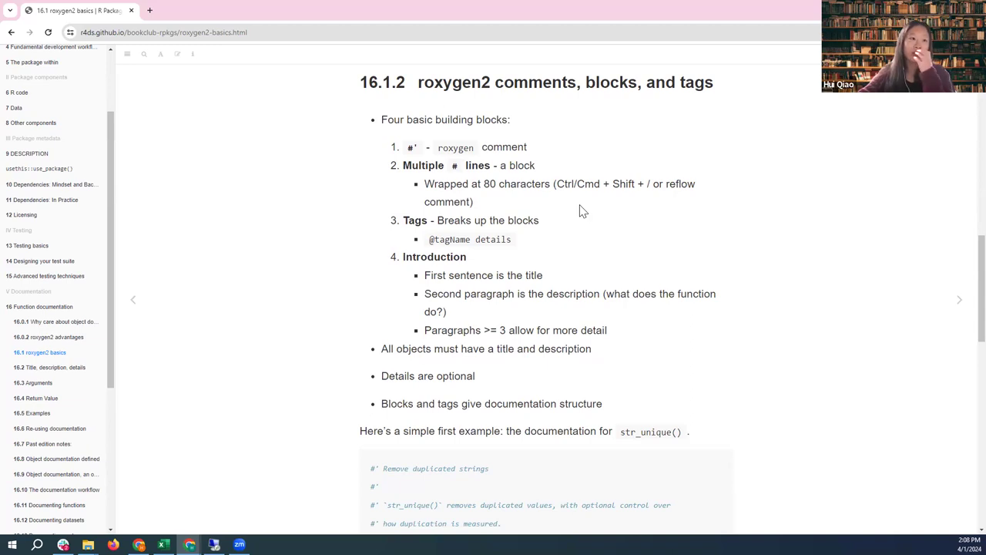
mouse_move(510, 223)
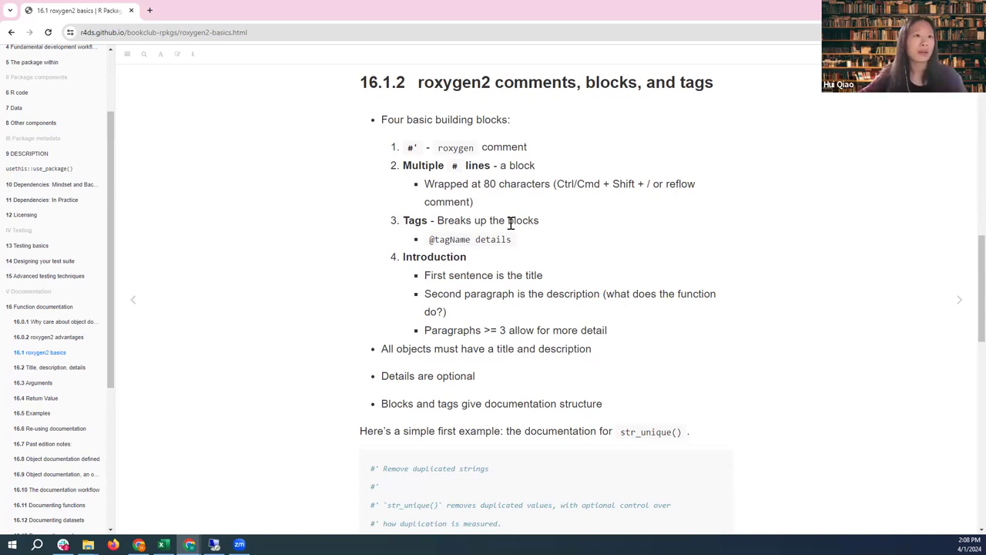
mouse_move(522, 236)
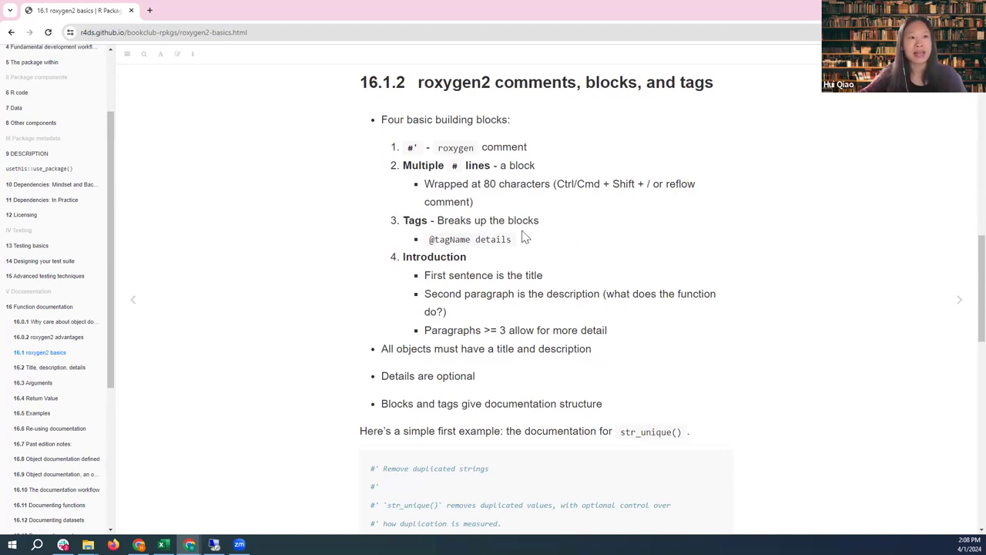
Scroll through the roxygen2 summary bullets and title-and-description rules to the str_unique() example's start.
scroll("down", 3)
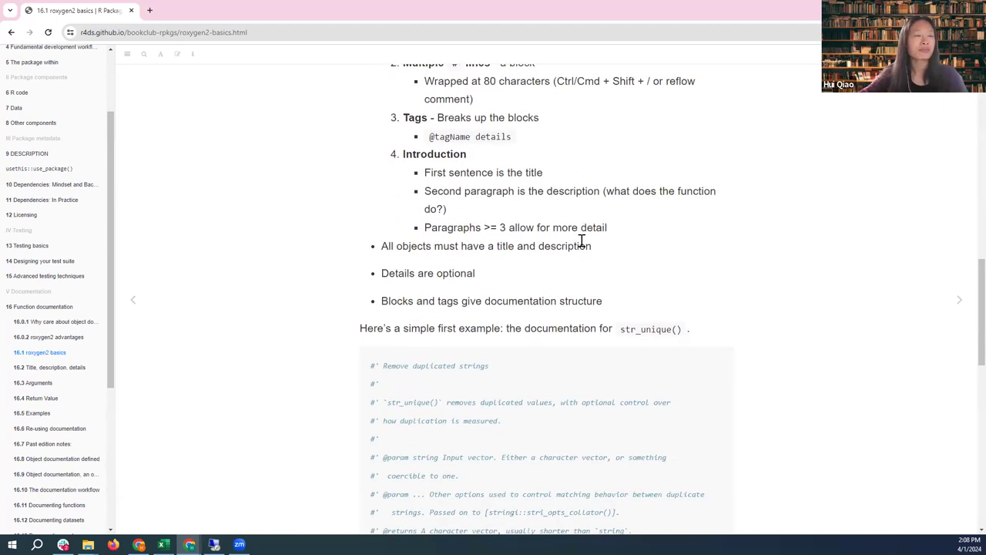
scroll("down", 3)
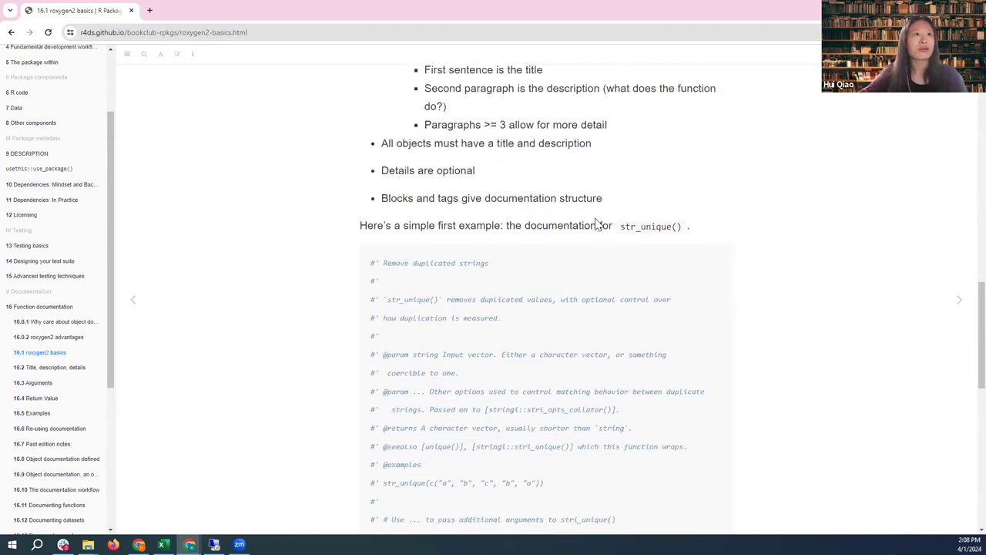
scroll("up", 3)
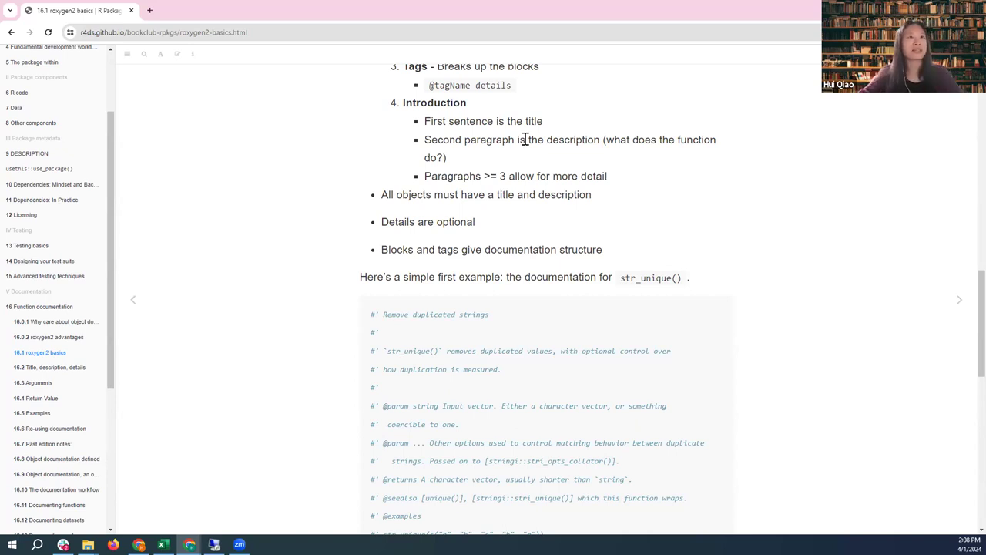
mouse_move(534, 136)
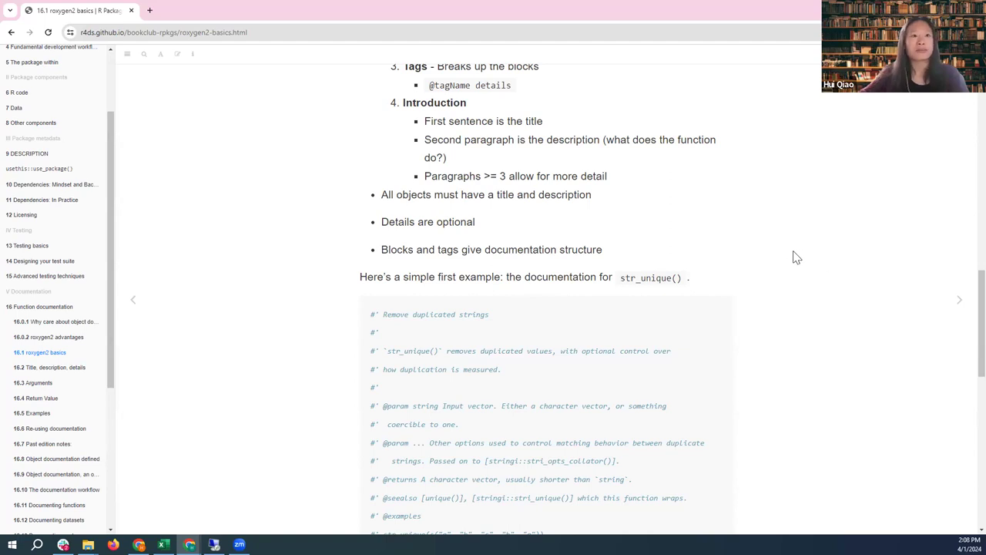
mouse_move(470, 317)
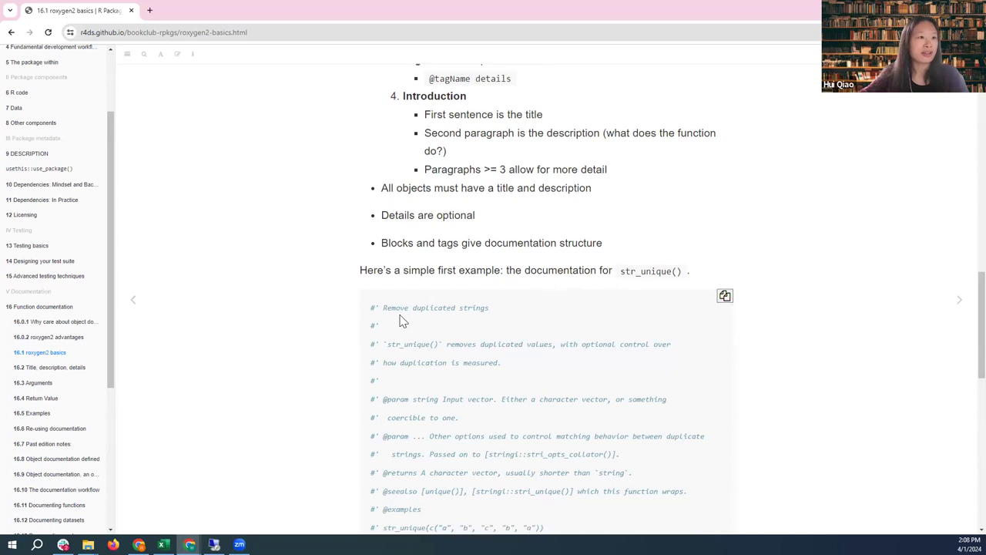
scroll("down", 3)
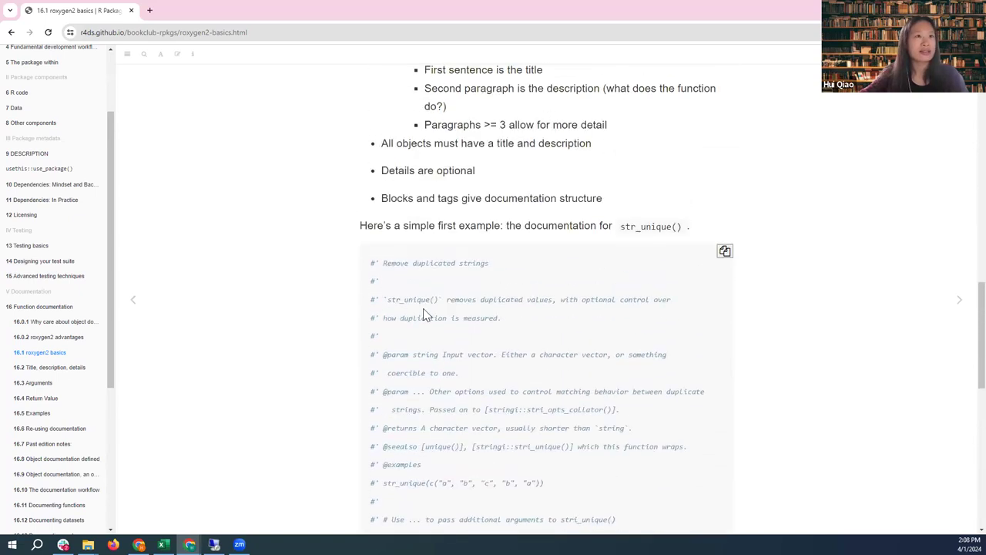
scroll("up", 3)
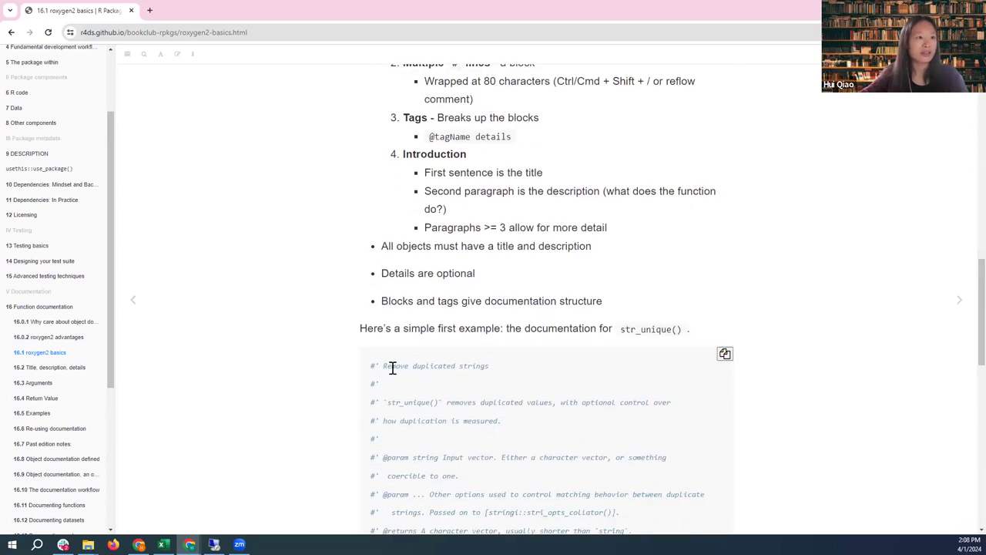
mouse_move(495, 204)
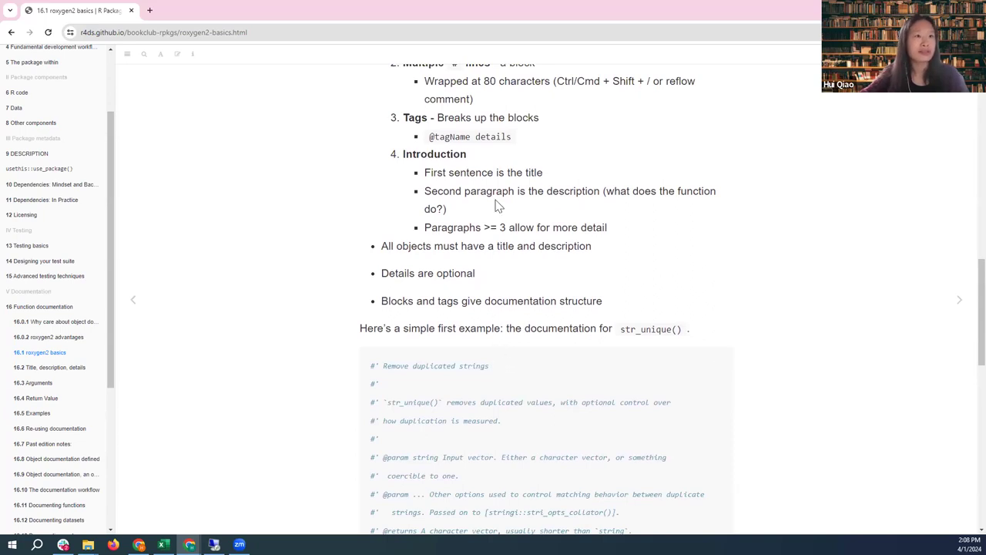
mouse_move(509, 191)
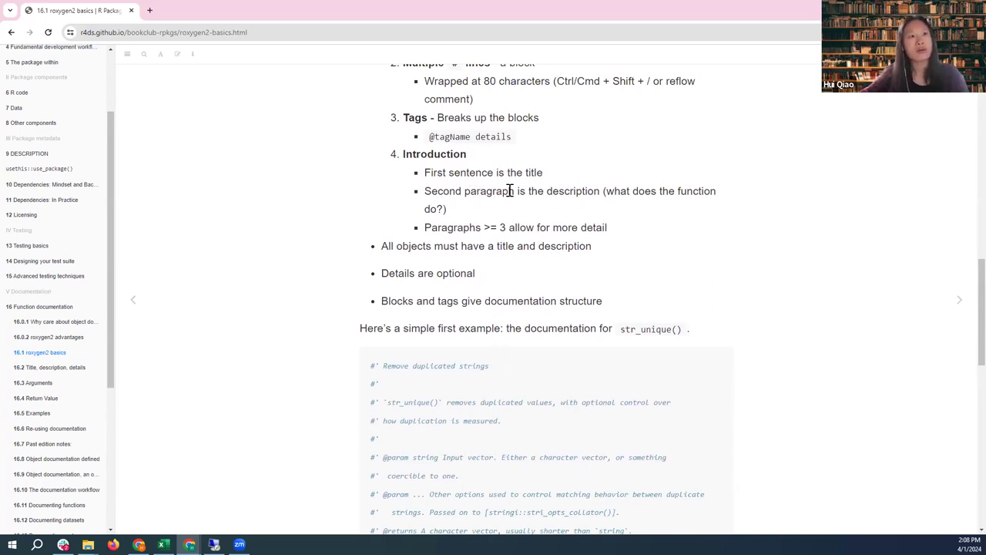
scroll("down", 3)
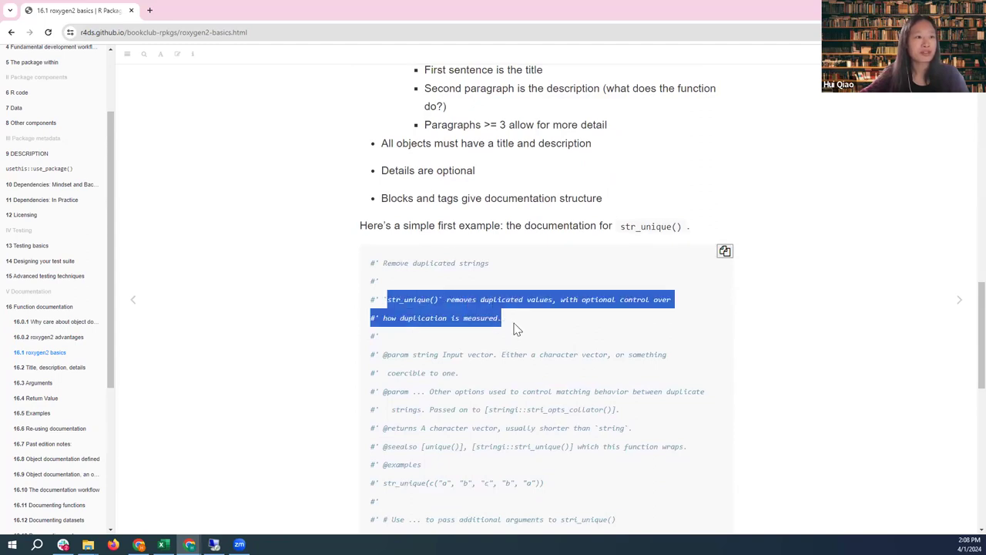
mouse_move(797, 302)
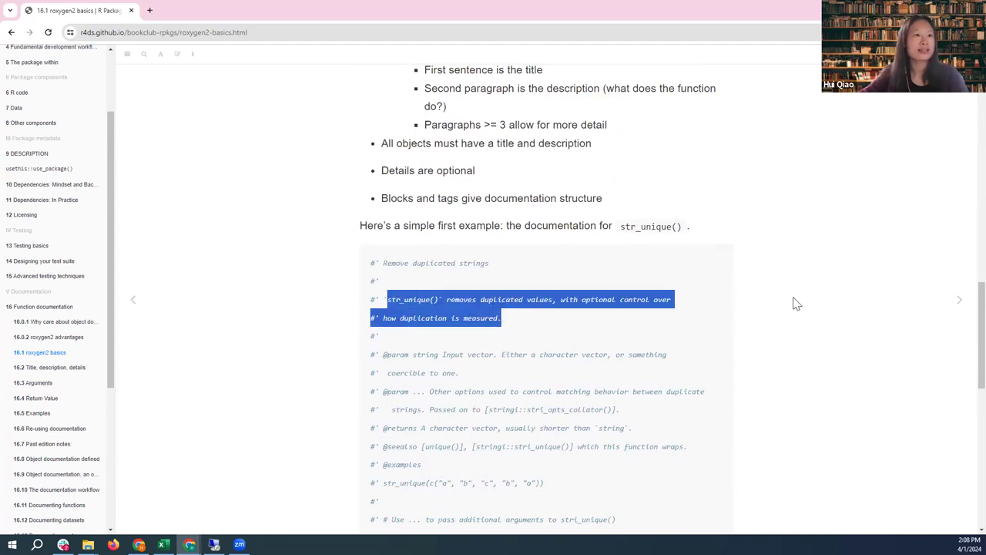
scroll("up", 3)
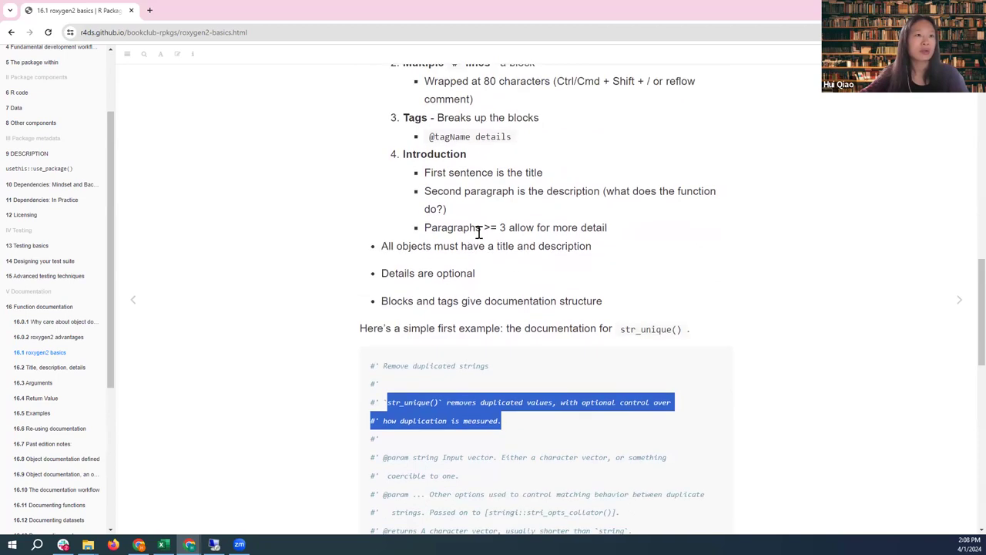
mouse_move(531, 223)
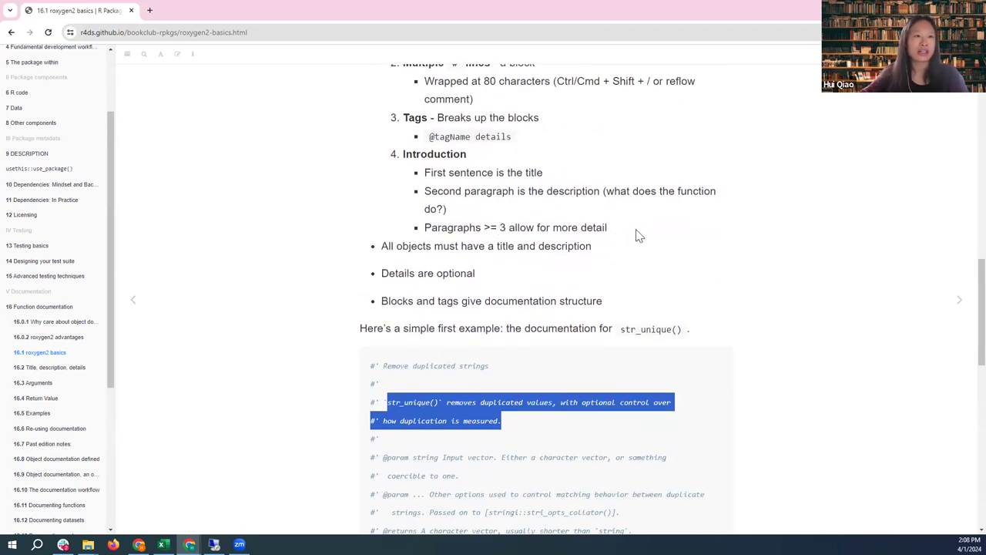
scroll("down", 3)
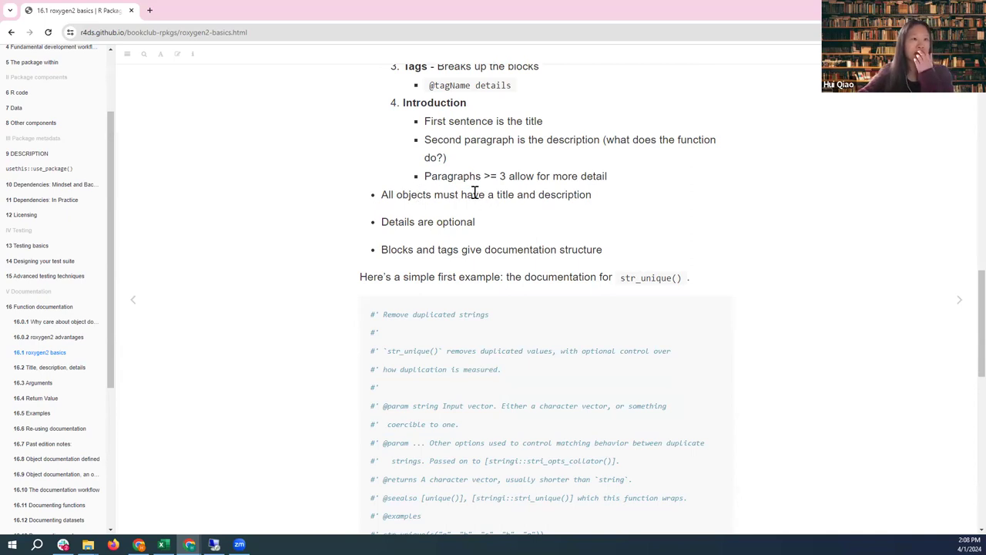
Glimpse 16.1.3's markdown features, then return to the full str_unique() example and function definition.
scroll("down", 3)
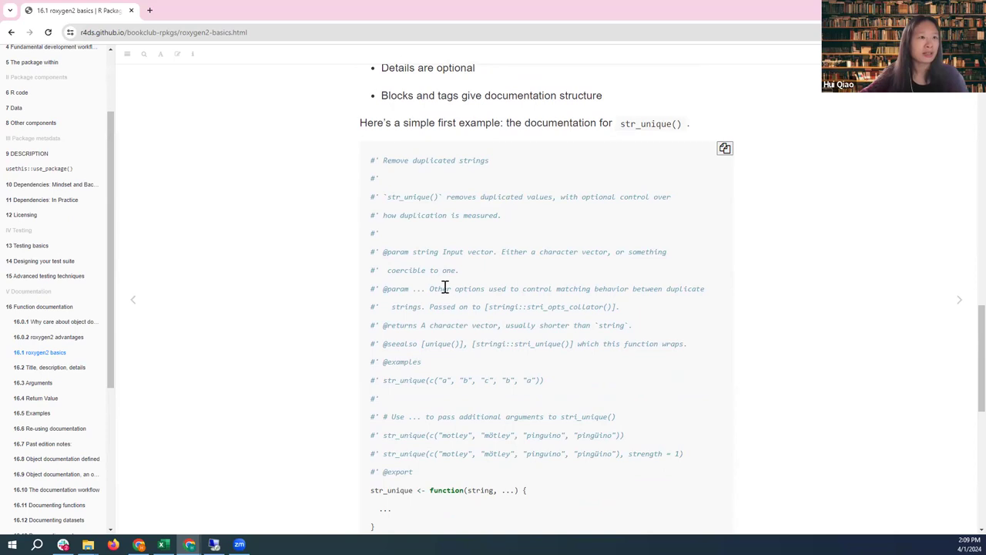
mouse_move(497, 241)
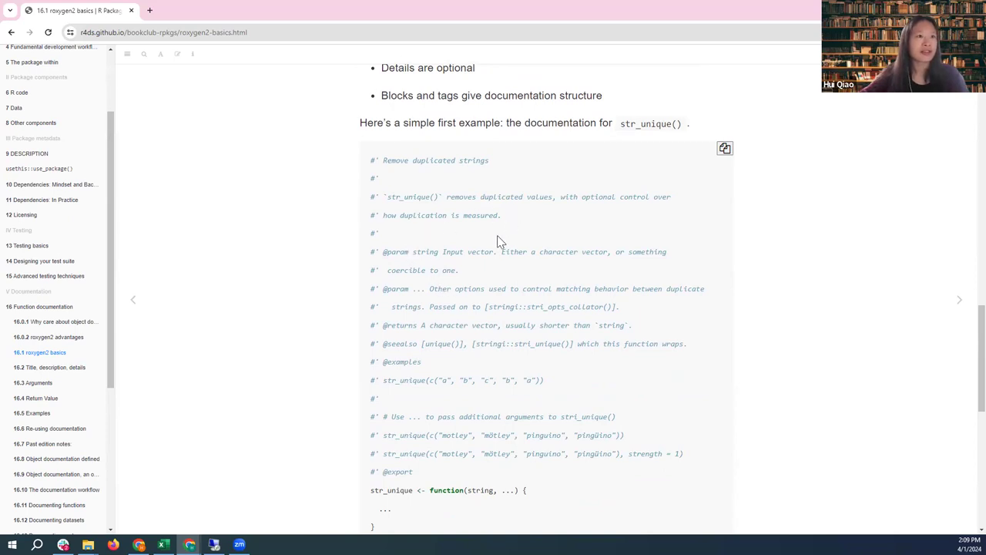
mouse_move(422, 447)
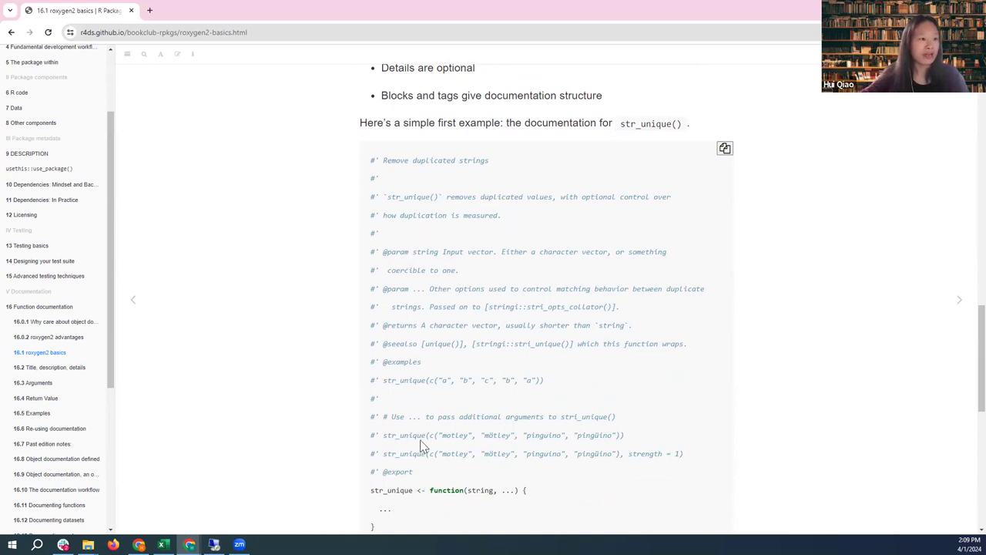
mouse_move(403, 325)
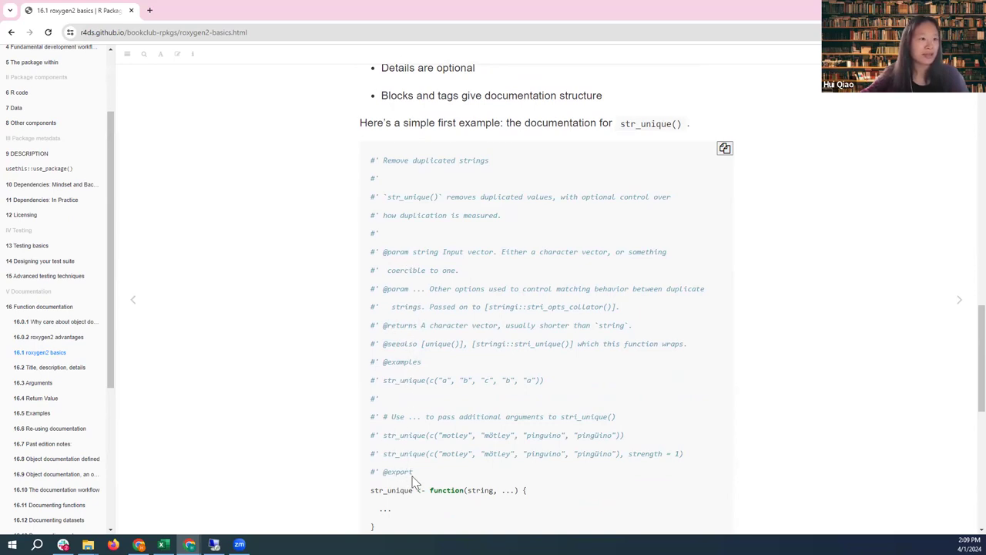
mouse_move(797, 316)
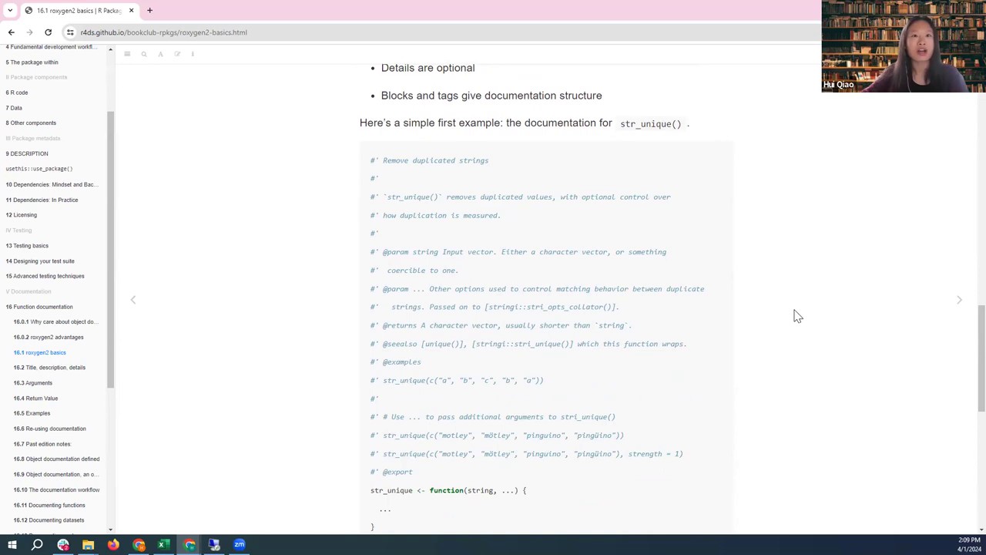
mouse_move(796, 310)
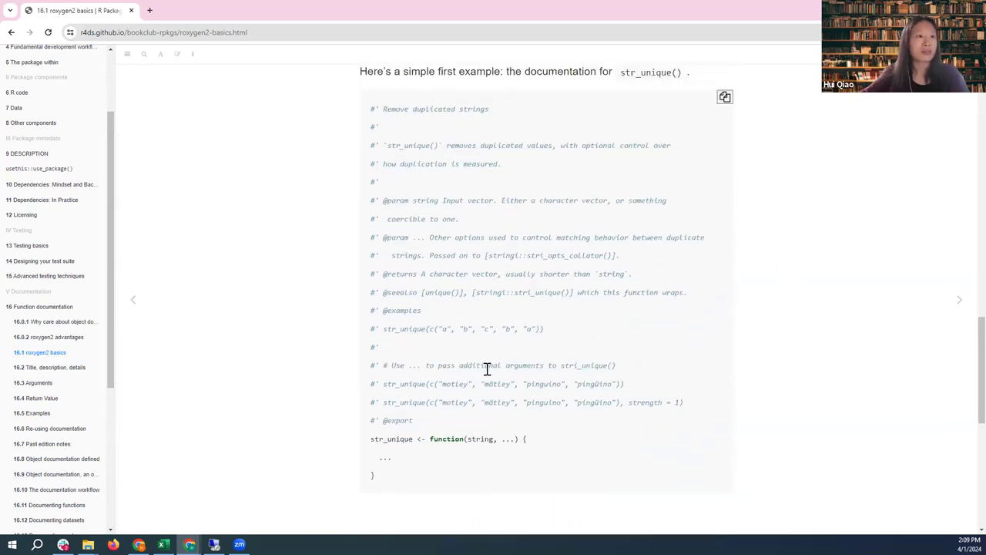
scroll("down", 3)
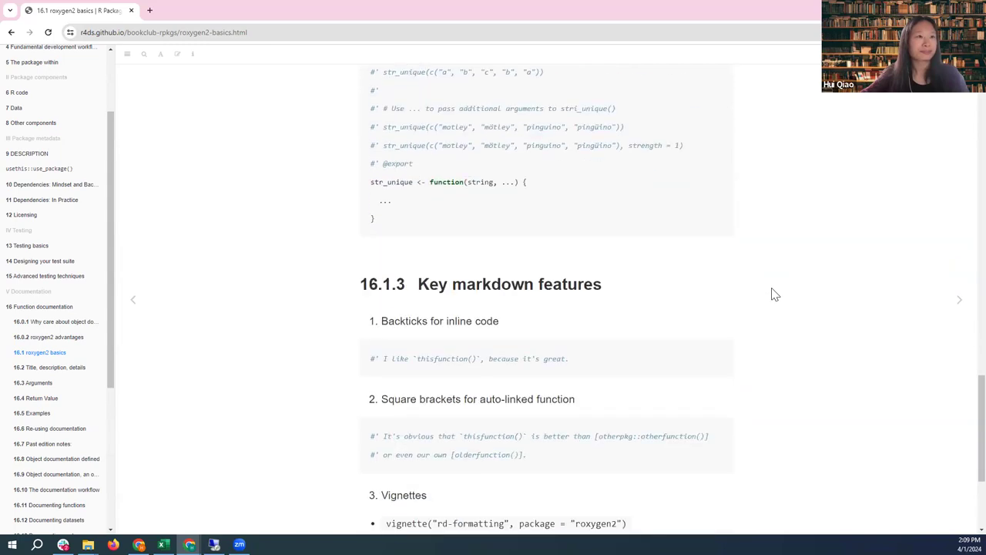
mouse_move(458, 200)
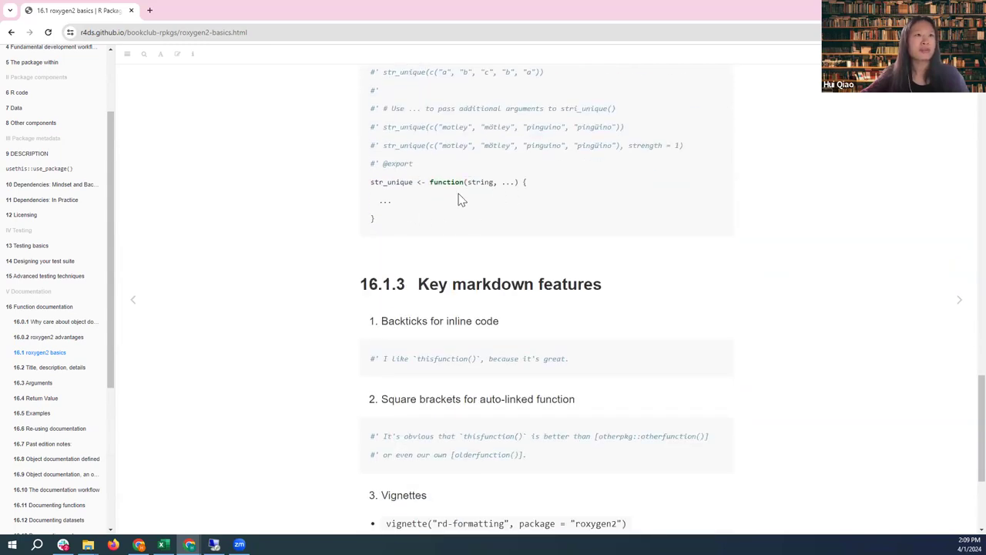
mouse_move(600, 217)
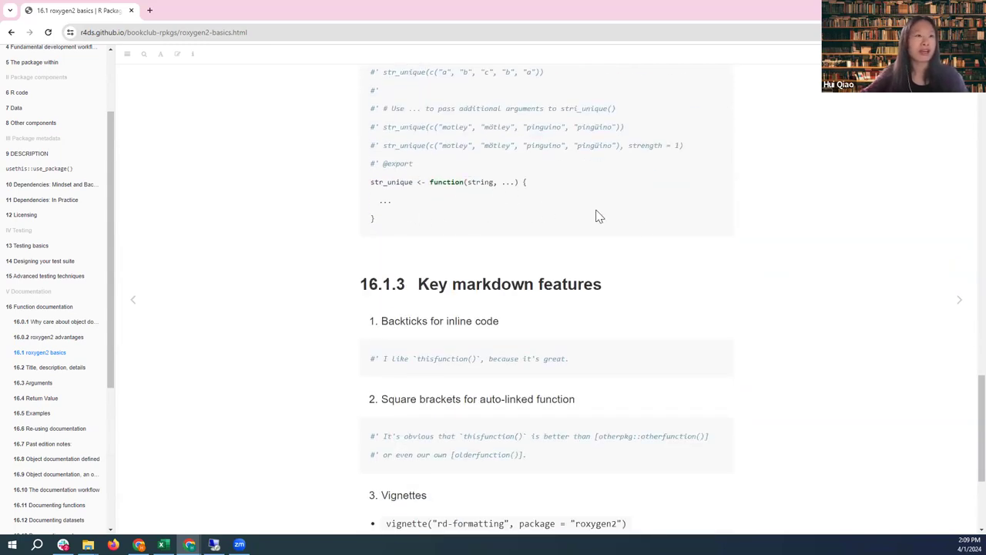
scroll("up", 3)
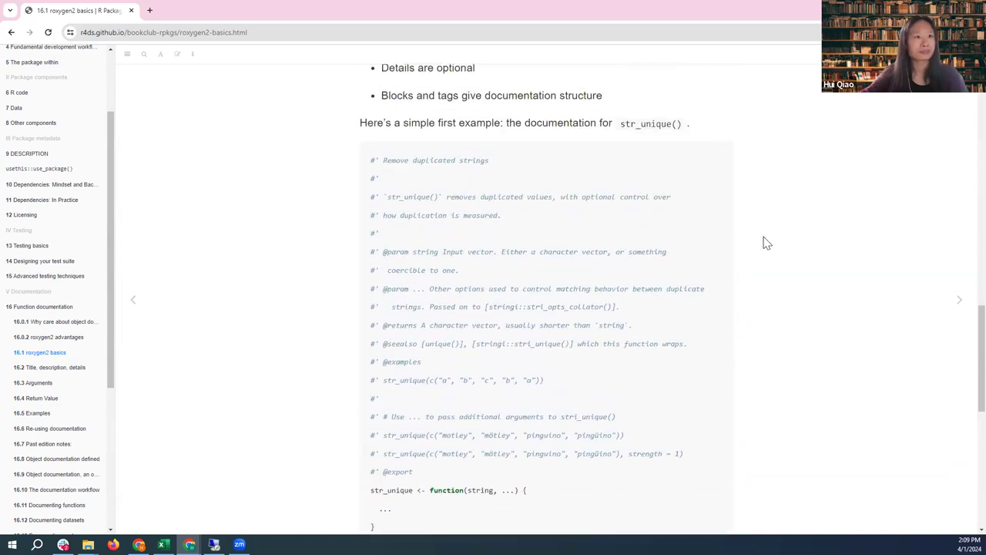
Scroll to 16.1.3 Key markdown features and double-click inside the backticks example.
scroll("down", 3)
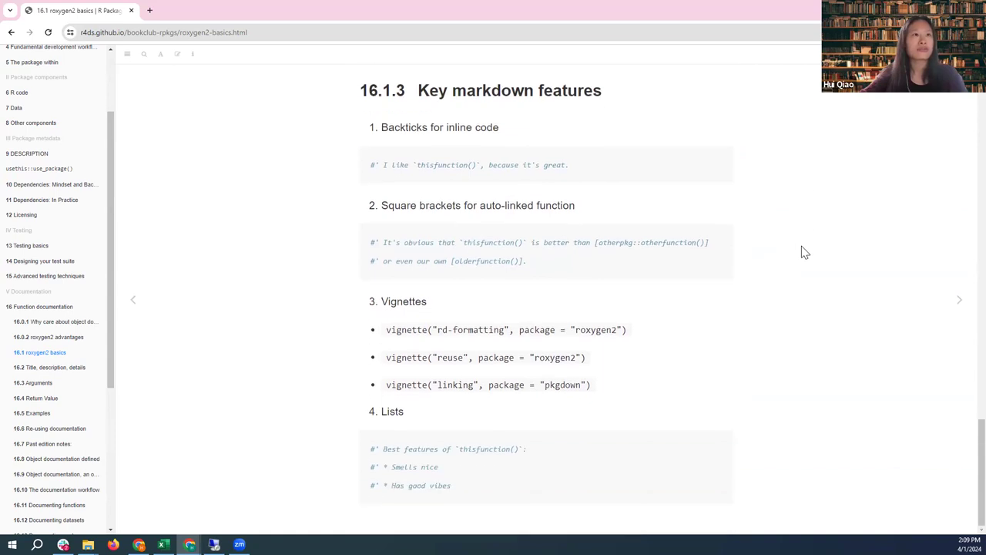
mouse_move(802, 247)
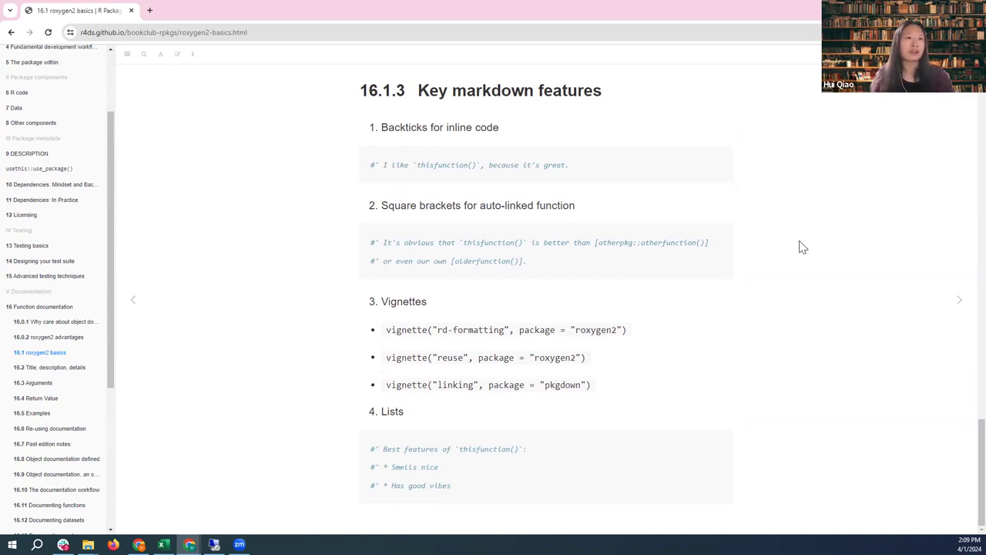
mouse_move(738, 202)
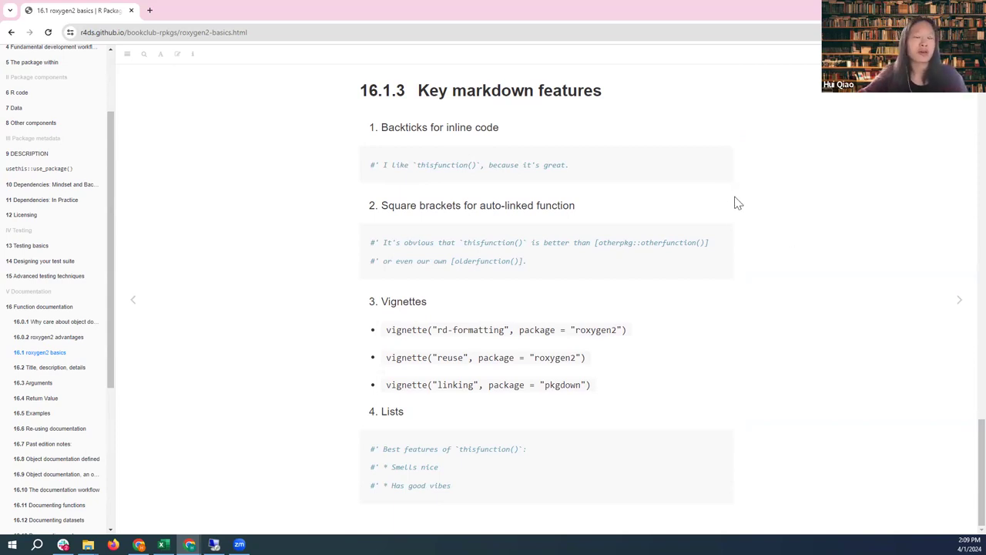
mouse_move(475, 141)
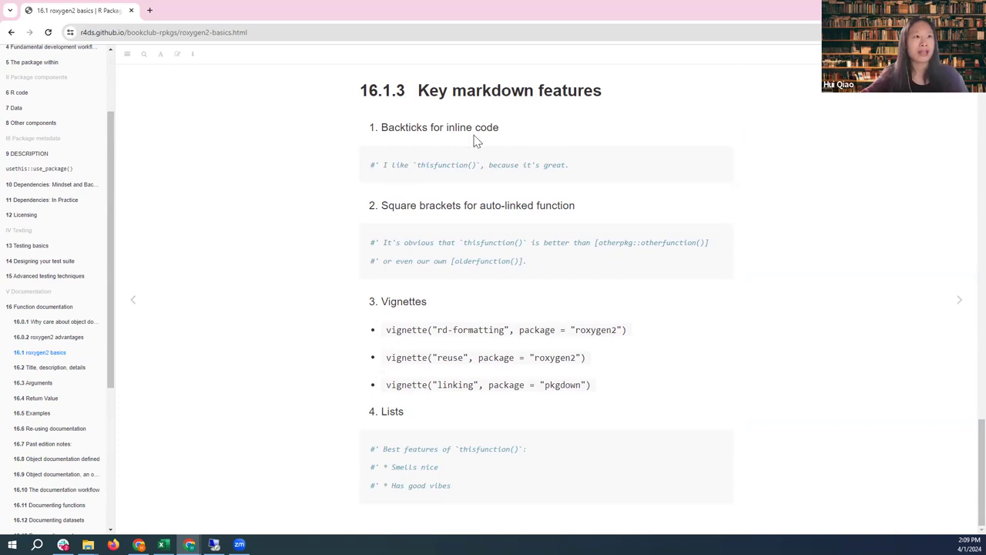
mouse_move(539, 122)
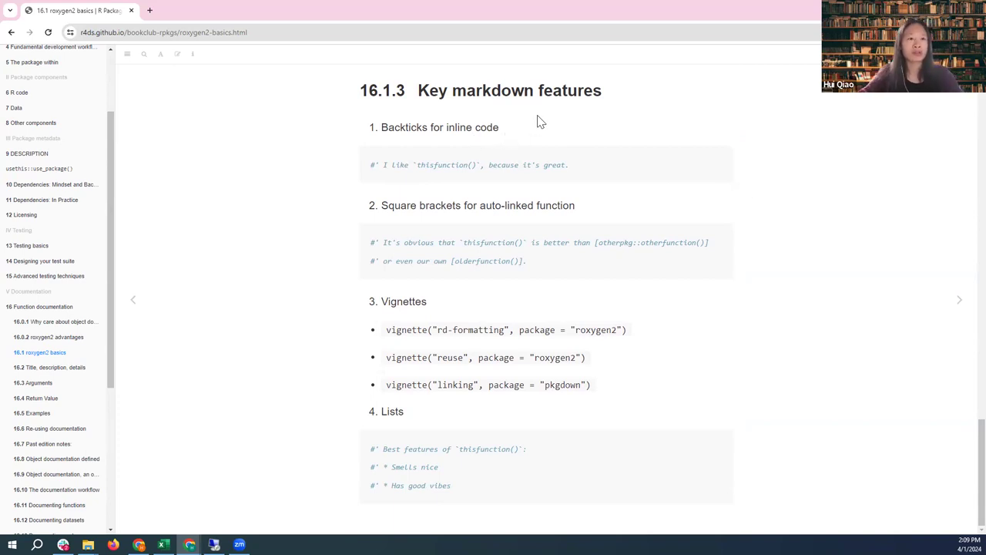
mouse_move(497, 145)
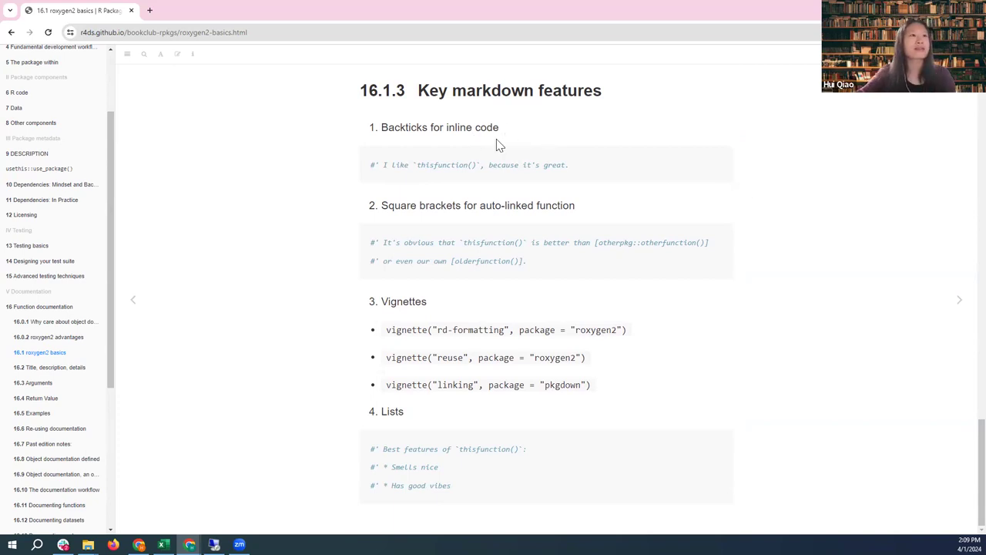
mouse_move(416, 291)
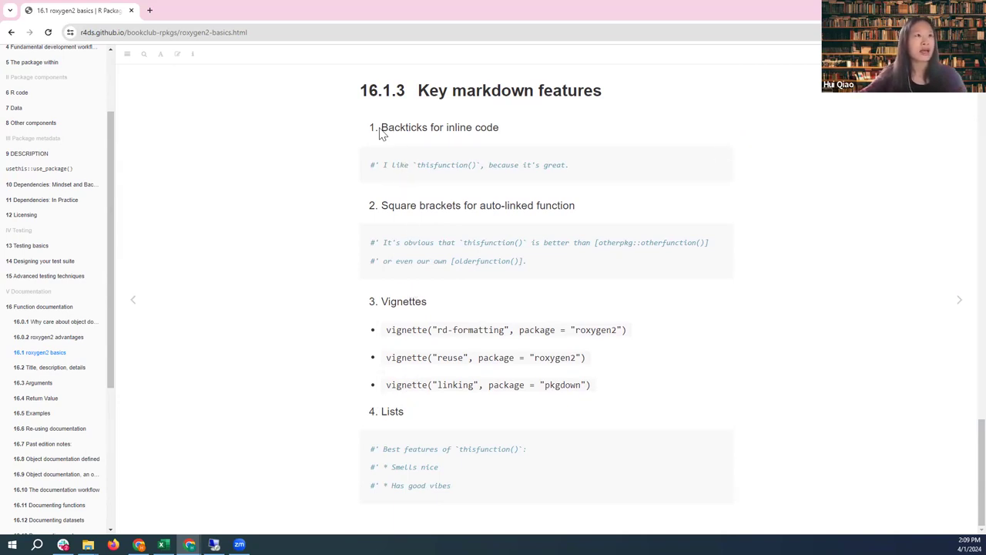
mouse_move(462, 142)
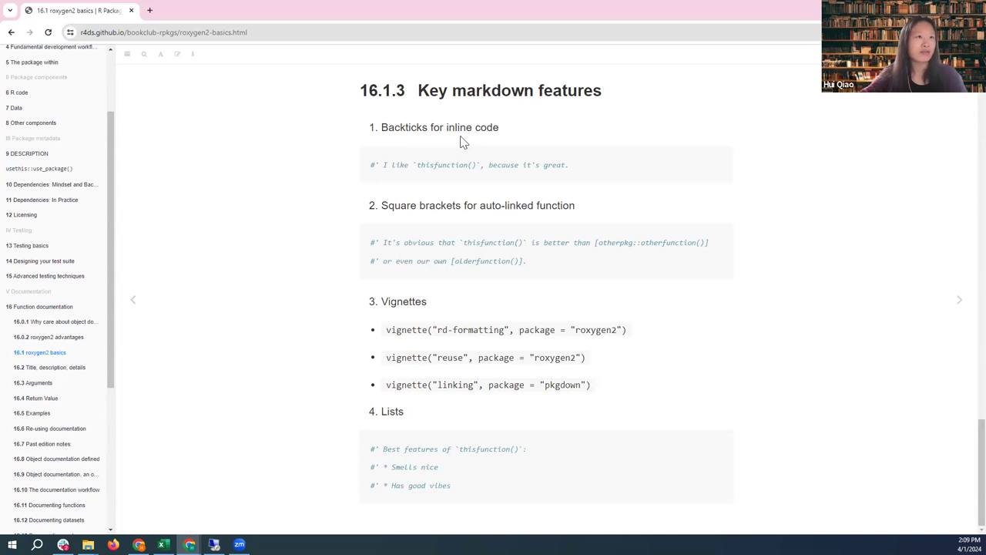
mouse_move(395, 167)
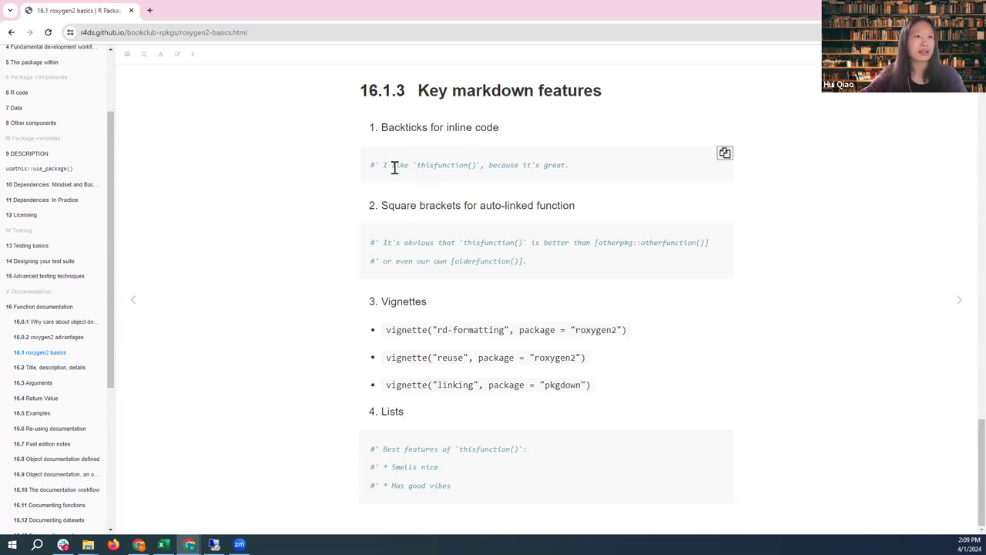
mouse_move(456, 165)
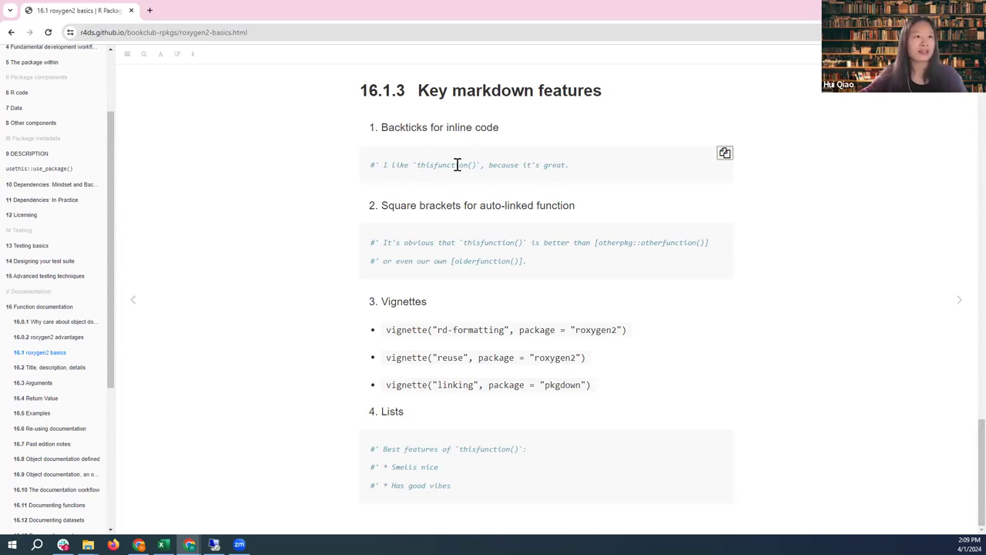
mouse_move(455, 183)
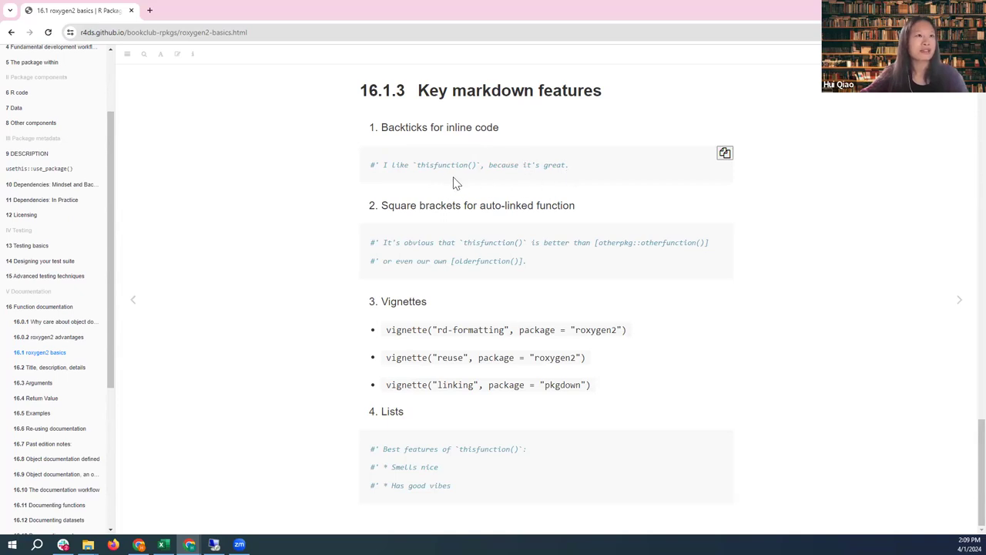
double_click(443, 164)
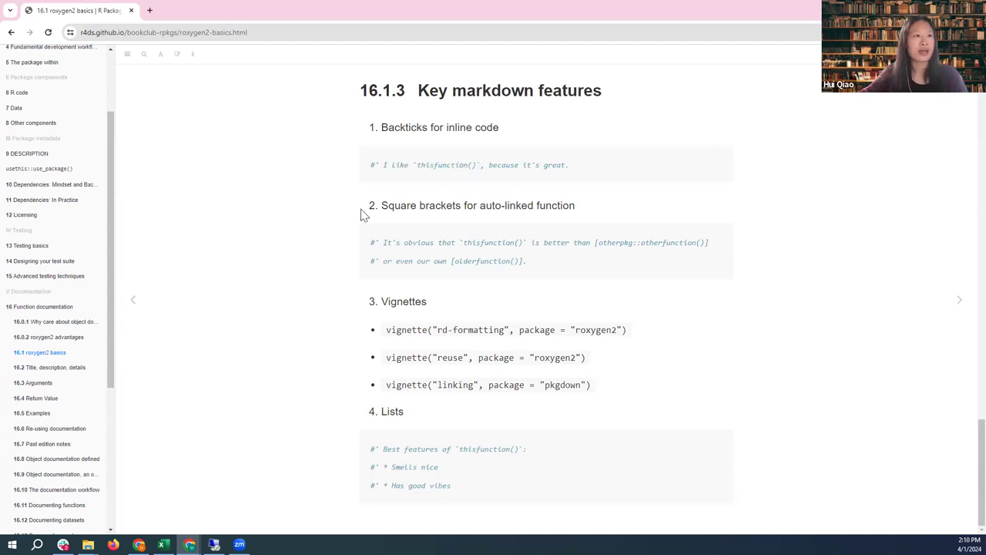
mouse_move(462, 227)
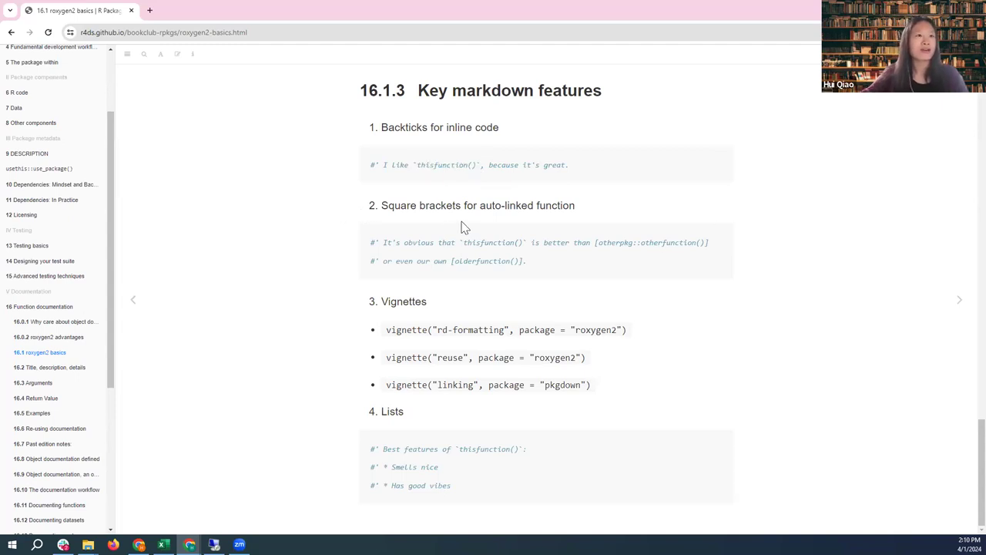
mouse_move(514, 280)
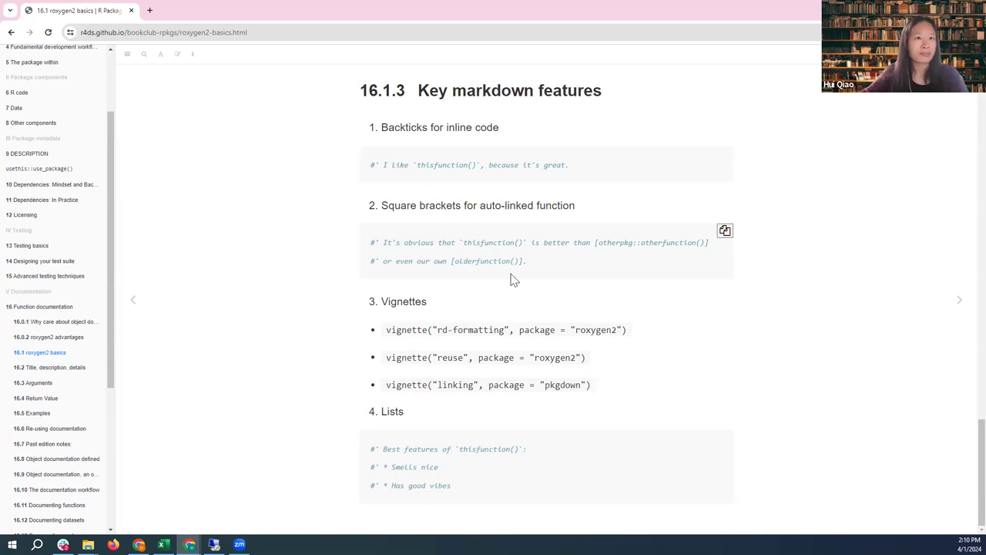
mouse_move(474, 271)
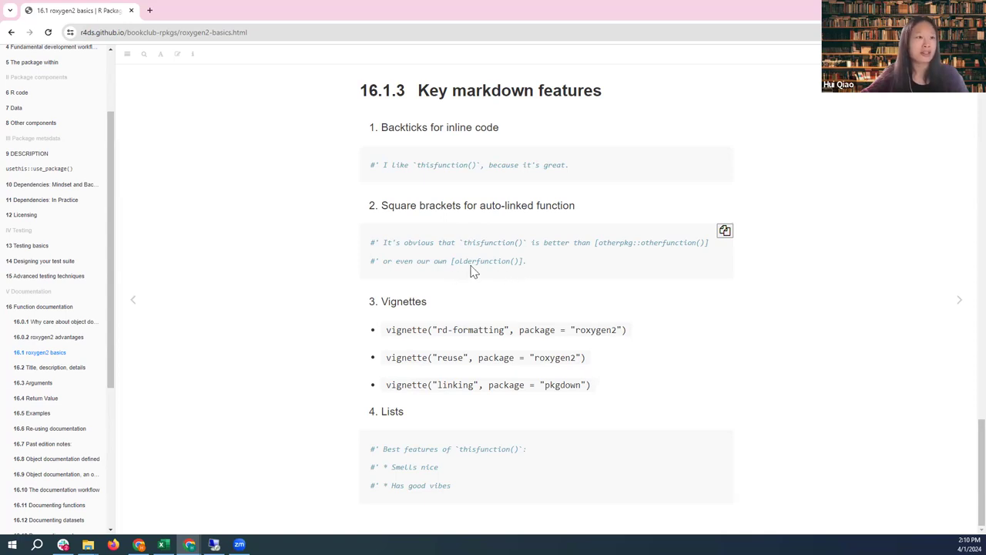
mouse_move(594, 243)
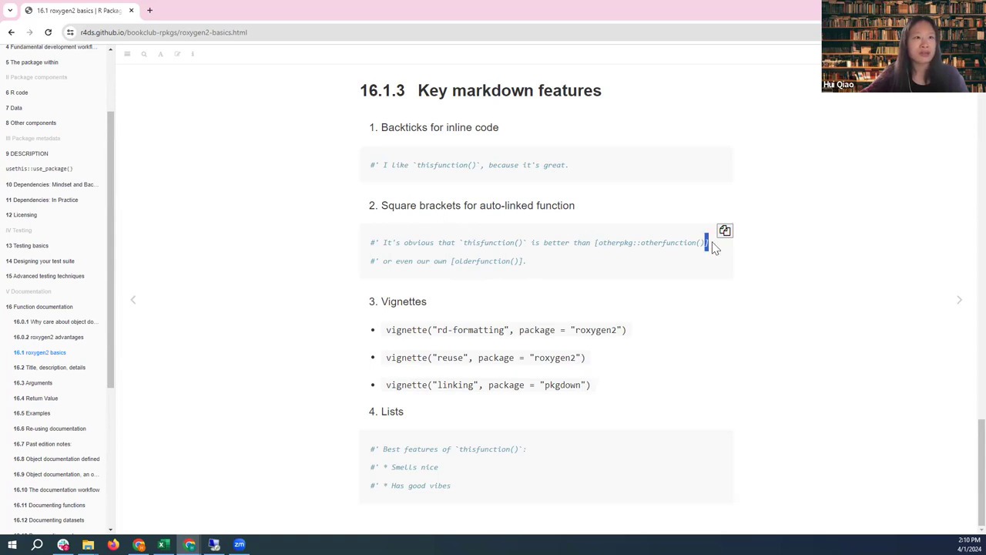
mouse_move(808, 251)
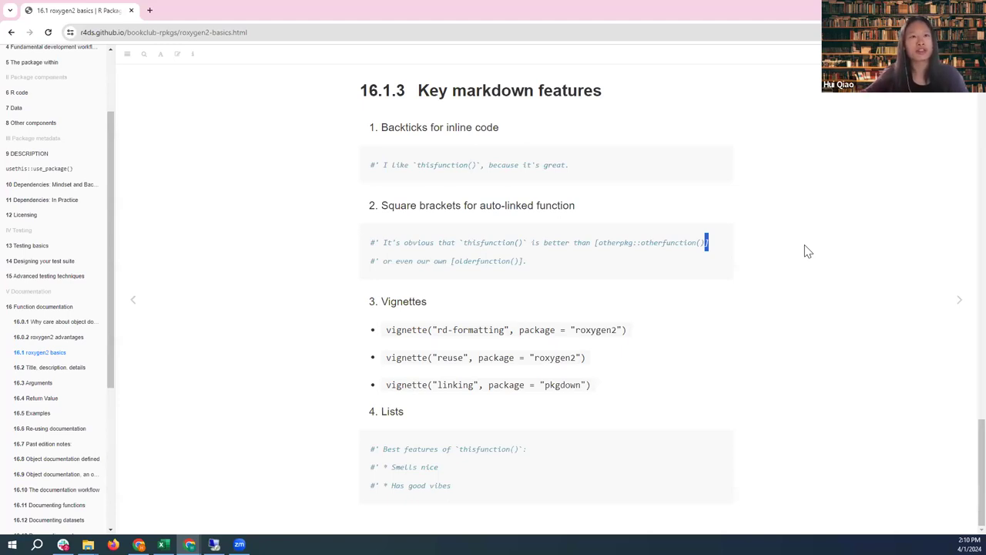
mouse_move(265, 300)
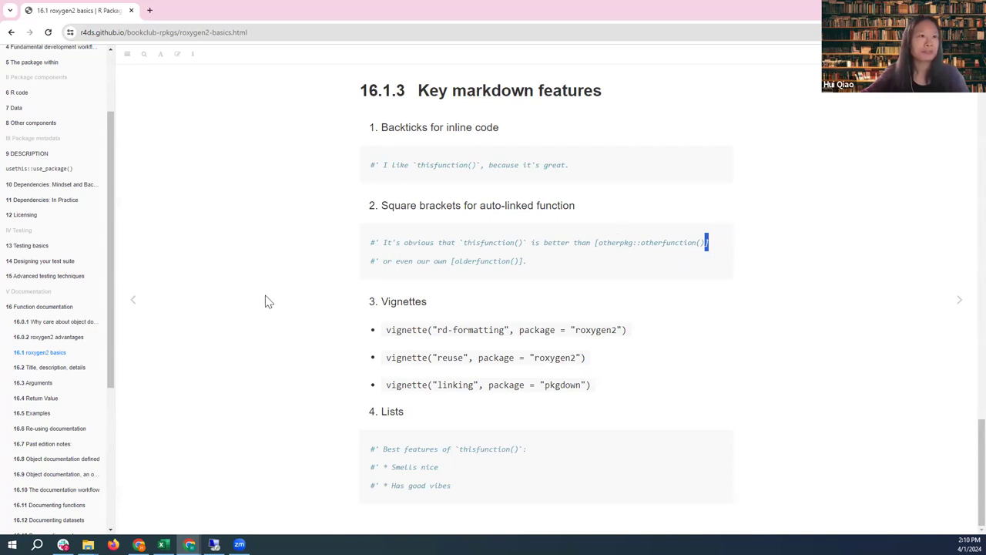
mouse_move(396, 300)
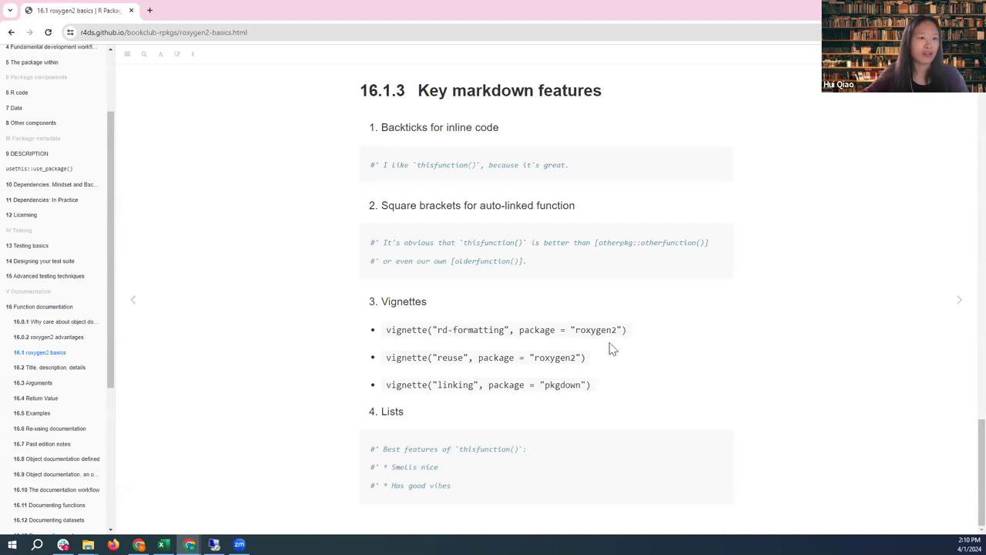
mouse_move(410, 388)
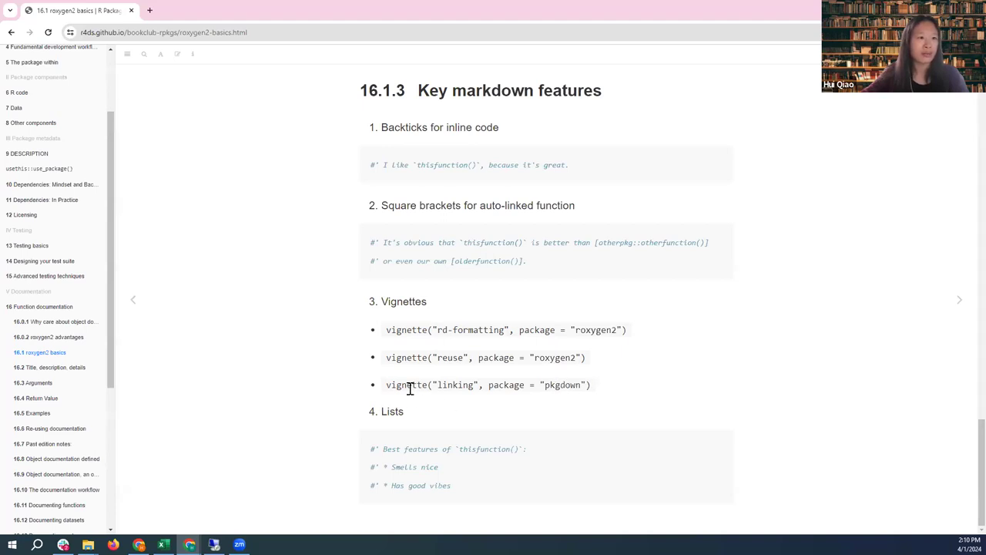
triple_click(486, 385)
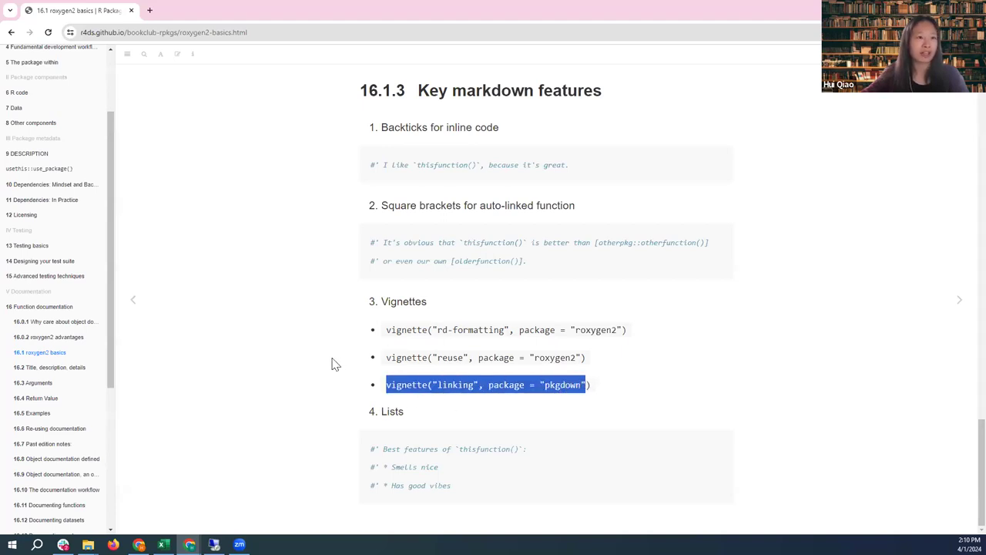
mouse_move(473, 470)
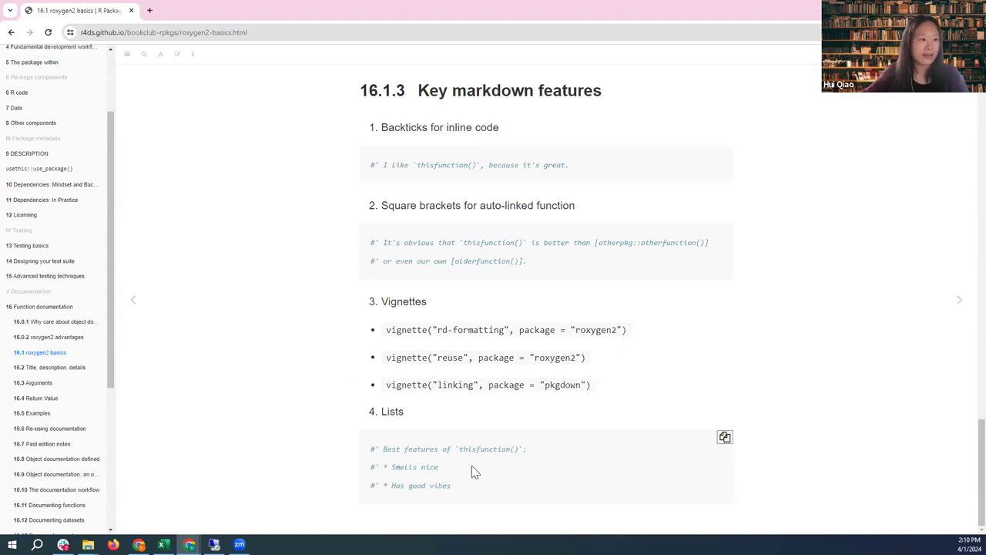
mouse_move(473, 467)
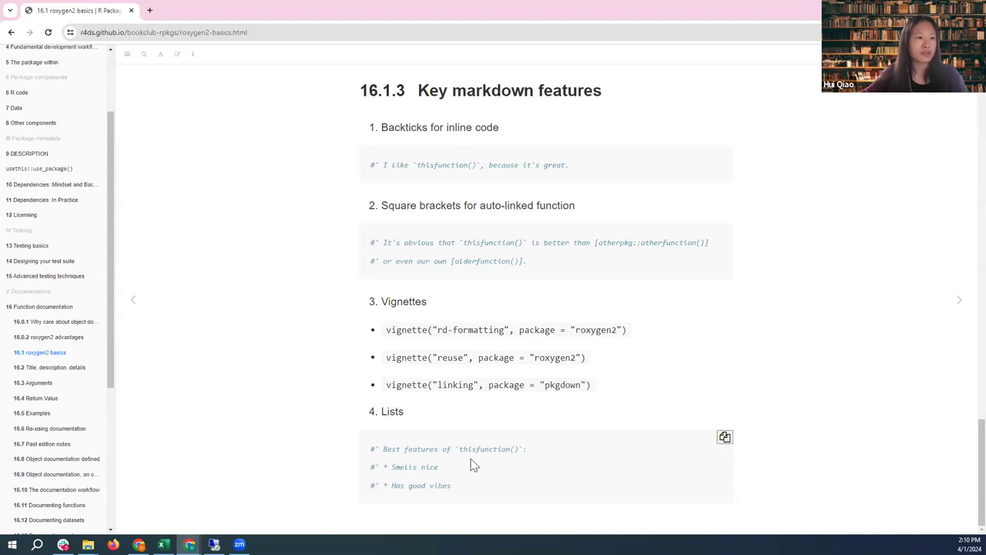
mouse_move(424, 461)
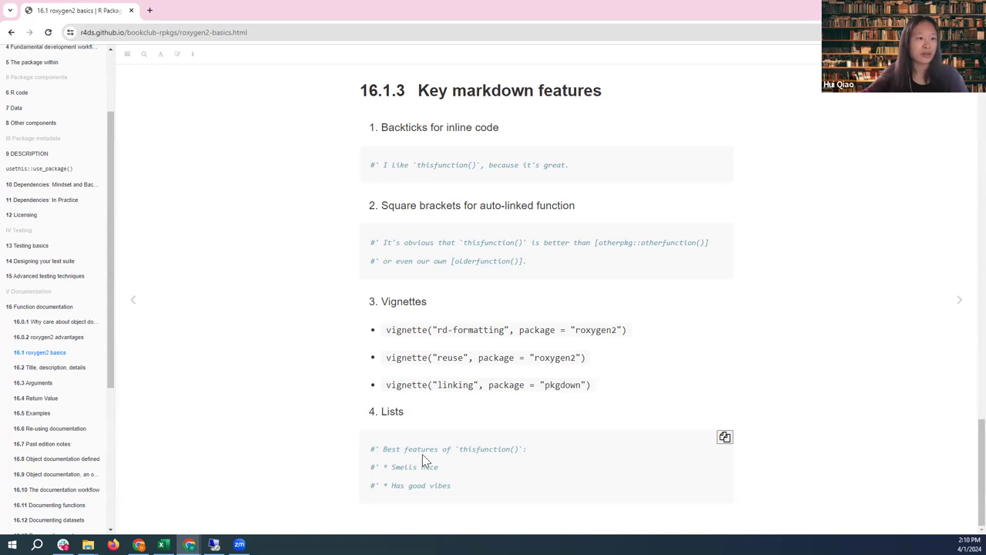
mouse_move(497, 483)
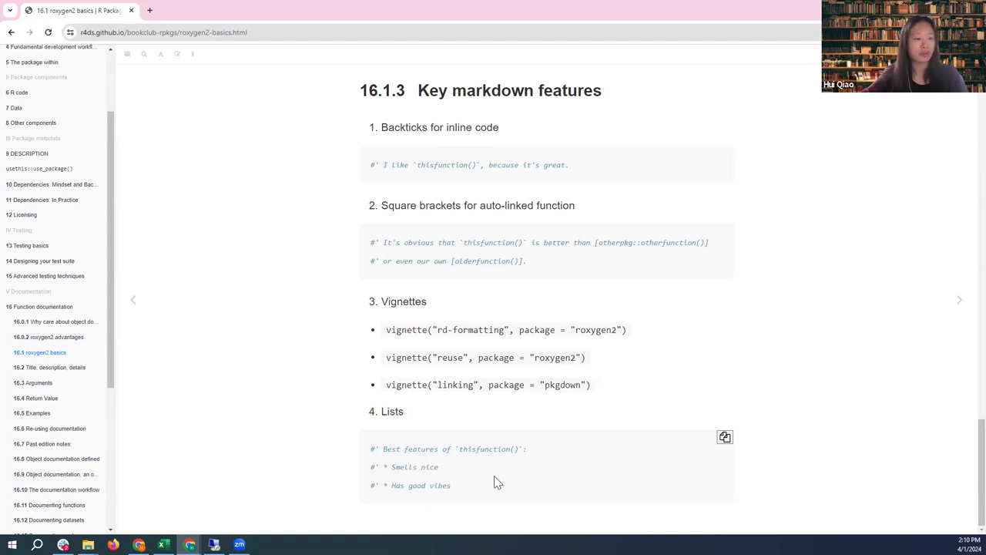
mouse_move(470, 460)
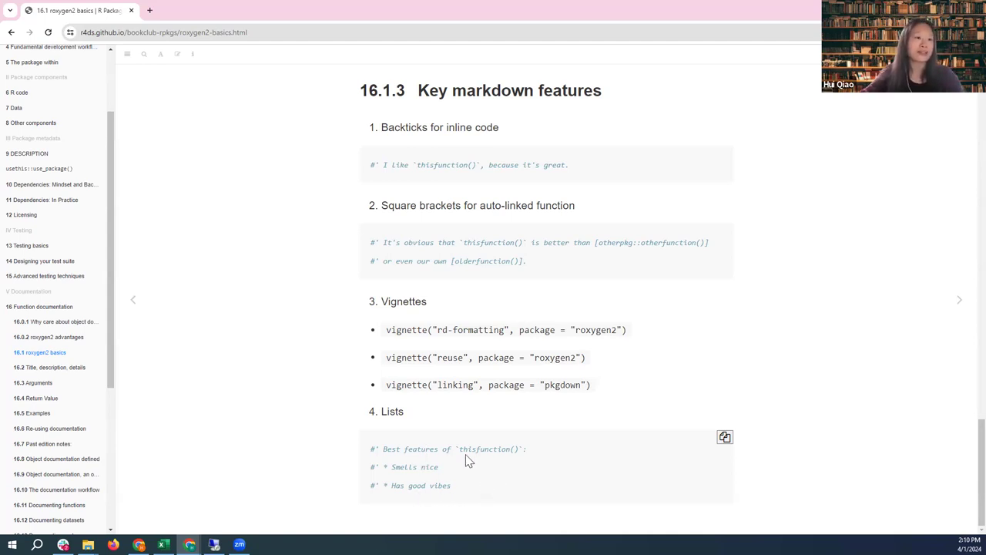
mouse_move(833, 330)
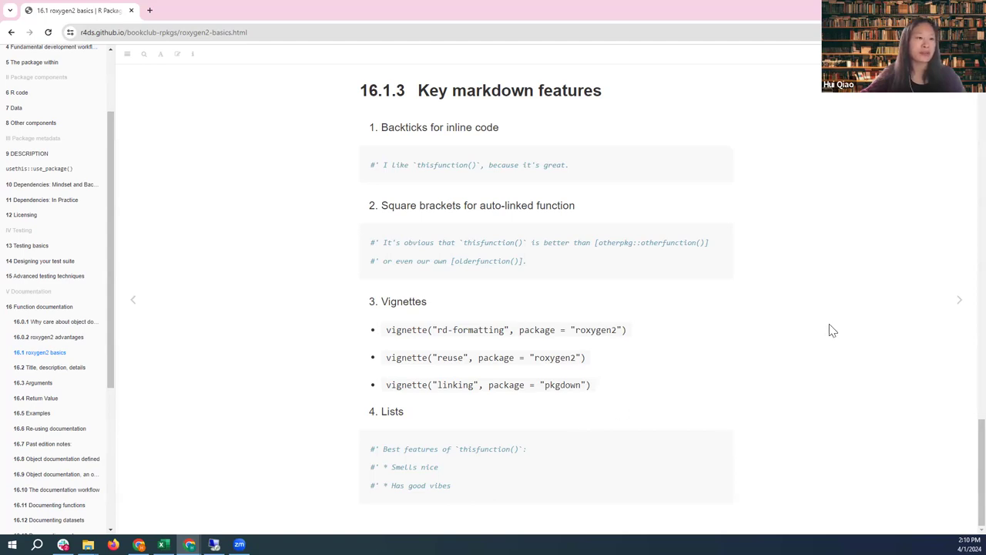
mouse_move(702, 361)
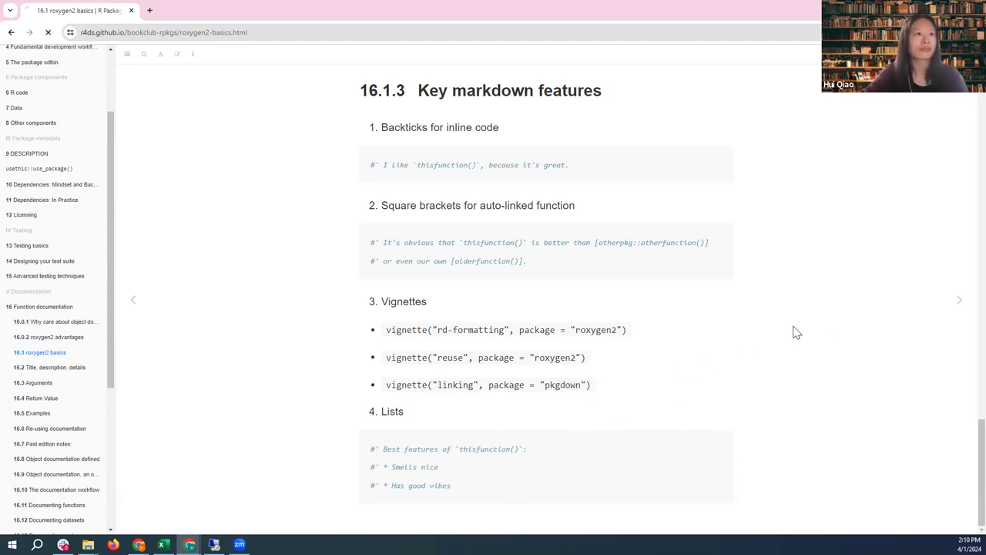
Open 16.2 Title, description, details and scroll to the bad and good title examples.
left_click(49, 367)
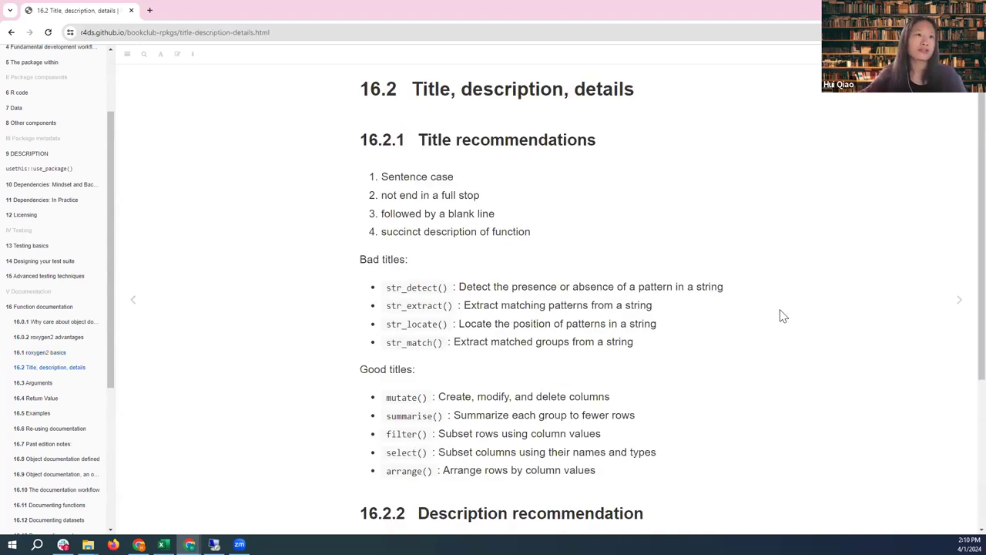
mouse_move(616, 166)
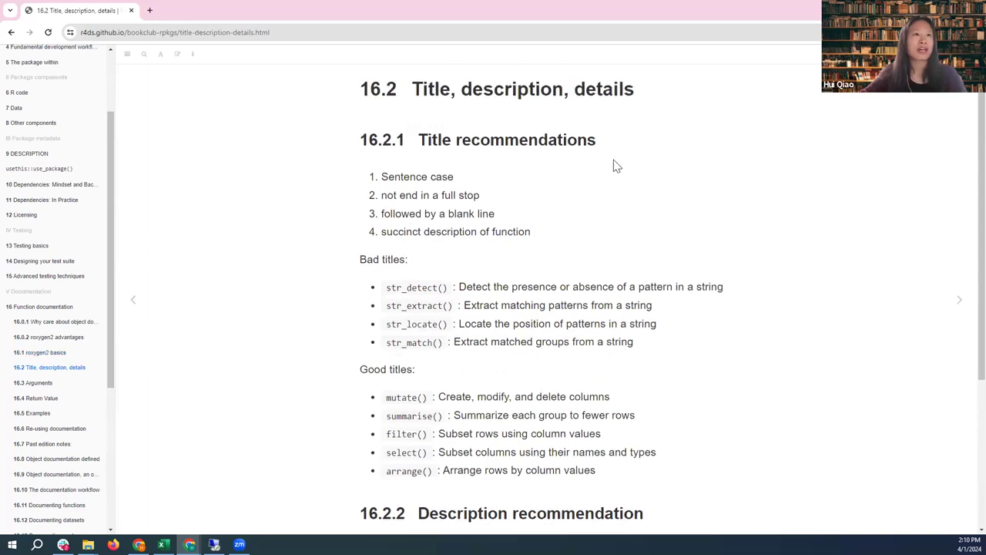
mouse_move(474, 191)
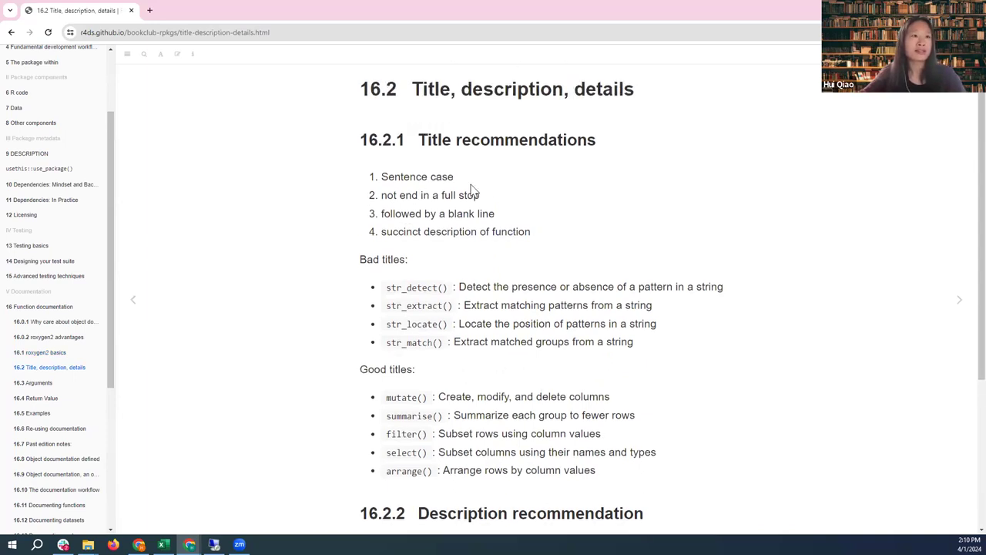
mouse_move(399, 156)
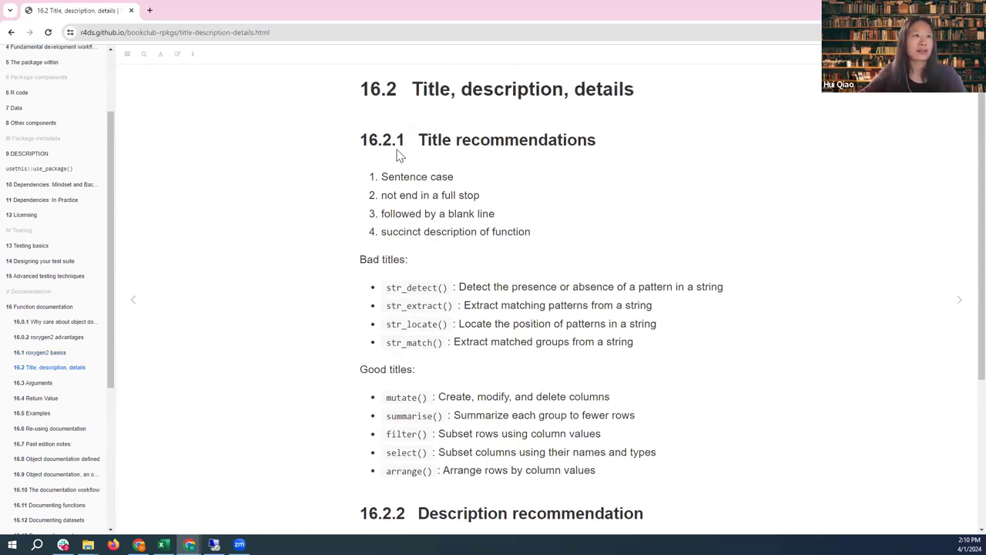
mouse_move(453, 237)
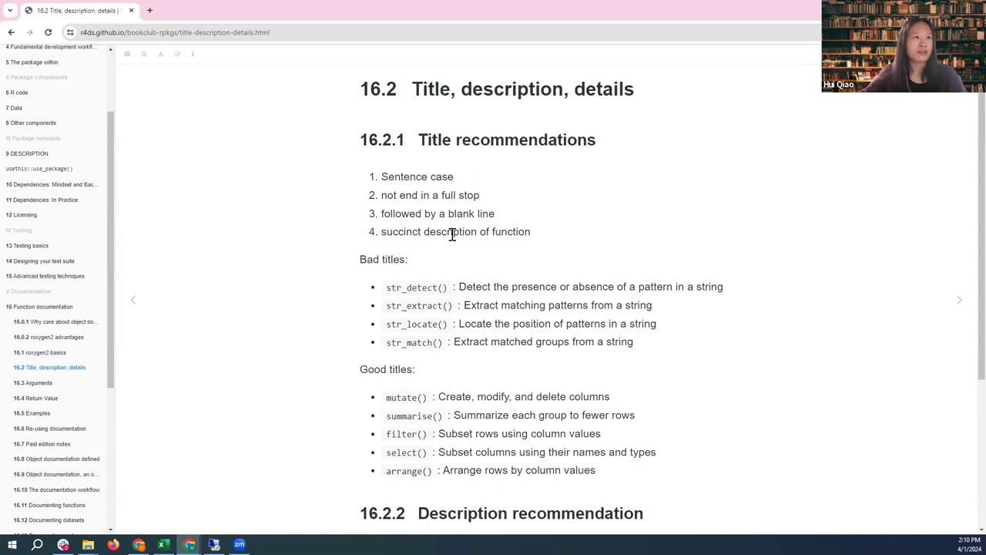
mouse_move(423, 175)
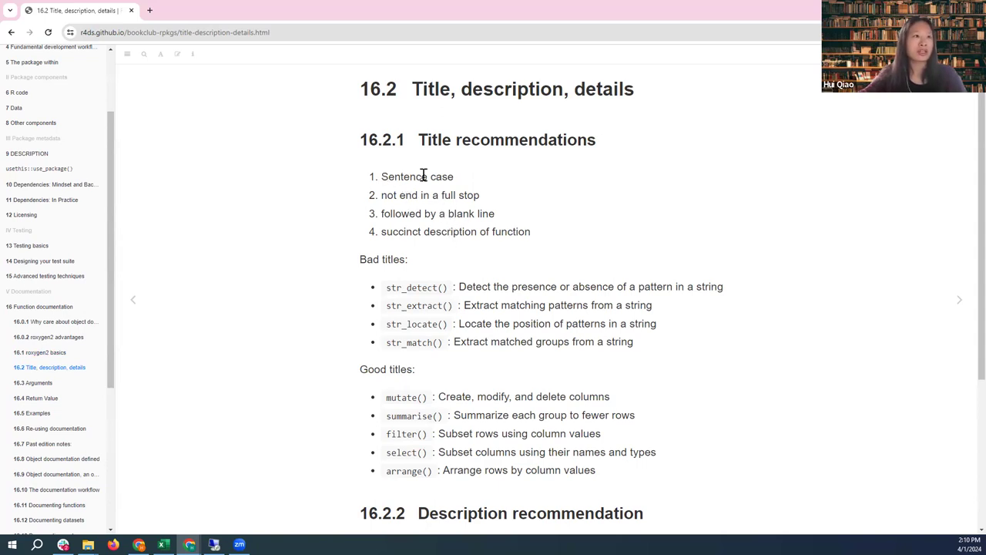
mouse_move(470, 177)
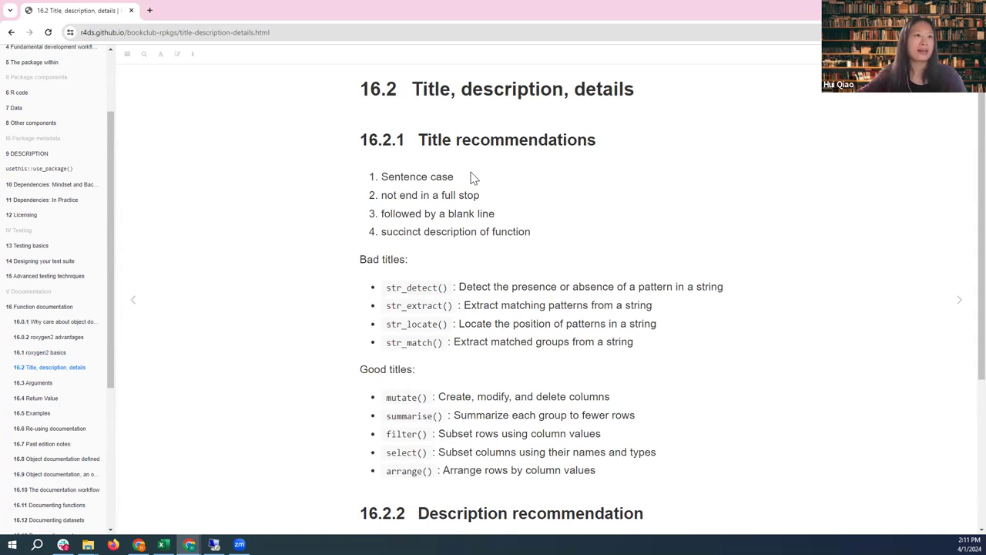
mouse_move(451, 195)
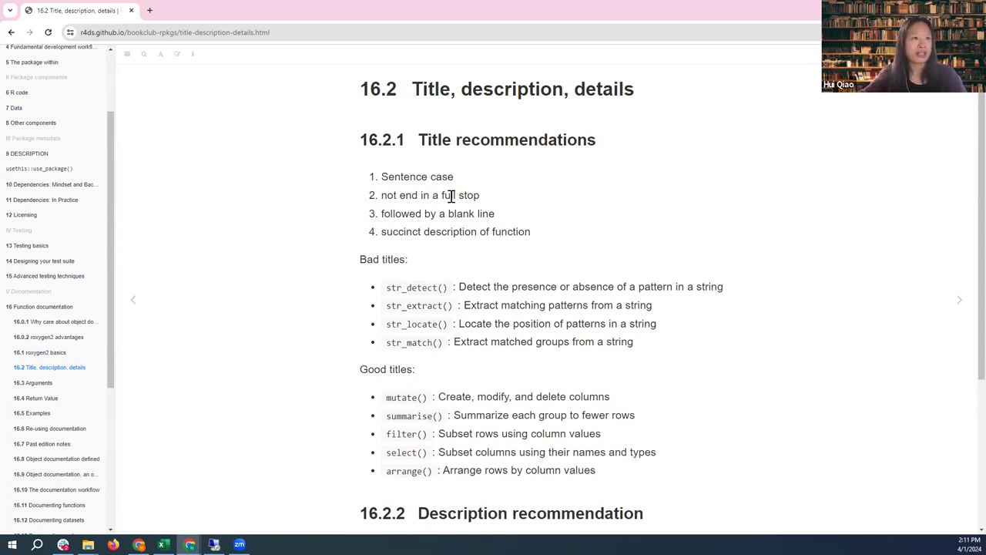
mouse_move(601, 206)
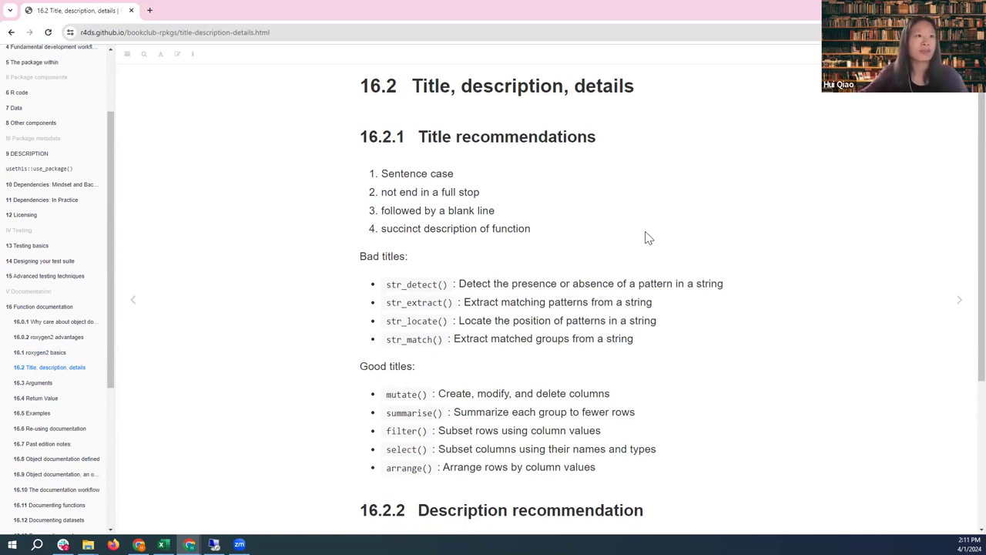
scroll("down", 3)
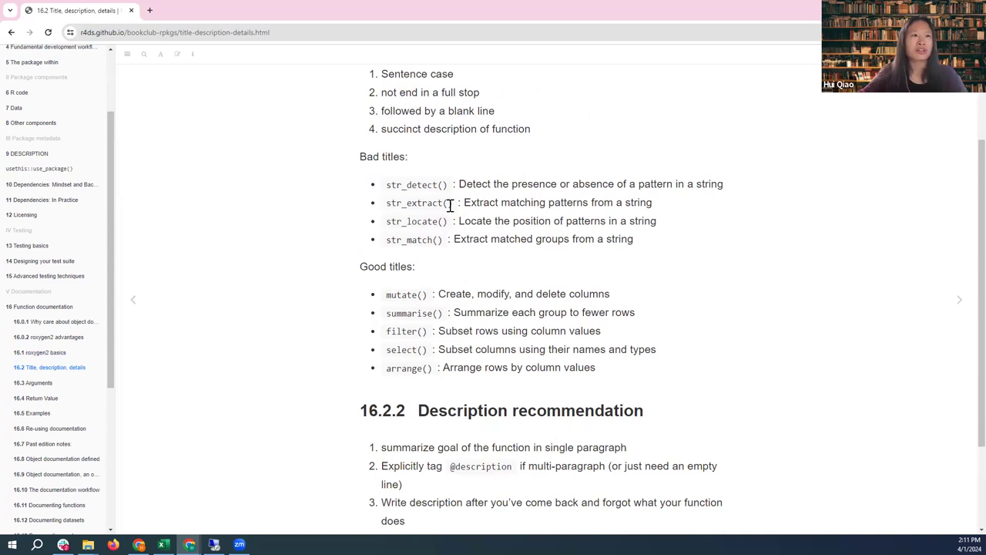
mouse_move(463, 238)
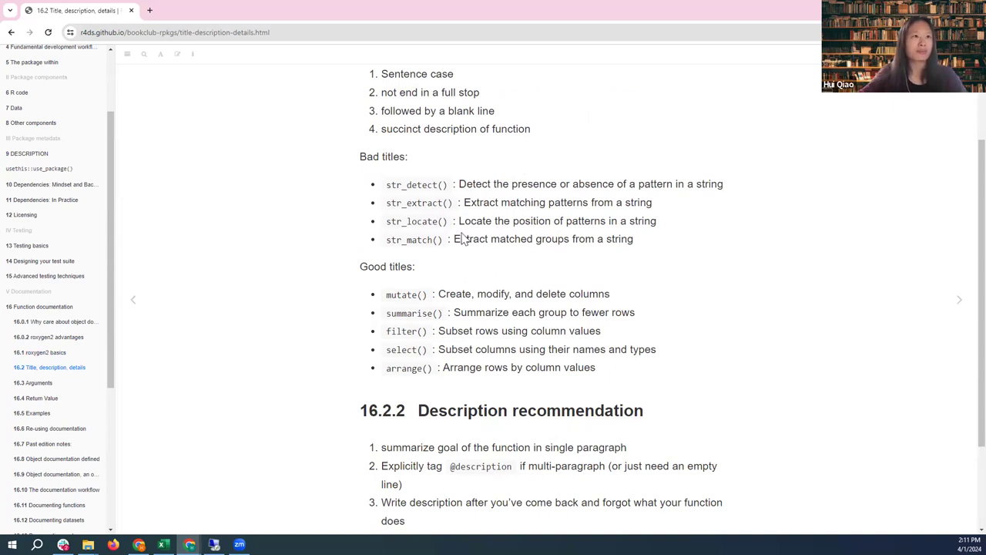
mouse_move(429, 252)
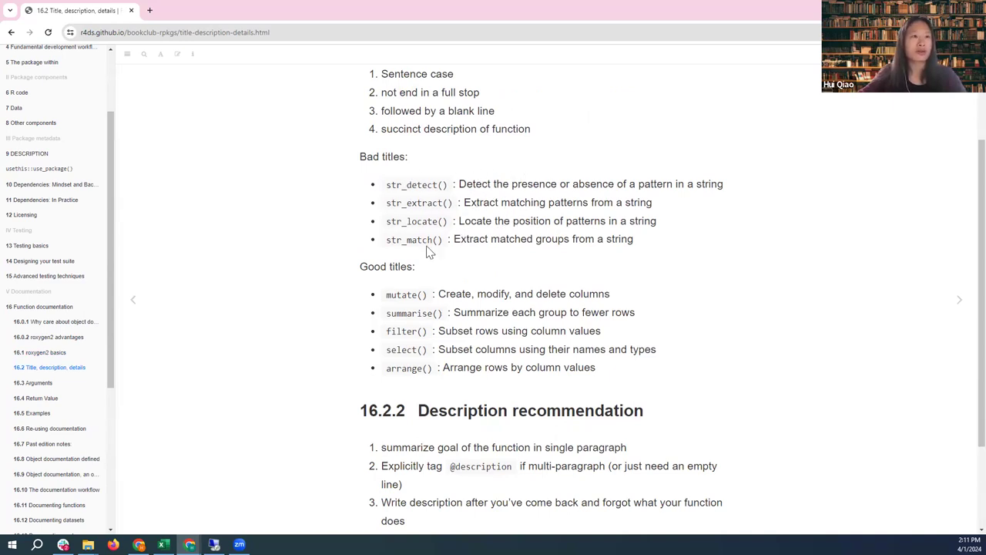
mouse_move(499, 238)
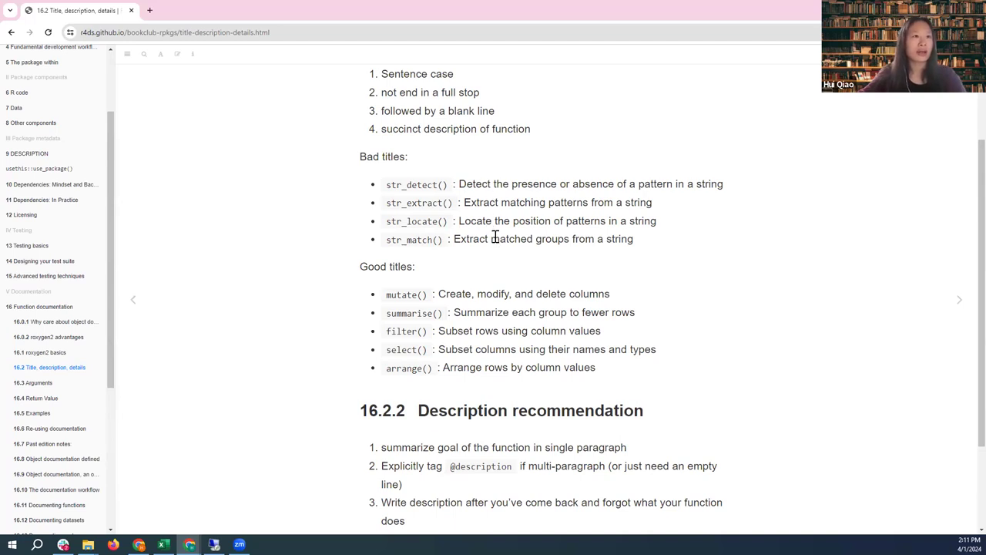
mouse_move(479, 309)
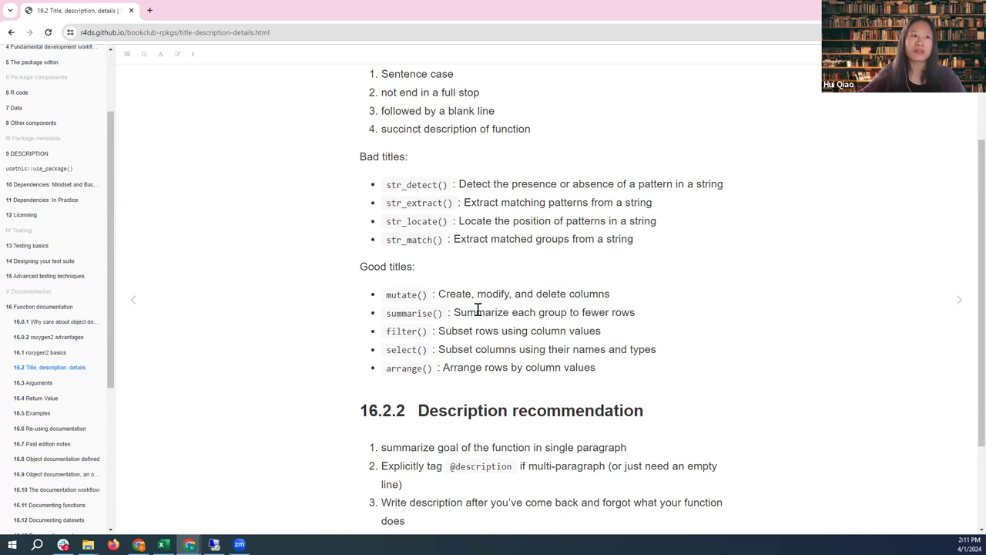
mouse_move(402, 350)
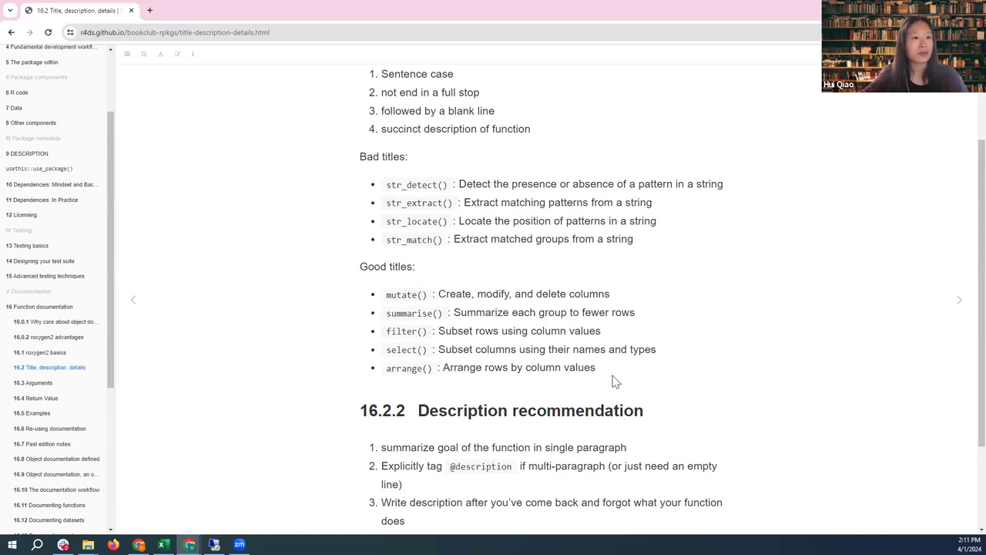
mouse_move(616, 368)
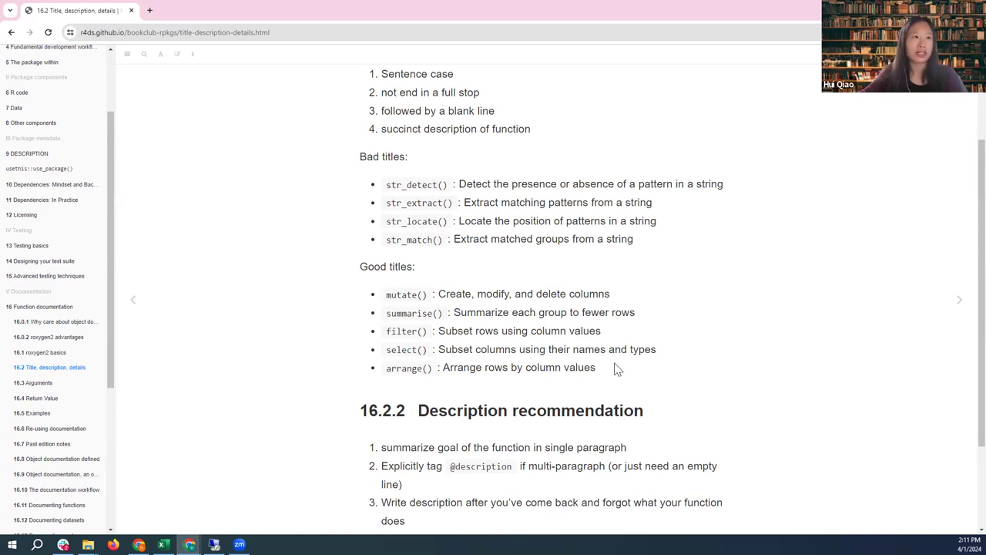
scroll("up", 3)
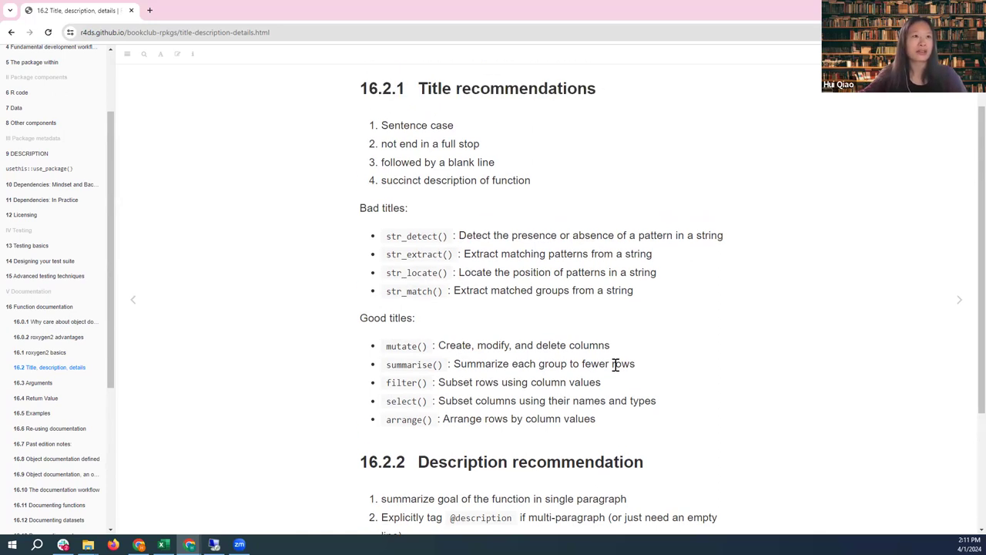
scroll("down", 3)
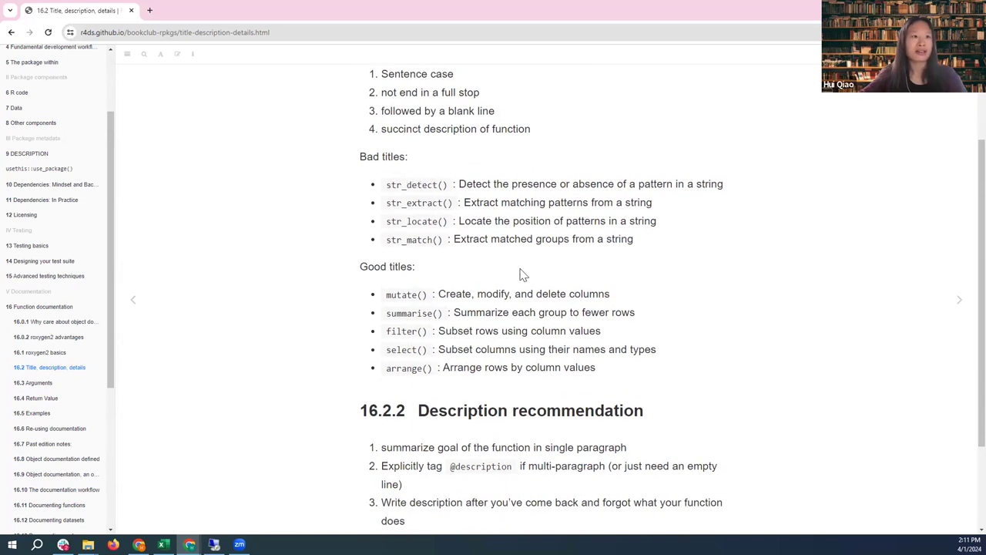
mouse_move(746, 344)
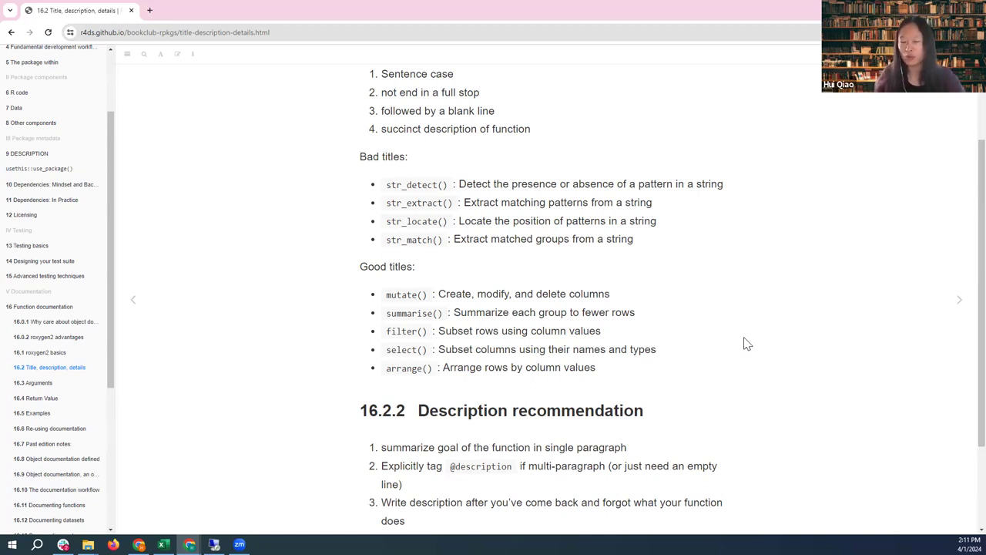
mouse_move(466, 198)
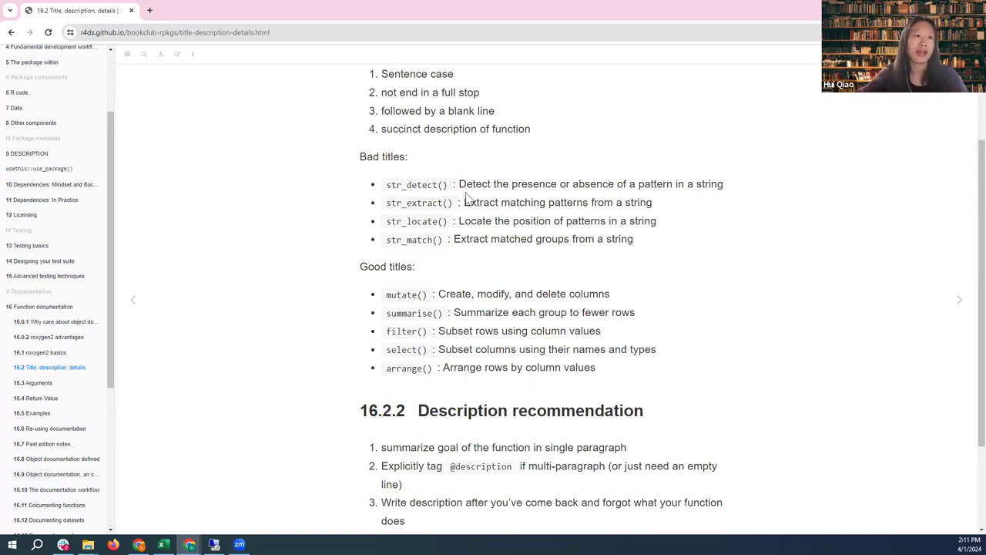
mouse_move(471, 313)
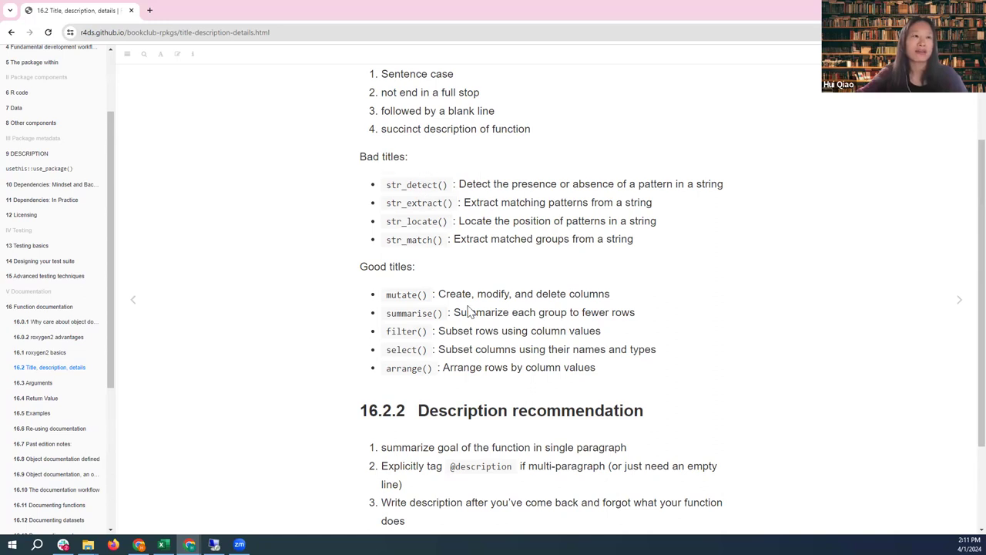
mouse_move(470, 312)
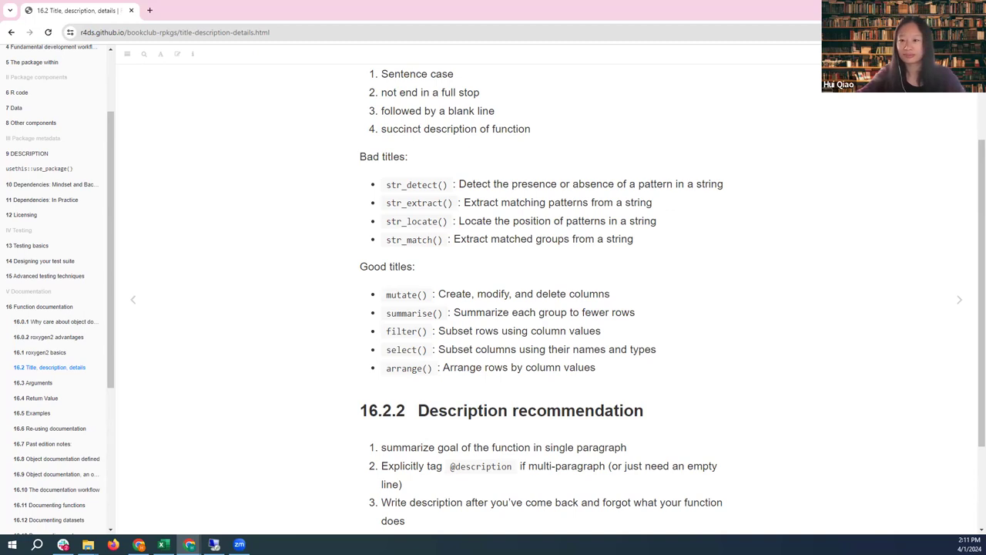
mouse_move(724, 240)
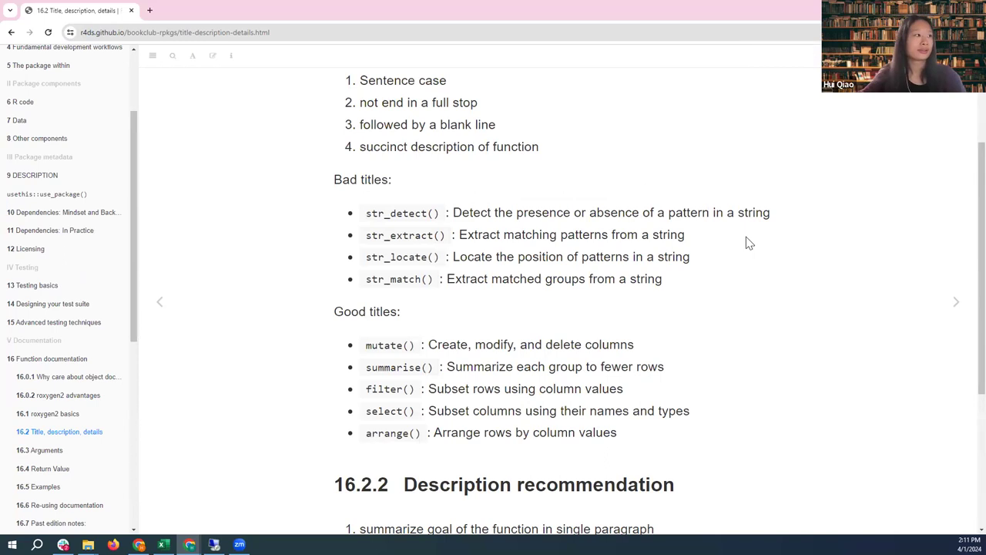
scroll("down", 3)
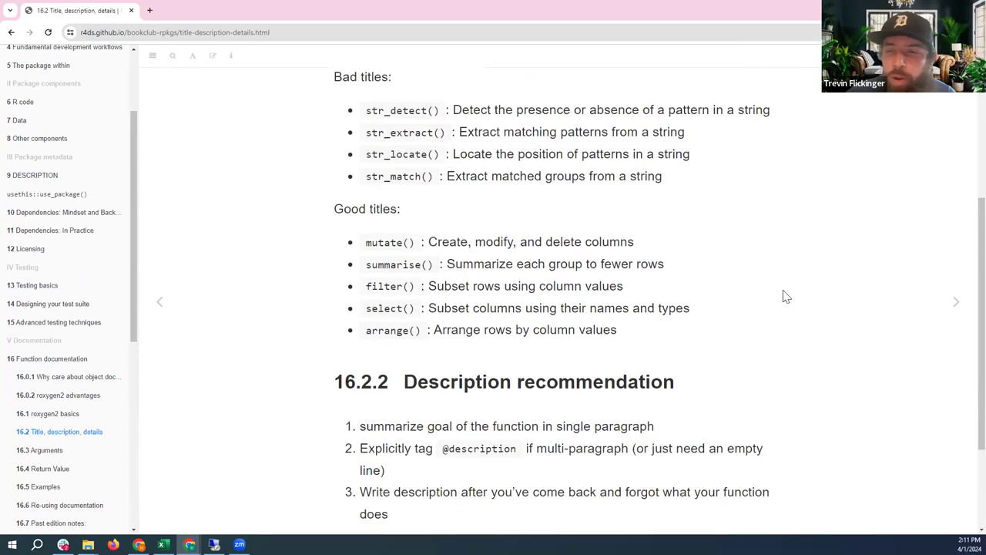
scroll("up", 3)
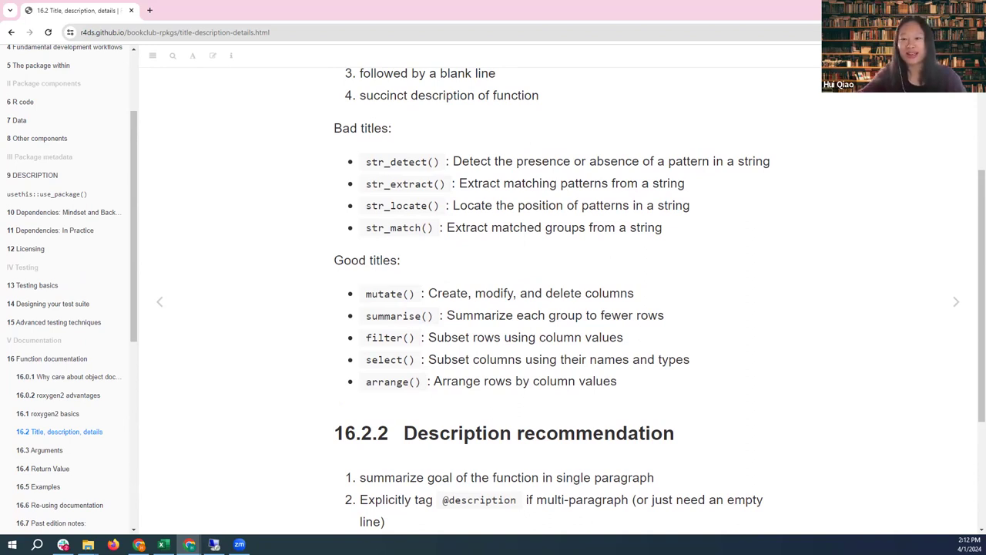
mouse_move(510, 158)
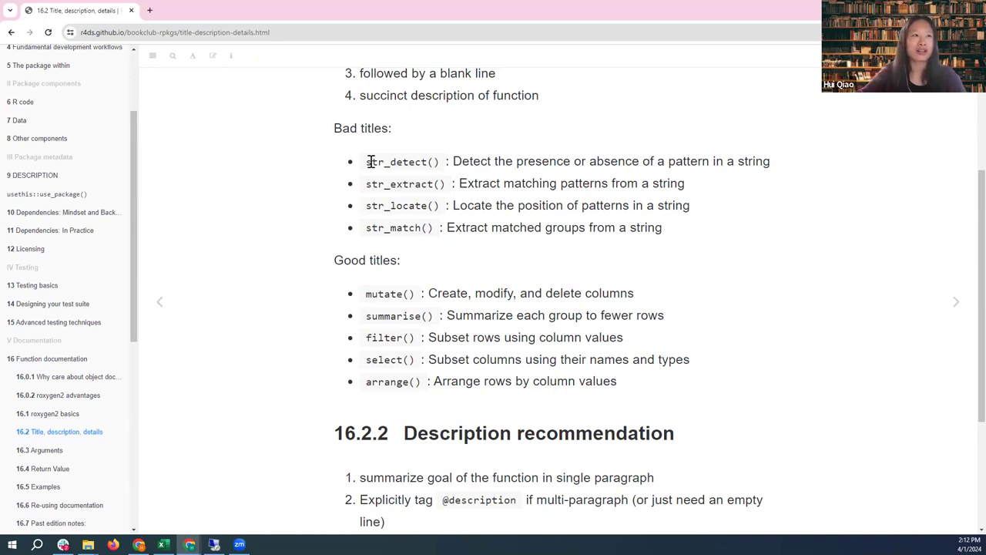
mouse_move(371, 197)
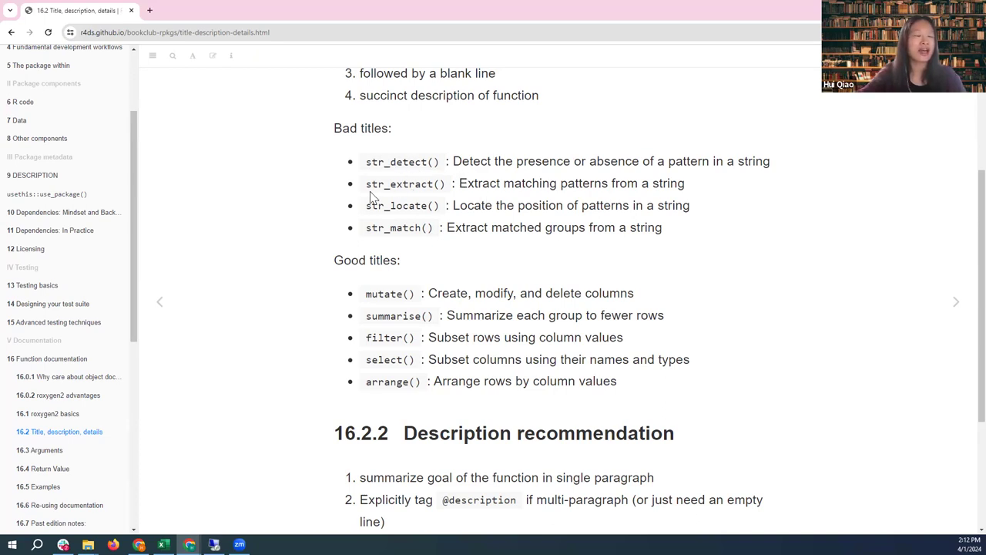
mouse_move(392, 244)
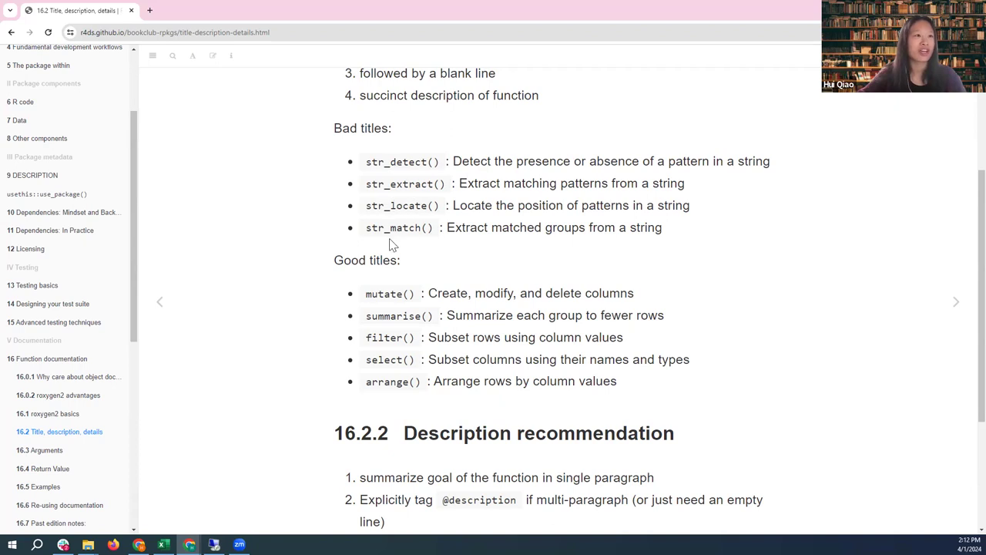
mouse_move(475, 164)
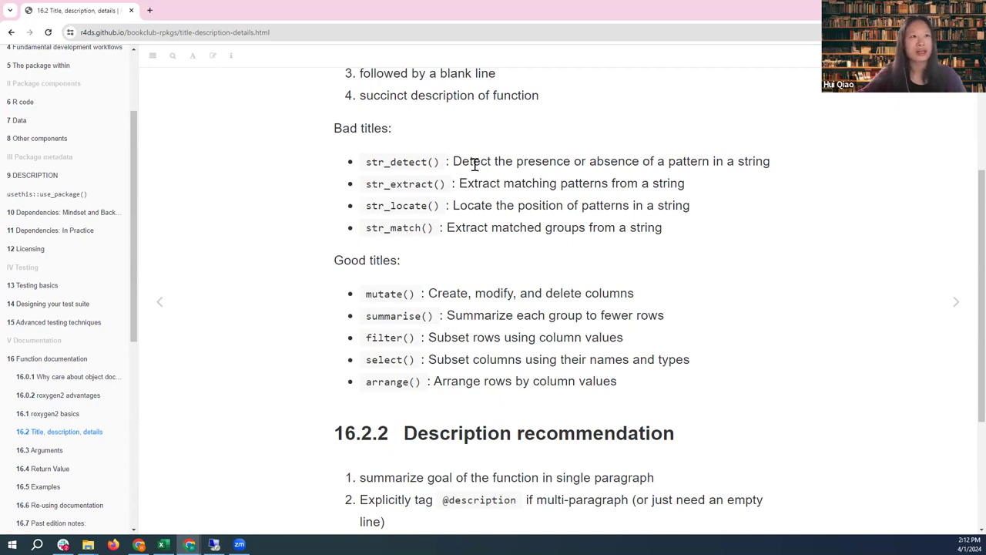
mouse_move(658, 154)
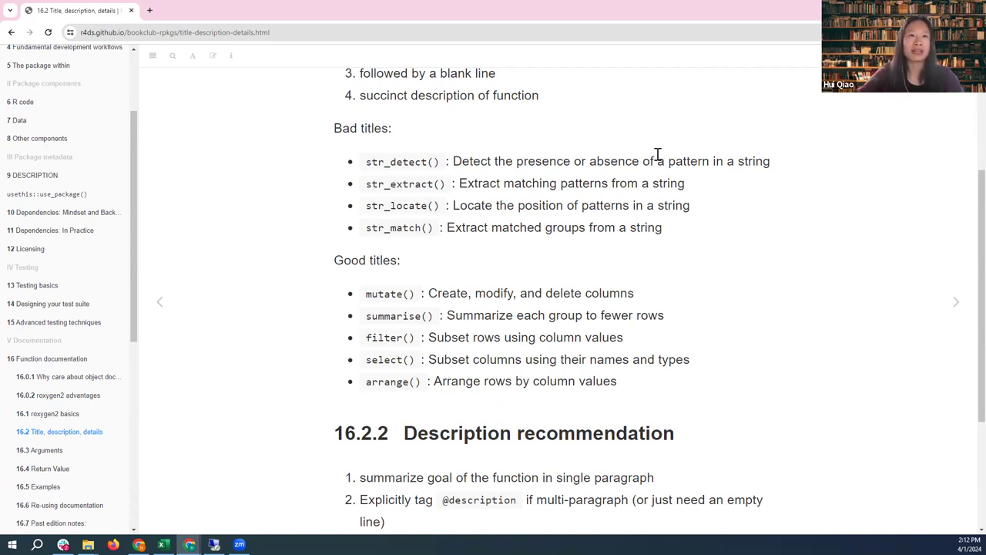
mouse_move(669, 161)
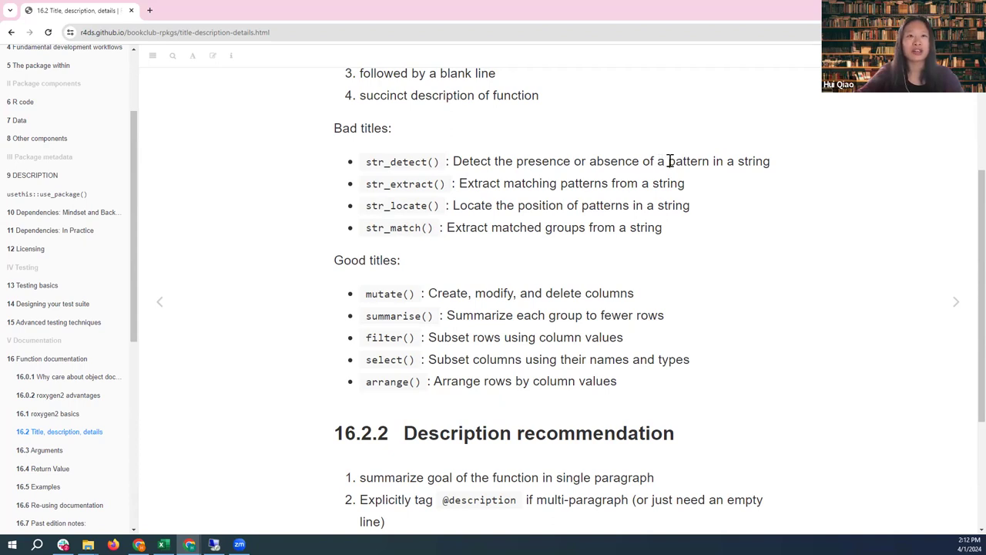
double_click(689, 161)
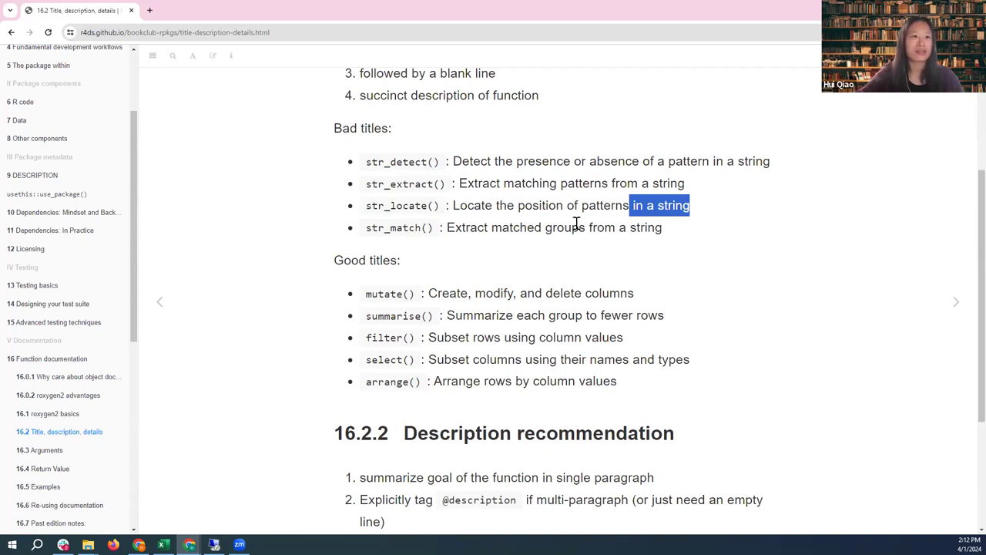
left_click(646, 245)
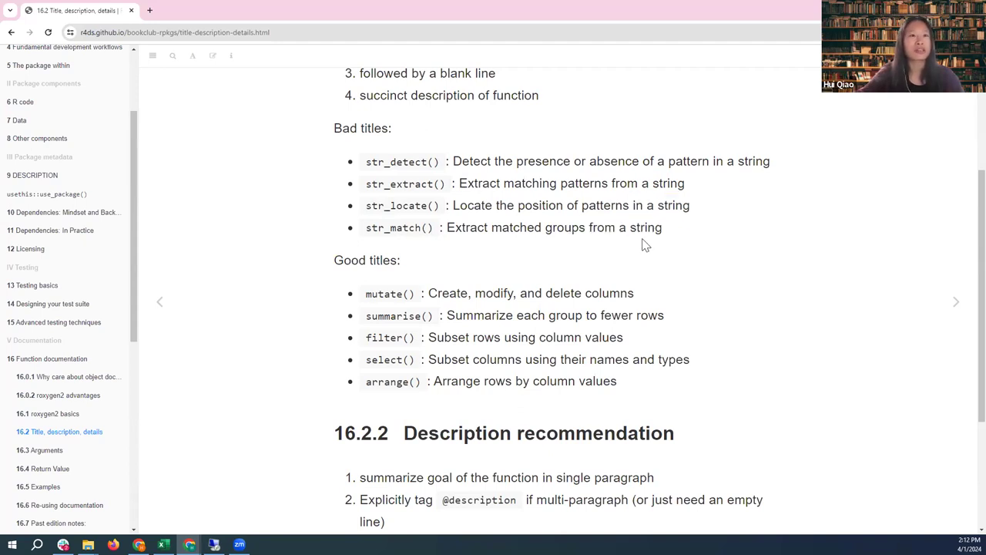
mouse_move(467, 159)
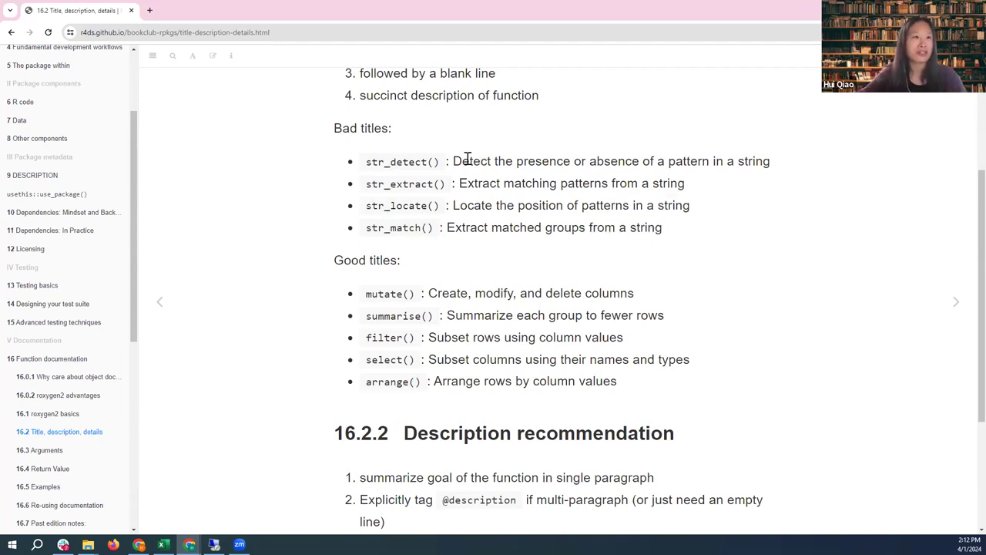
double_click(472, 161)
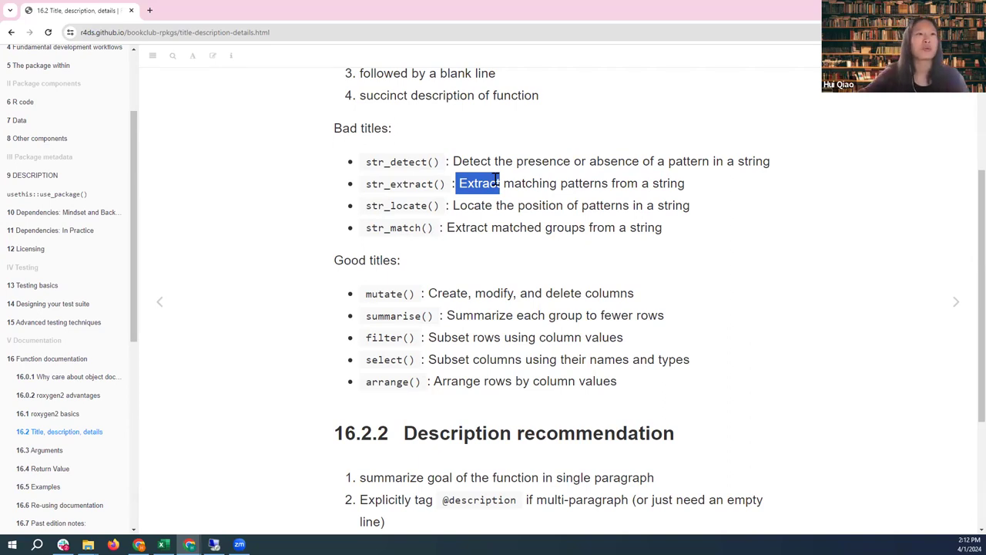
mouse_move(566, 234)
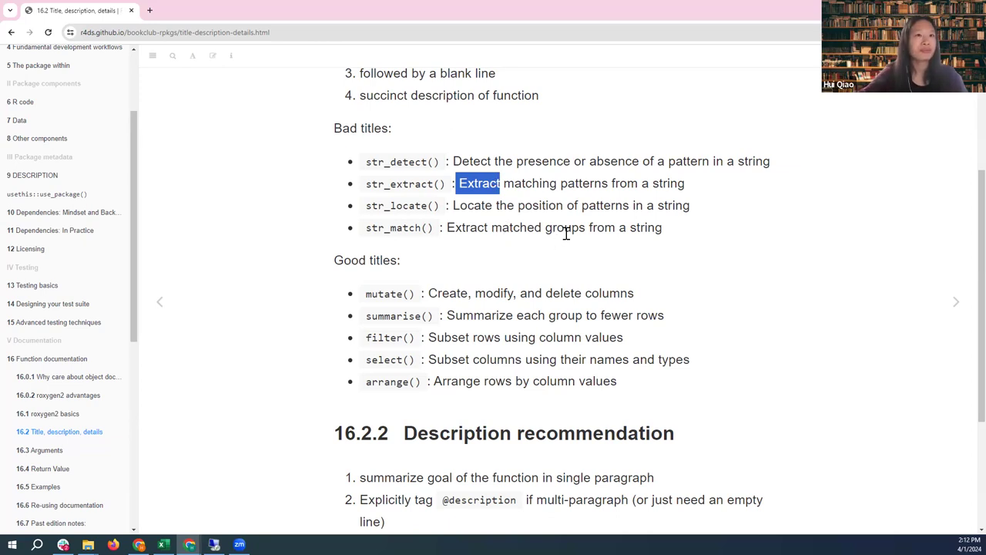
scroll("down", 3)
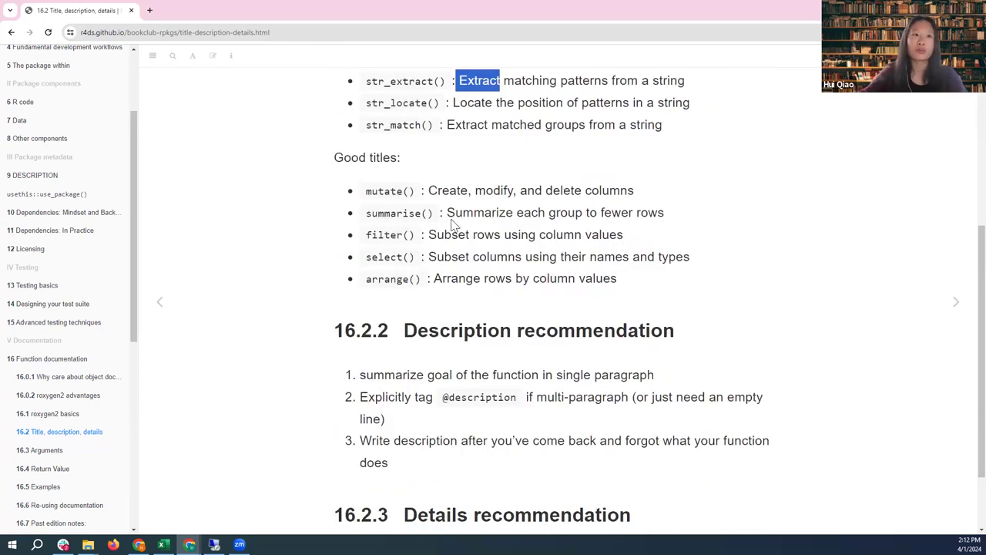
mouse_move(559, 196)
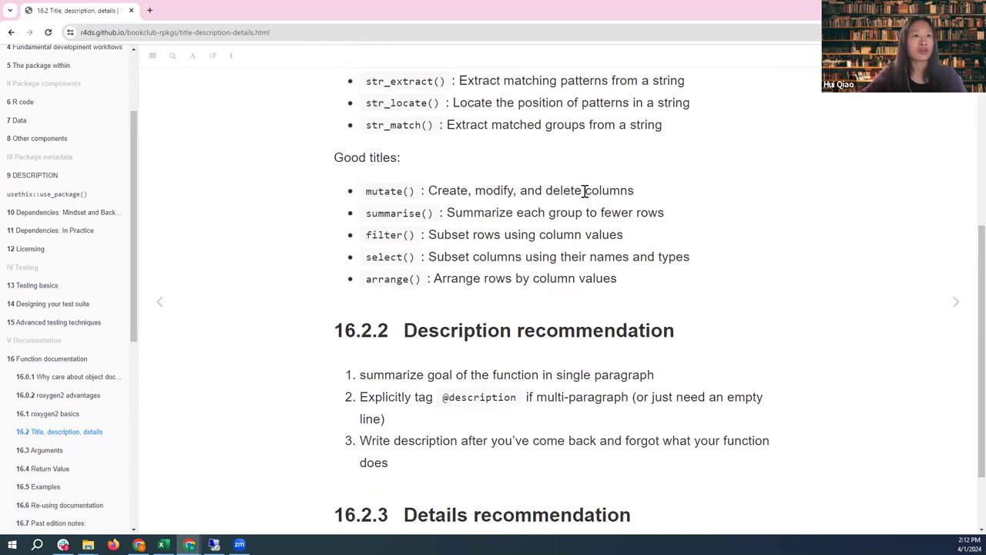
mouse_move(629, 208)
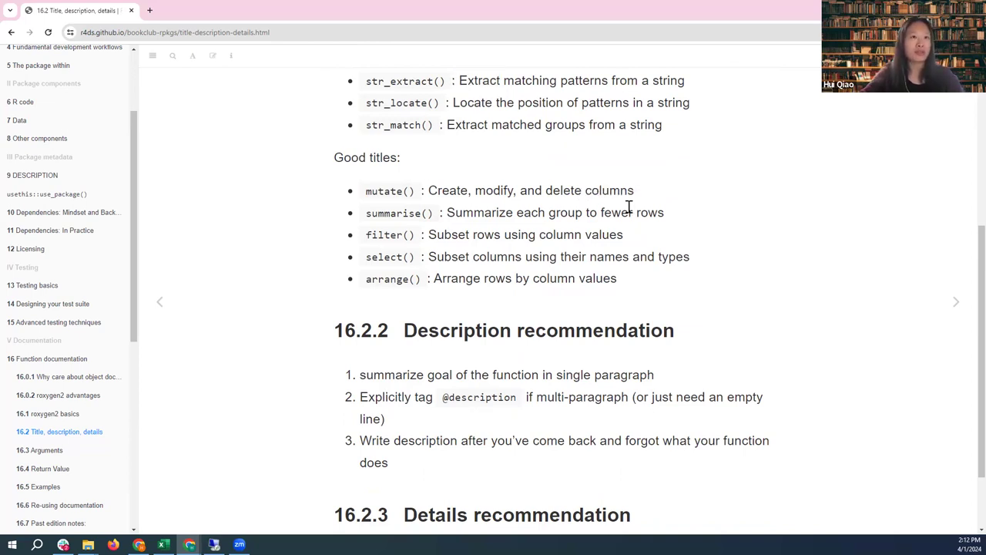
double_click(650, 213)
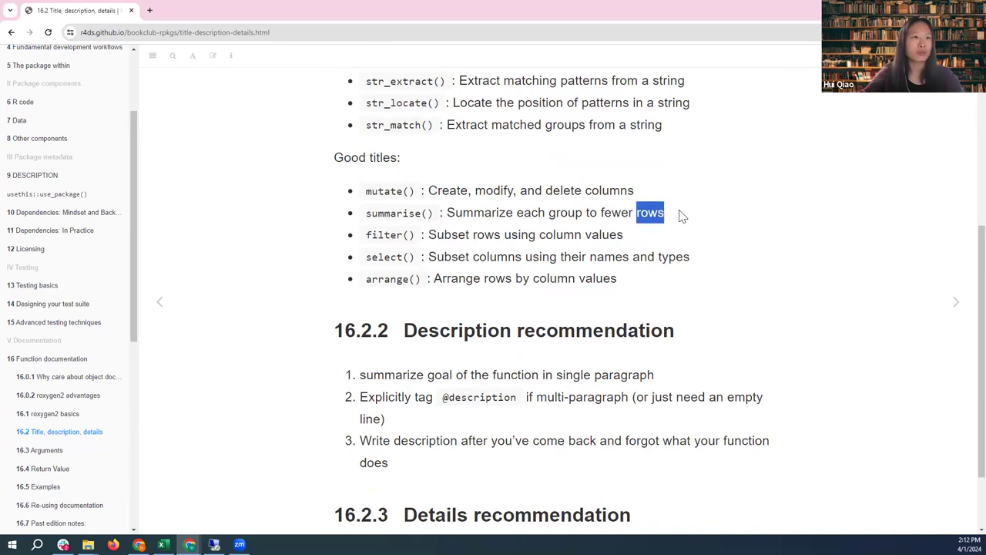
scroll("up", 3)
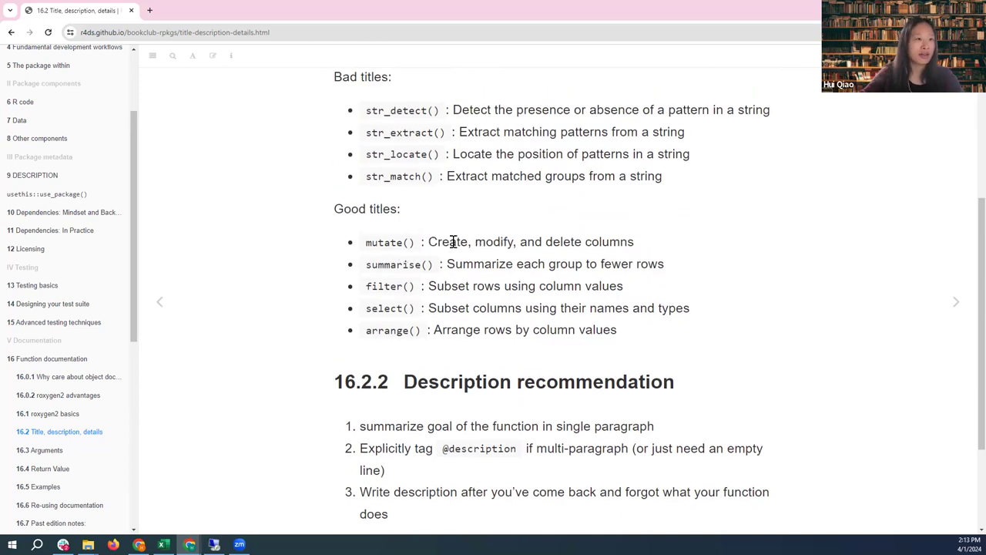
mouse_move(553, 245)
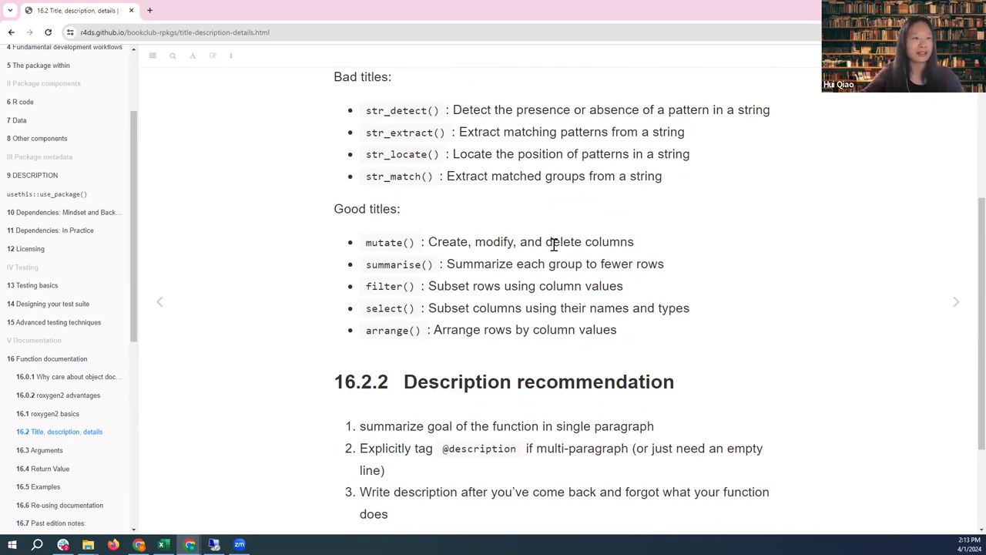
double_click(383, 242)
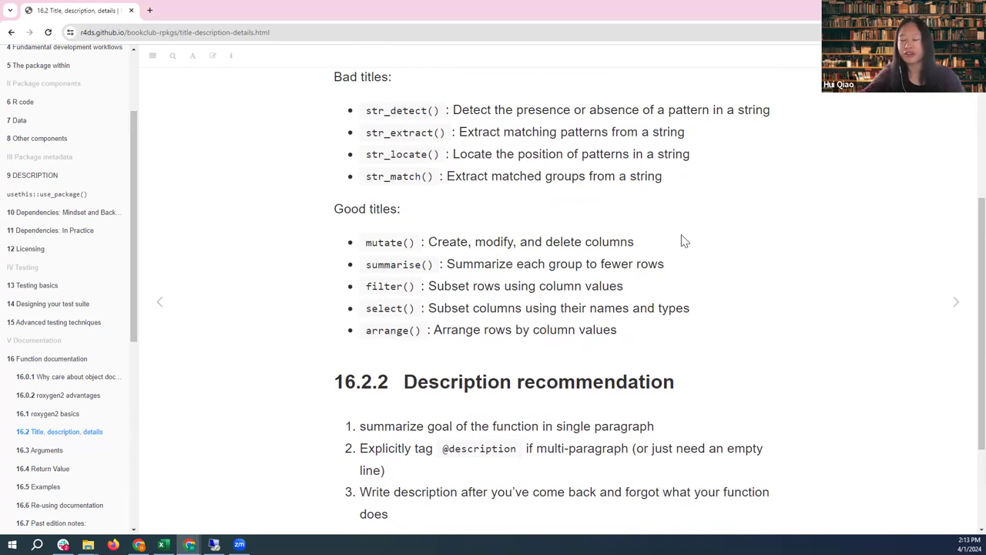
mouse_move(717, 287)
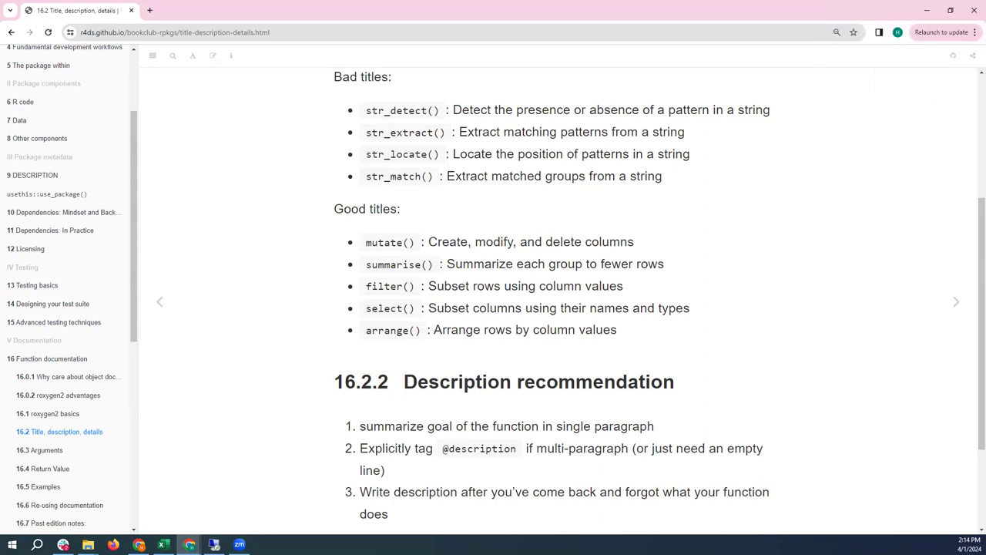
mouse_move(966, 368)
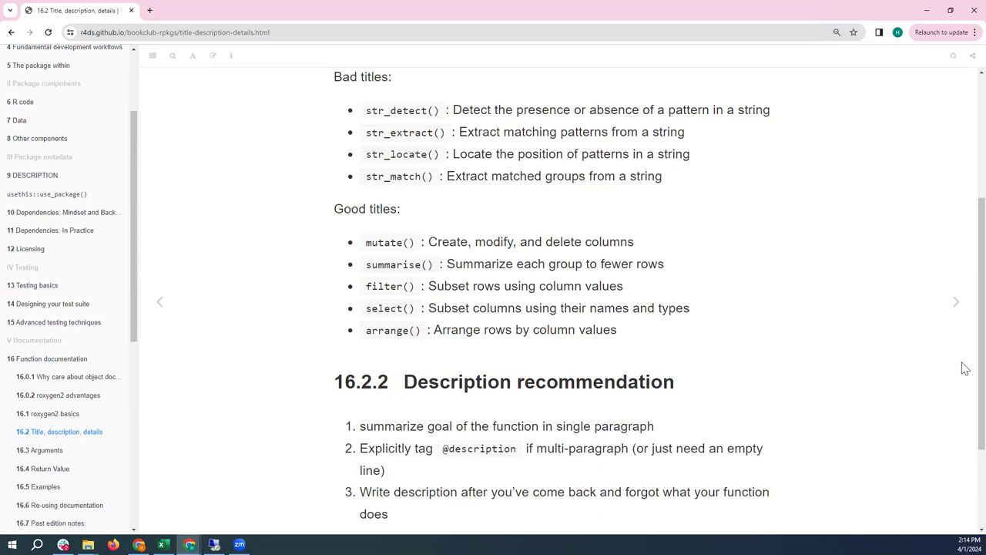
mouse_move(729, 235)
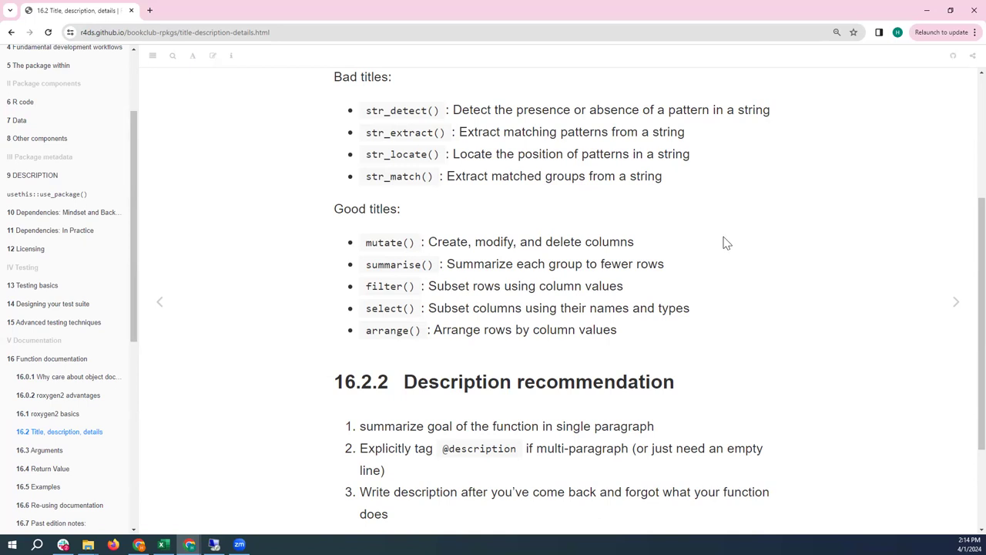
mouse_move(744, 276)
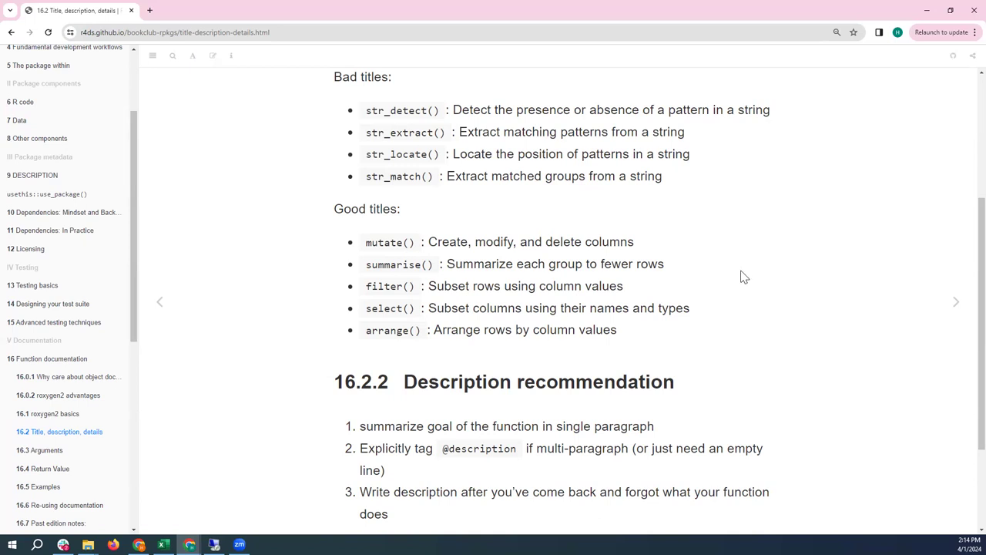
mouse_move(766, 301)
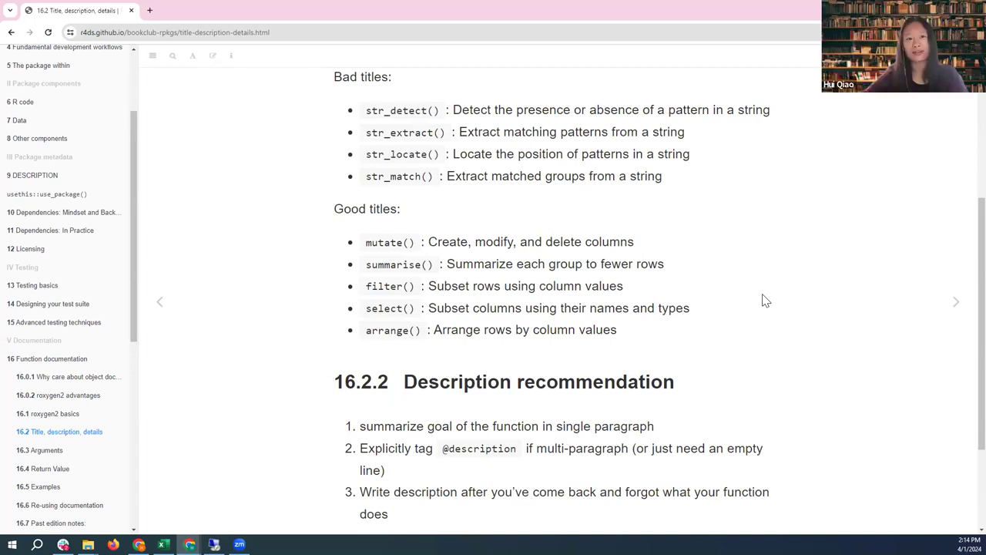
Scroll past the description guidance down to the 16.2.3 Details recommendation.
scroll("down", 3)
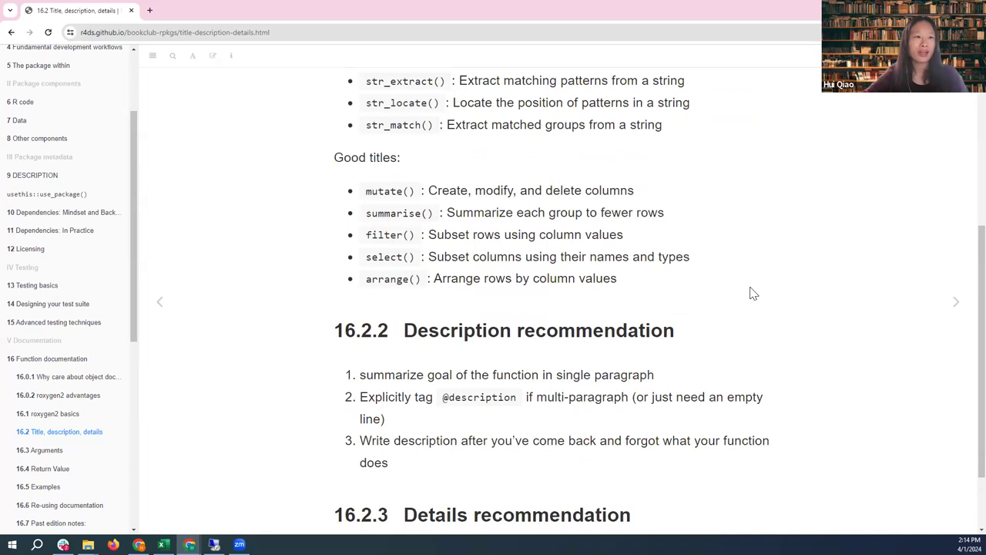
scroll("down", 3)
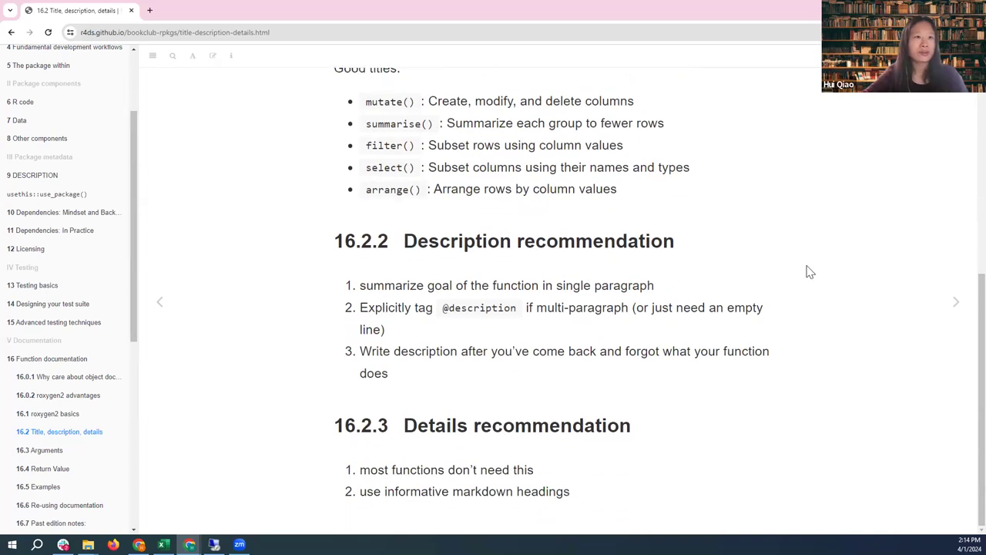
mouse_move(612, 344)
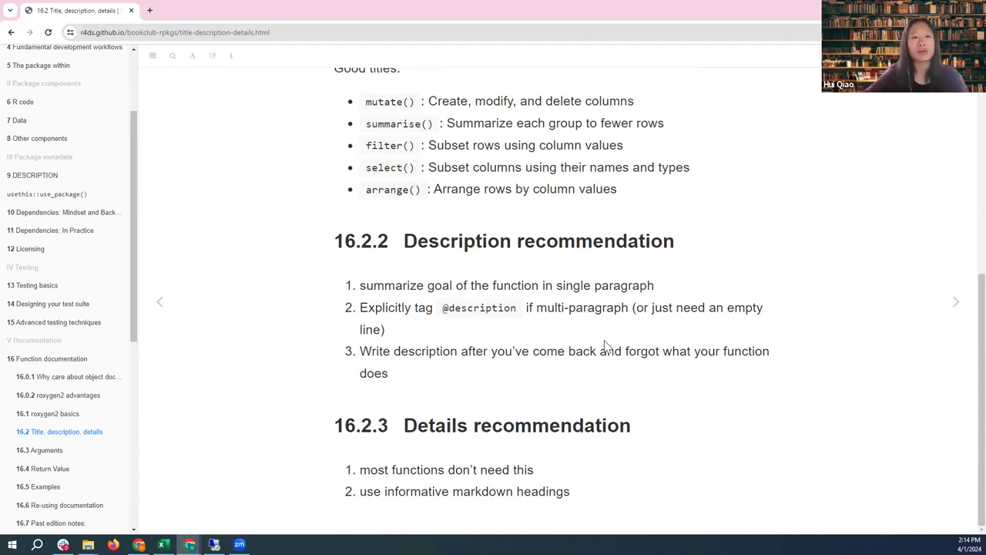
mouse_move(623, 287)
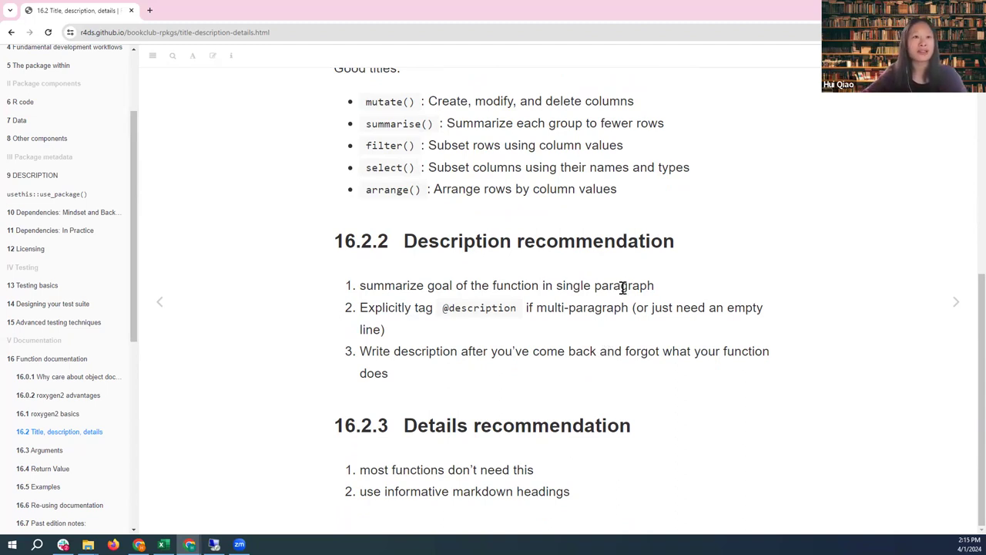
mouse_move(528, 307)
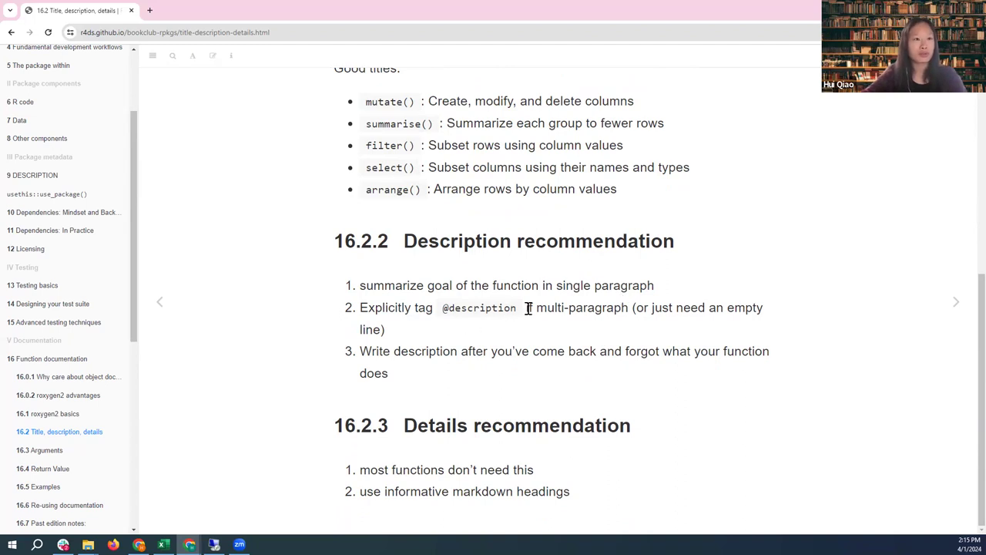
mouse_move(493, 328)
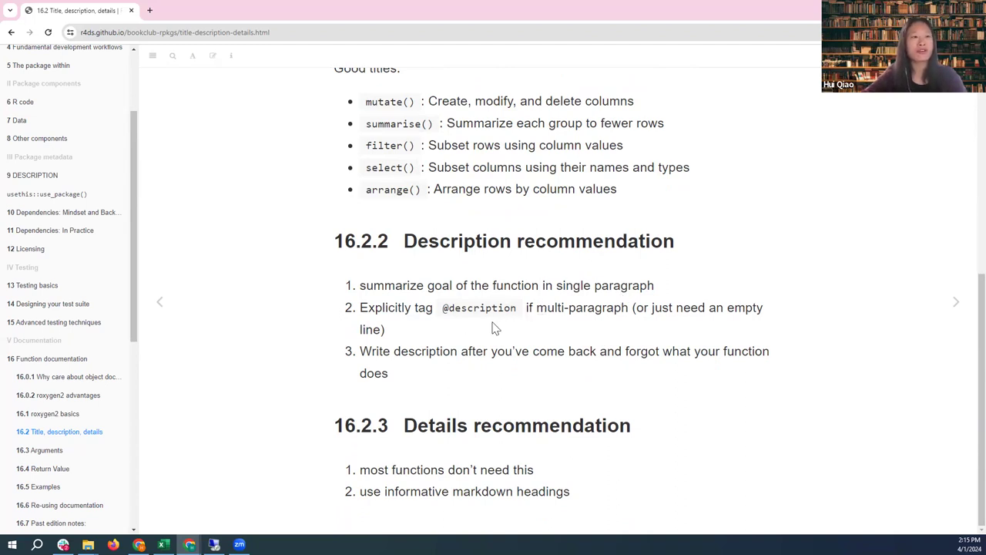
mouse_move(447, 312)
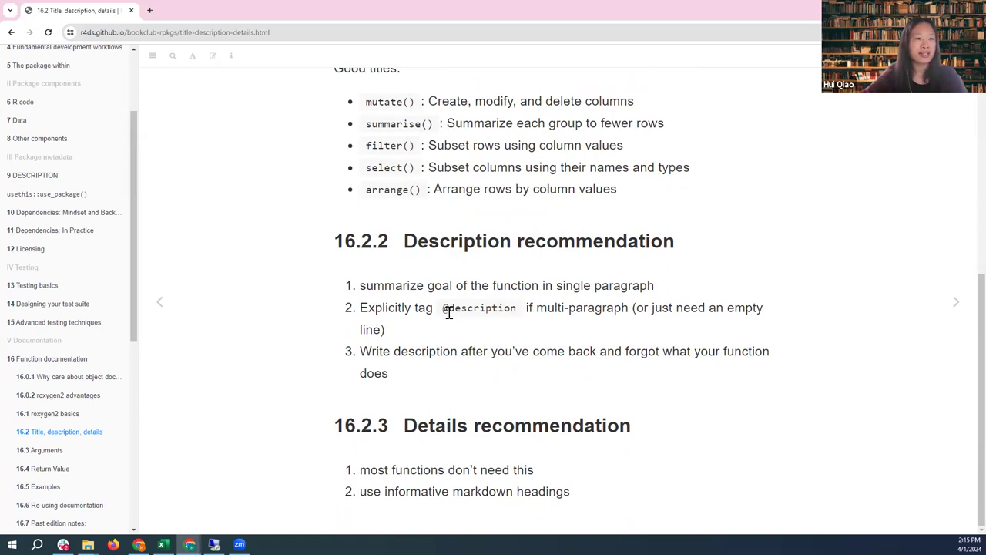
mouse_move(454, 320)
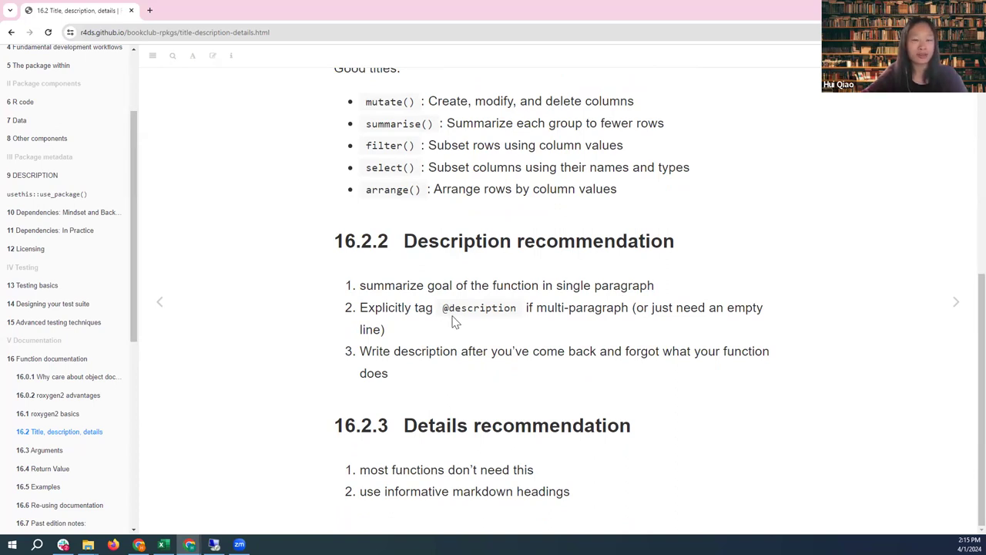
mouse_move(455, 306)
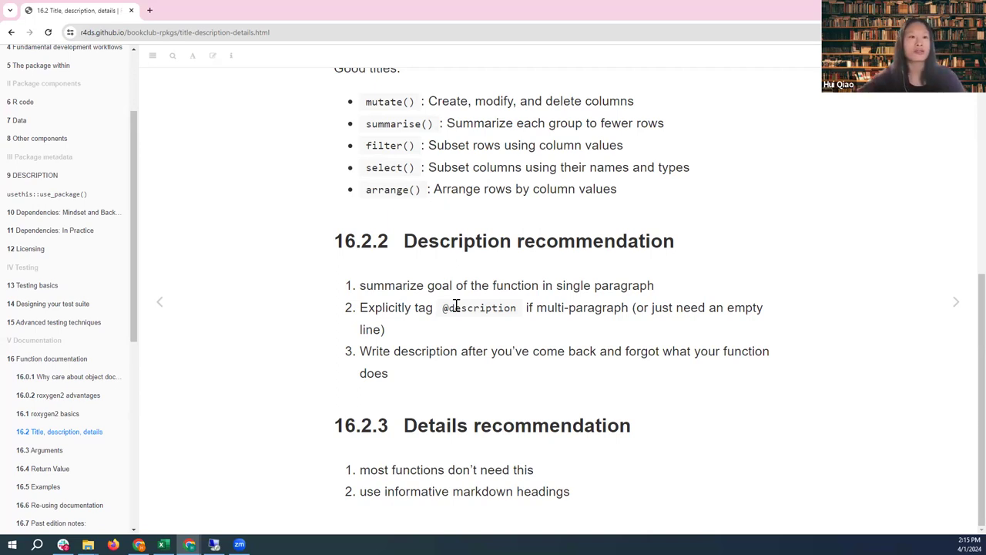
mouse_move(786, 313)
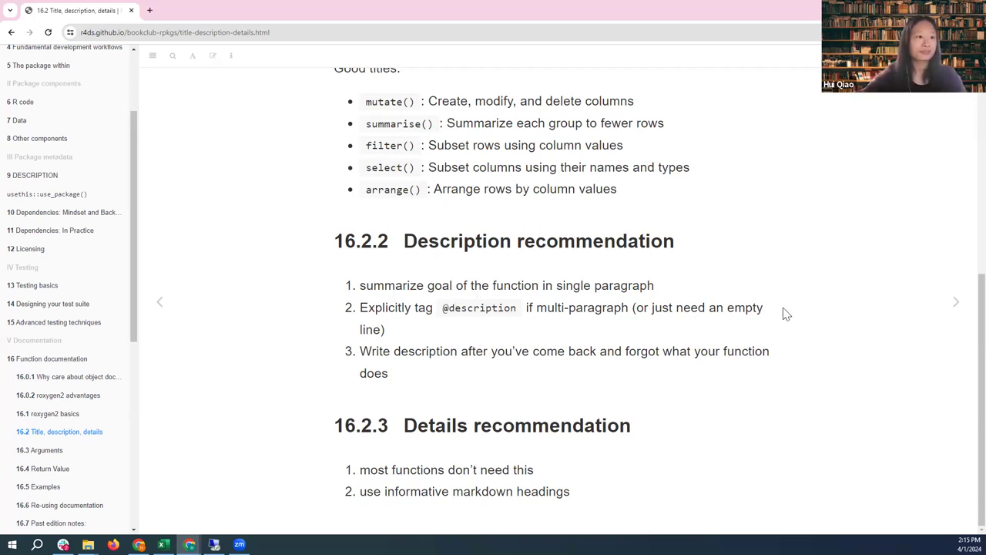
mouse_move(436, 425)
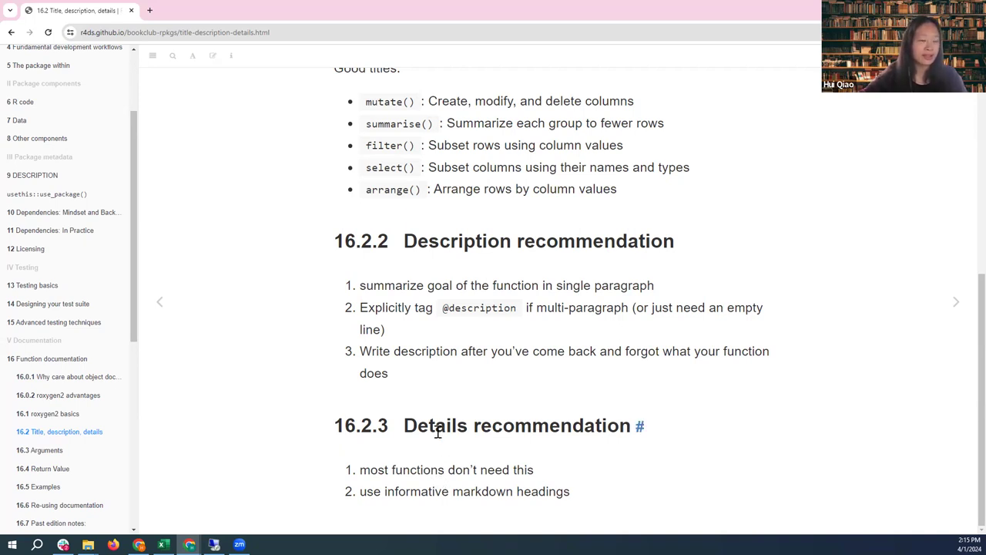
mouse_move(960, 301)
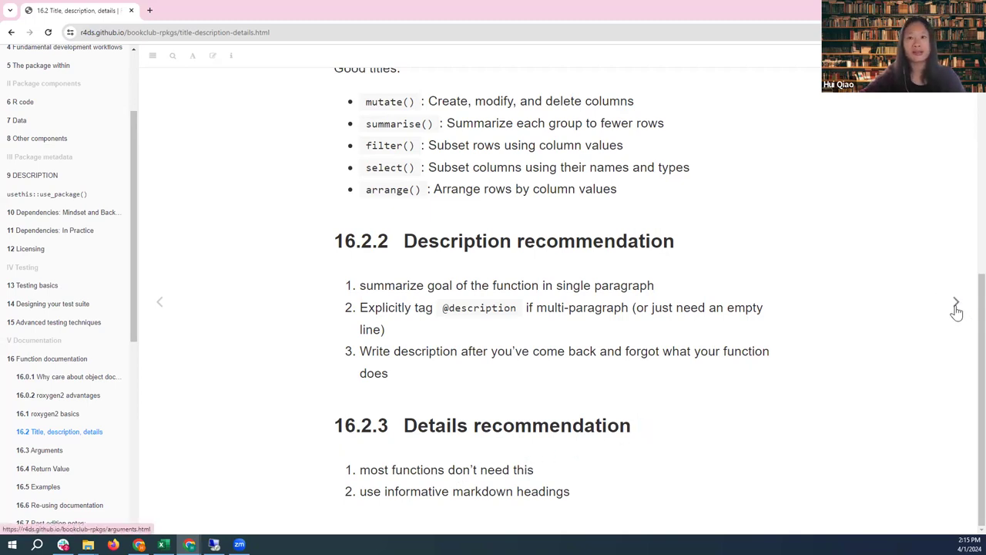
Advance to the 16.3 Arguments notes and scroll toward 16.3.1 Multiple Arguments.
left_click(956, 301)
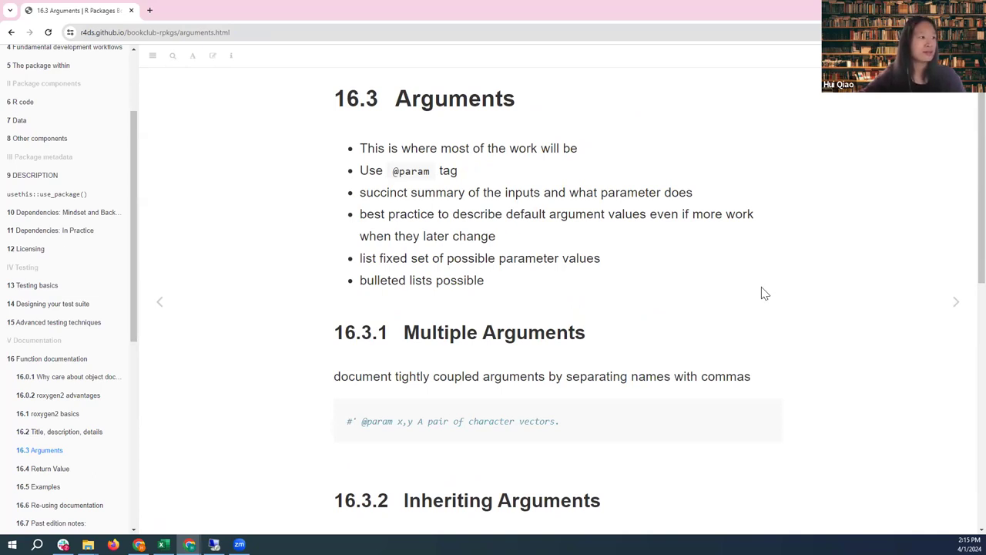
mouse_move(793, 262)
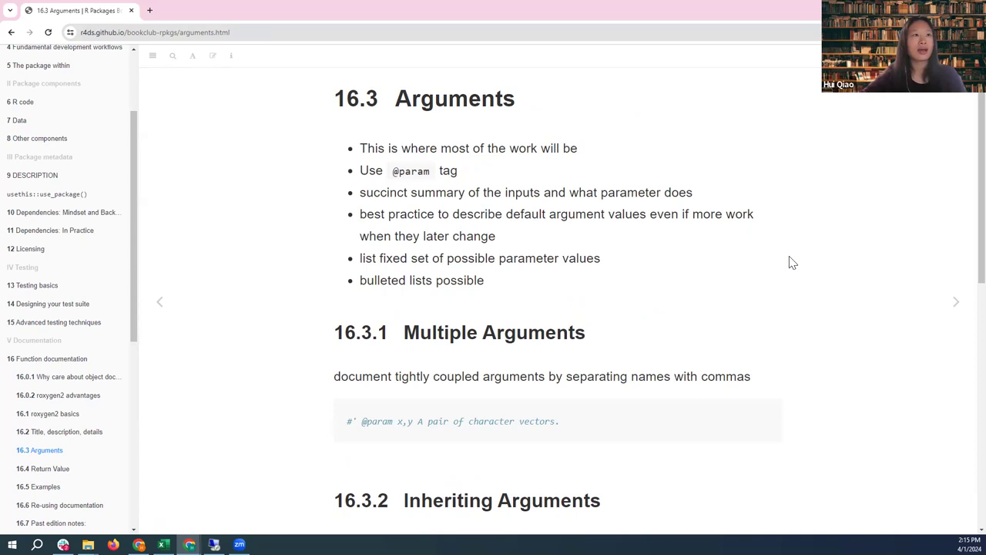
mouse_move(454, 148)
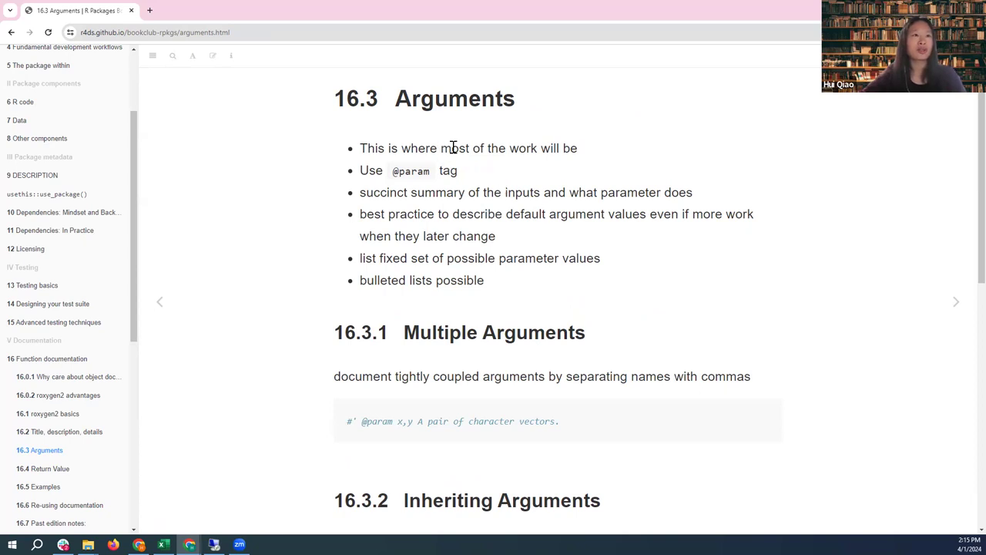
mouse_move(489, 187)
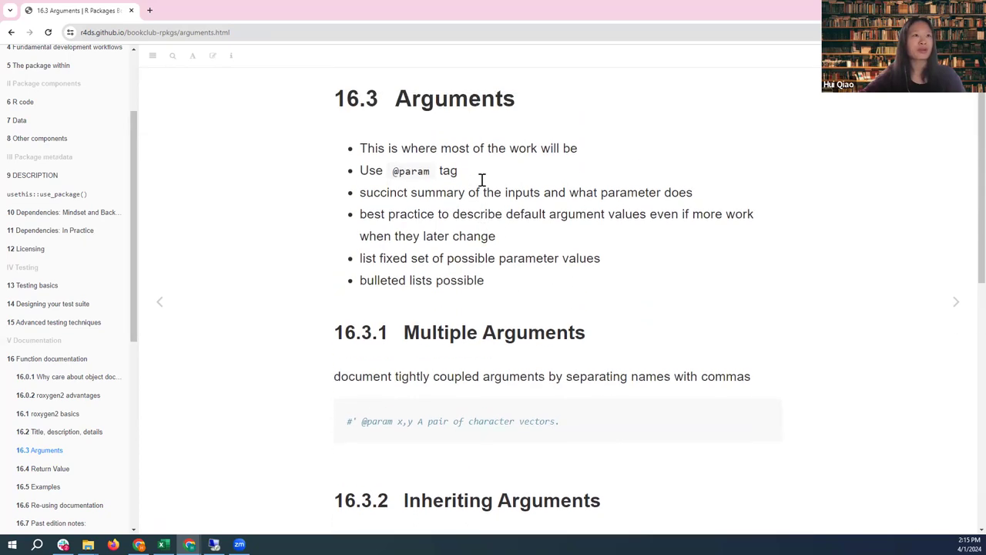
mouse_move(422, 182)
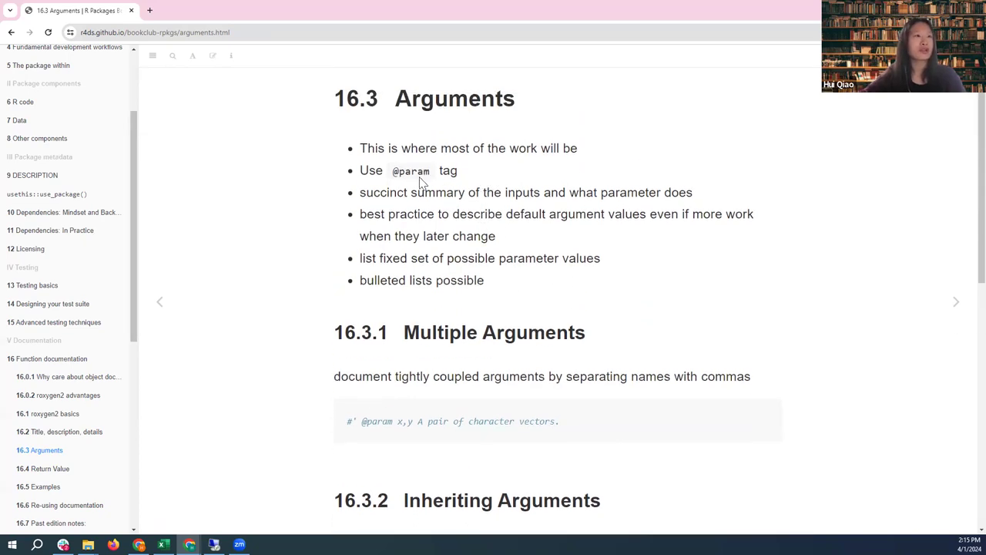
mouse_move(518, 170)
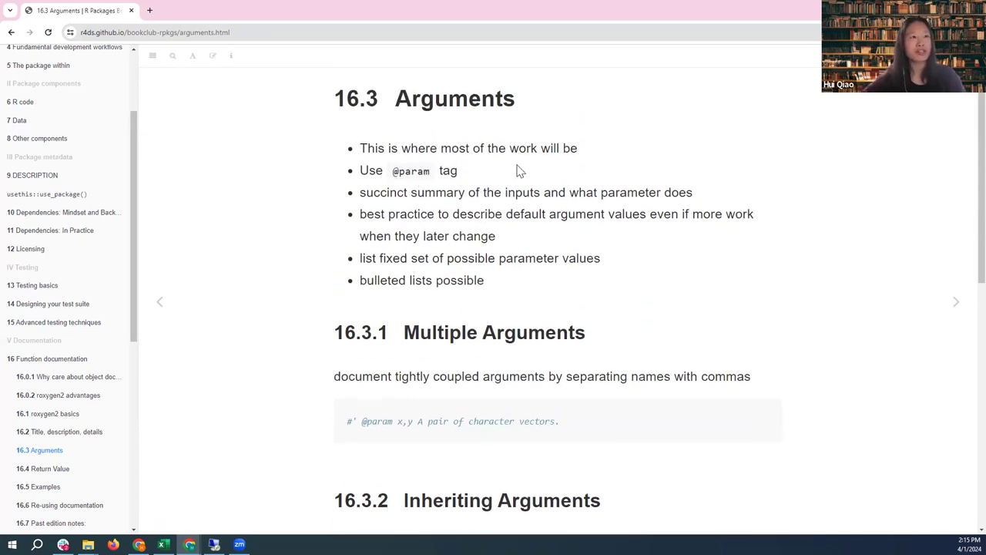
mouse_move(466, 185)
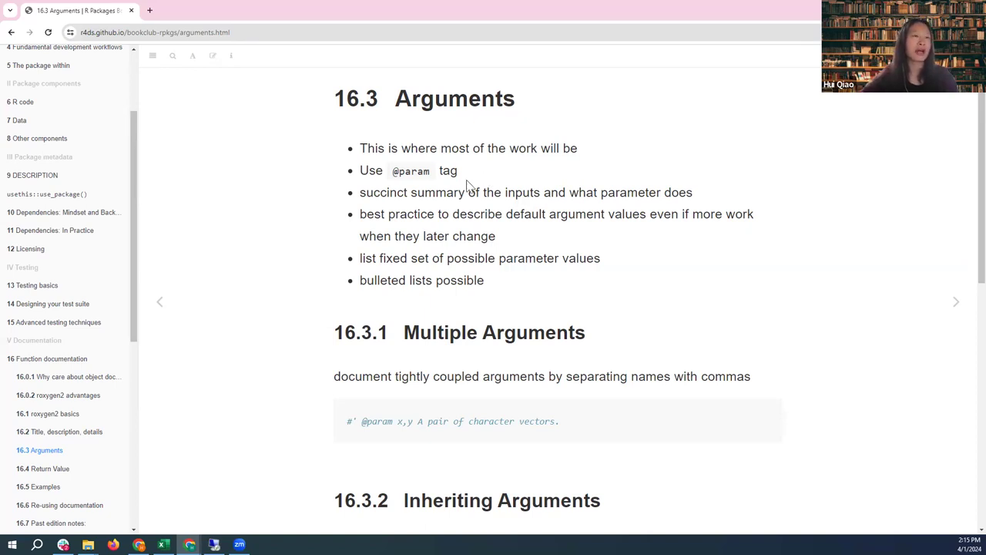
mouse_move(453, 191)
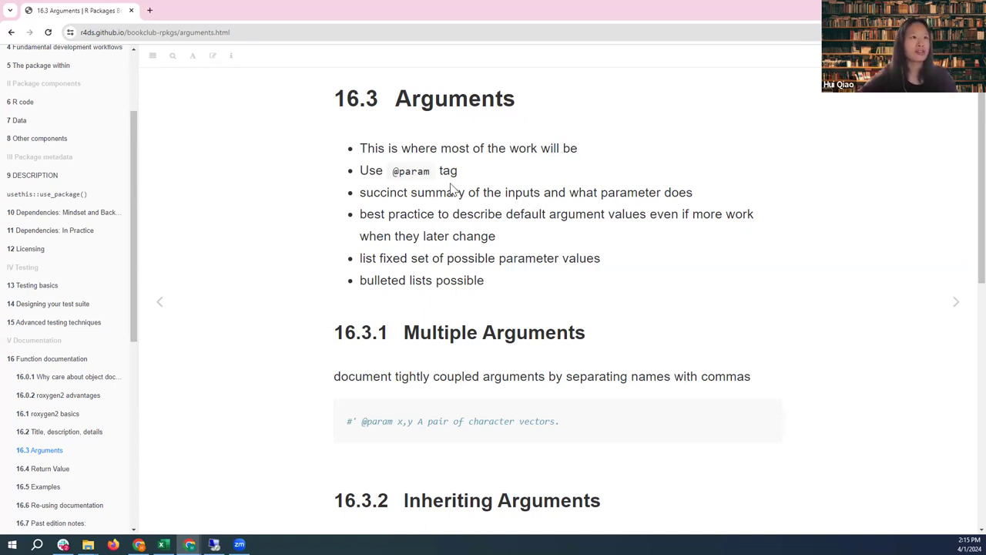
mouse_move(503, 194)
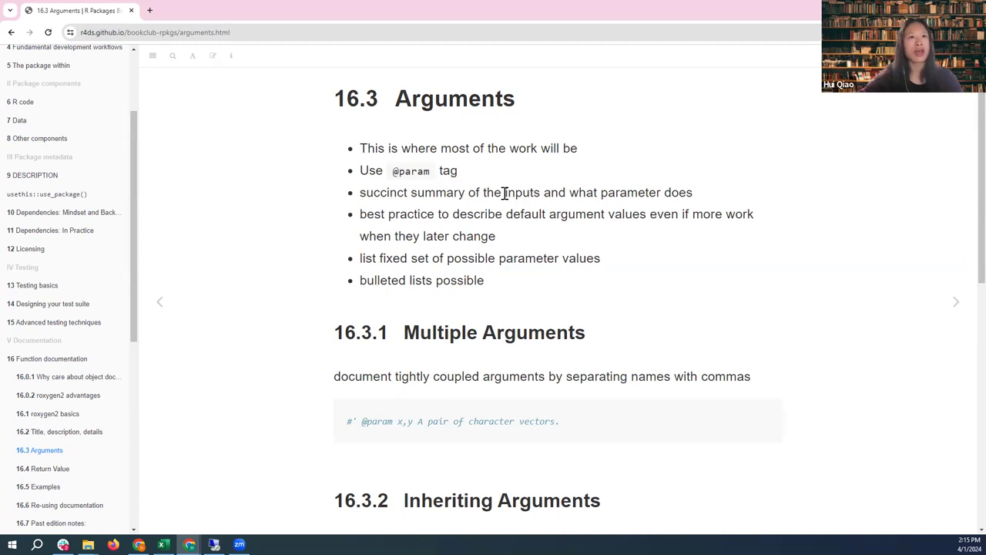
mouse_move(536, 229)
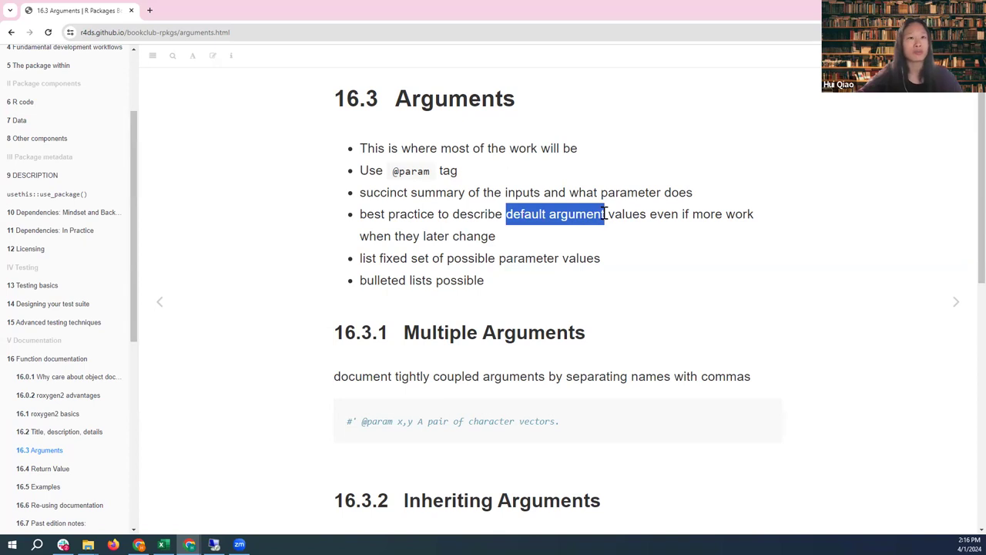
mouse_move(551, 248)
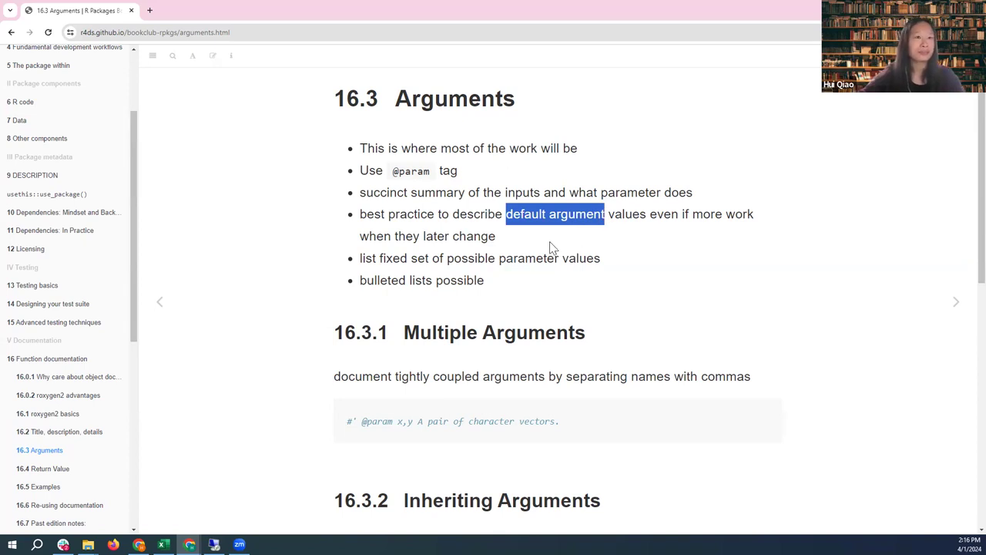
scroll("down", 3)
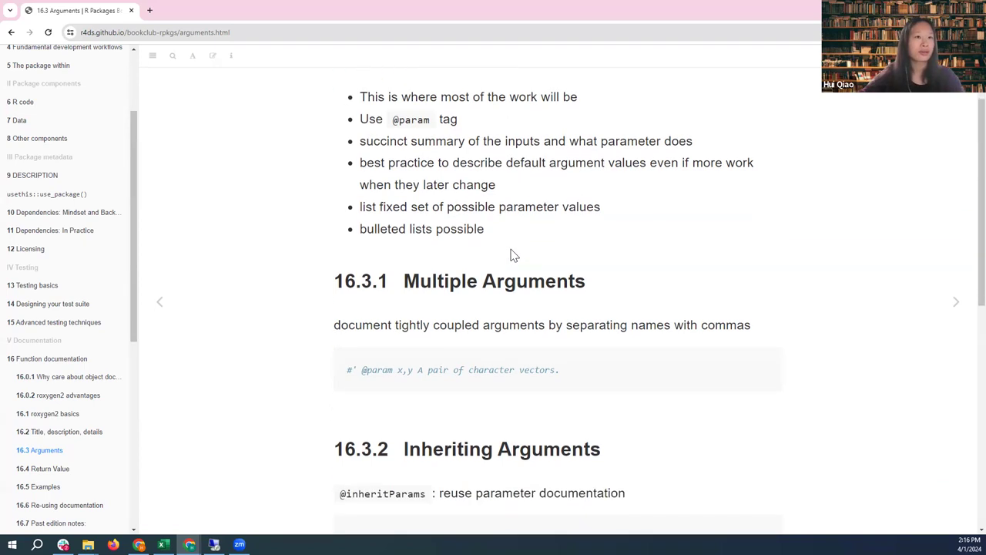
mouse_move(390, 212)
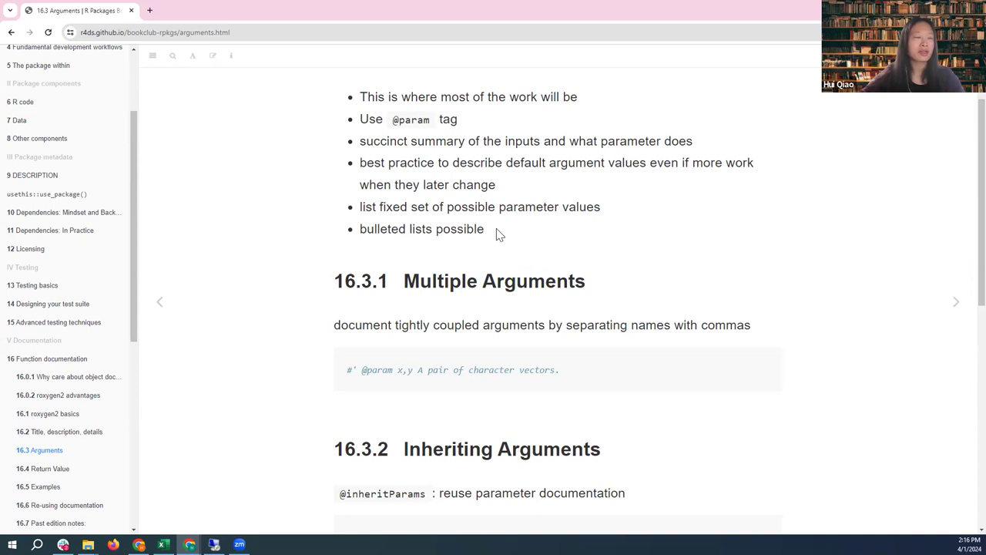
mouse_move(568, 234)
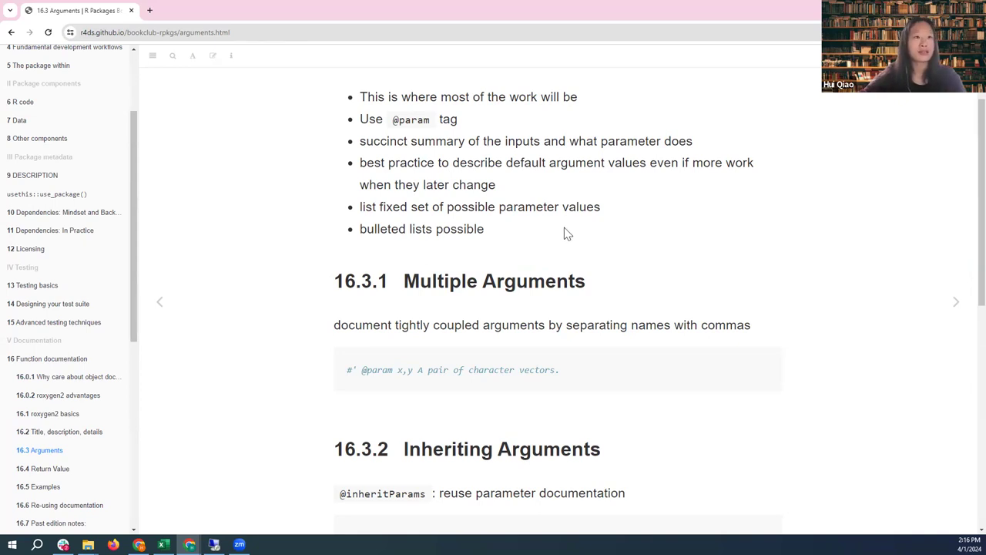
scroll("down", 3)
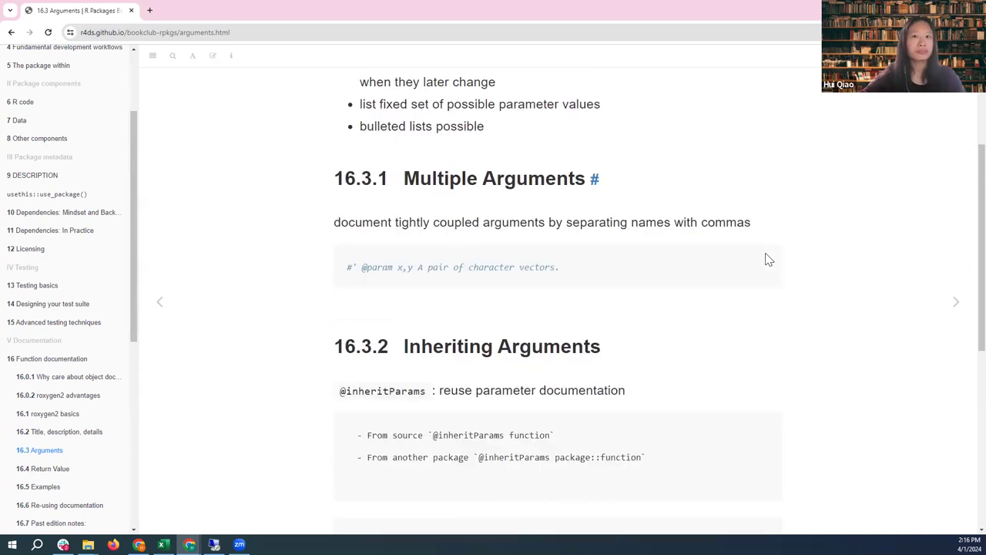
mouse_move(828, 204)
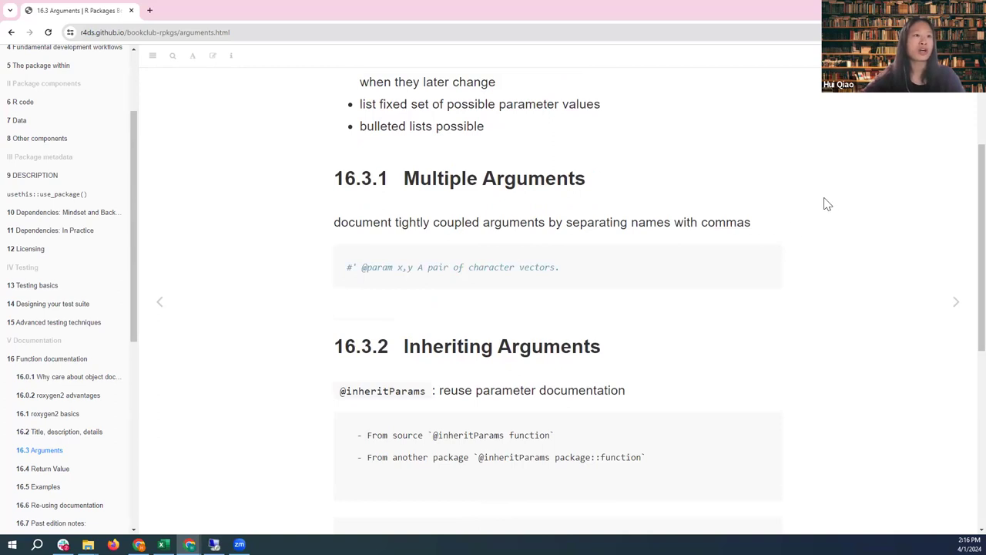
mouse_move(822, 206)
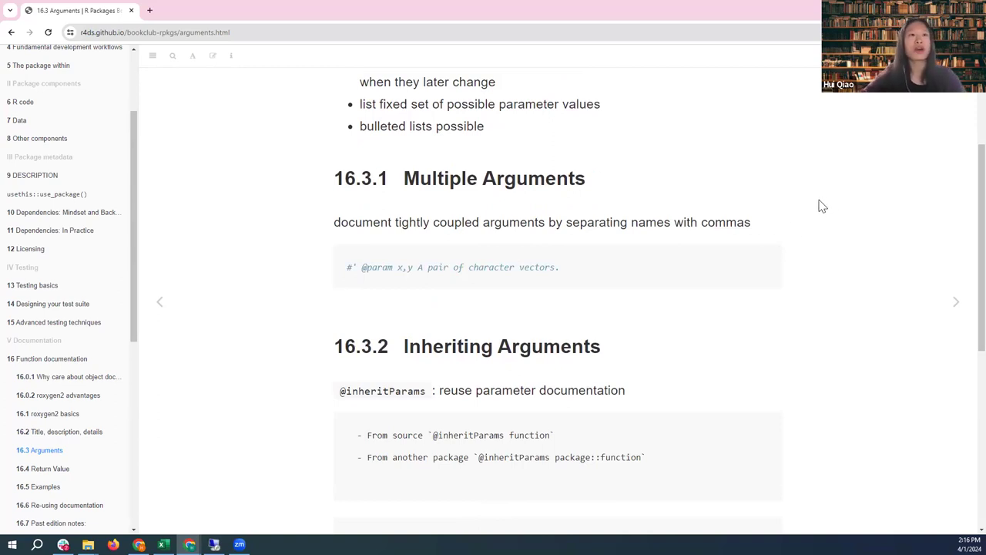
mouse_move(508, 293)
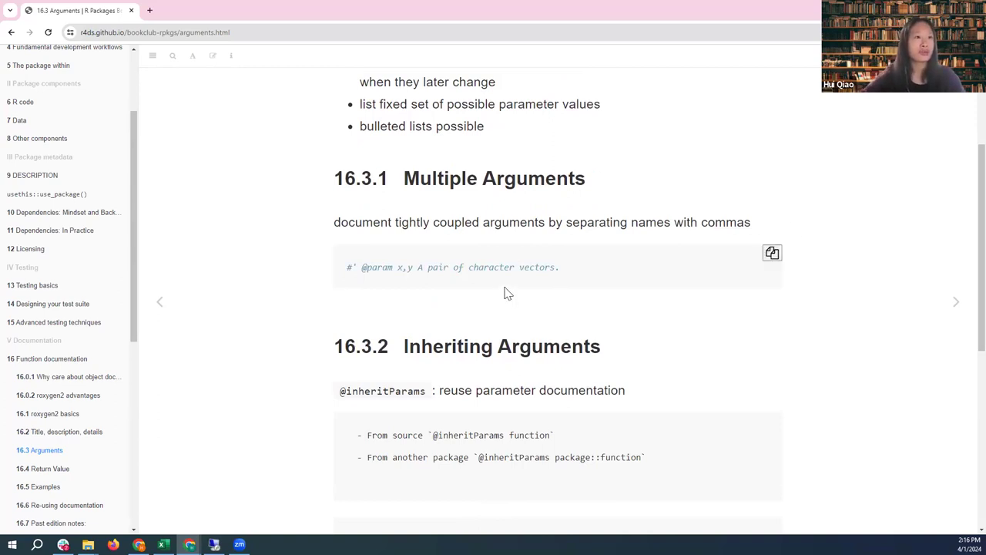
mouse_move(400, 267)
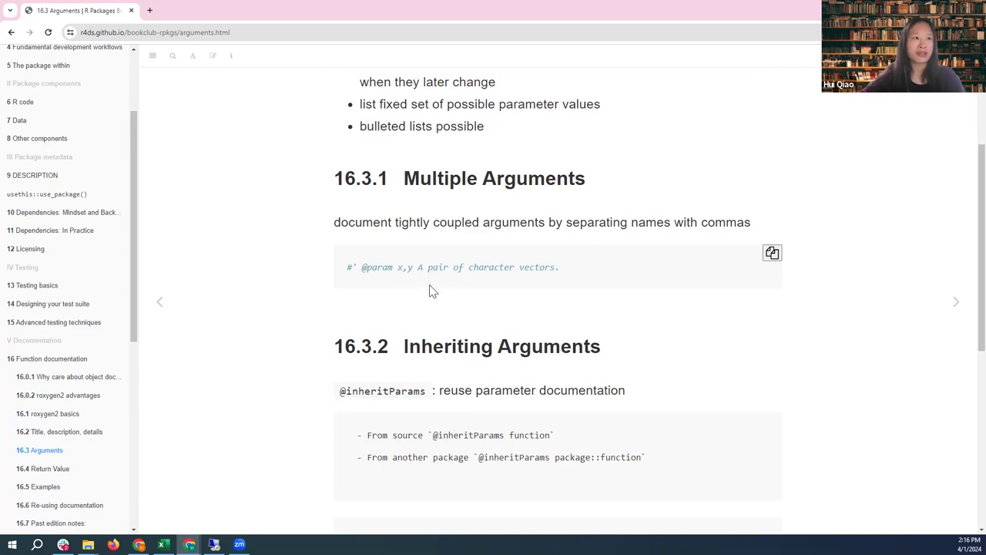
mouse_move(547, 267)
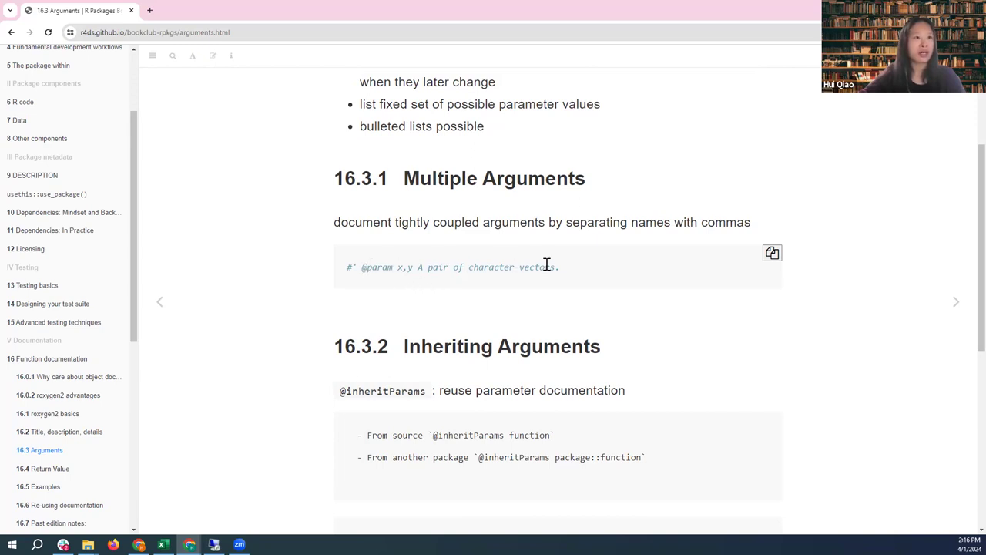
scroll("down", 3)
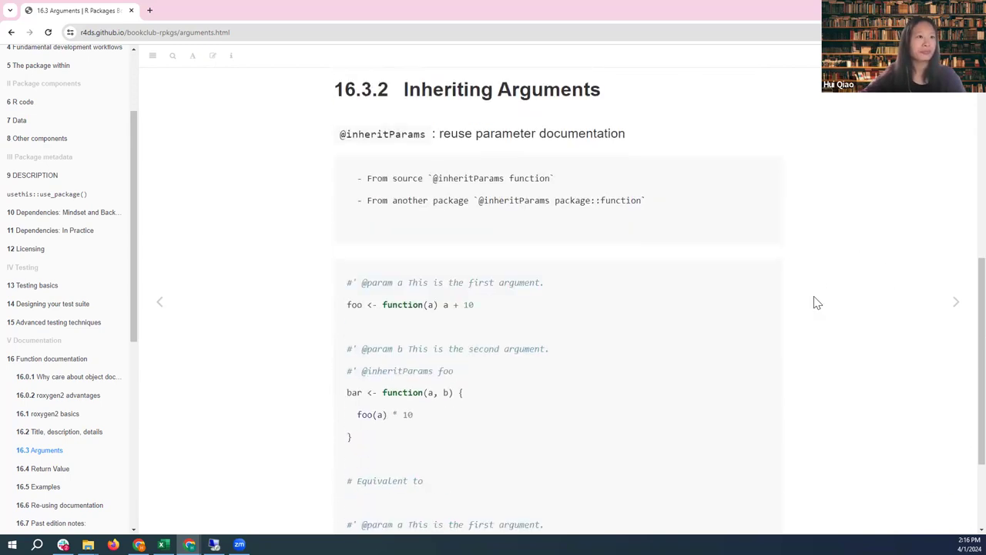
scroll("up", 3)
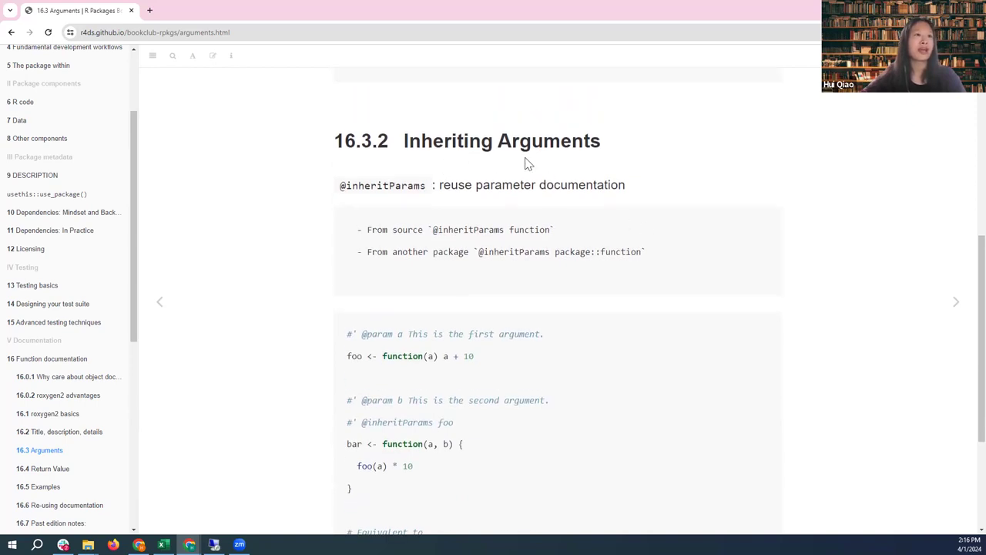
mouse_move(860, 274)
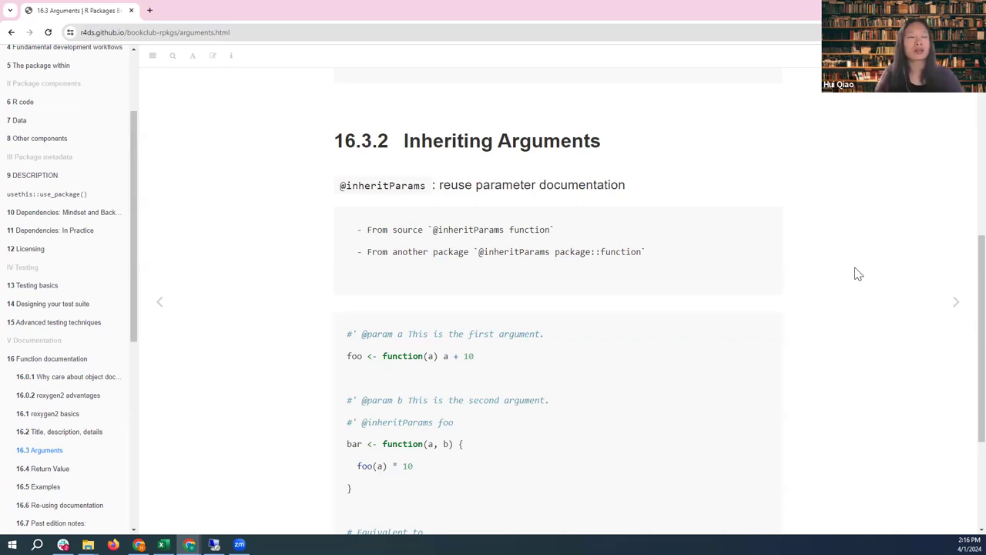
mouse_move(867, 260)
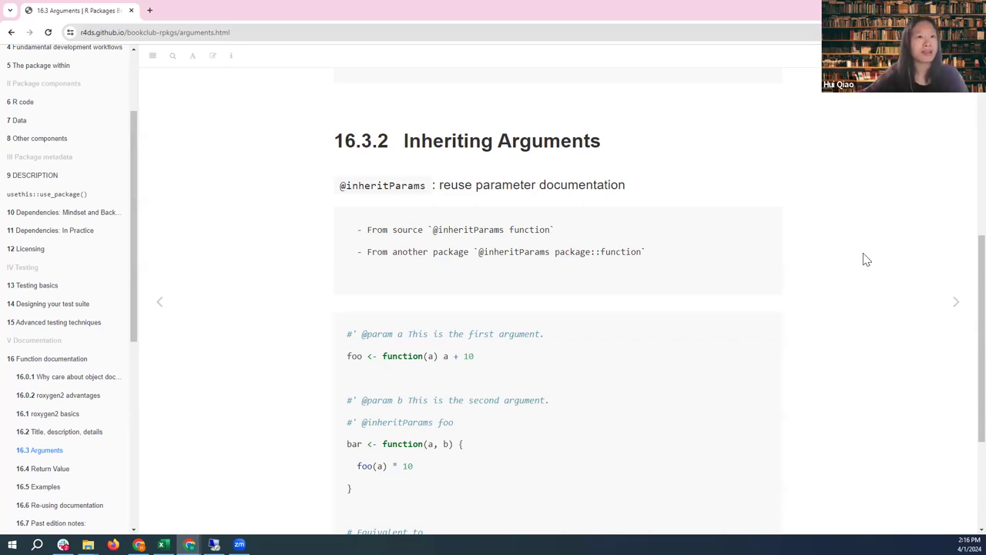
mouse_move(424, 230)
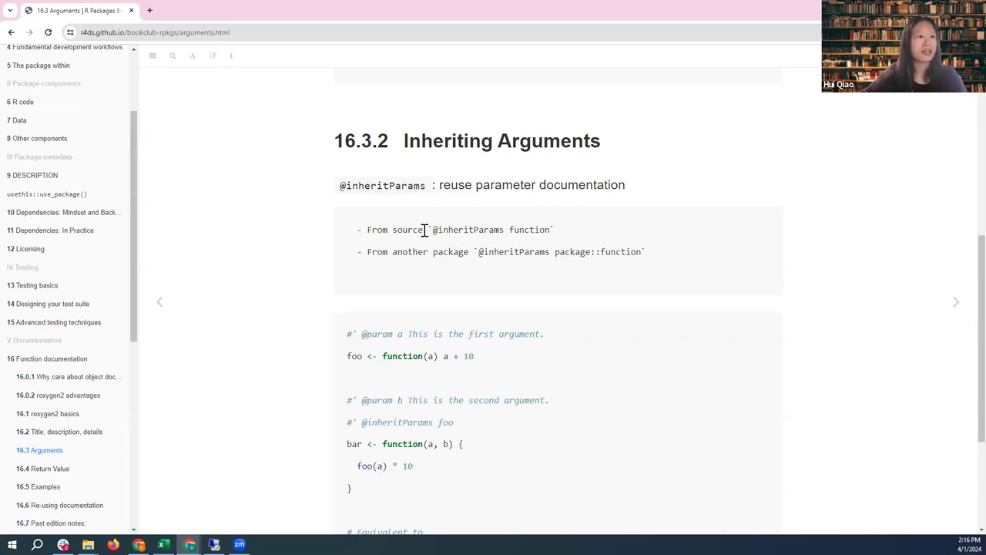
mouse_move(603, 160)
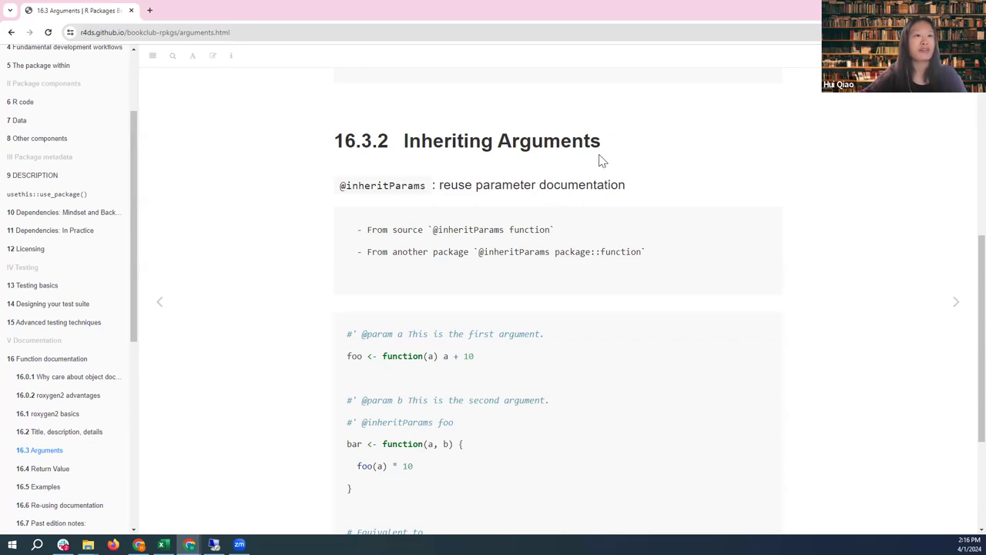
mouse_move(429, 231)
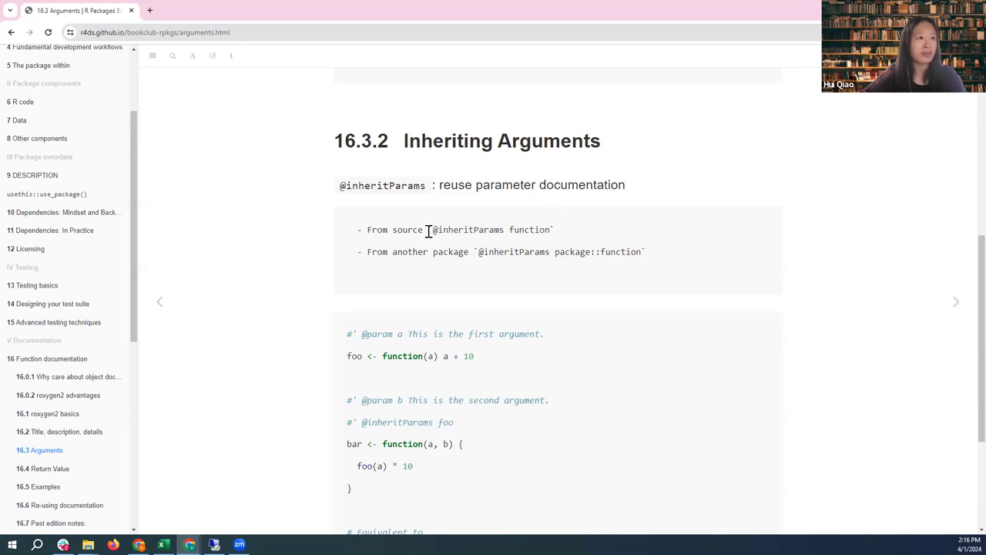
double_click(466, 230)
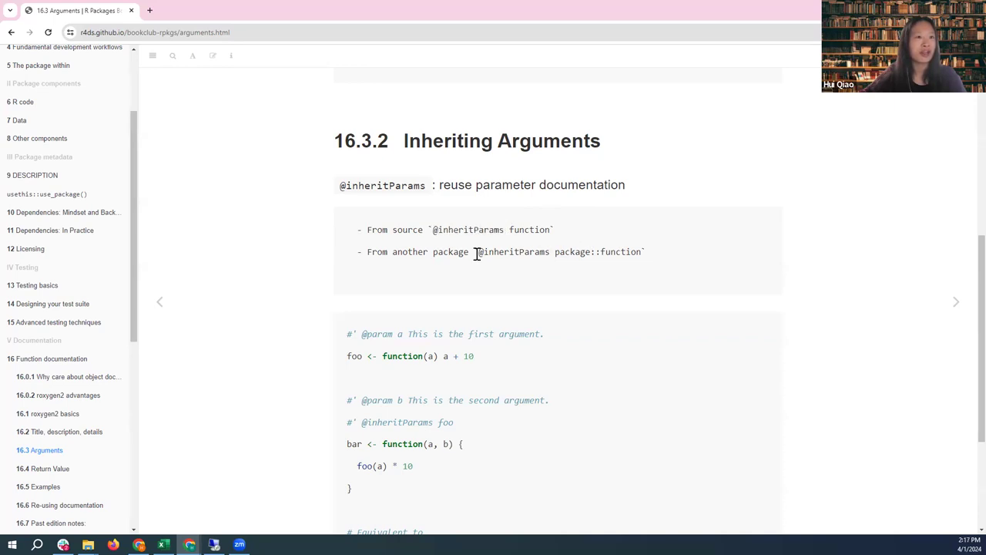
mouse_move(611, 252)
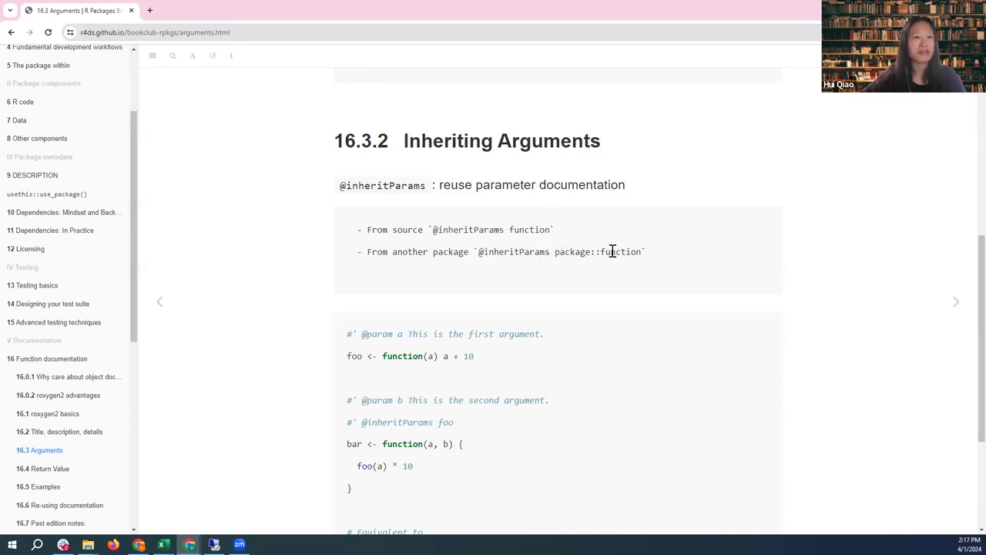
mouse_move(869, 286)
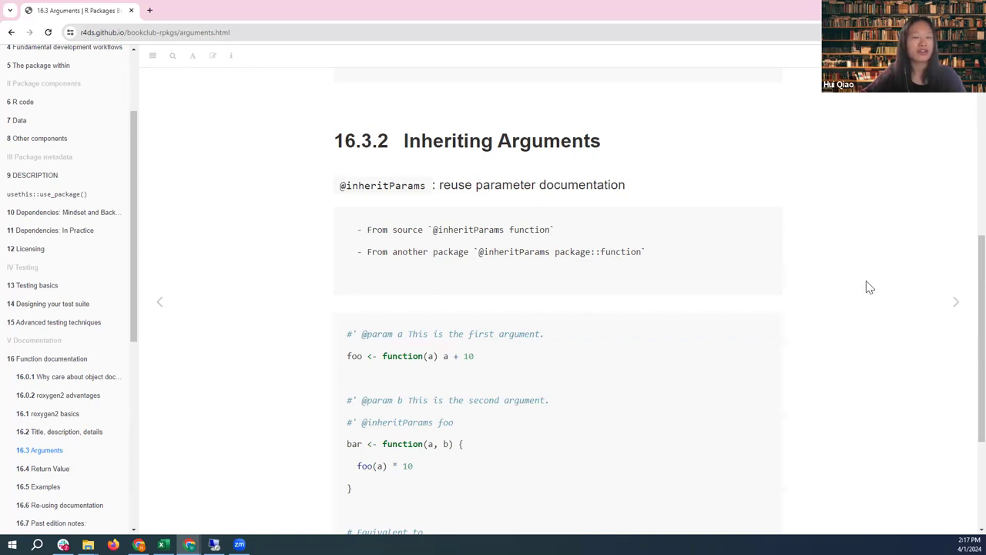
scroll("down", 3)
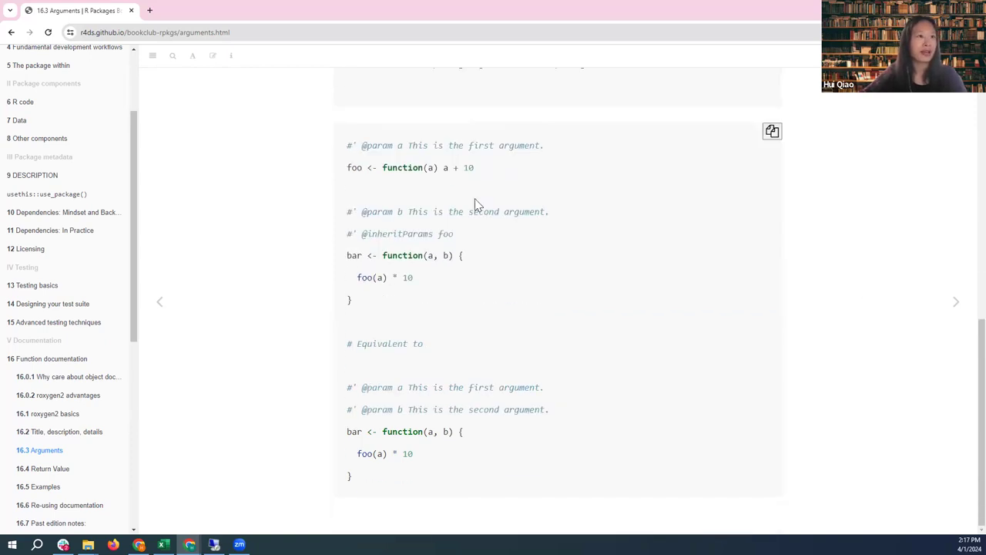
mouse_move(474, 367)
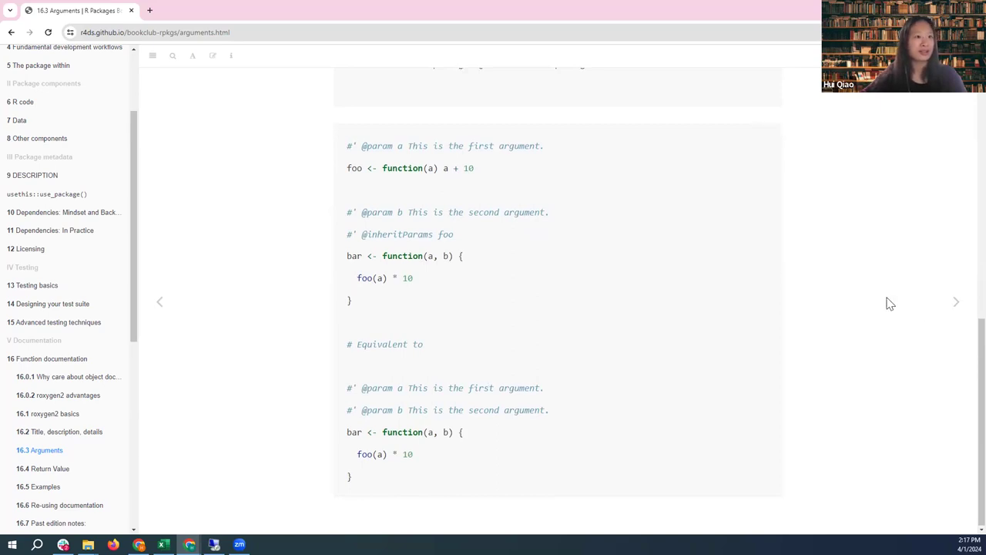
scroll("up", 3)
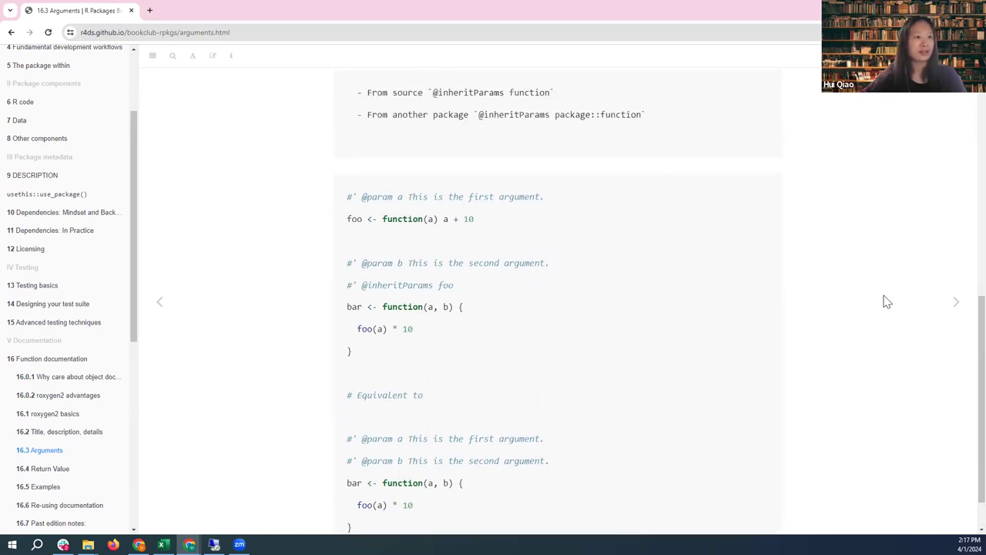
left_click(51, 468)
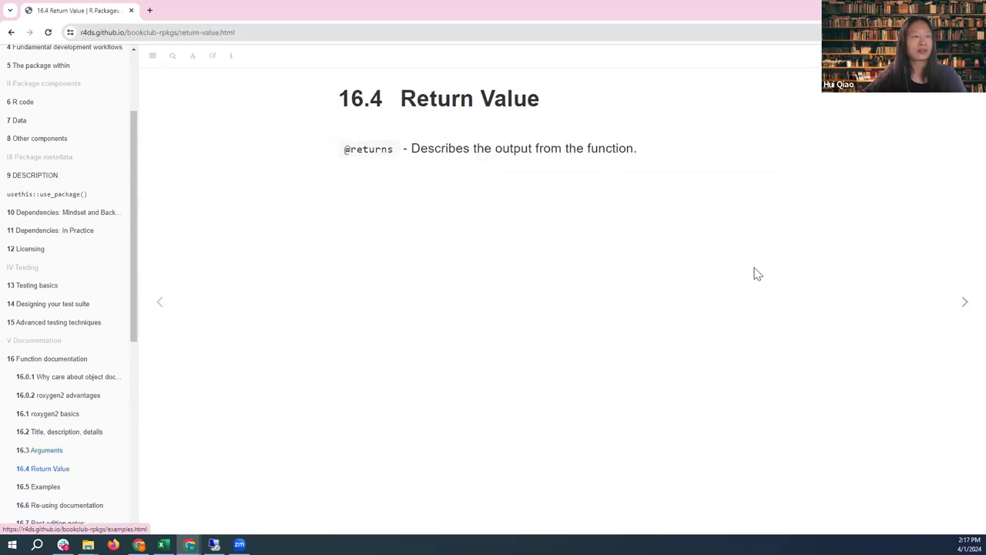
mouse_move(443, 225)
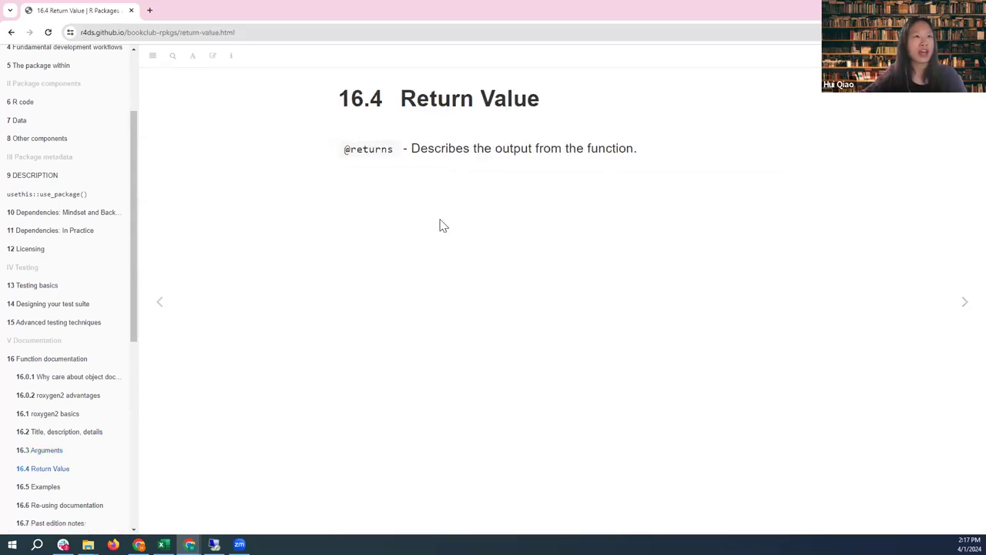
mouse_move(433, 162)
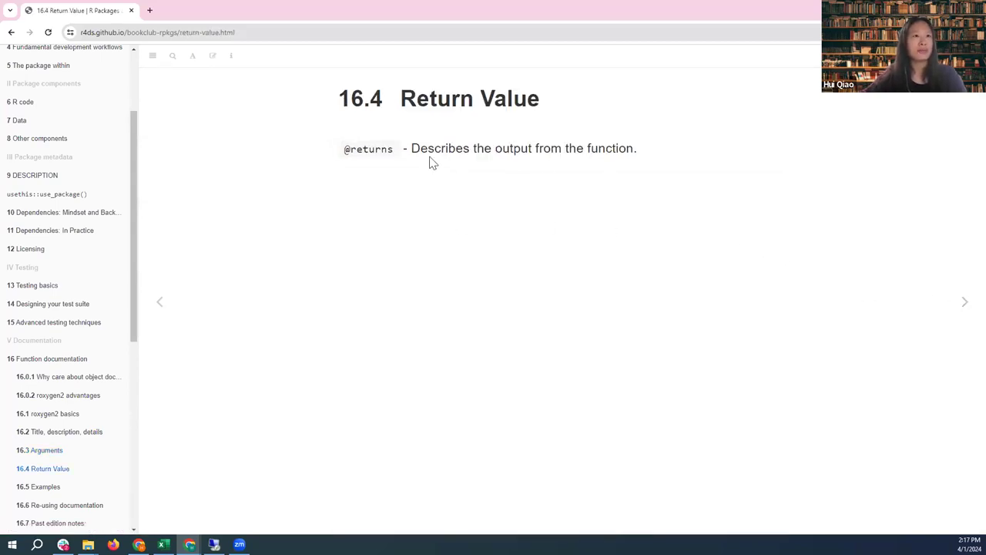
mouse_move(656, 151)
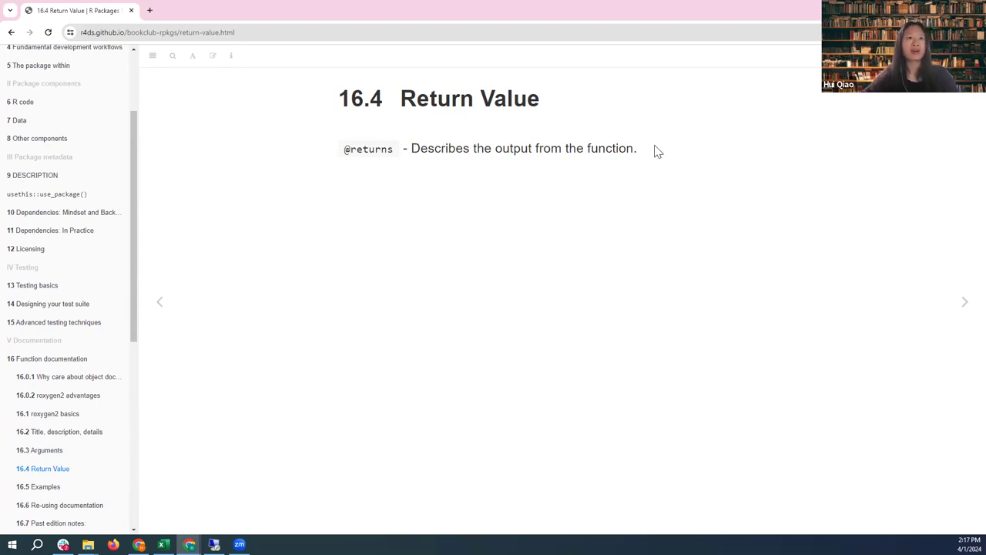
mouse_move(559, 203)
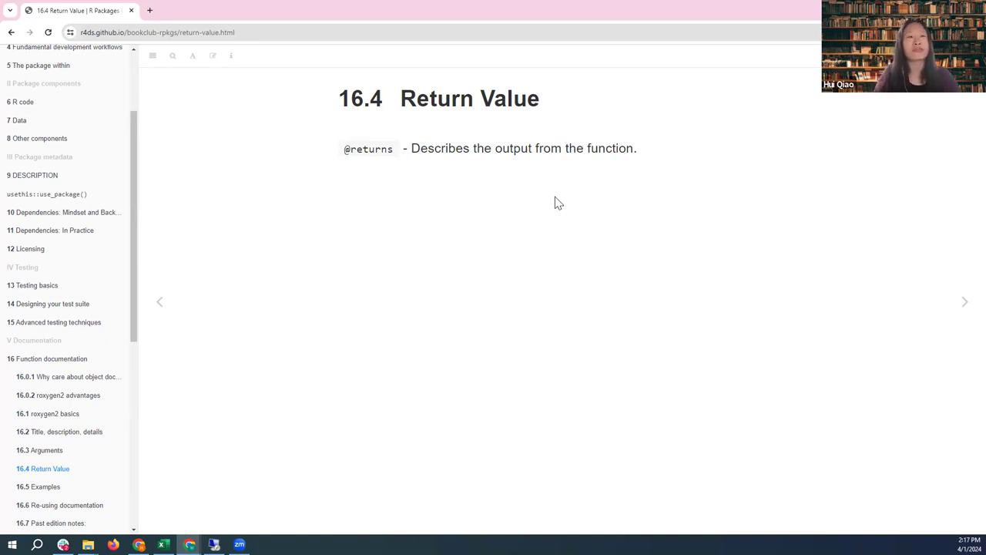
mouse_move(964, 302)
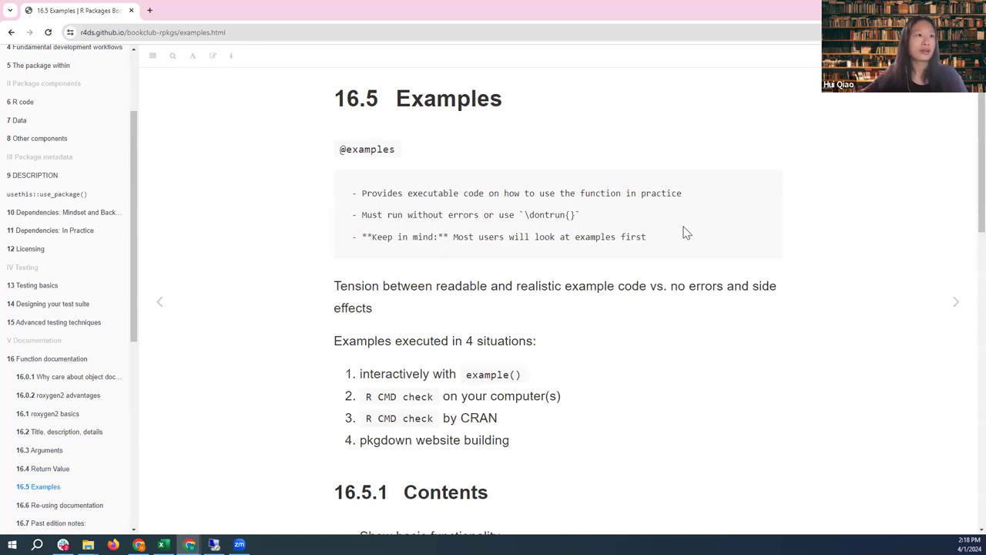
mouse_move(745, 244)
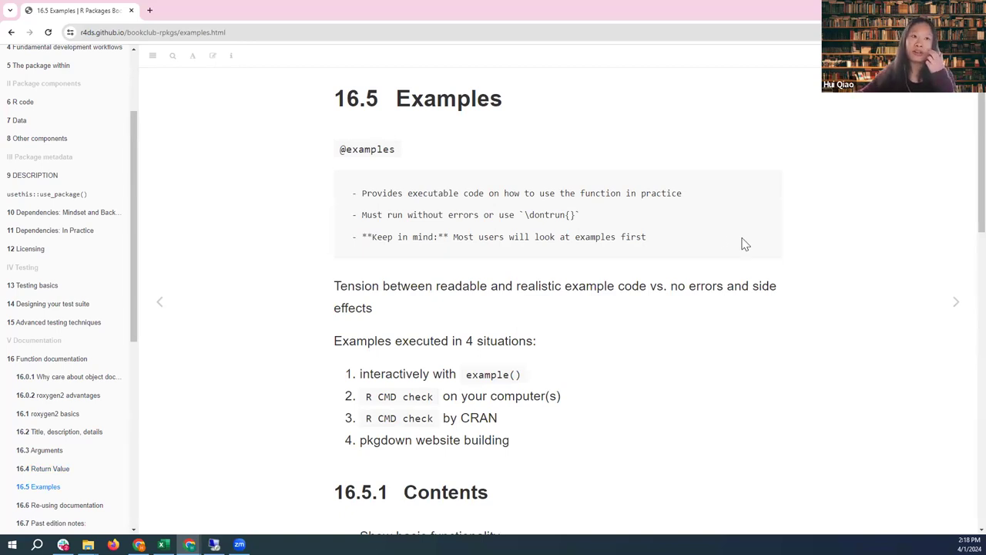
mouse_move(501, 276)
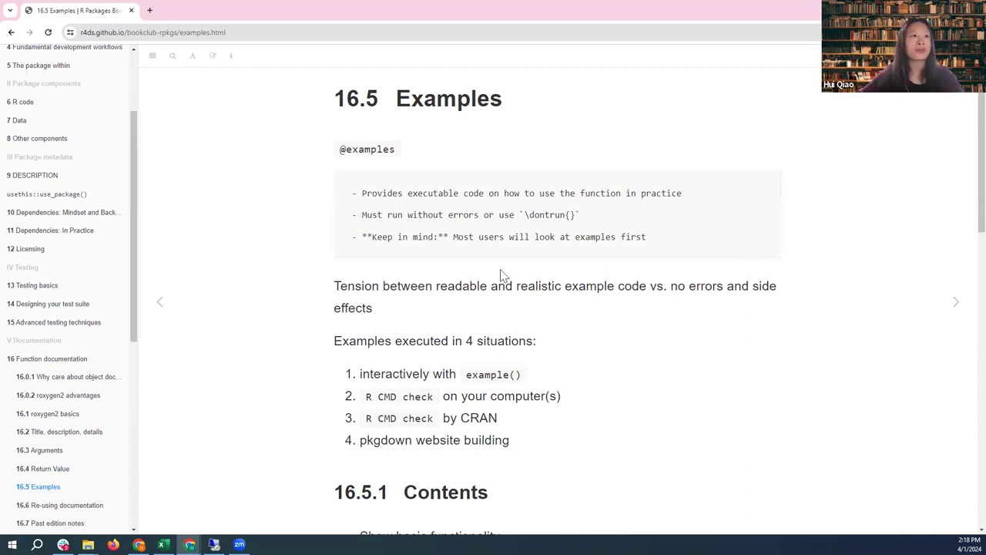
mouse_move(454, 237)
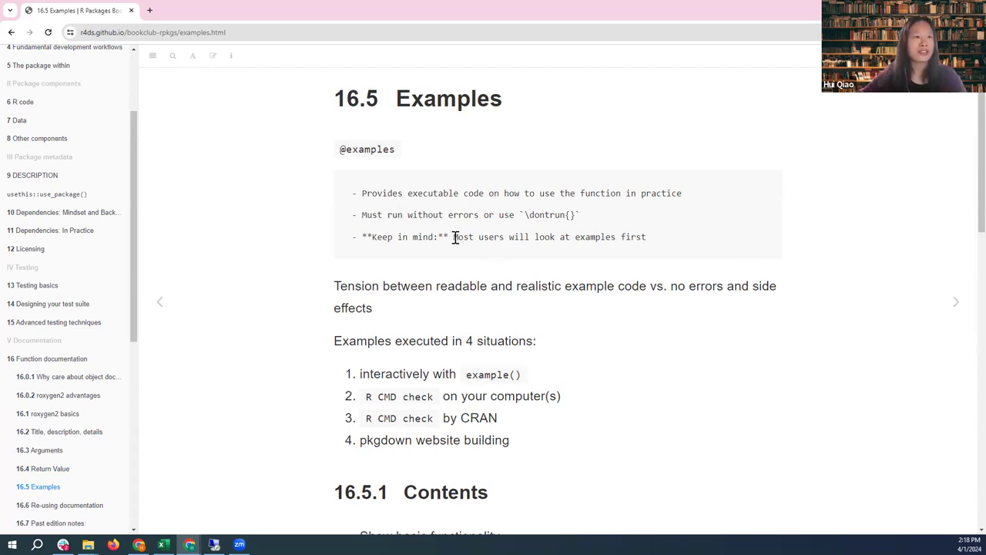
Move to 16.5 Examples and scroll down to the 16.5.1 Contents guidance.
left_click_drag(454, 237, 647, 236)
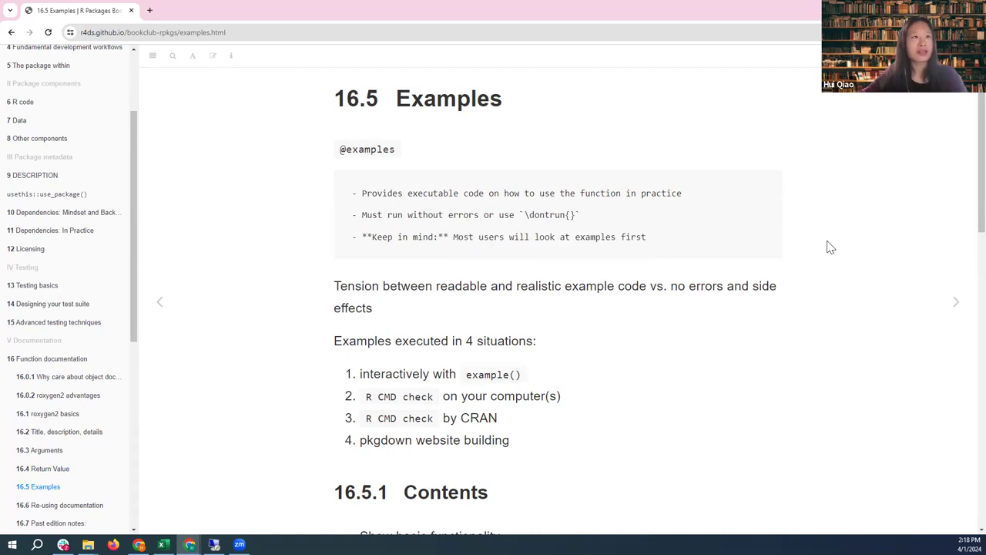
scroll("down", 3)
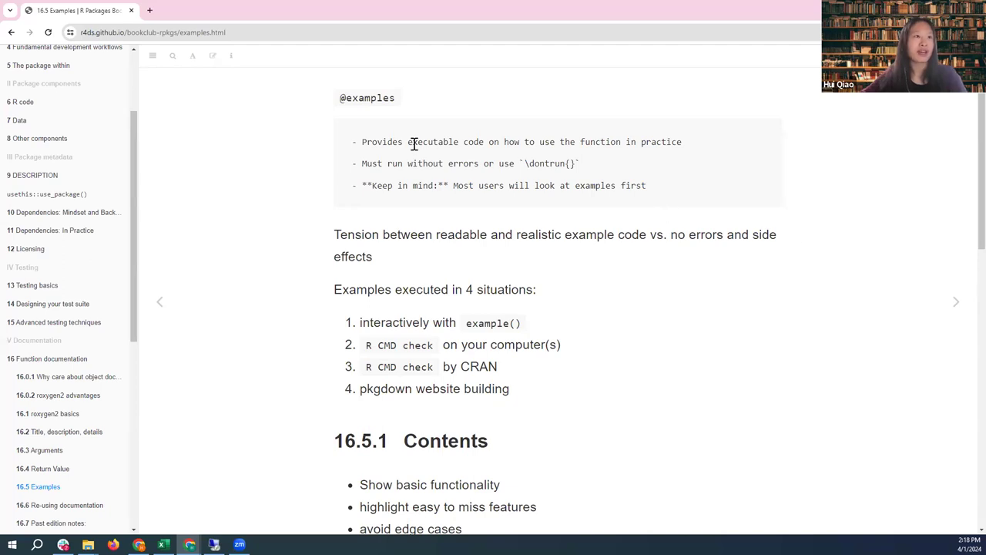
mouse_move(640, 142)
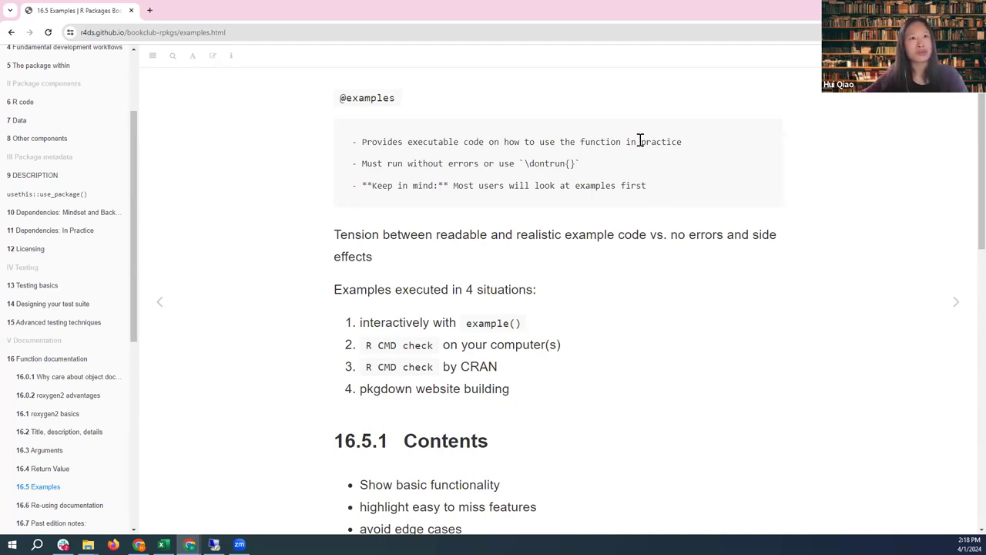
mouse_move(821, 194)
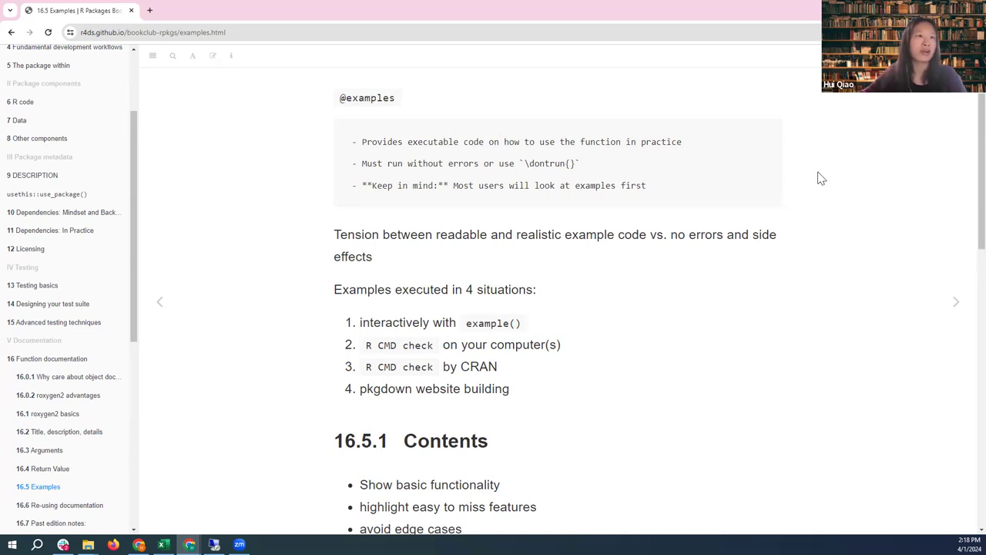
scroll("down", 3)
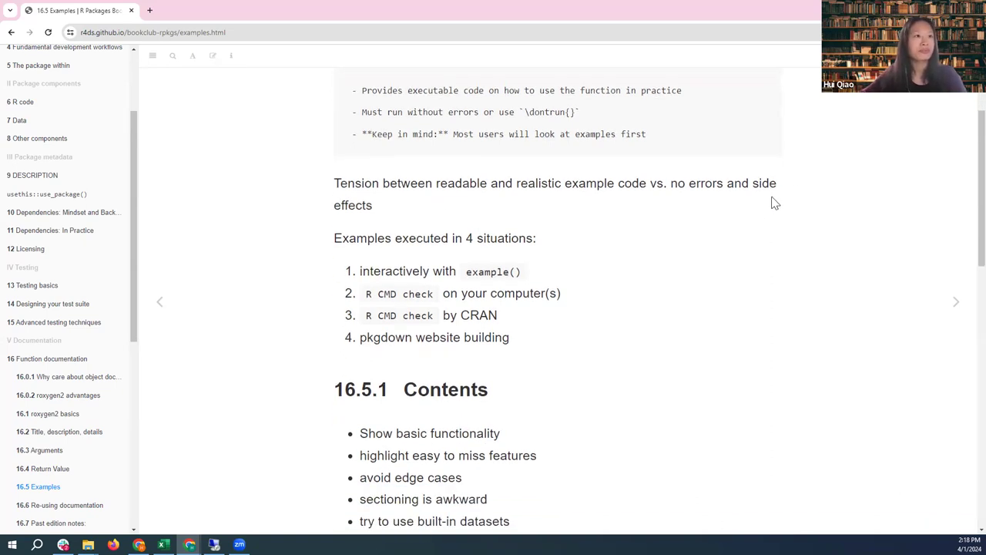
scroll("down", 3)
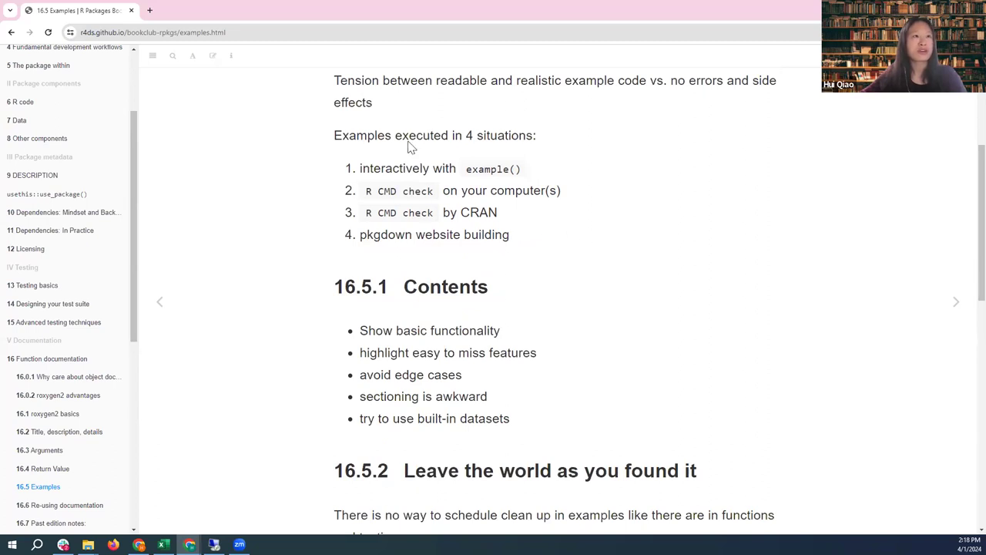
mouse_move(569, 164)
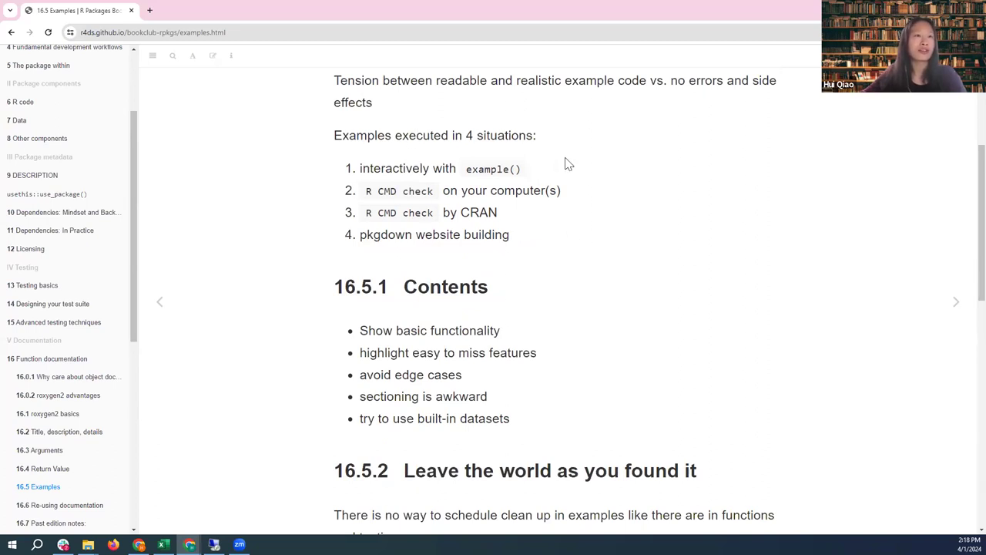
mouse_move(471, 184)
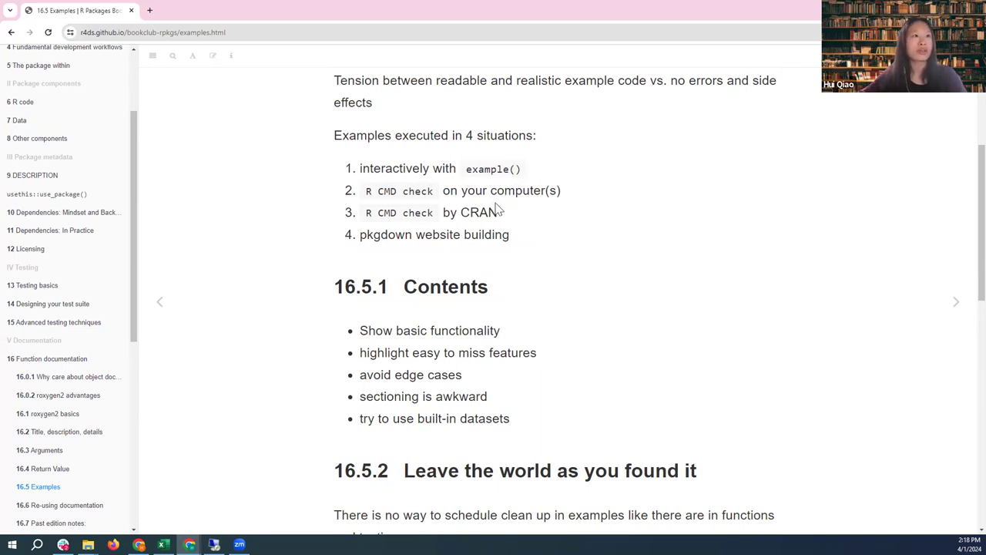
mouse_move(501, 224)
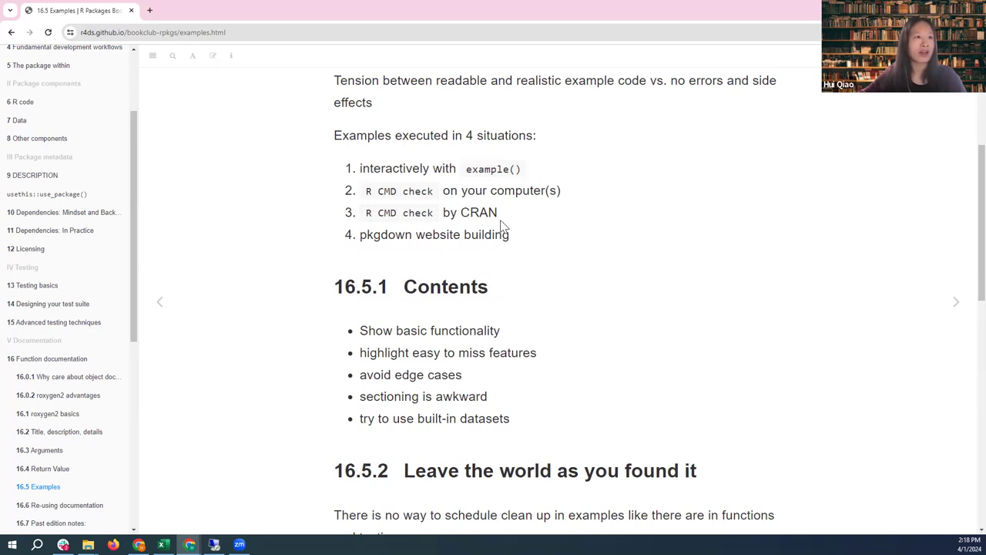
mouse_move(362, 237)
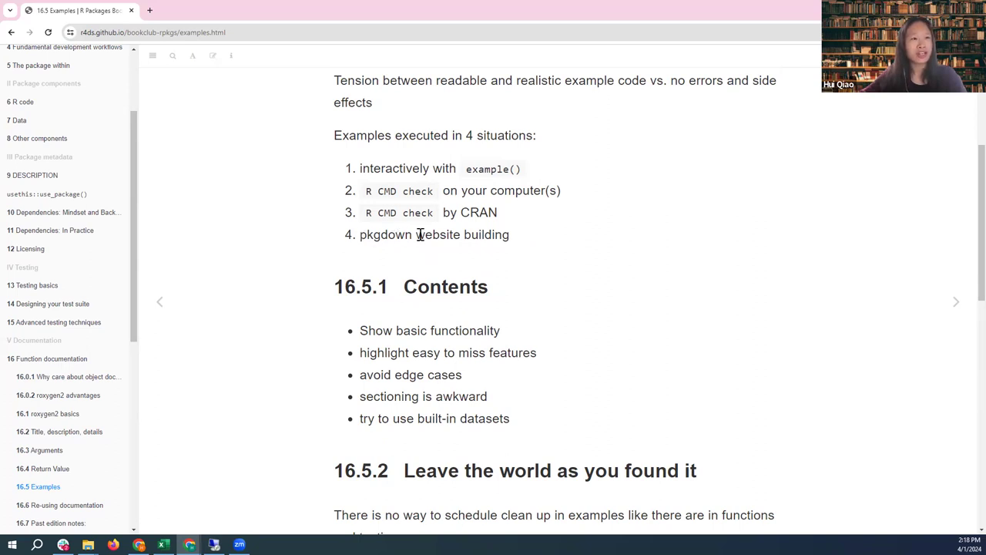
mouse_move(521, 241)
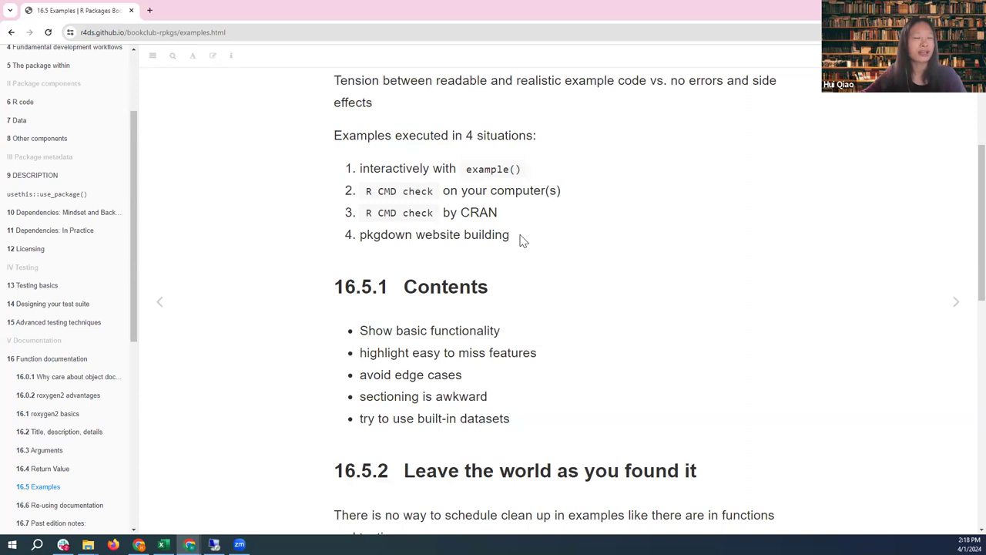
mouse_move(562, 270)
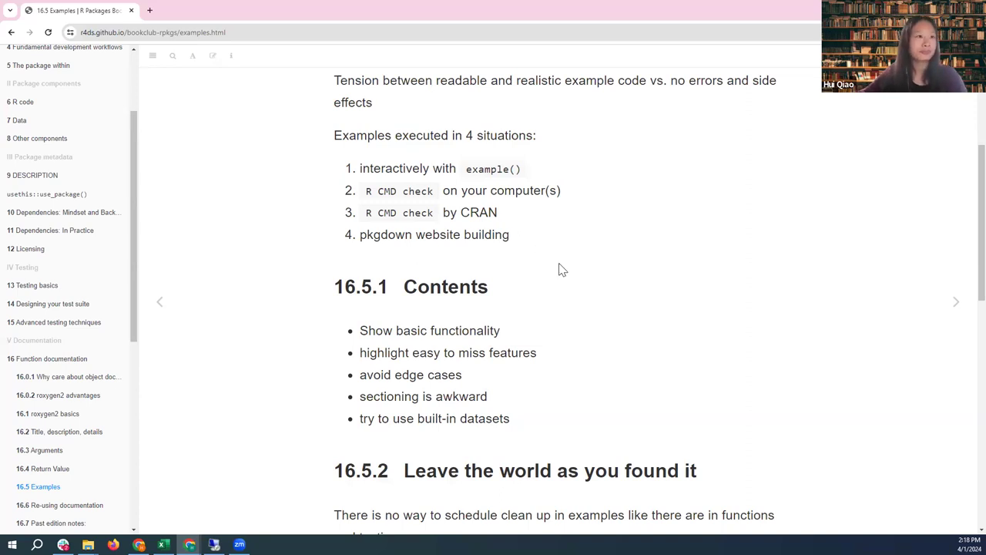
Scroll on to 16.5.2 and 16.5.3, and clear the 'sectioning is awkward' highlight.
scroll("down", 3)
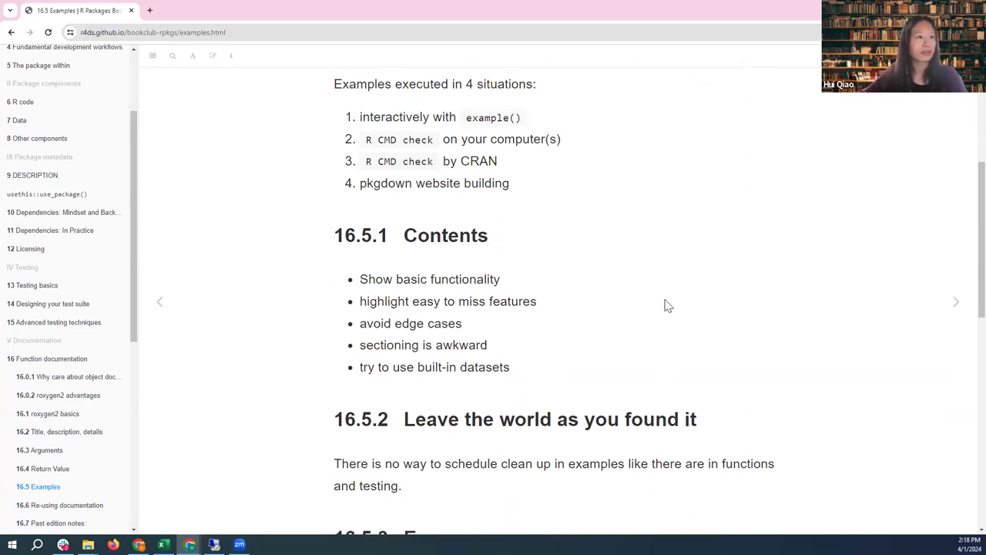
scroll("down", 3)
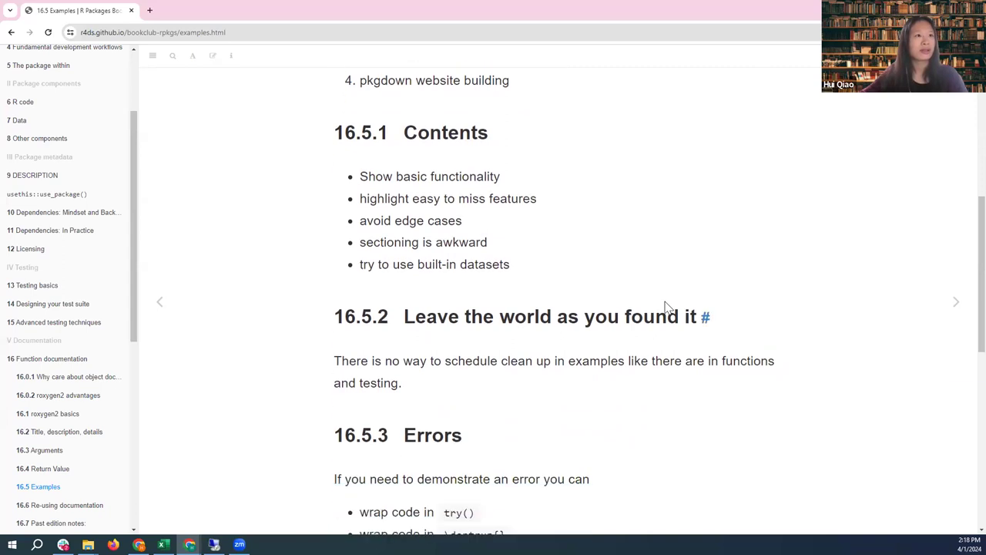
mouse_move(539, 189)
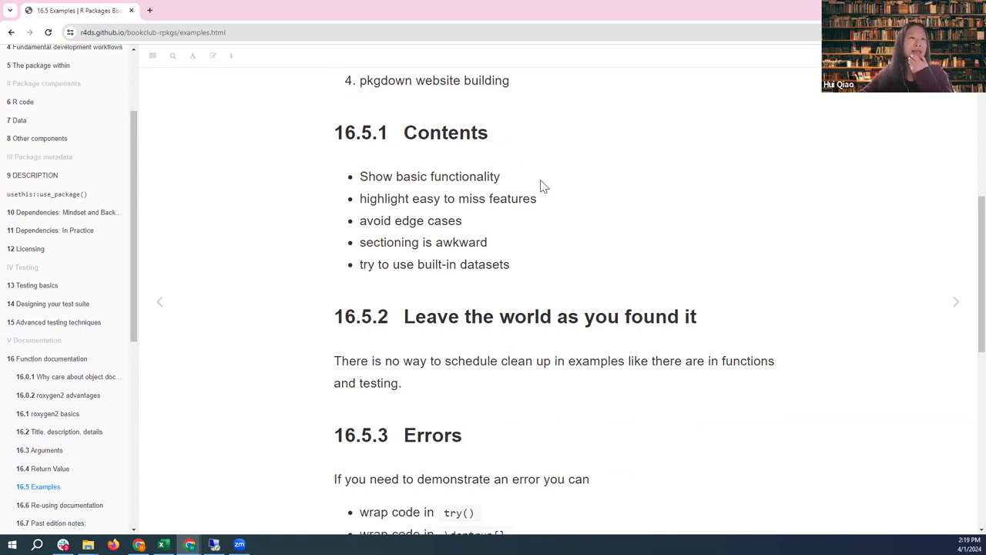
mouse_move(538, 191)
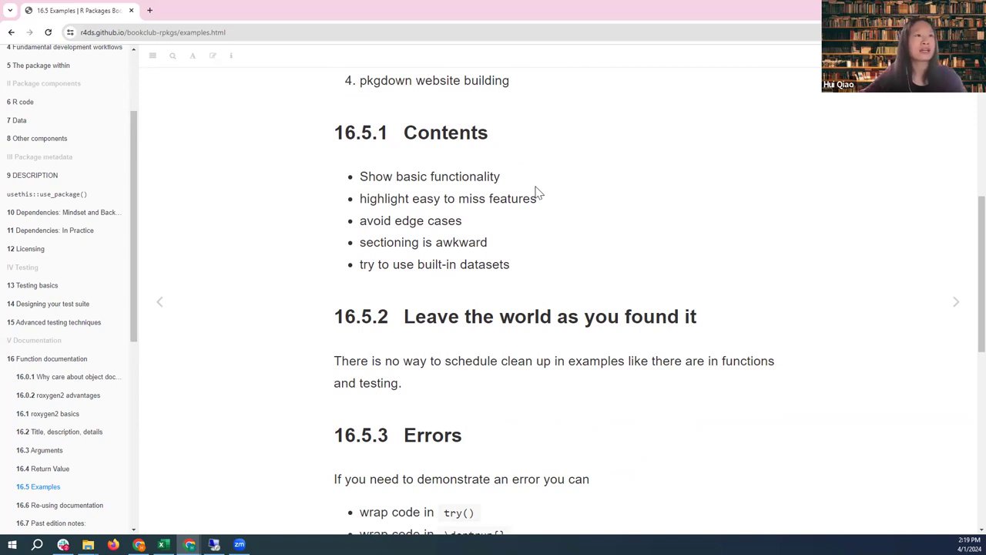
mouse_move(568, 225)
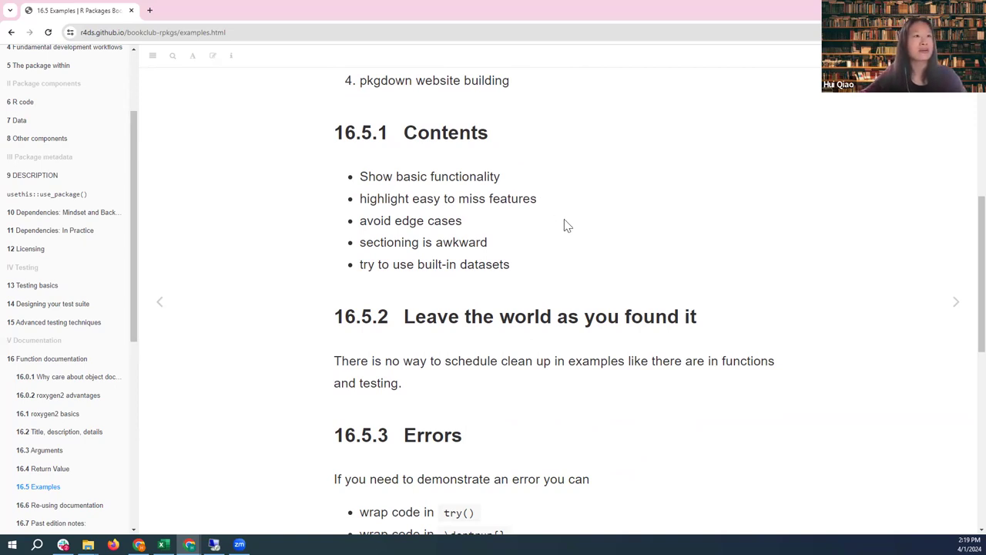
mouse_move(547, 213)
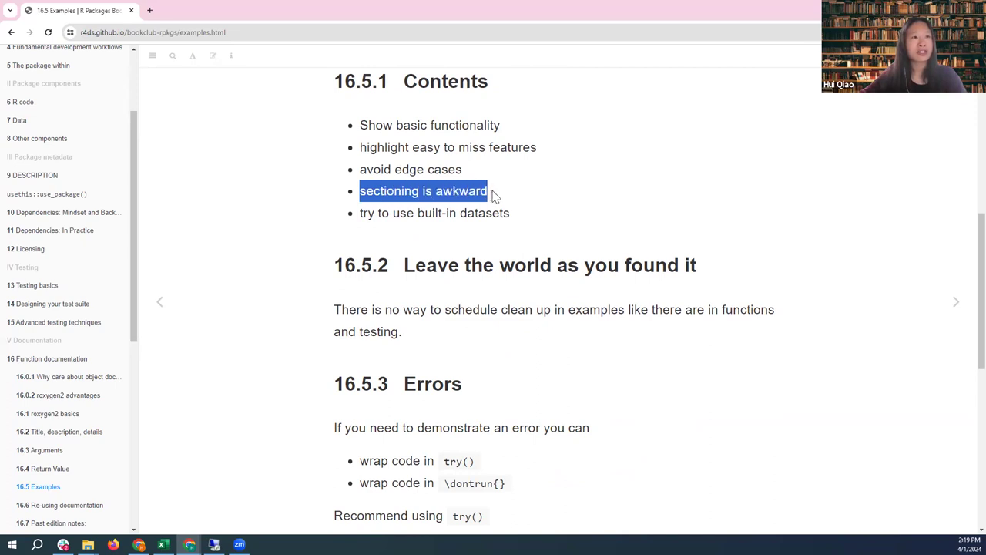
mouse_move(500, 195)
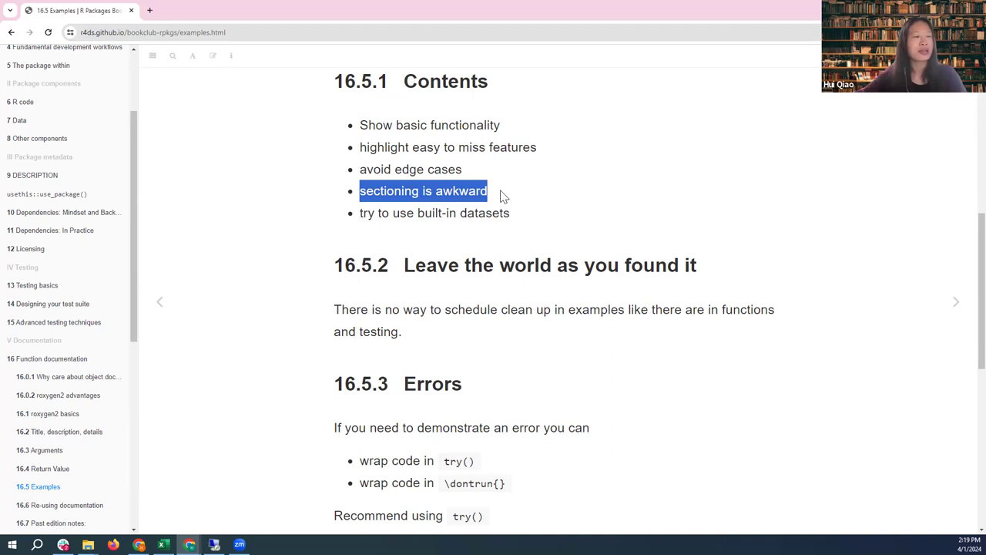
mouse_move(543, 233)
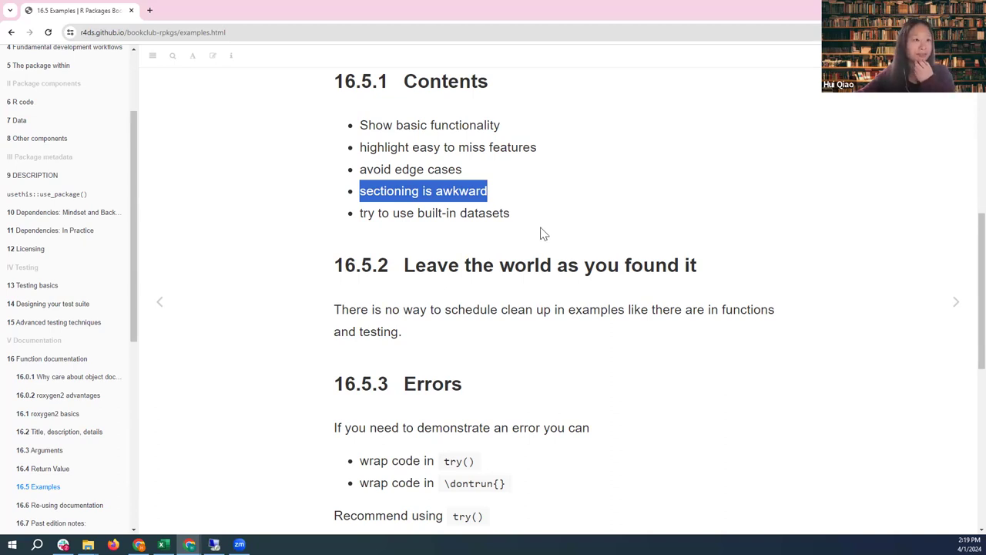
left_click(551, 220)
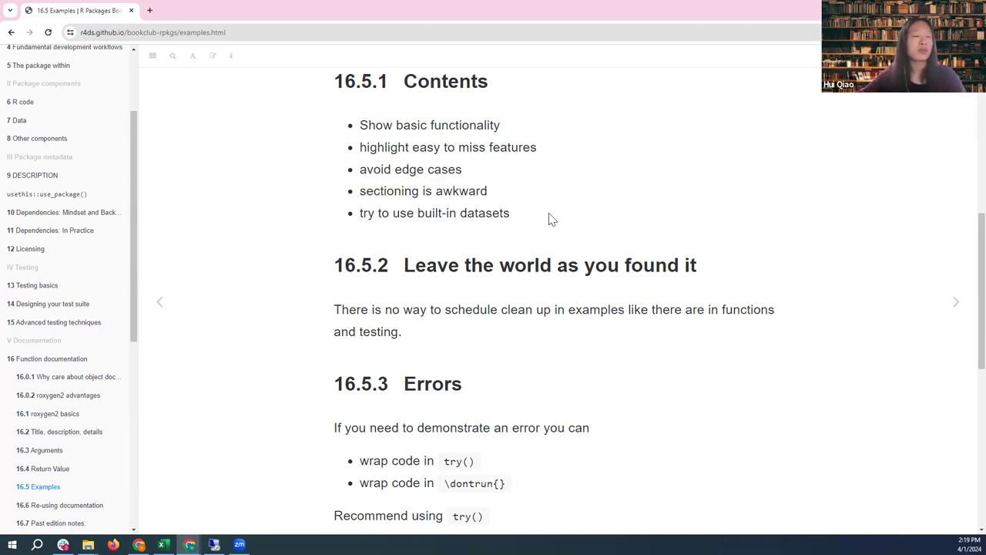
mouse_move(540, 224)
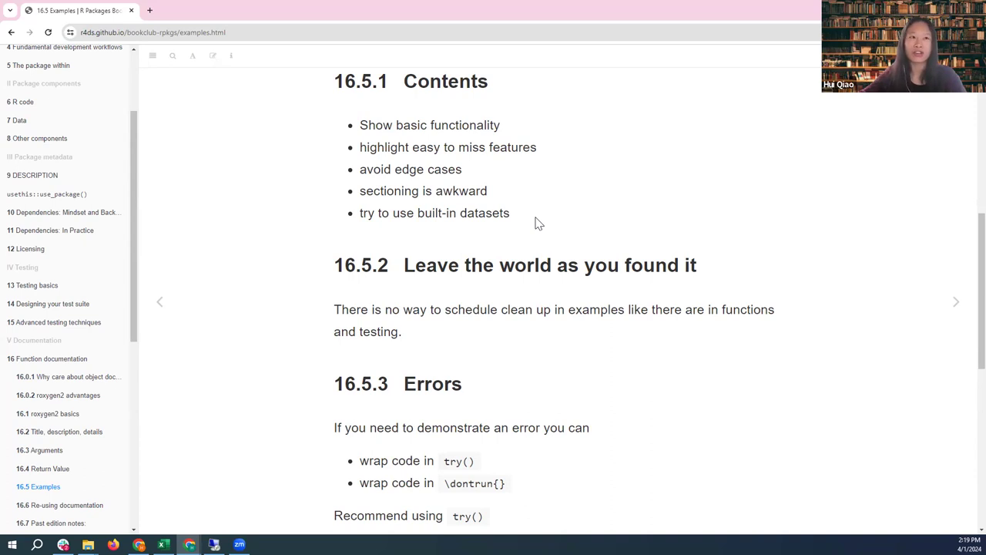
Return to the top of 16.5 Examples and highlight 'Must run without errors'.
scroll("down", 3)
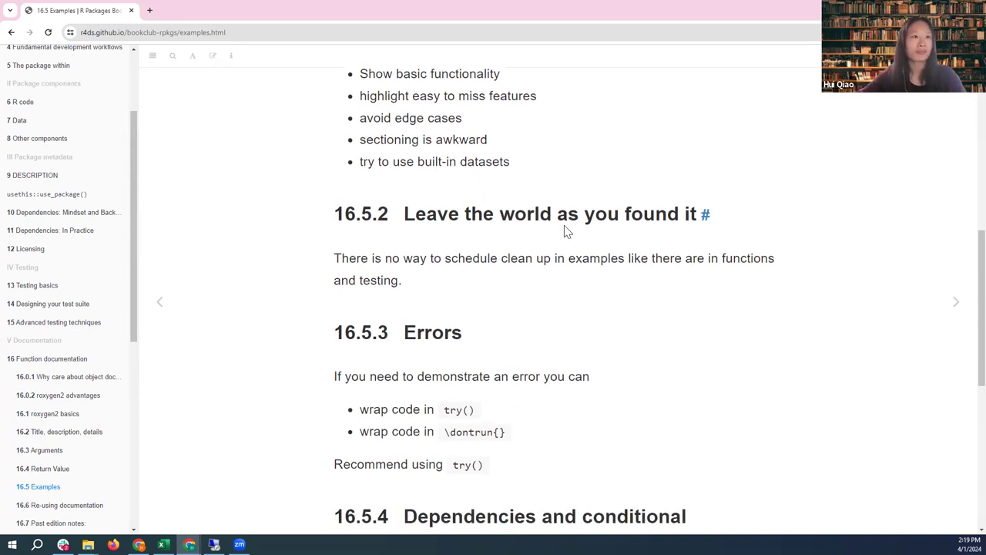
scroll("down", 3)
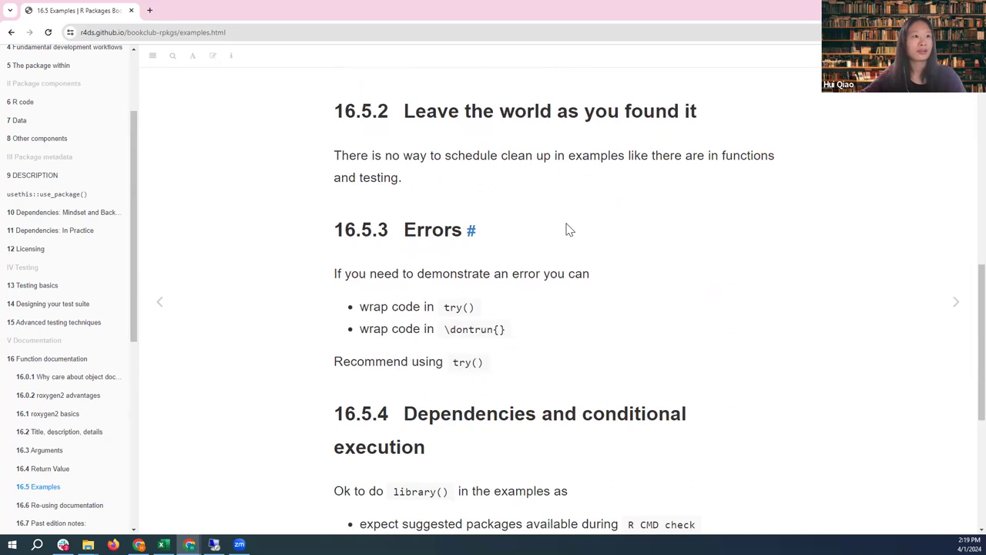
scroll("down", 3)
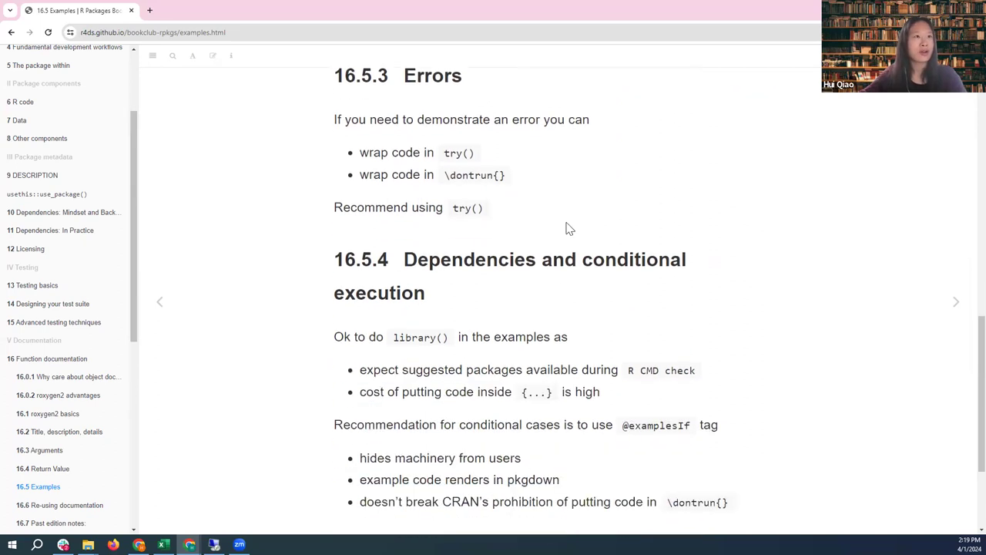
scroll("up", 3)
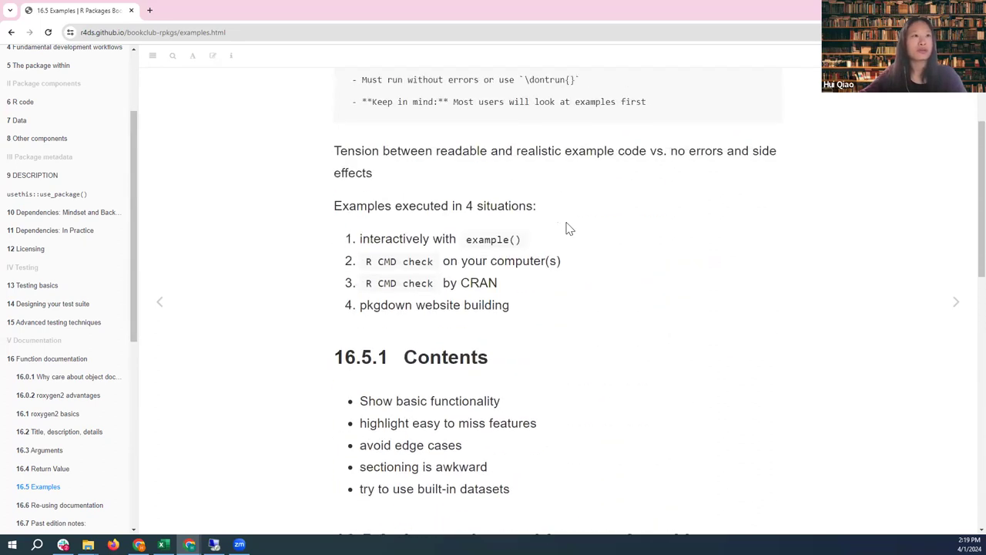
scroll("up", 3)
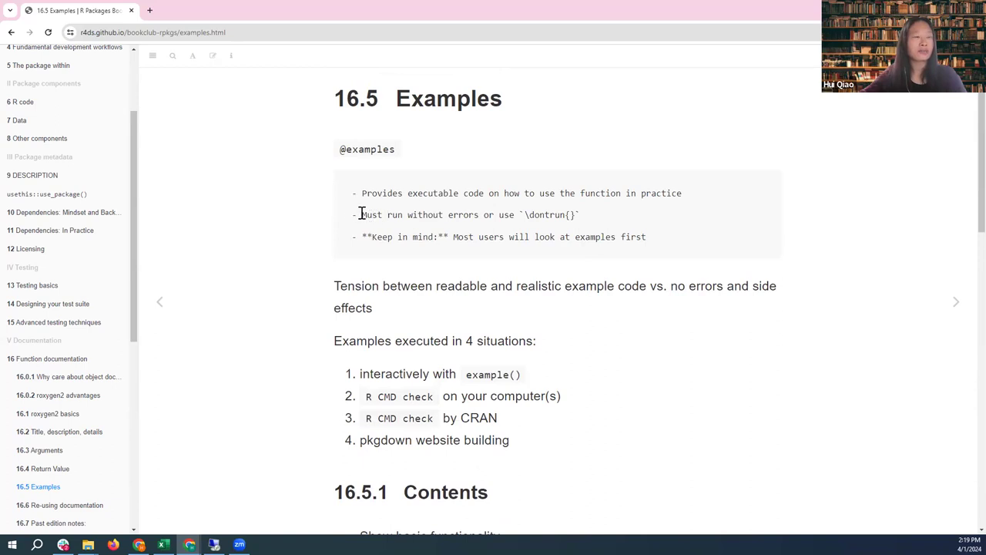
double_click(372, 214)
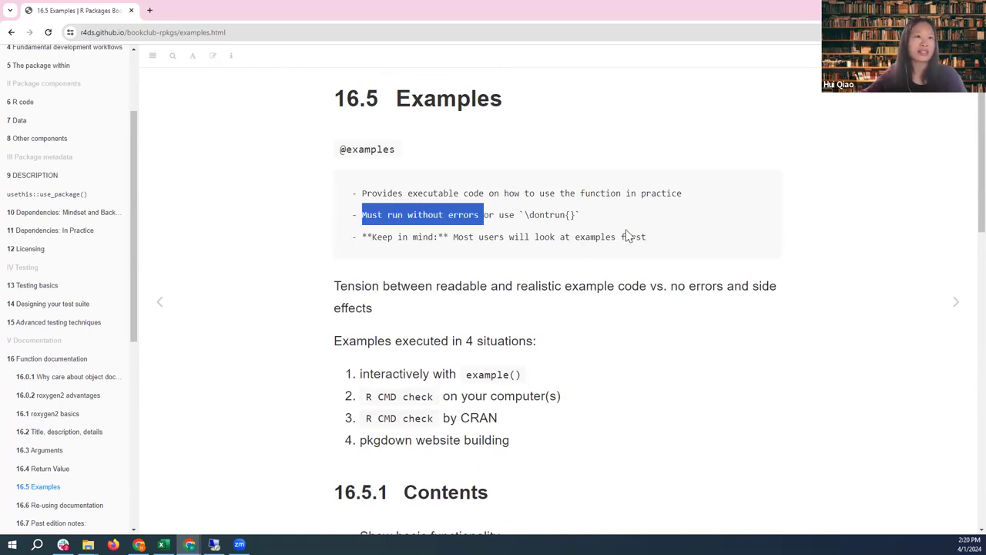
Scroll down to the 16.5.3 Errors notes on try() and \dontrun{}.
scroll("down", 3)
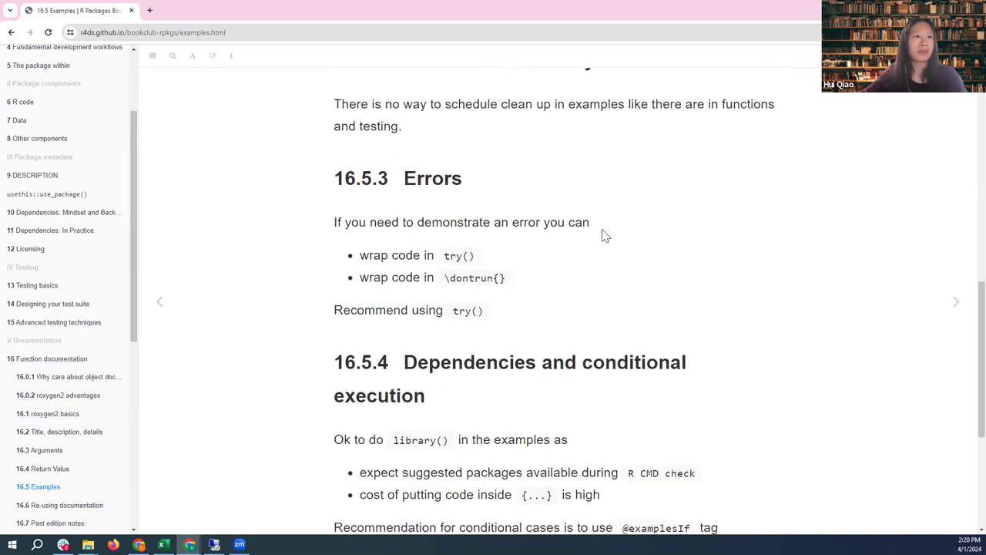
mouse_move(408, 217)
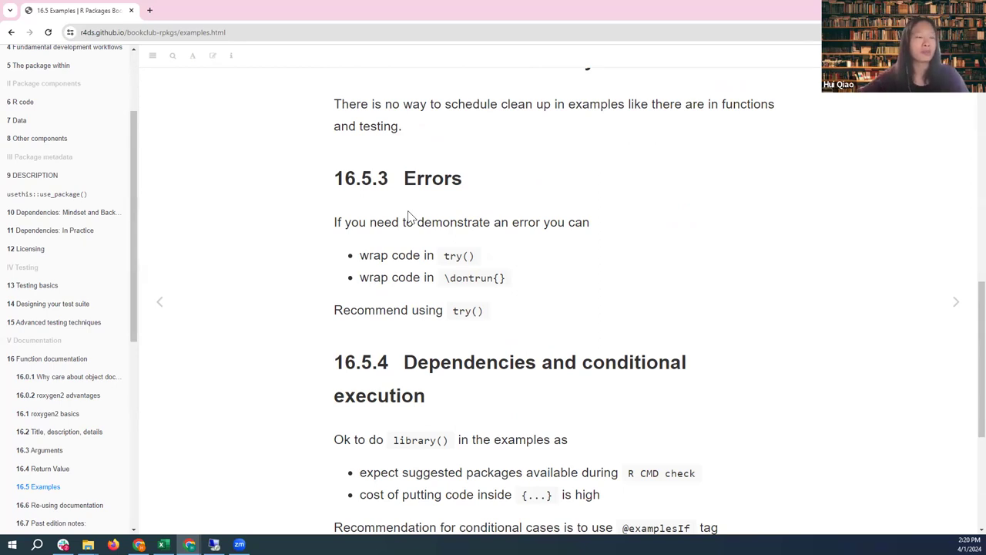
mouse_move(395, 271)
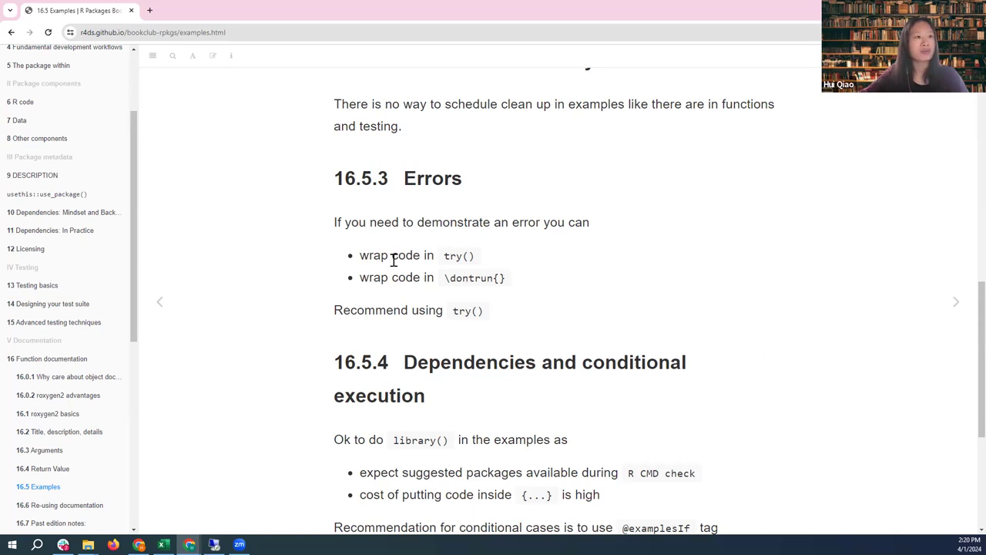
mouse_move(488, 274)
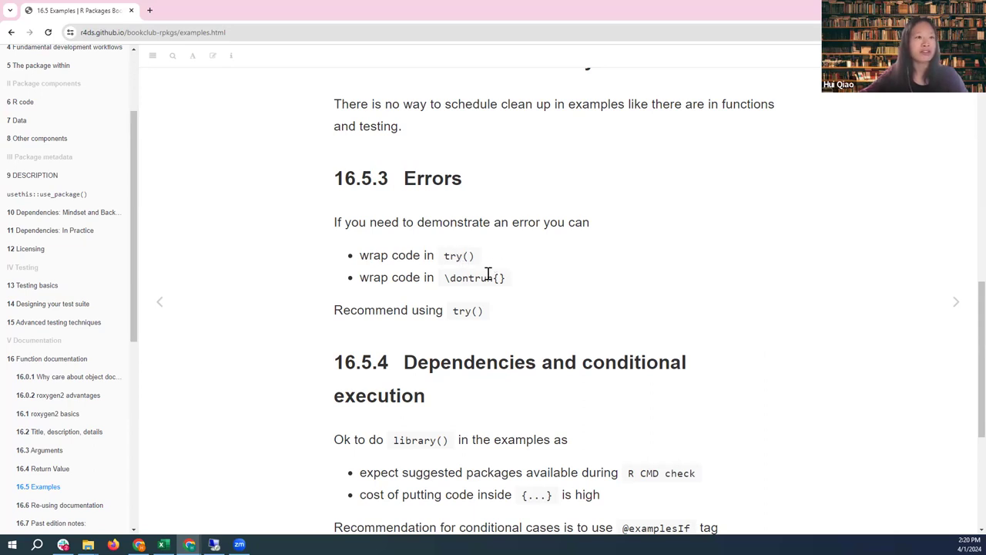
mouse_move(472, 279)
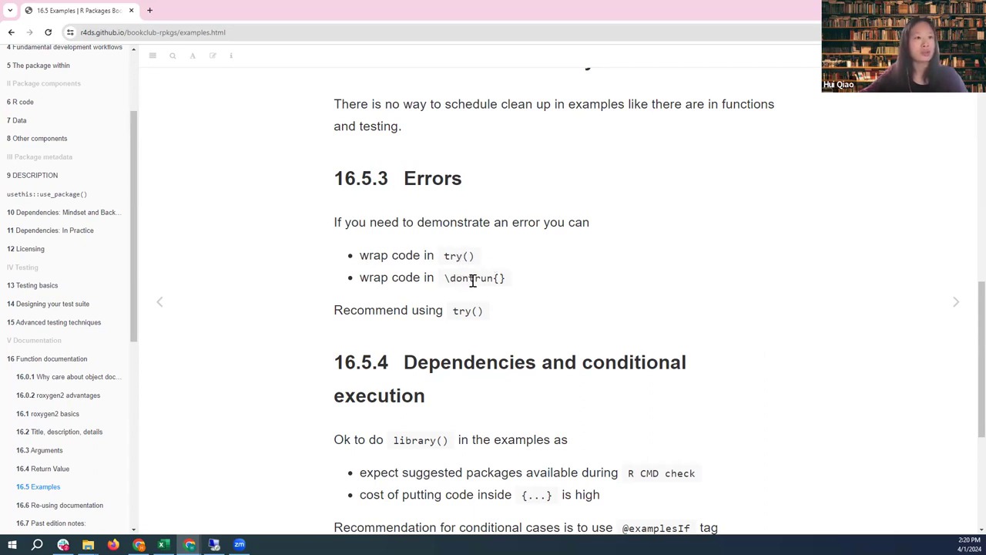
mouse_move(500, 319)
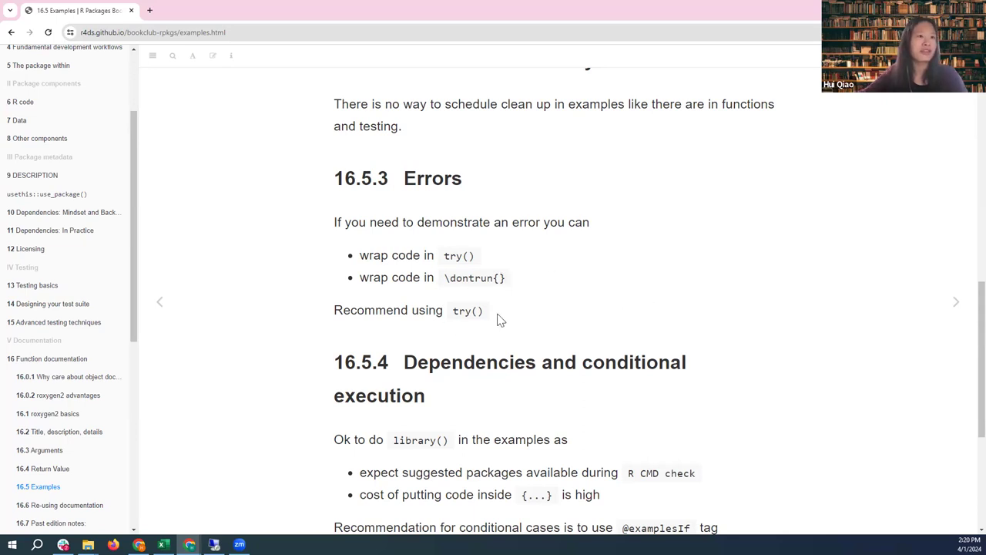
mouse_move(576, 291)
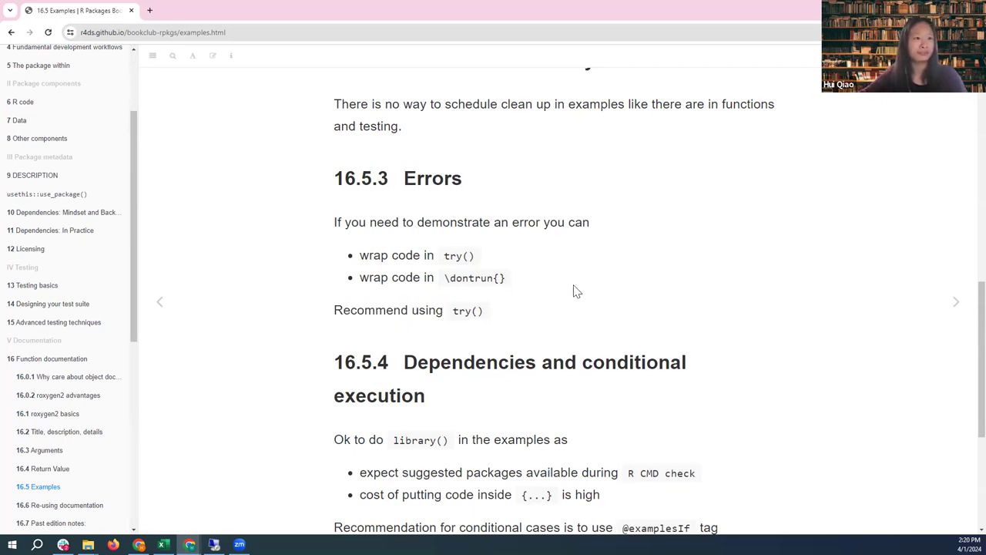
scroll("down", 3)
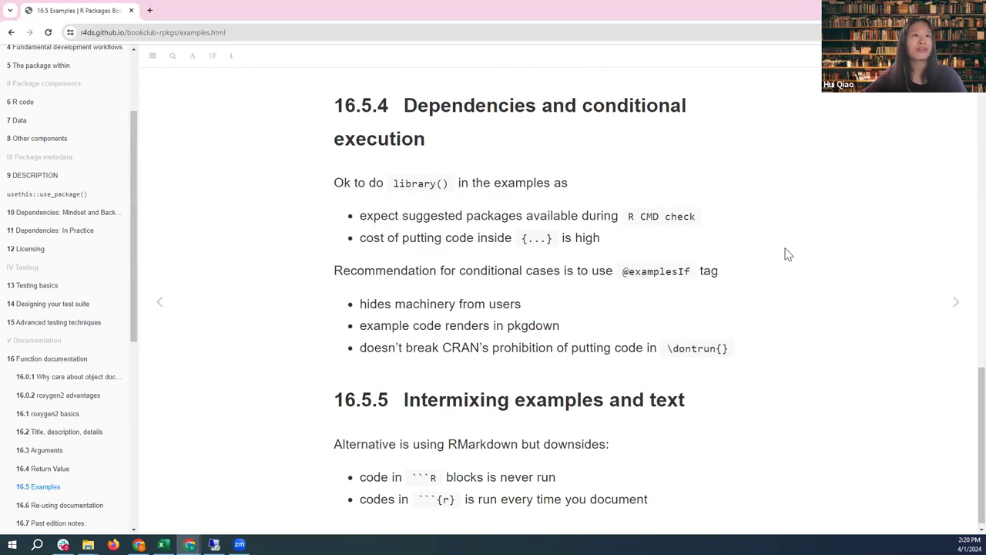
mouse_move(781, 248)
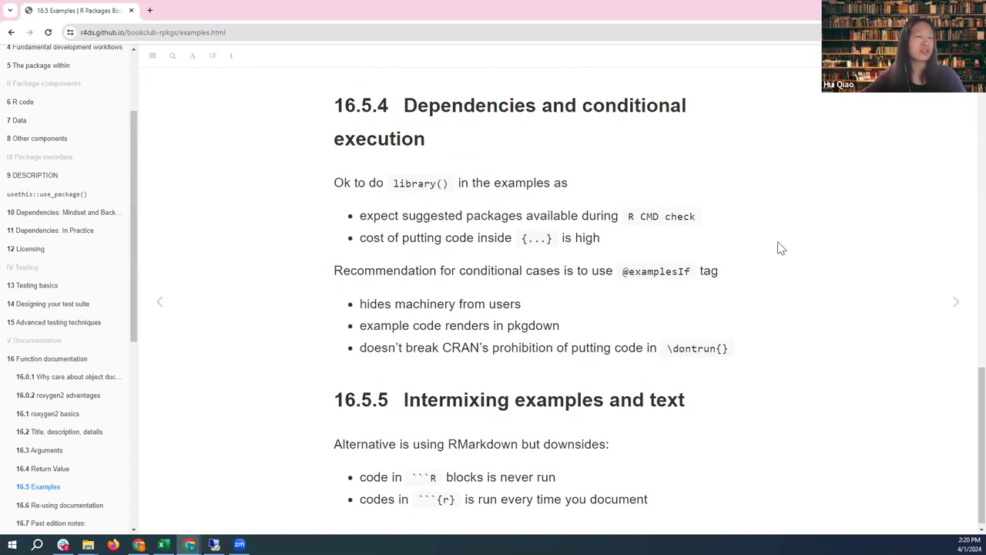
mouse_move(777, 243)
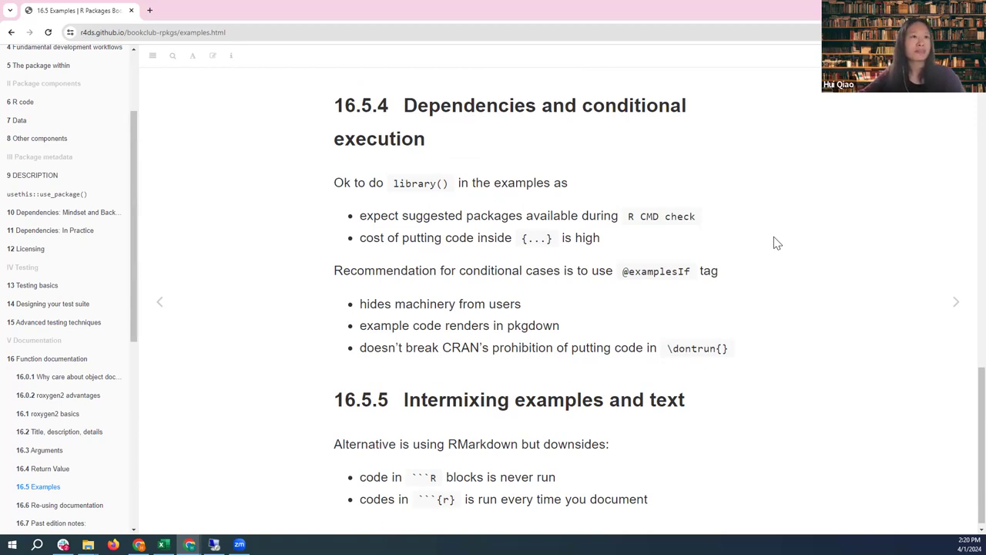
mouse_move(578, 219)
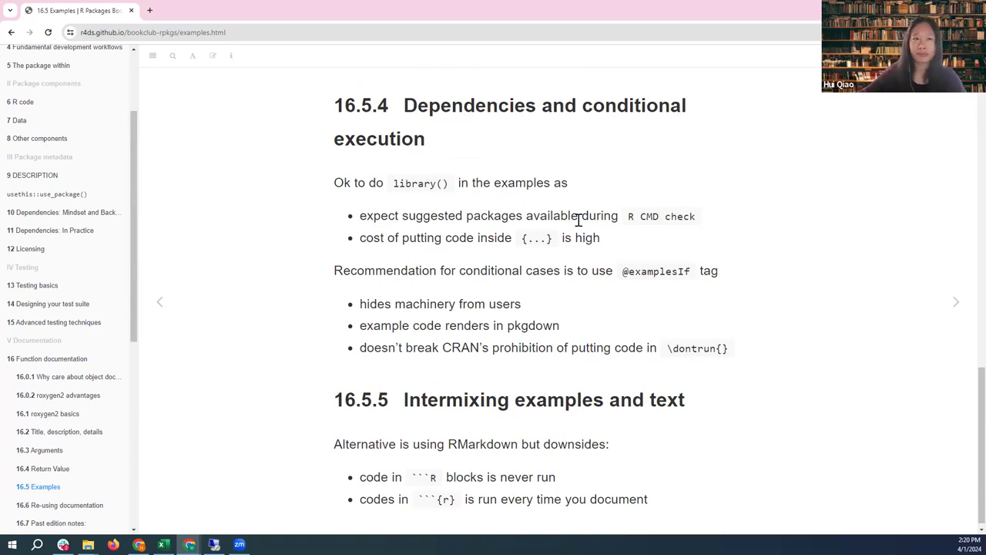
mouse_move(671, 221)
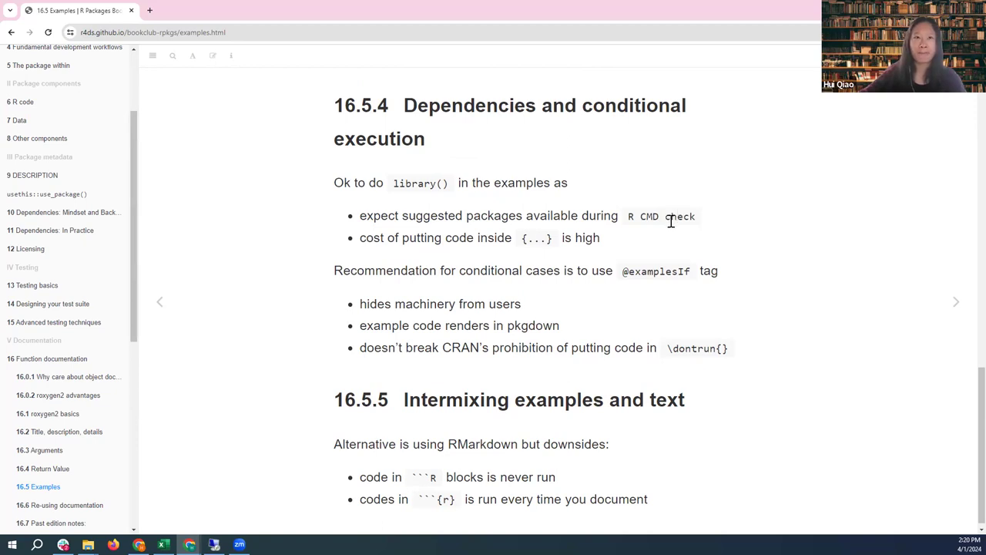
mouse_move(767, 217)
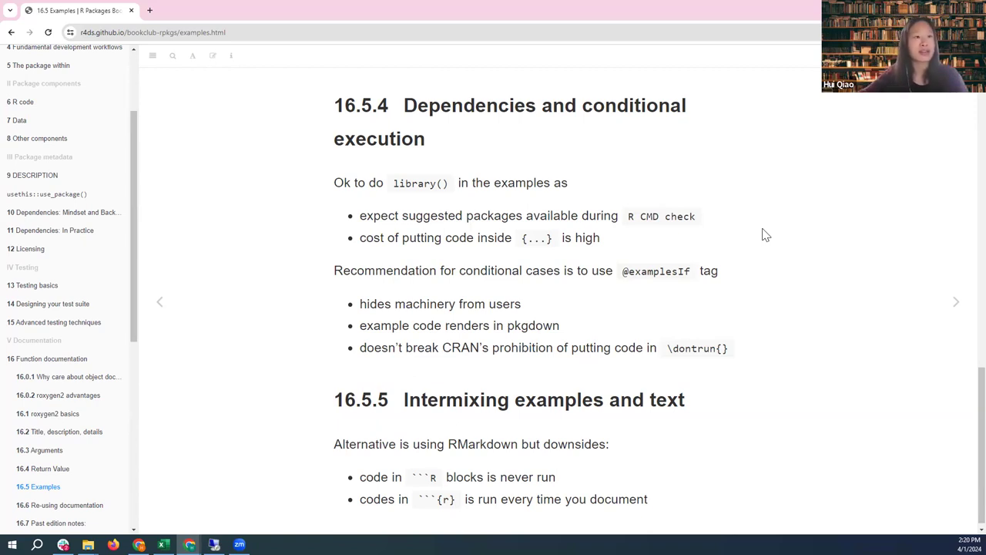
mouse_move(624, 150)
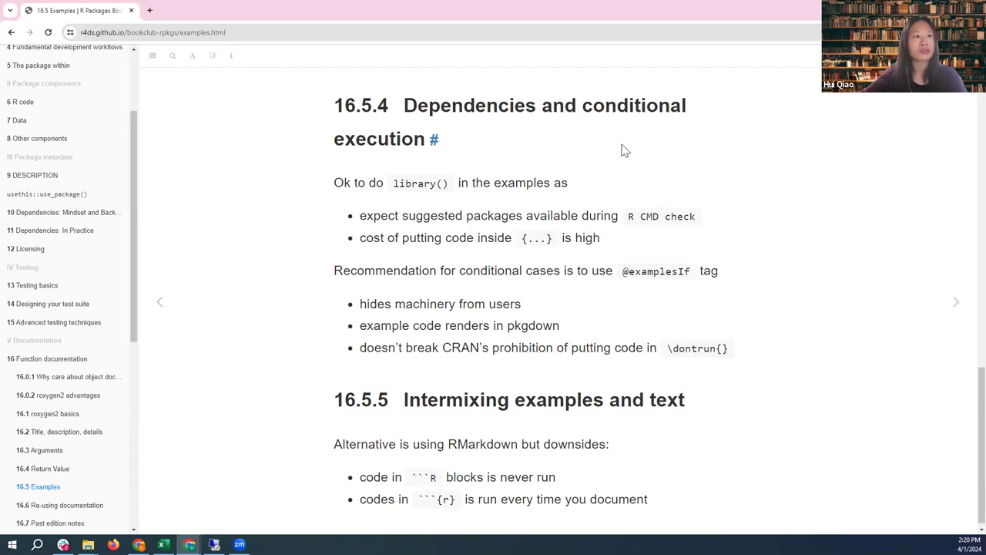
mouse_move(395, 183)
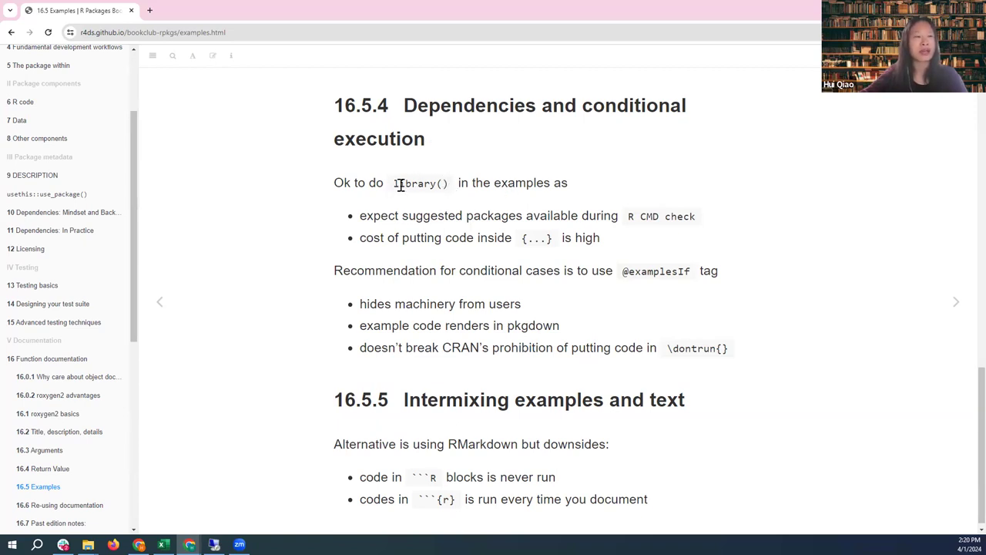
mouse_move(679, 250)
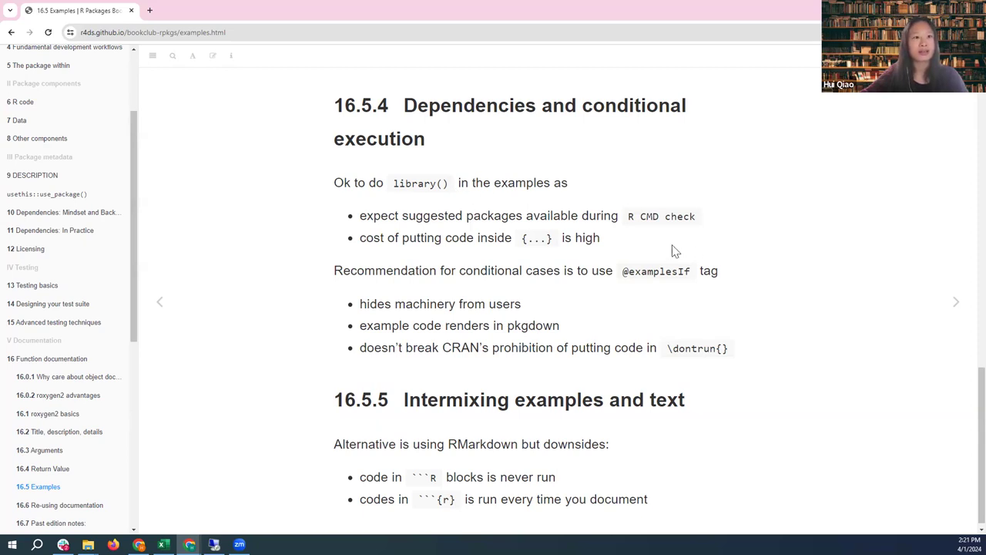
mouse_move(752, 246)
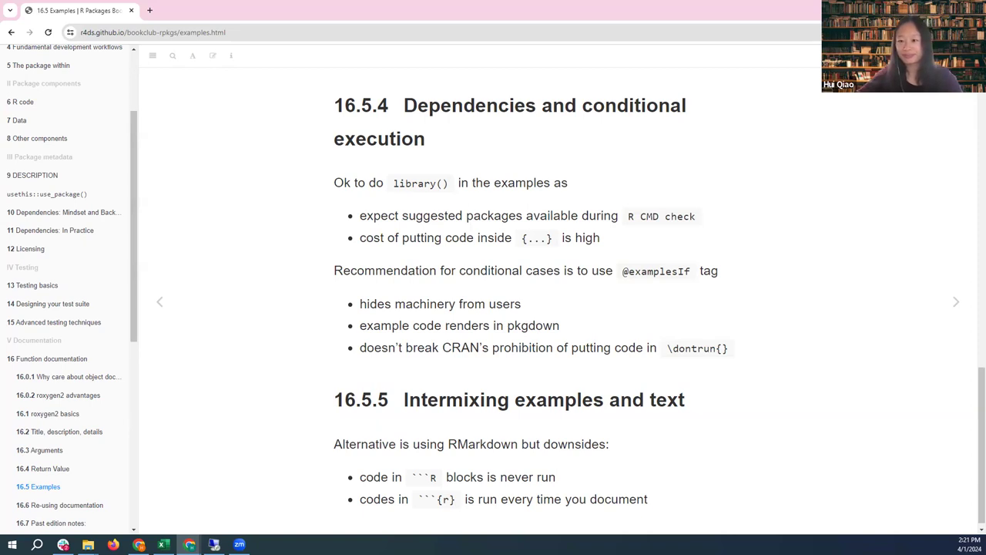
mouse_move(826, 468)
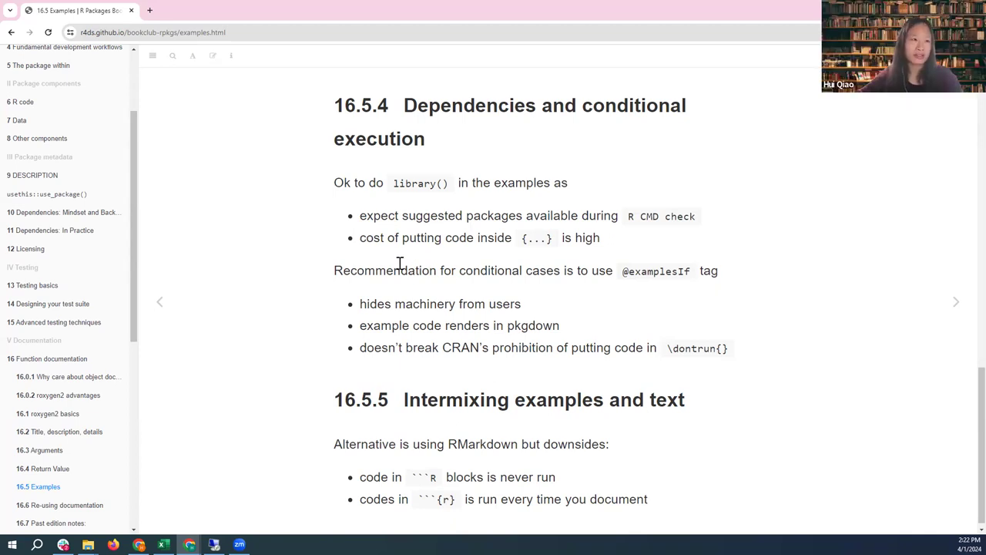
mouse_move(480, 235)
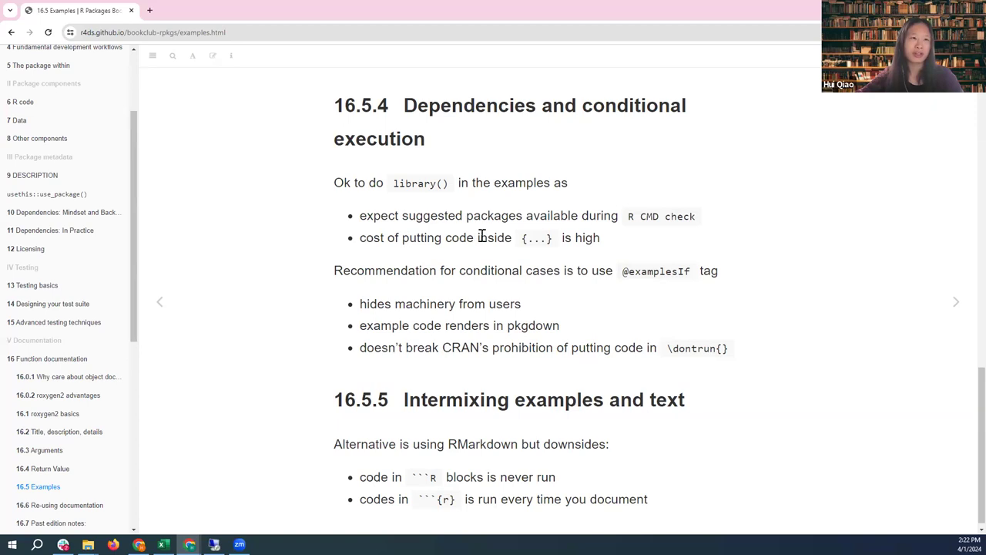
mouse_move(524, 234)
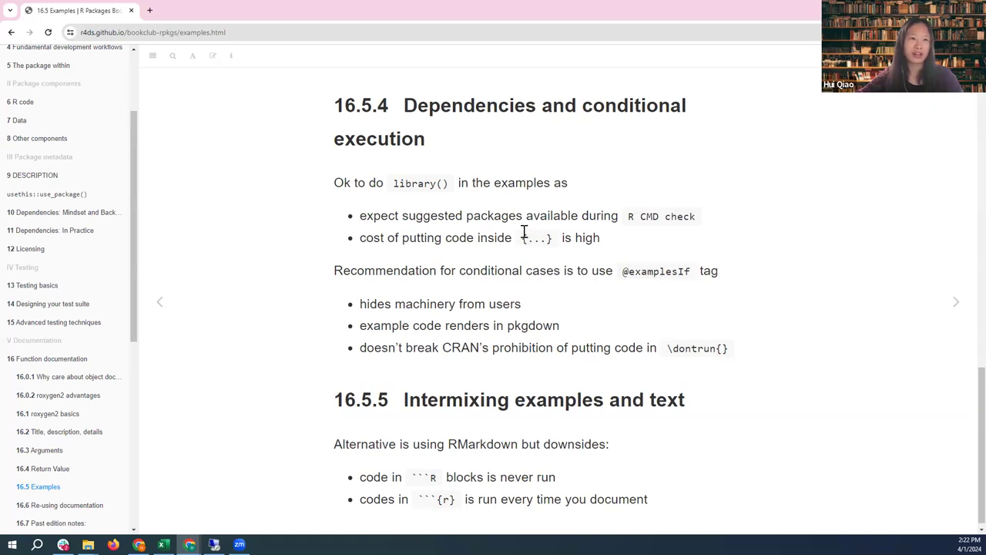
mouse_move(624, 253)
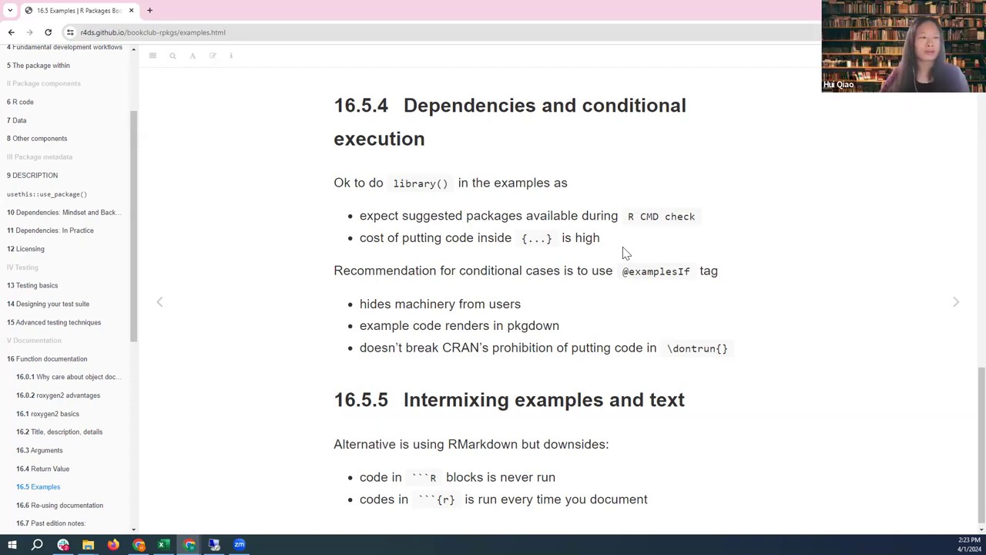
mouse_move(628, 216)
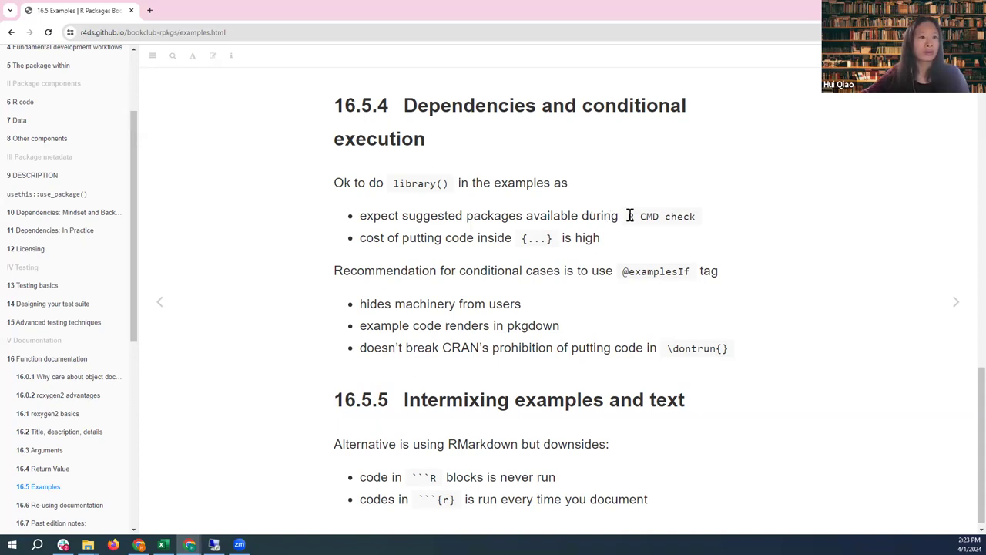
mouse_move(815, 303)
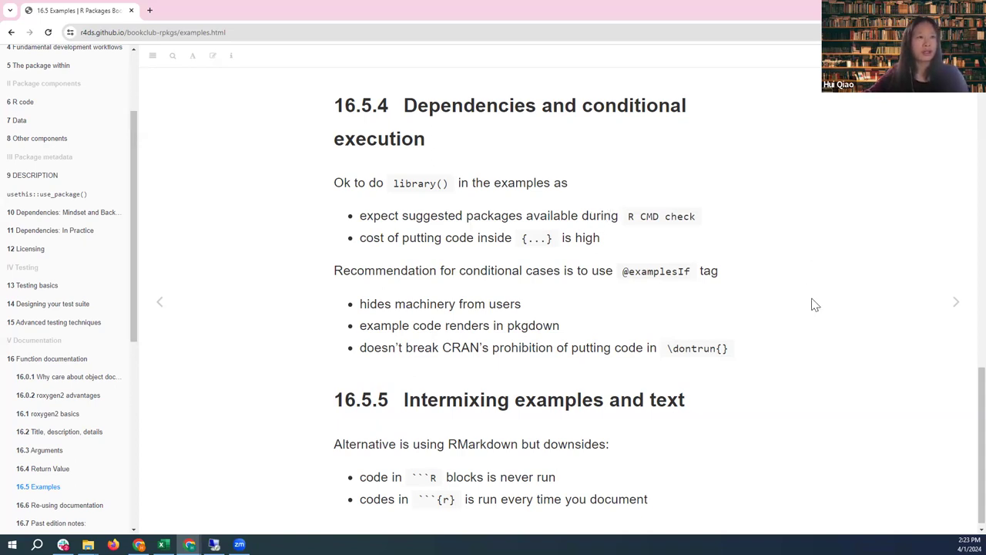
mouse_move(820, 307)
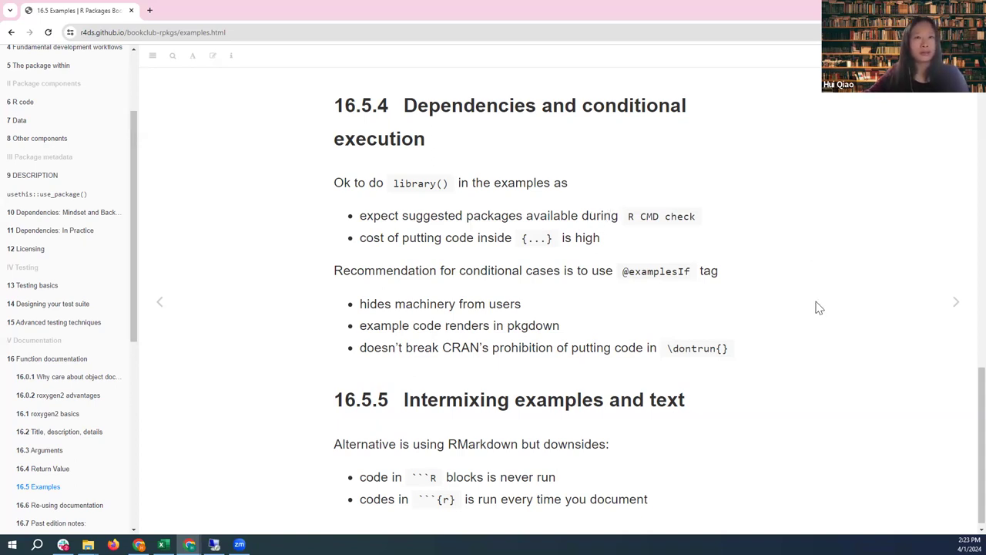
mouse_move(466, 269)
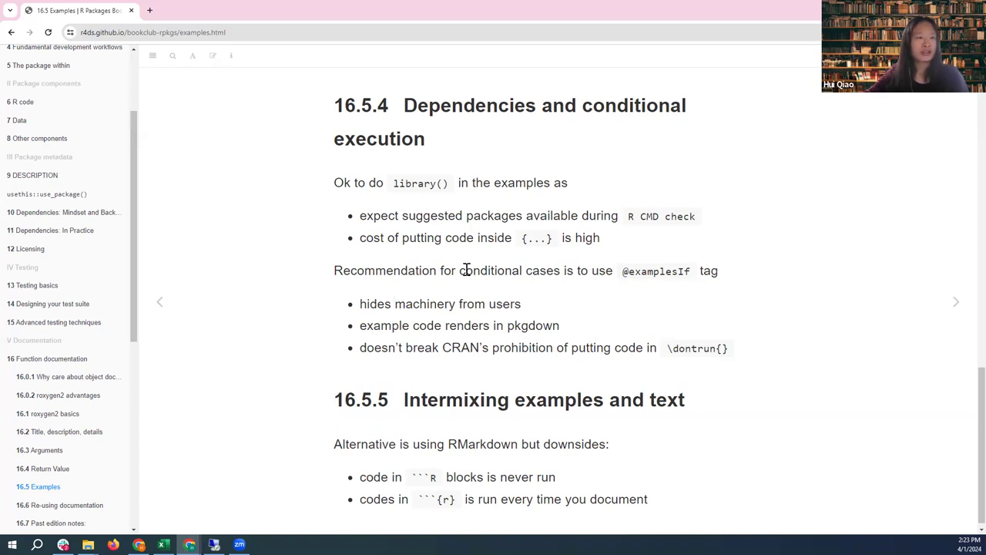
mouse_move(627, 270)
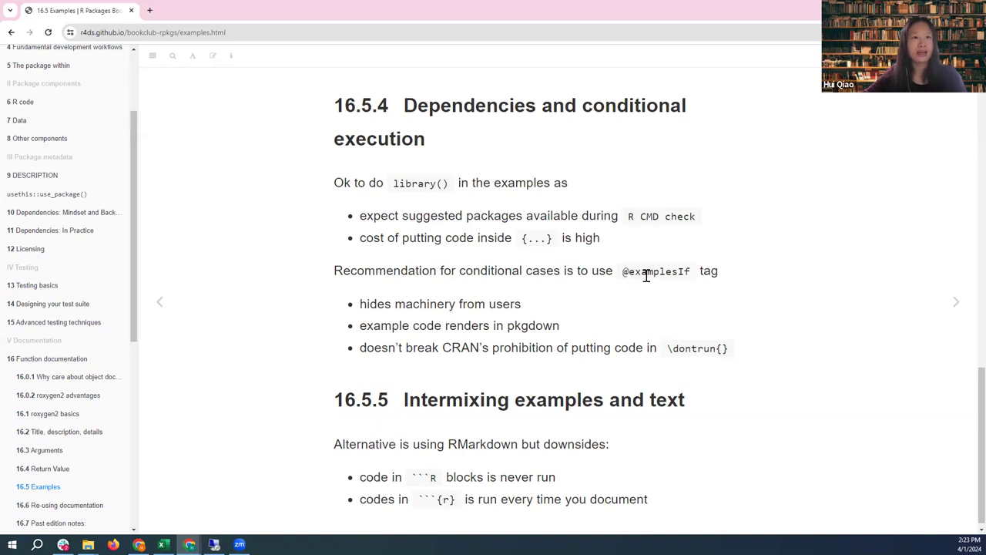
mouse_move(376, 343)
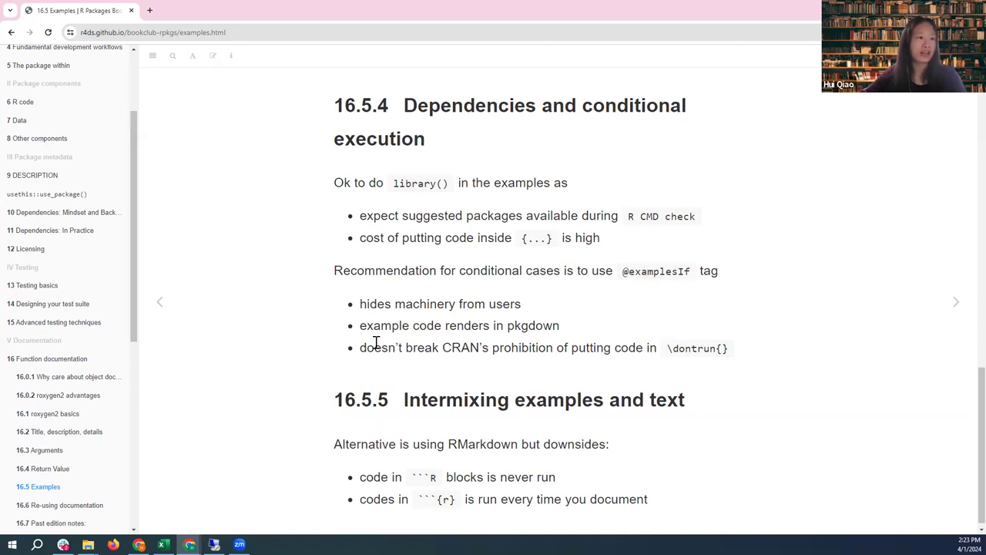
mouse_move(527, 317)
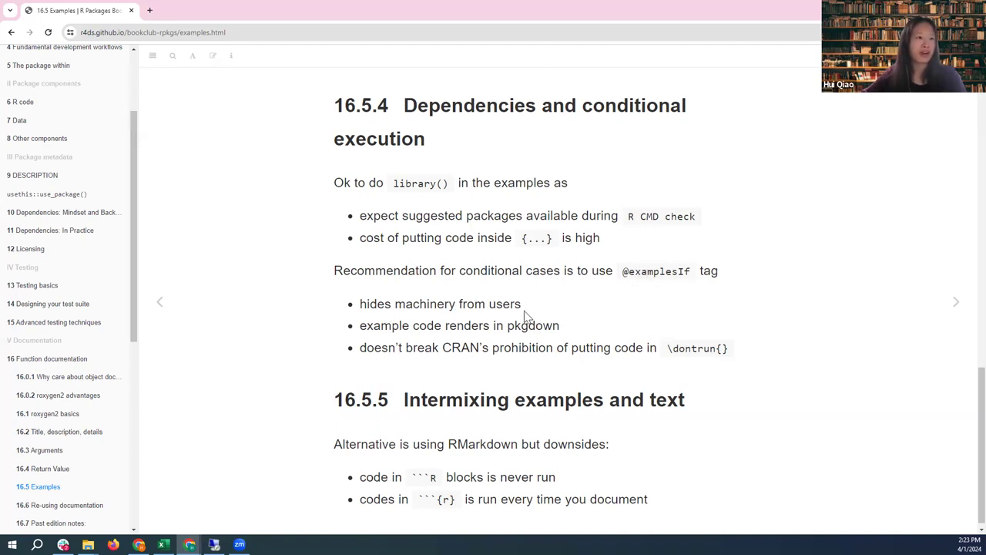
mouse_move(529, 316)
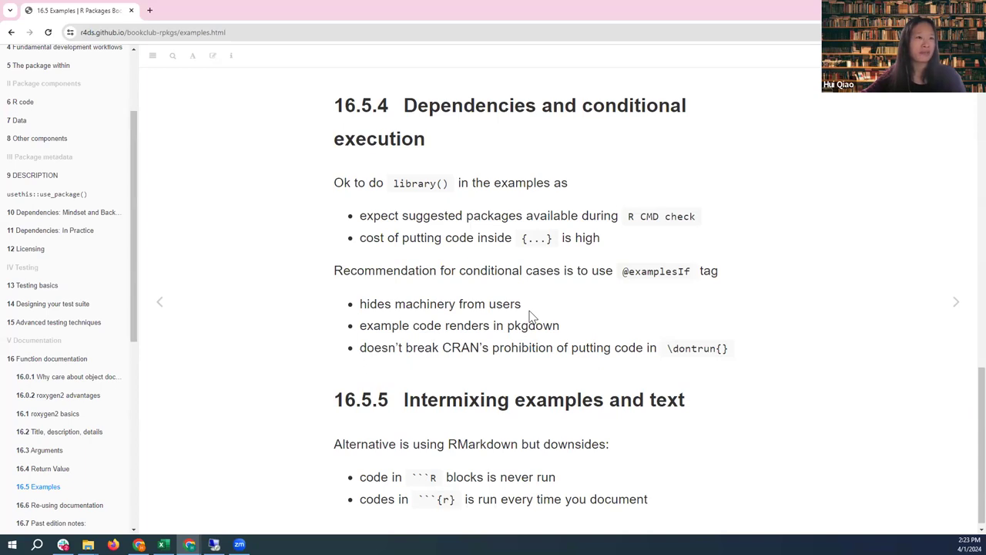
mouse_move(420, 329)
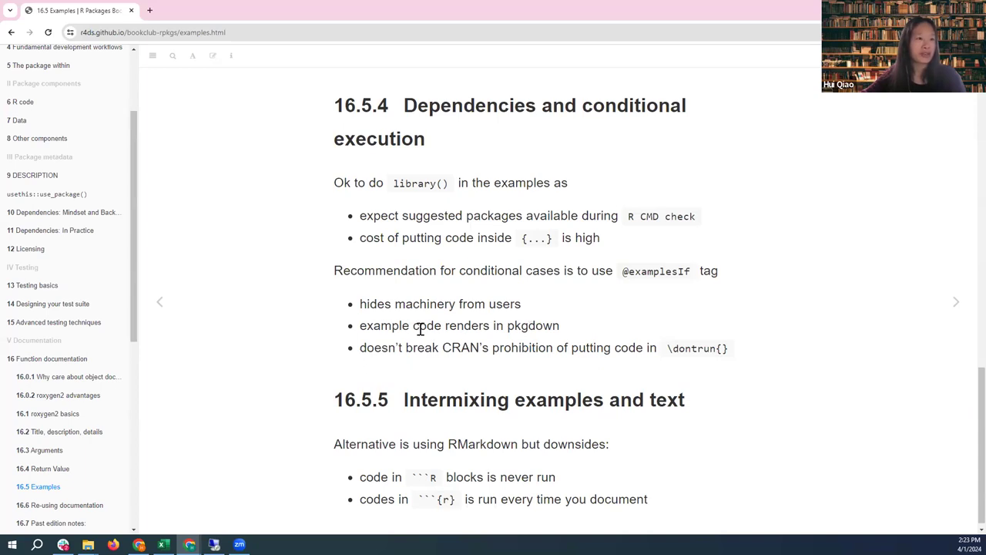
mouse_move(371, 351)
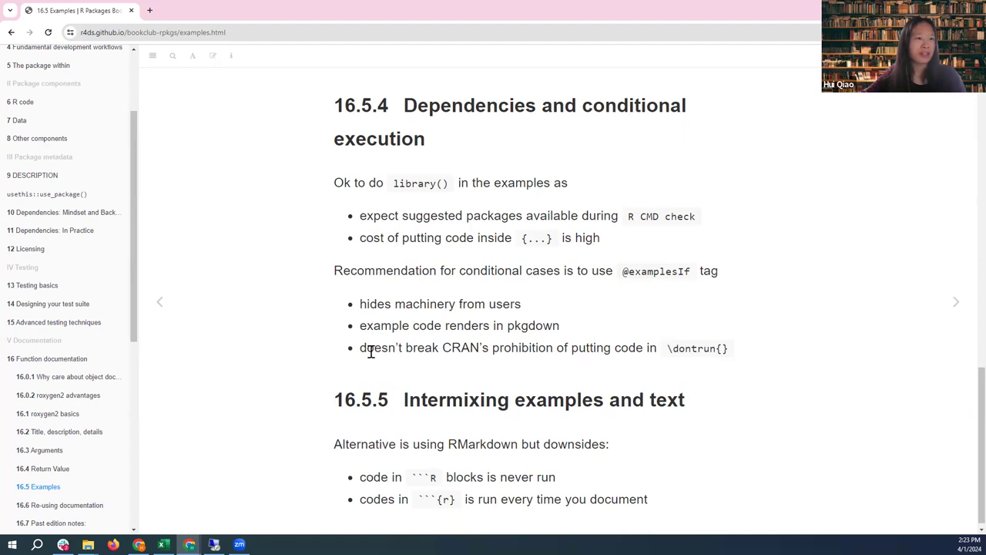
mouse_move(426, 347)
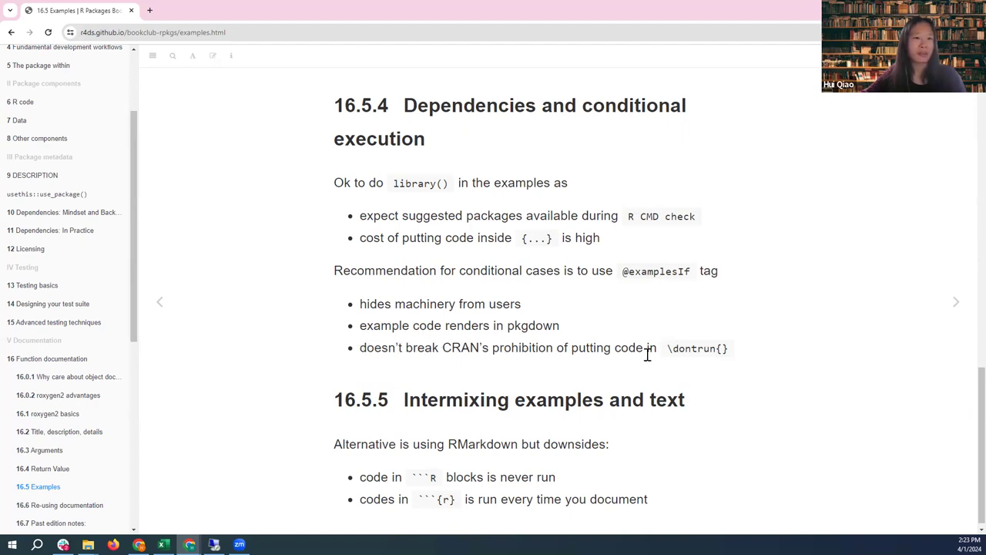
mouse_move(761, 354)
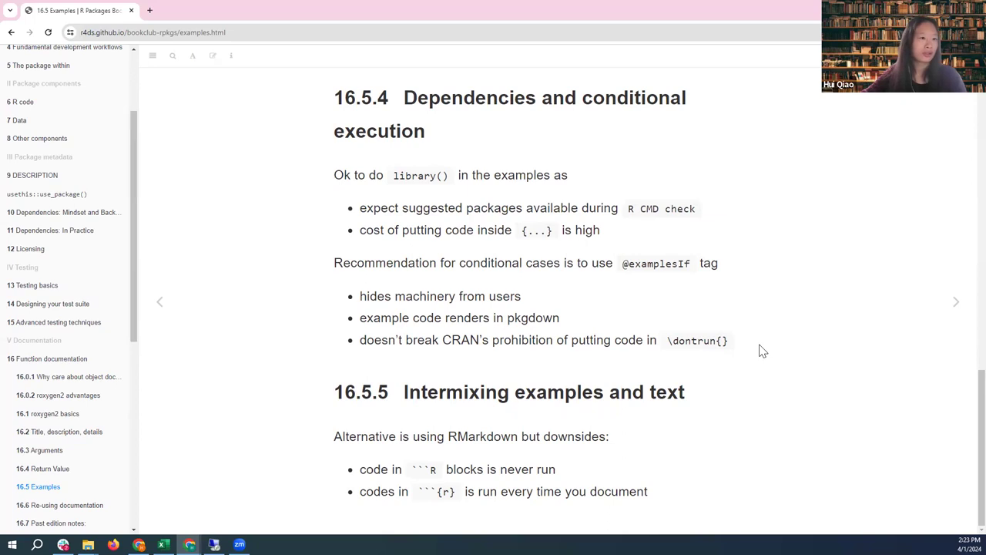
double_click(663, 262)
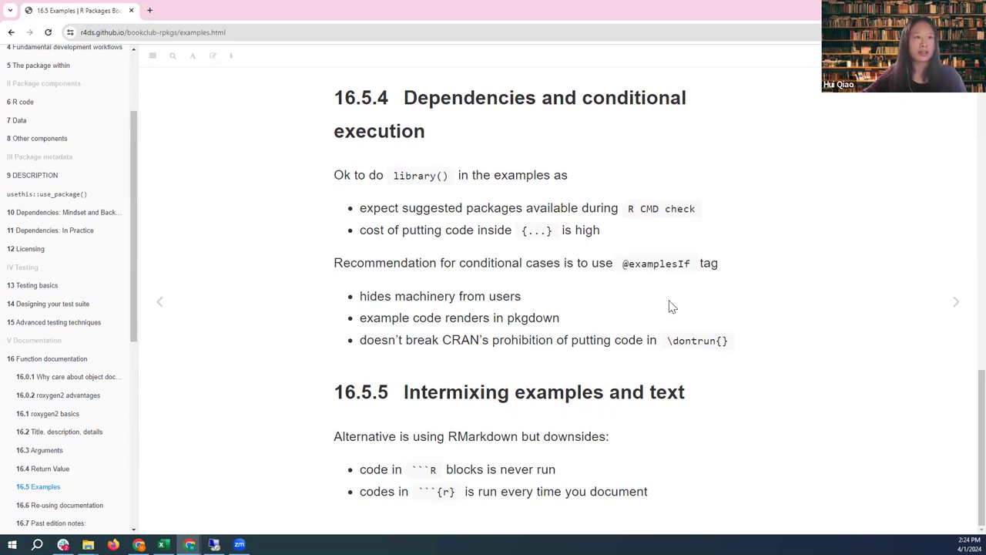
mouse_move(677, 303)
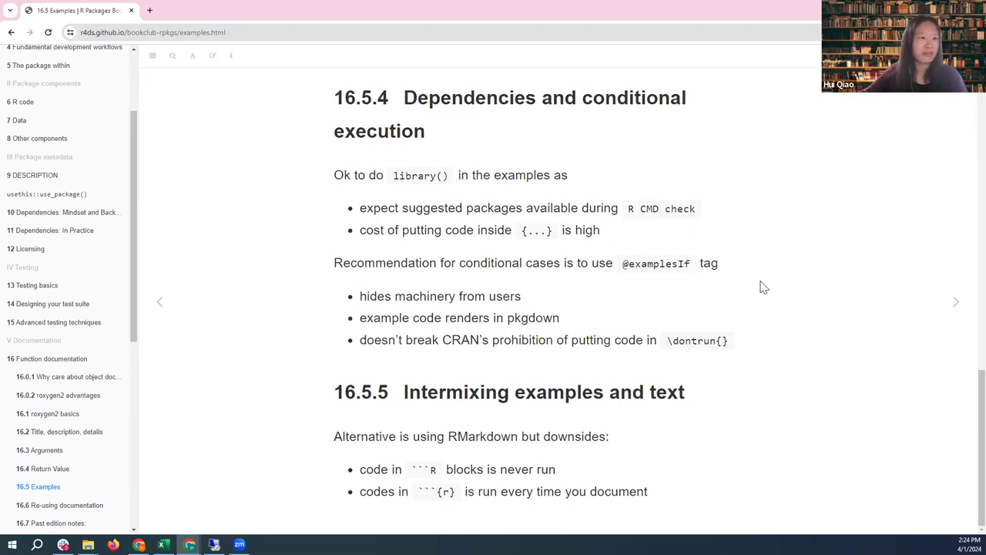
mouse_move(274, 415)
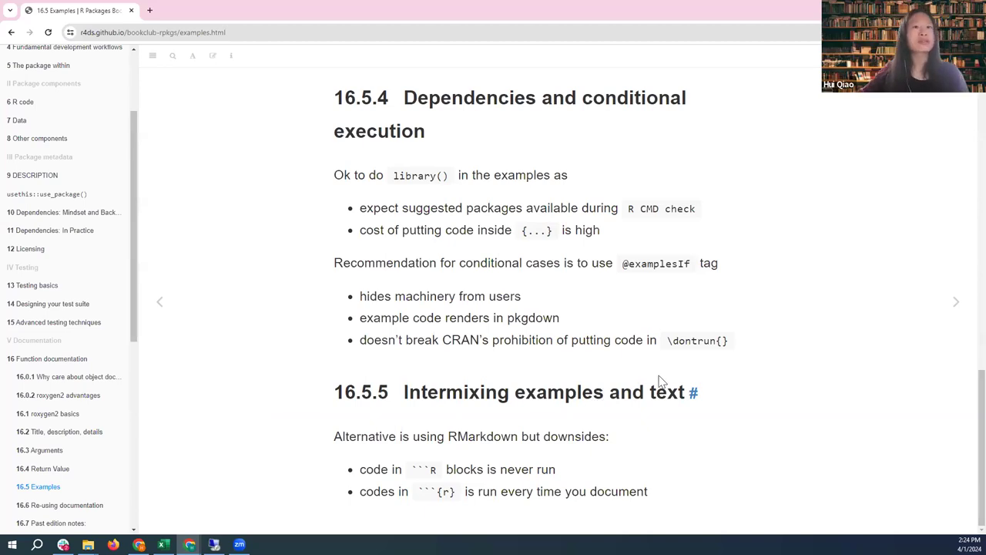
mouse_move(366, 451)
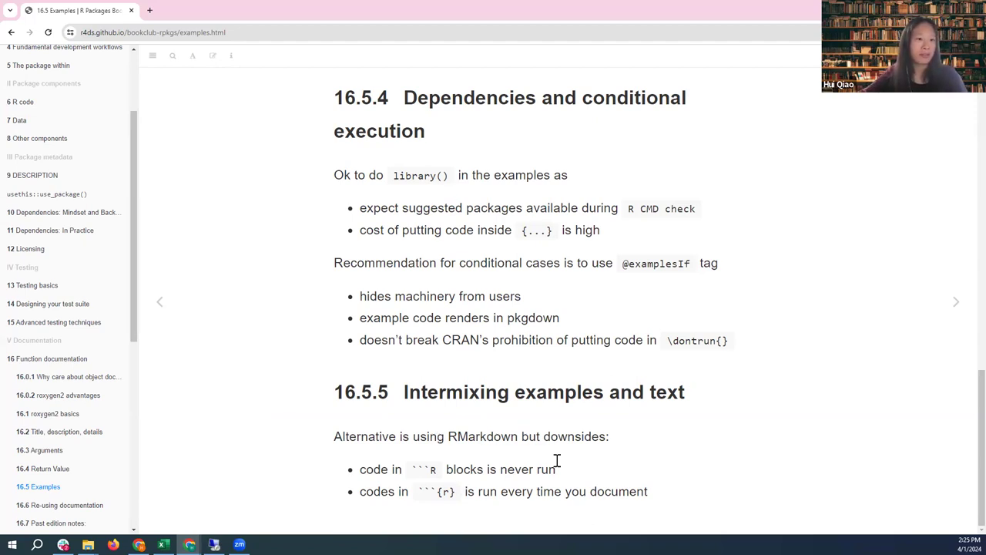
mouse_move(417, 468)
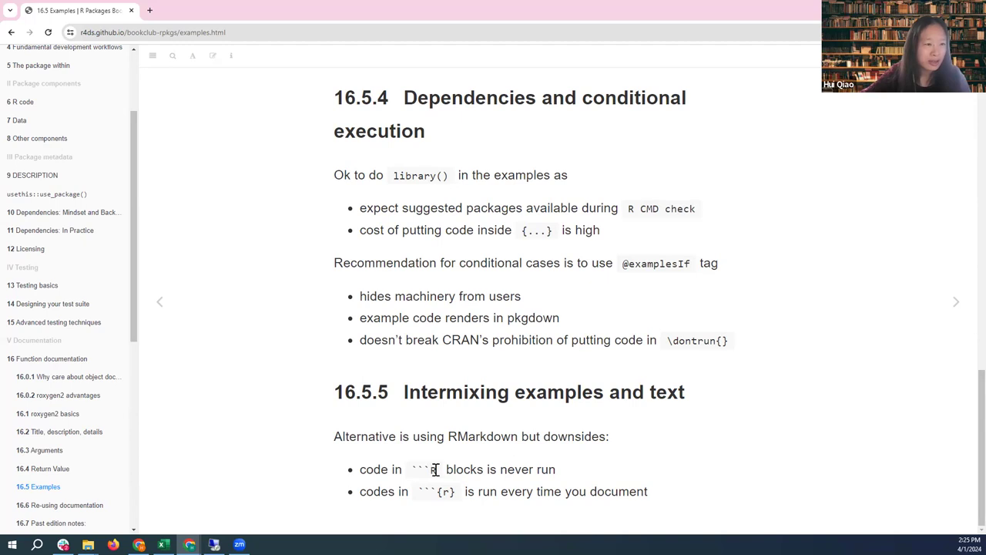
mouse_move(567, 478)
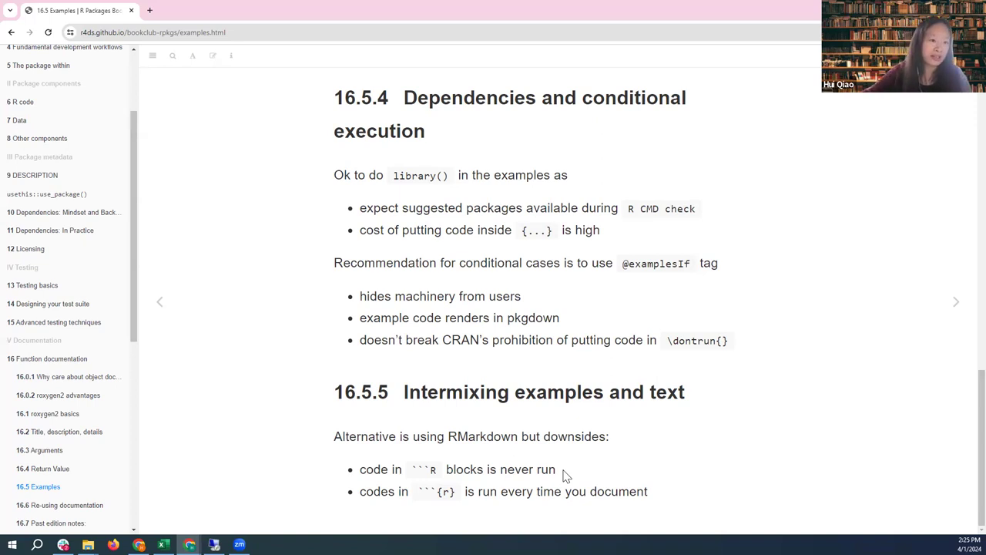
mouse_move(583, 471)
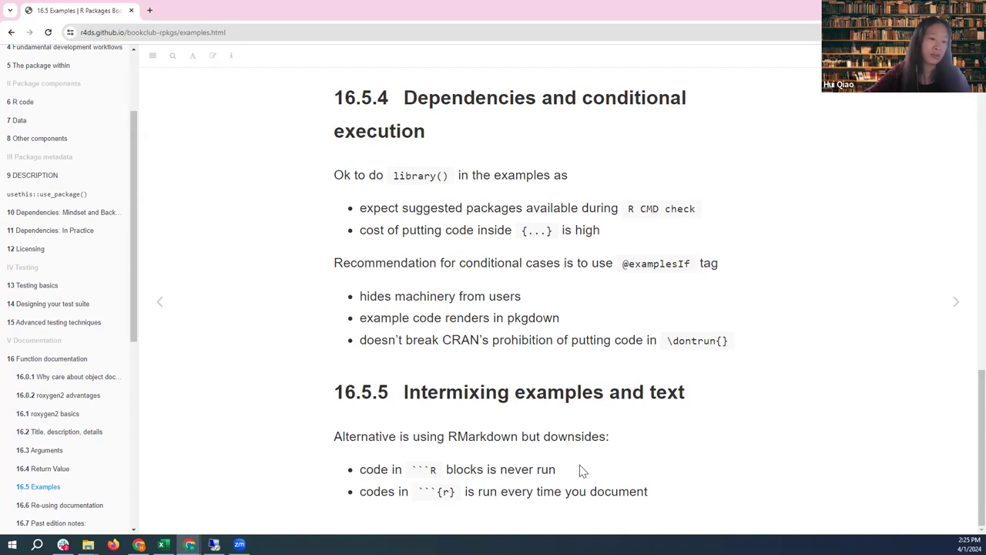
mouse_move(547, 476)
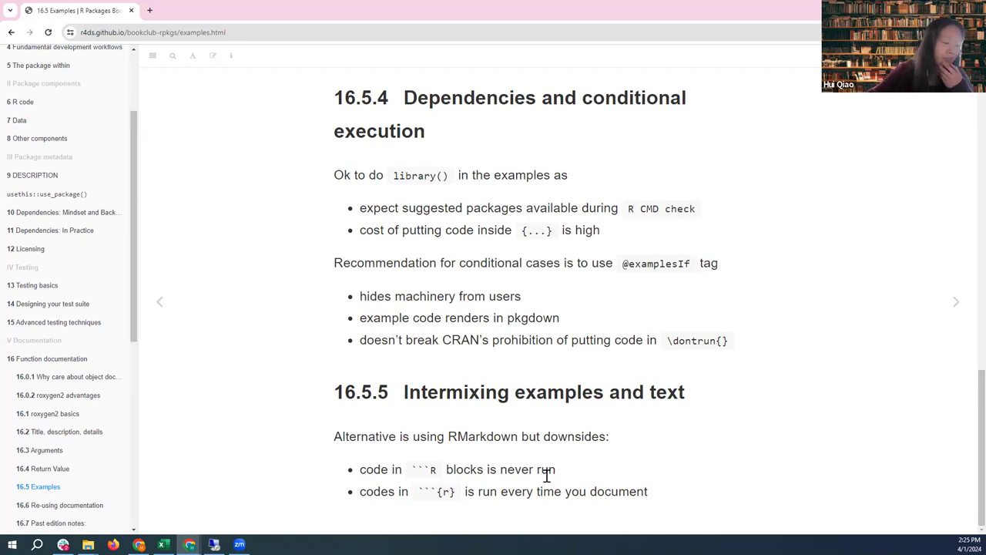
mouse_move(534, 488)
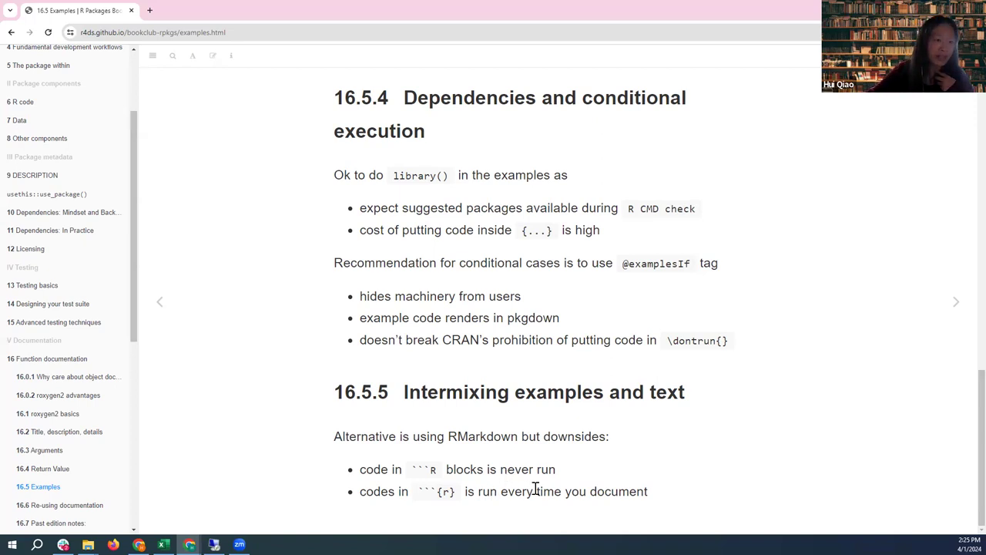
mouse_move(639, 491)
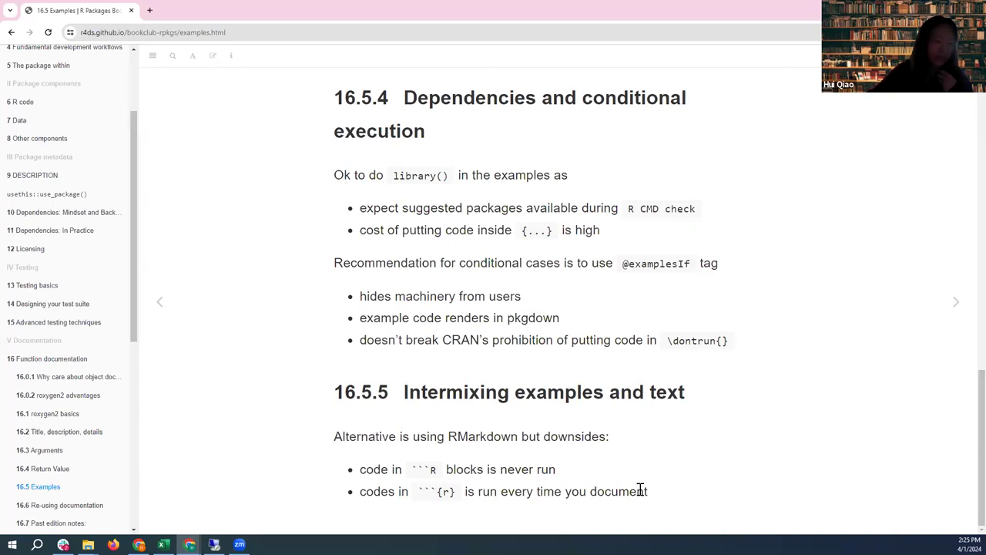
mouse_move(659, 489)
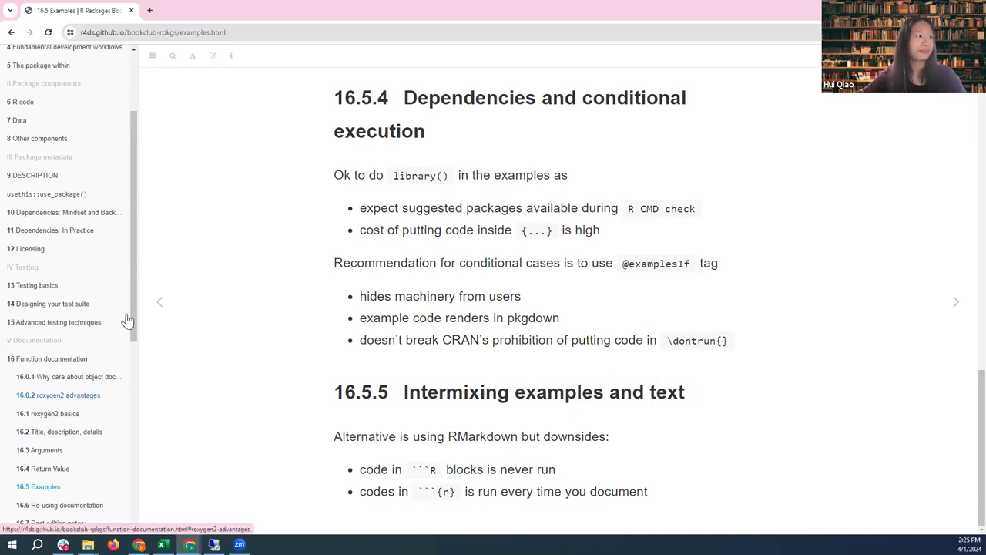
mouse_move(958, 305)
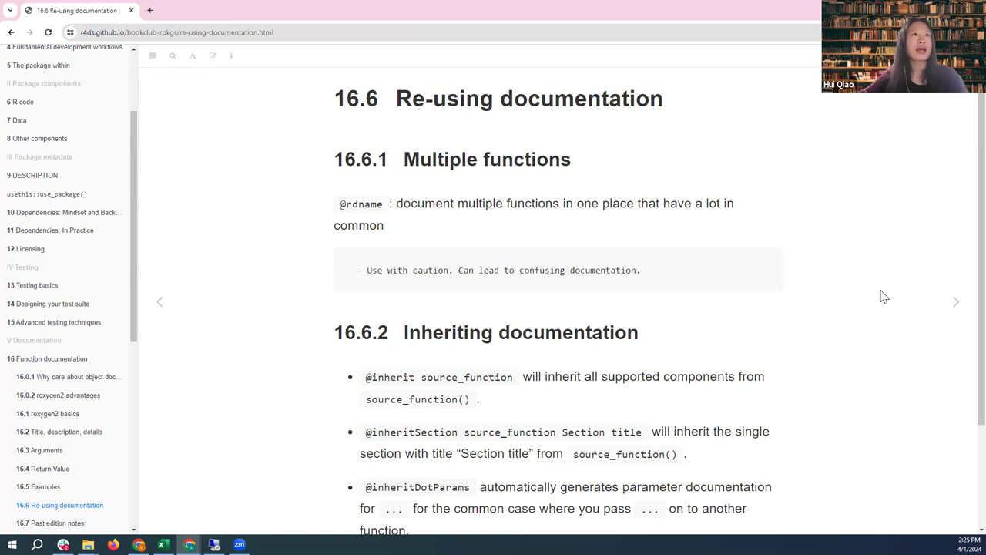
mouse_move(848, 271)
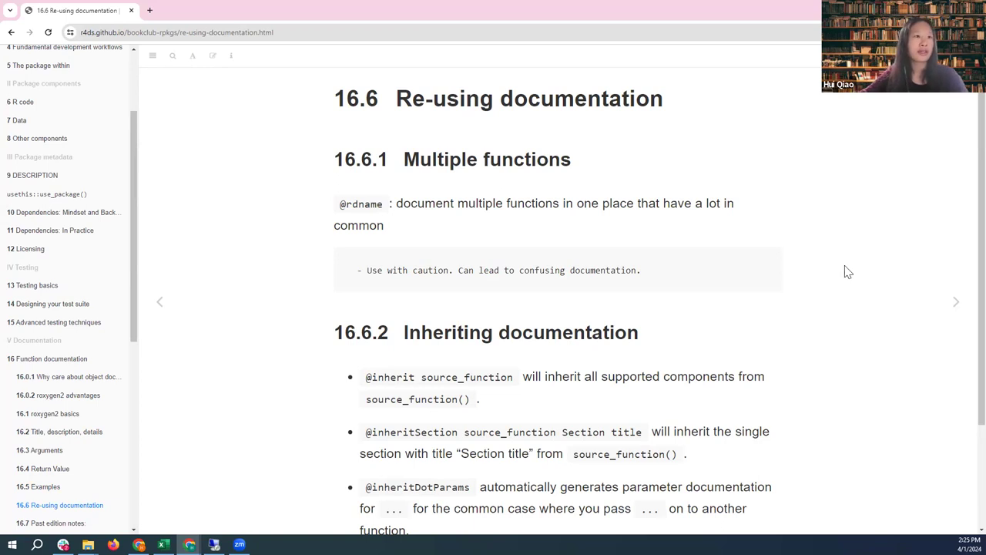
mouse_move(759, 238)
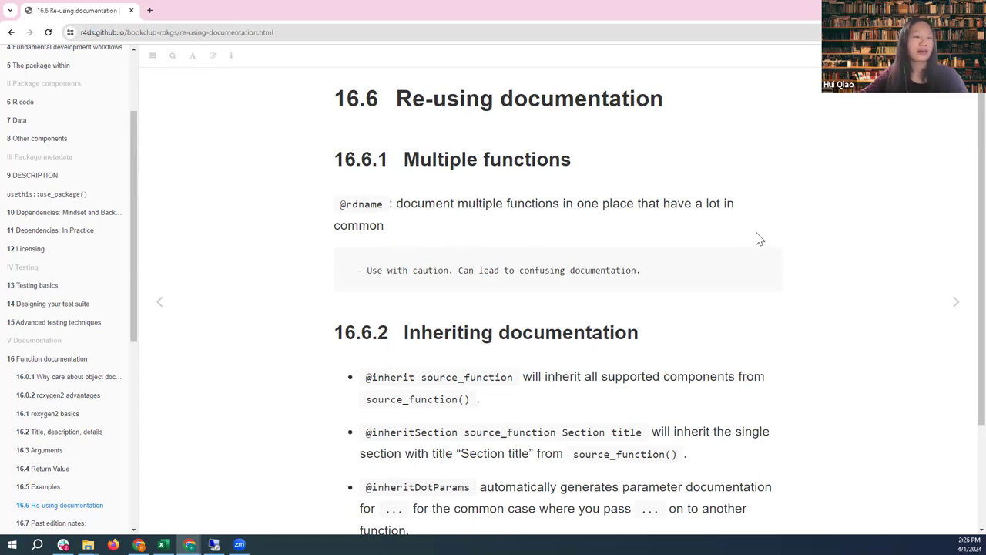
scroll("down", 3)
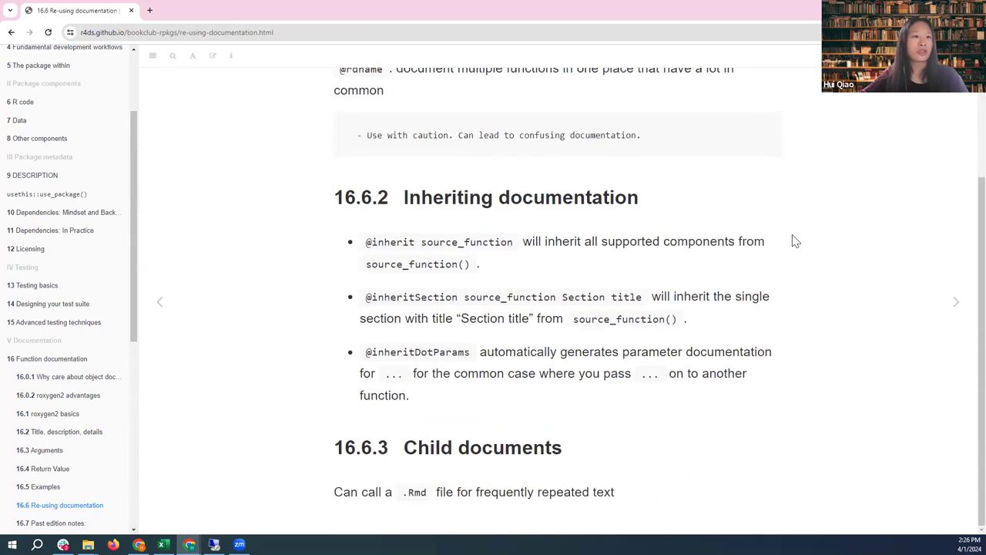
mouse_move(740, 216)
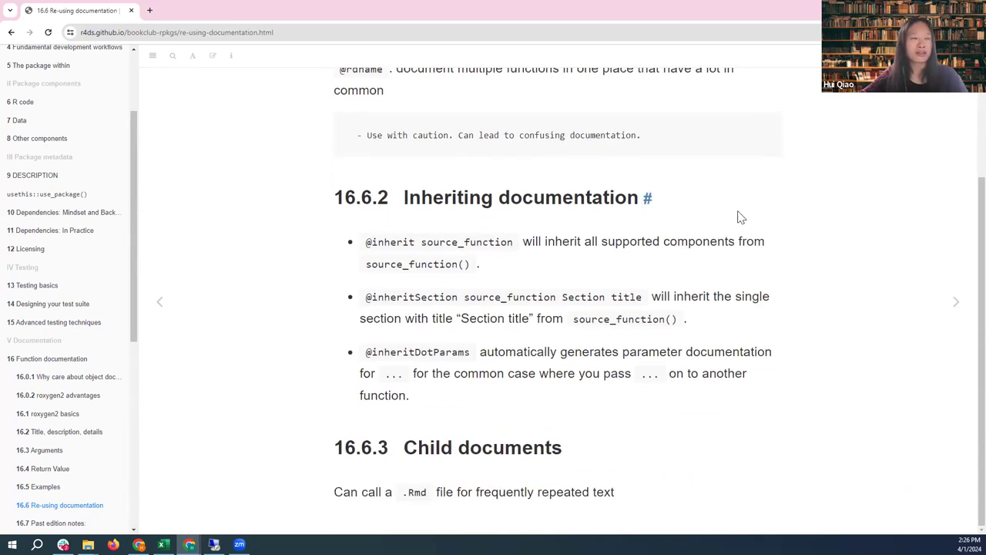
mouse_move(749, 218)
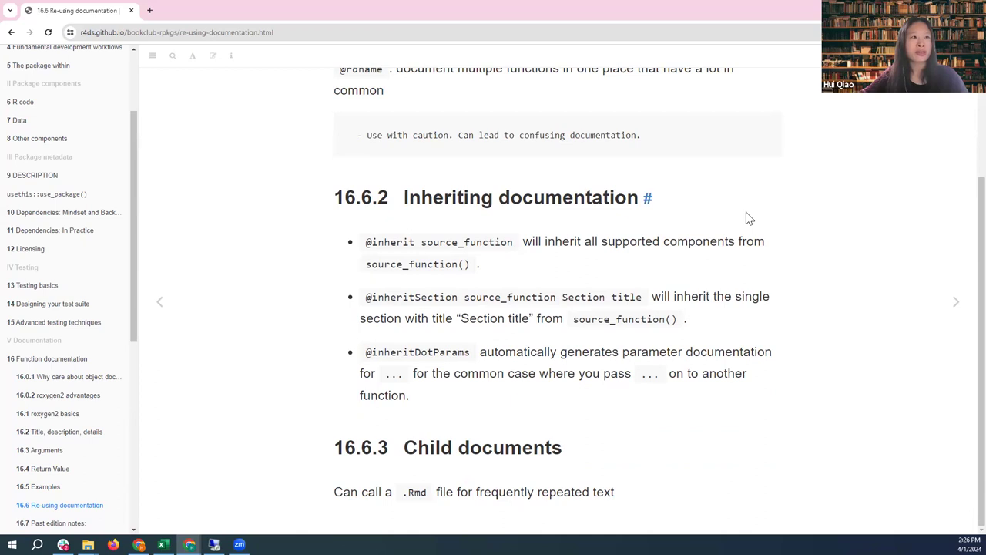
scroll("up", 3)
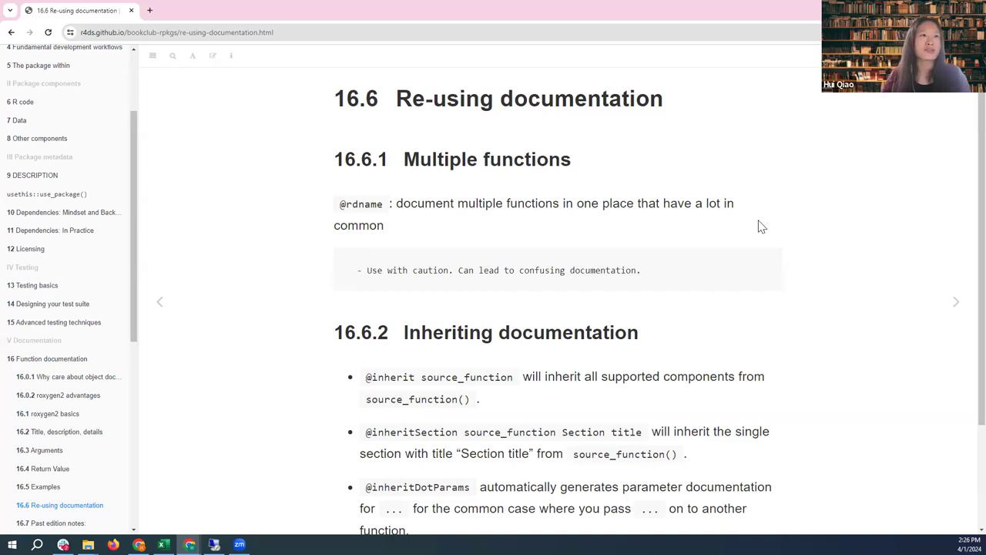
mouse_move(755, 214)
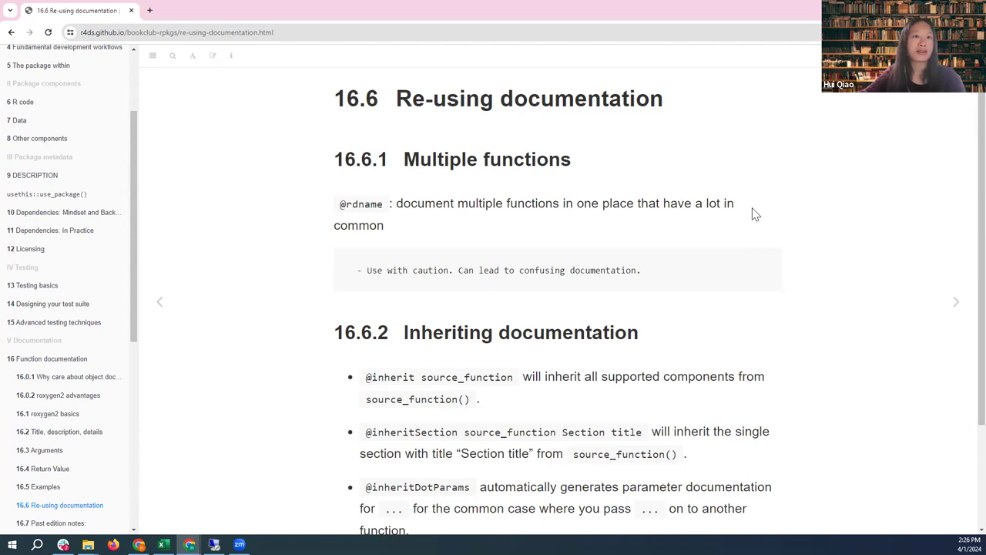
mouse_move(743, 207)
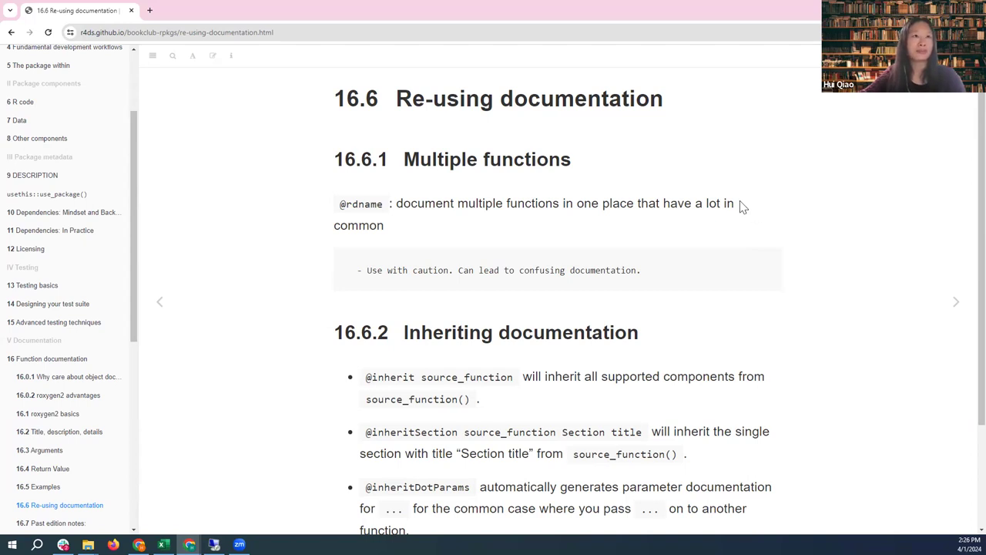
mouse_move(470, 267)
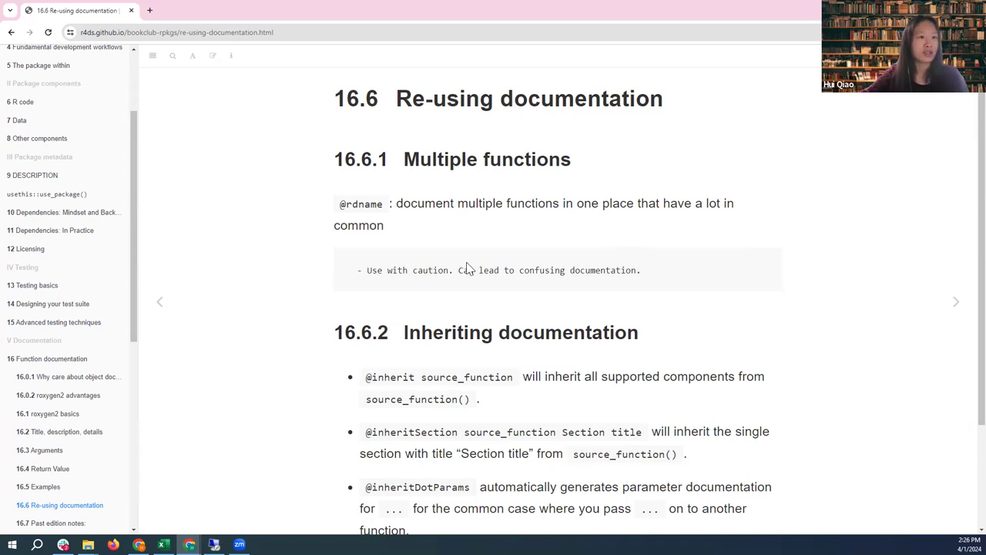
scroll("down", 3)
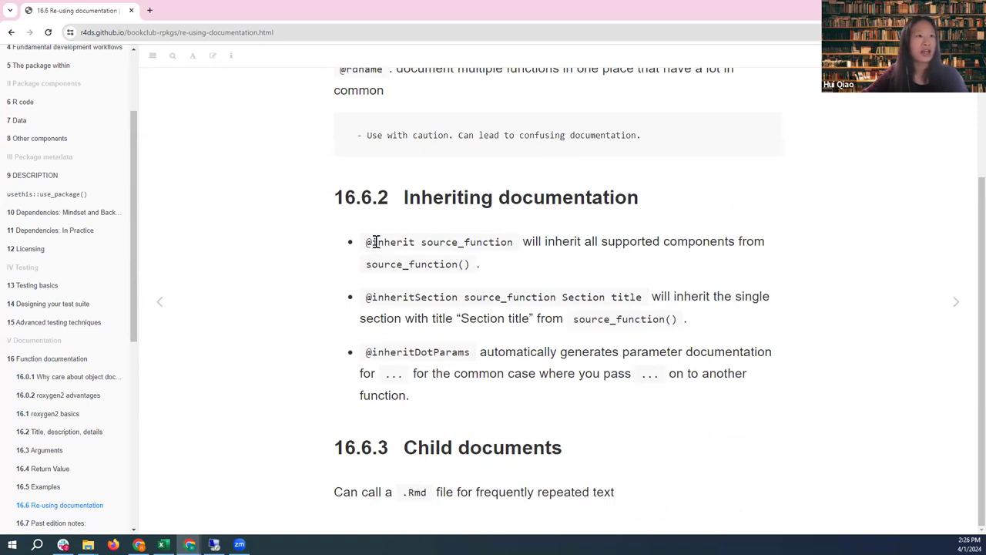
mouse_move(376, 298)
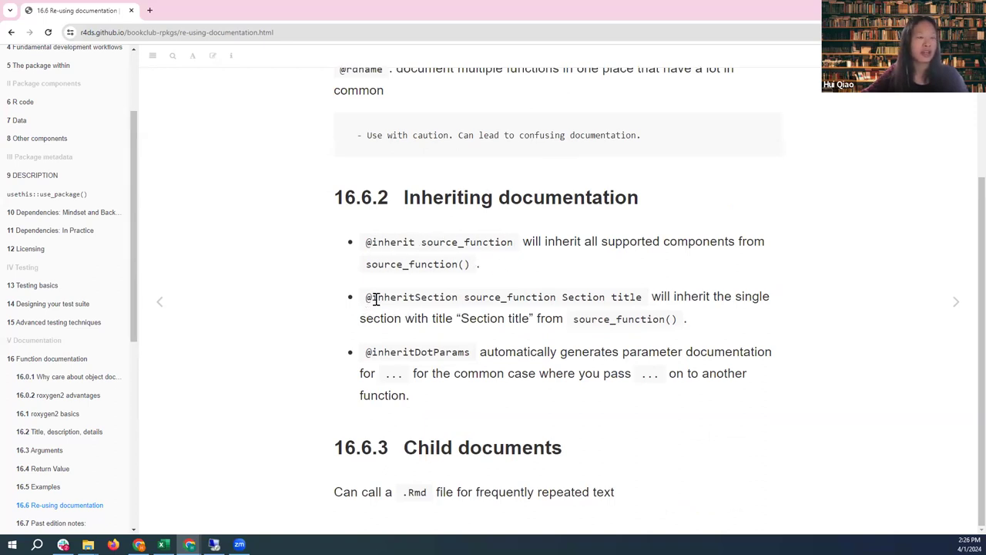
mouse_move(591, 298)
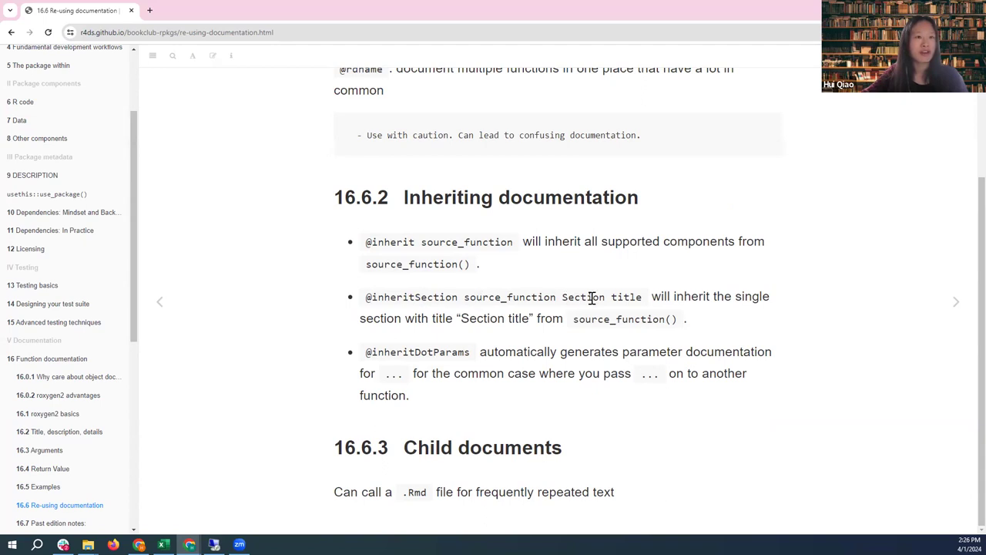
mouse_move(433, 358)
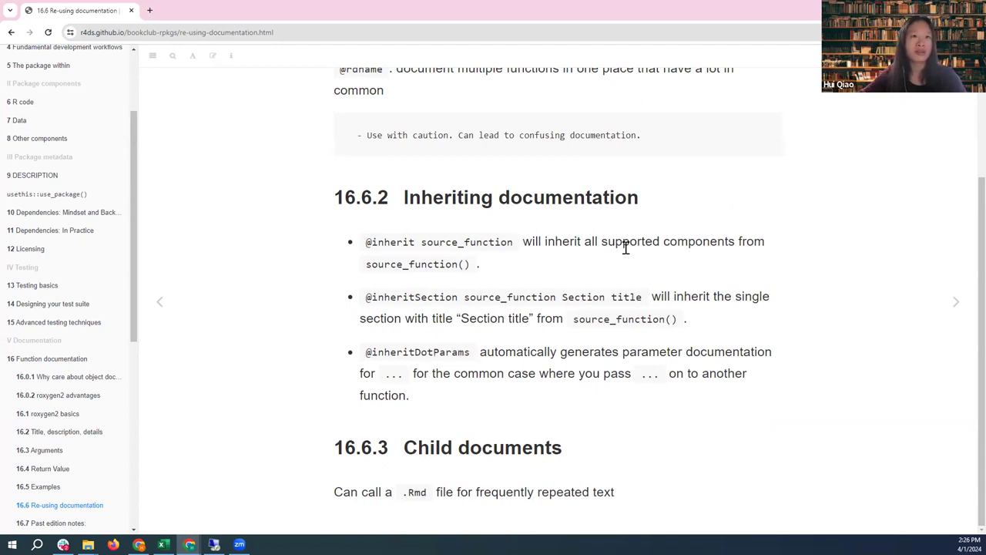
mouse_move(593, 243)
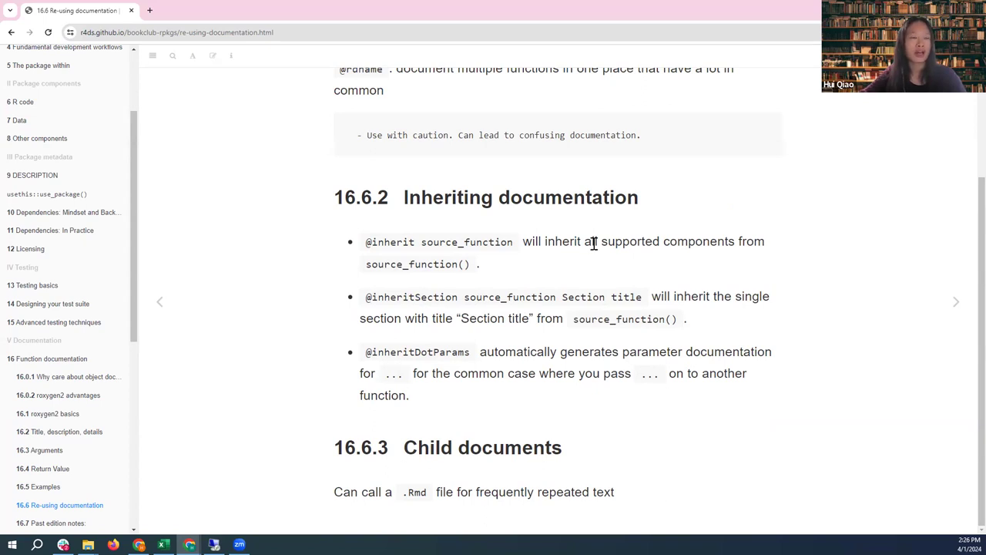
mouse_move(554, 275)
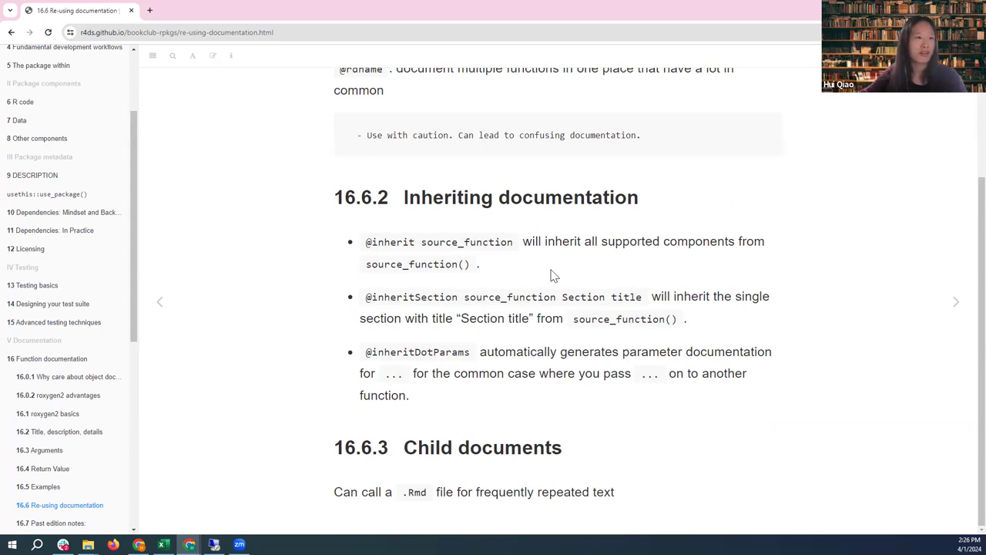
mouse_move(657, 300)
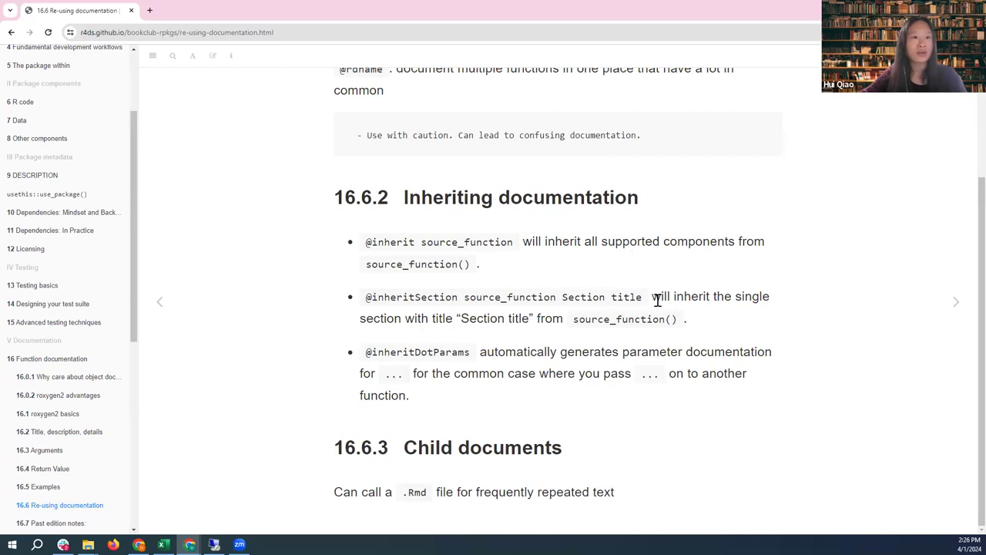
left_click_drag(666, 297, 474, 319)
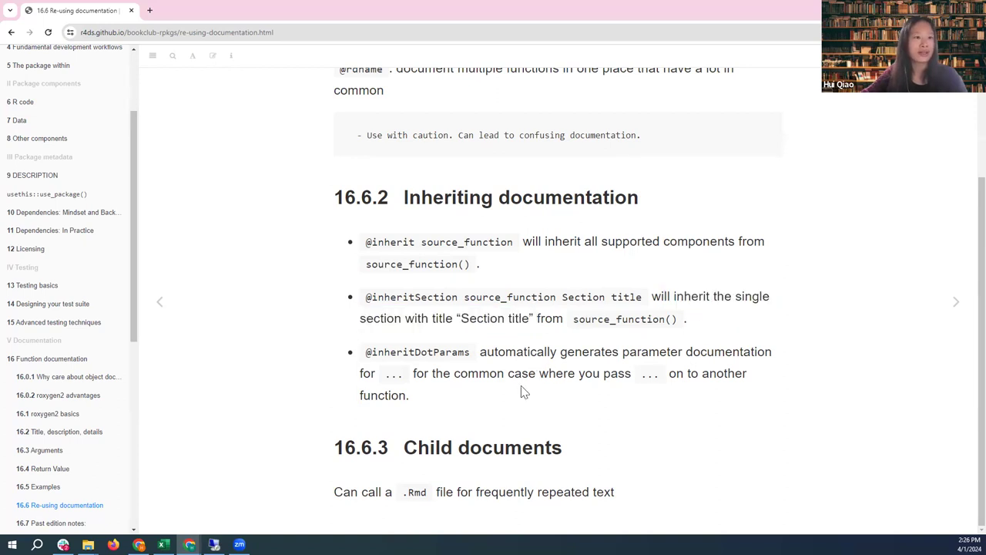
mouse_move(510, 385)
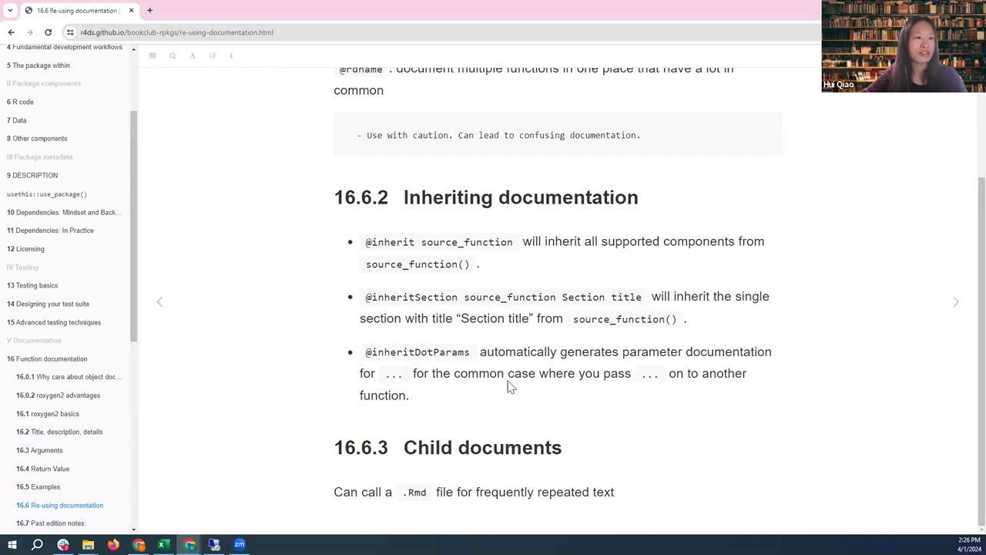
mouse_move(516, 385)
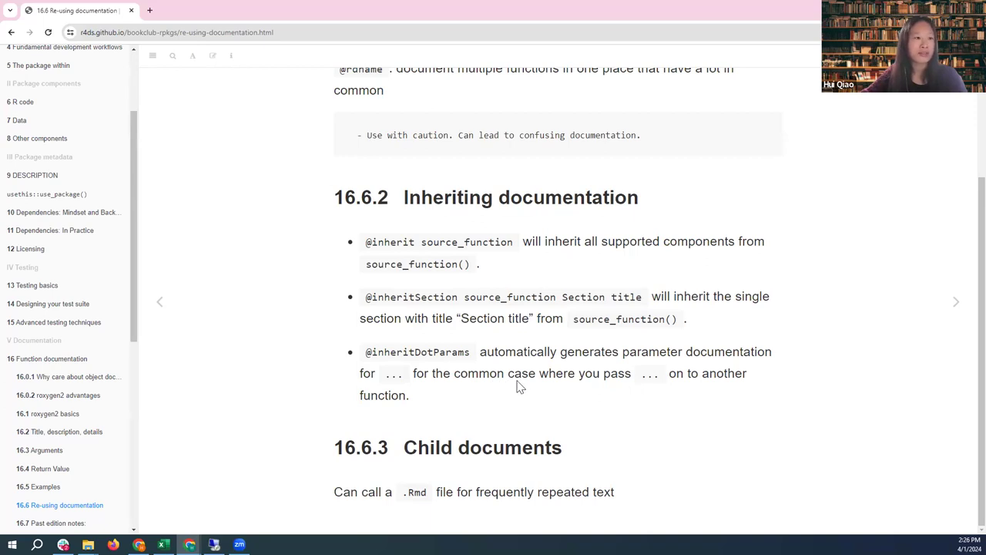
mouse_move(220, 476)
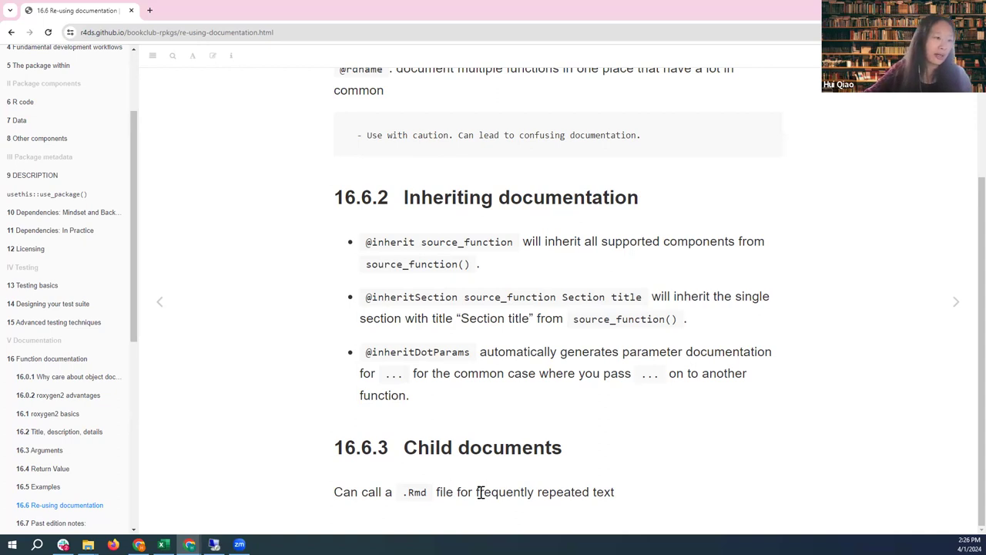
mouse_move(464, 490)
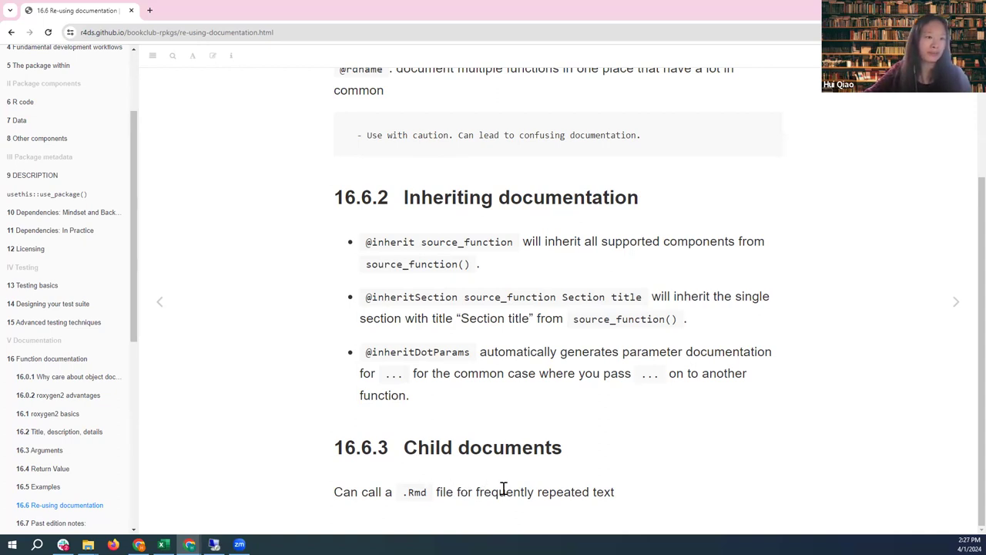
mouse_move(509, 472)
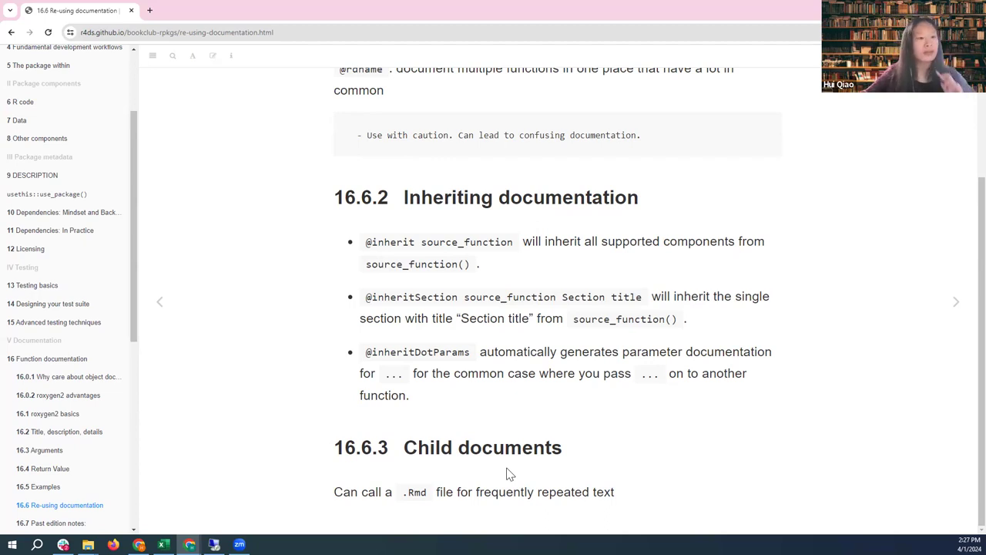
mouse_move(551, 436)
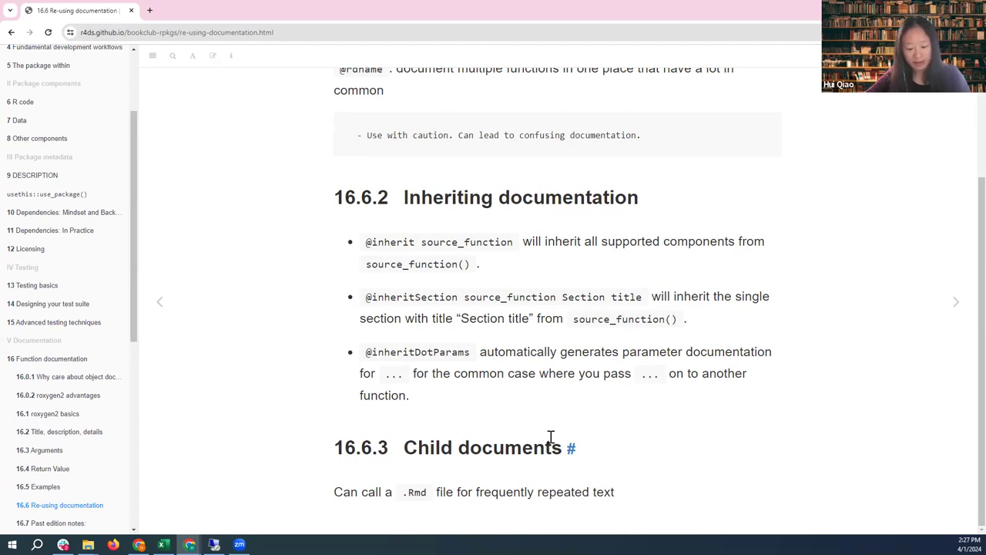
mouse_move(865, 249)
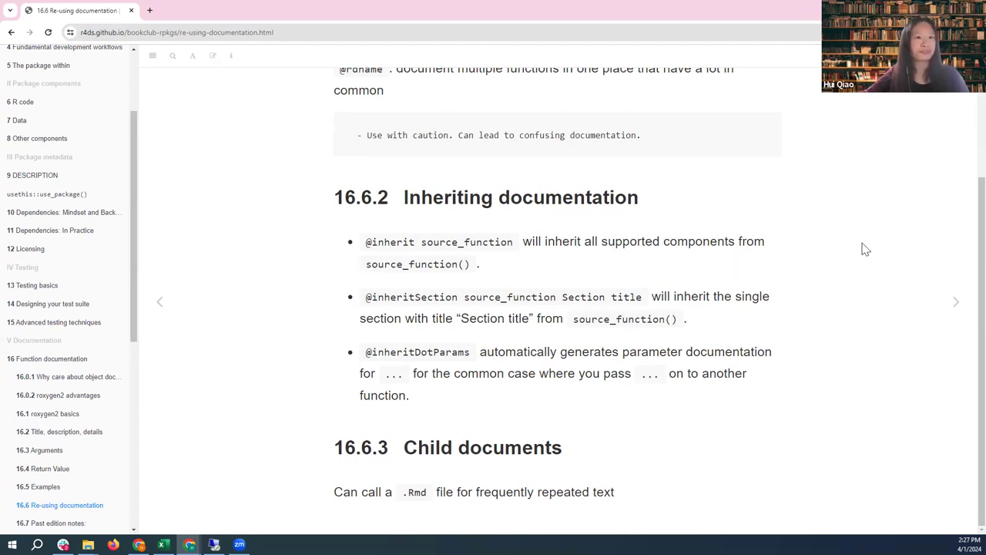
mouse_move(854, 308)
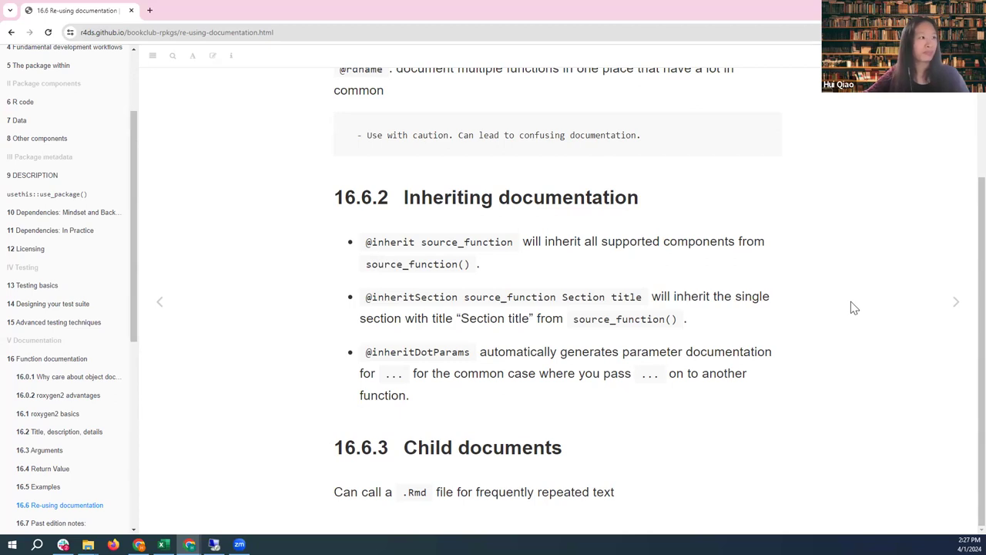
mouse_move(957, 301)
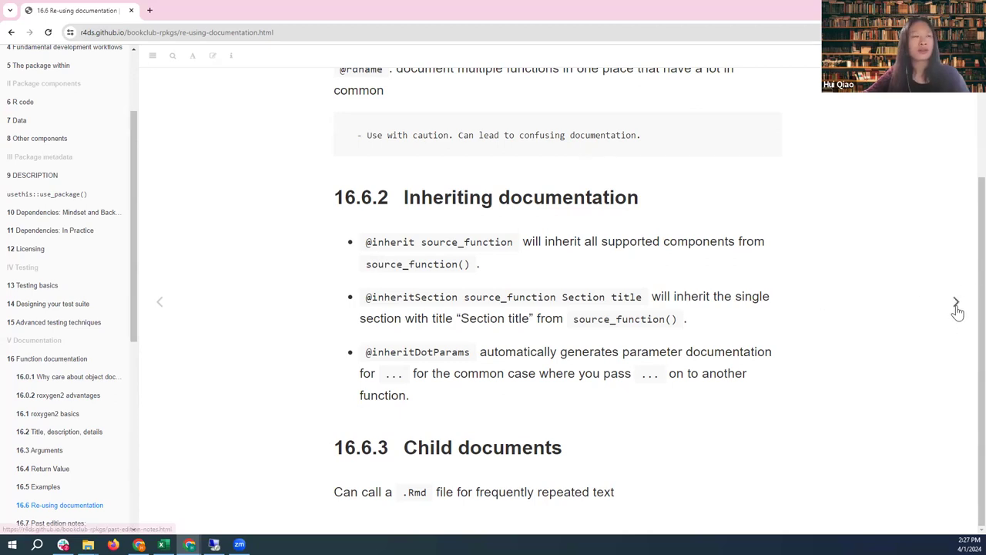
left_click(956, 301)
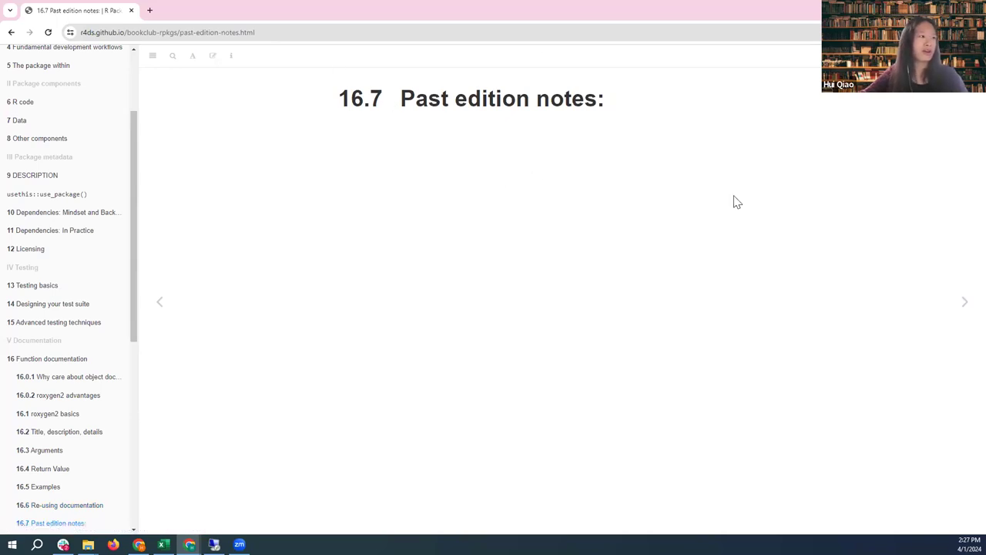
left_click(964, 301)
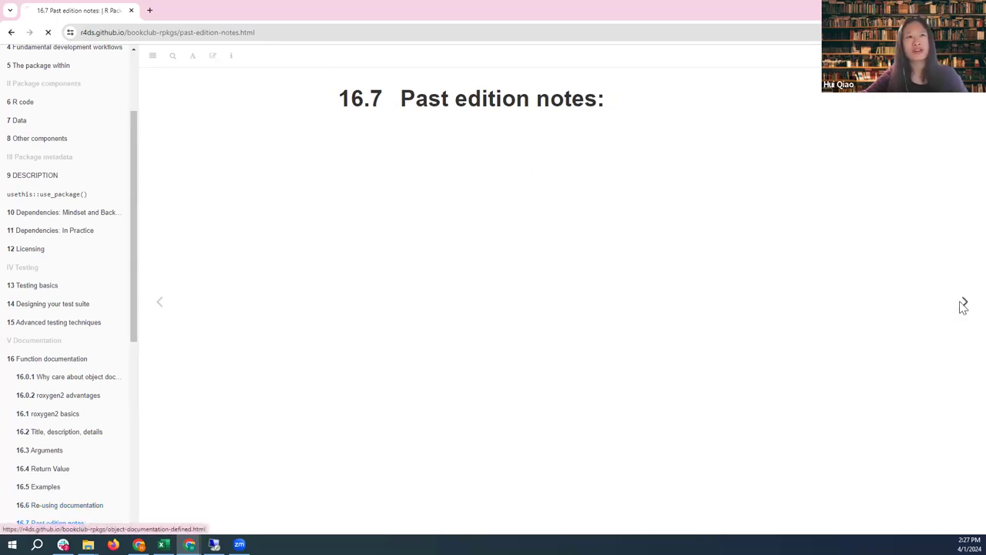
left_click(965, 302)
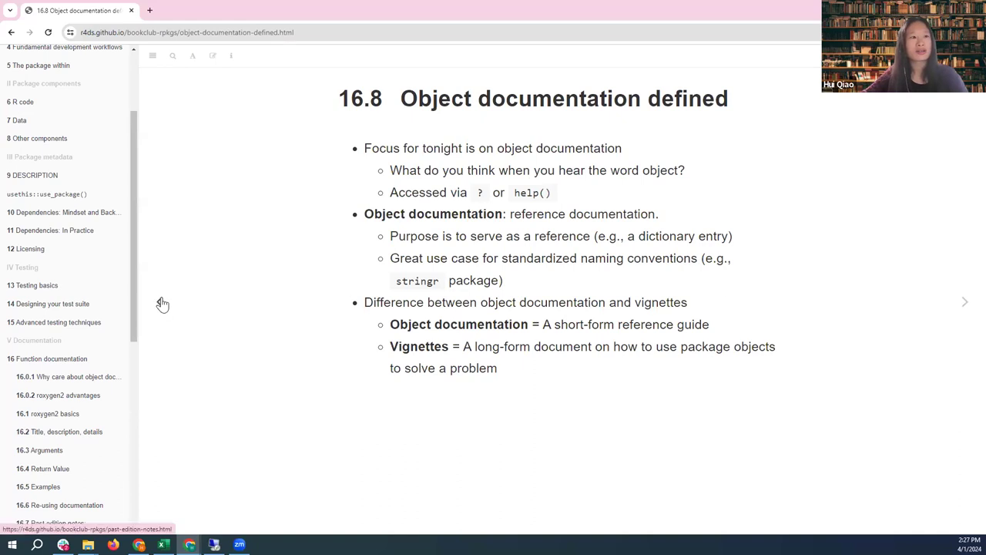
left_click(162, 301)
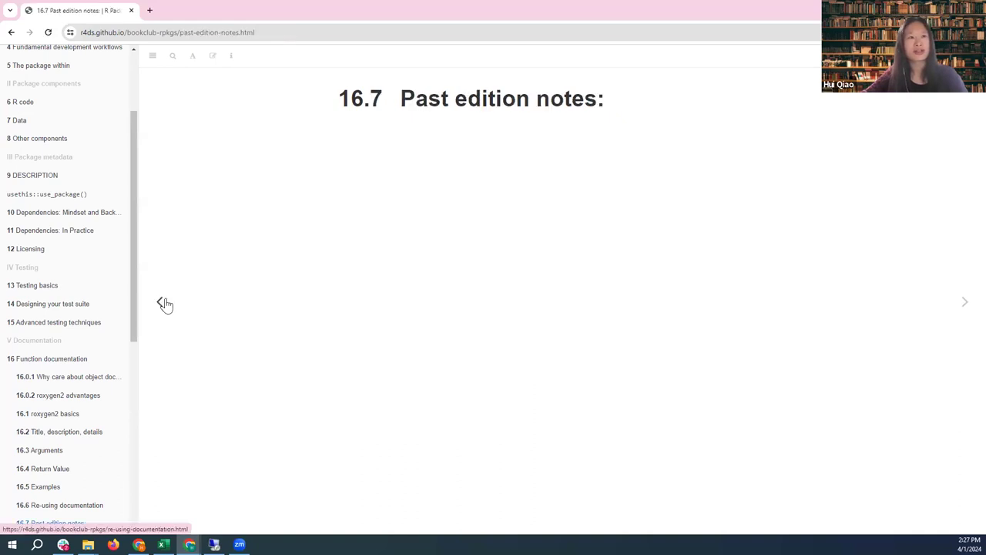
left_click(964, 301)
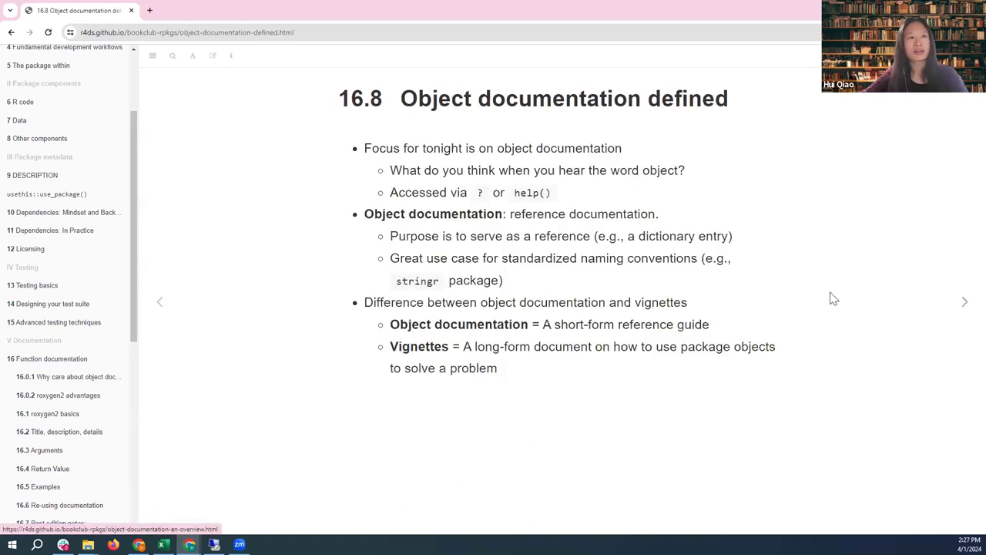
mouse_move(256, 323)
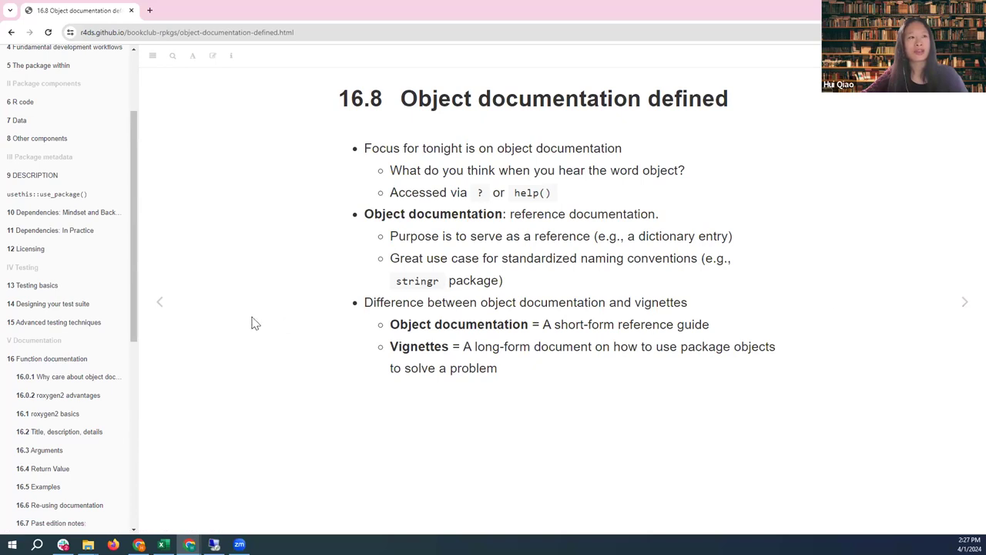
left_click(160, 301)
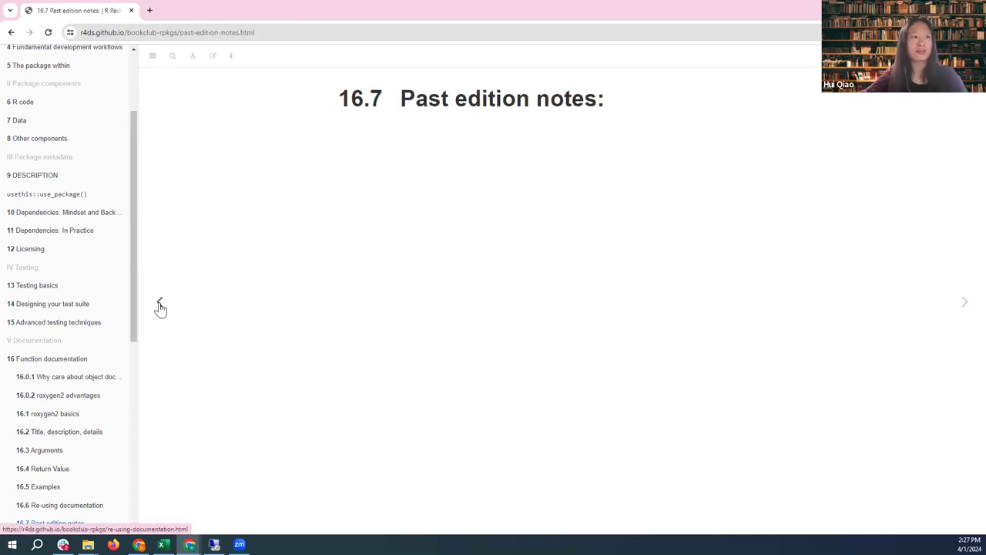
left_click(160, 301)
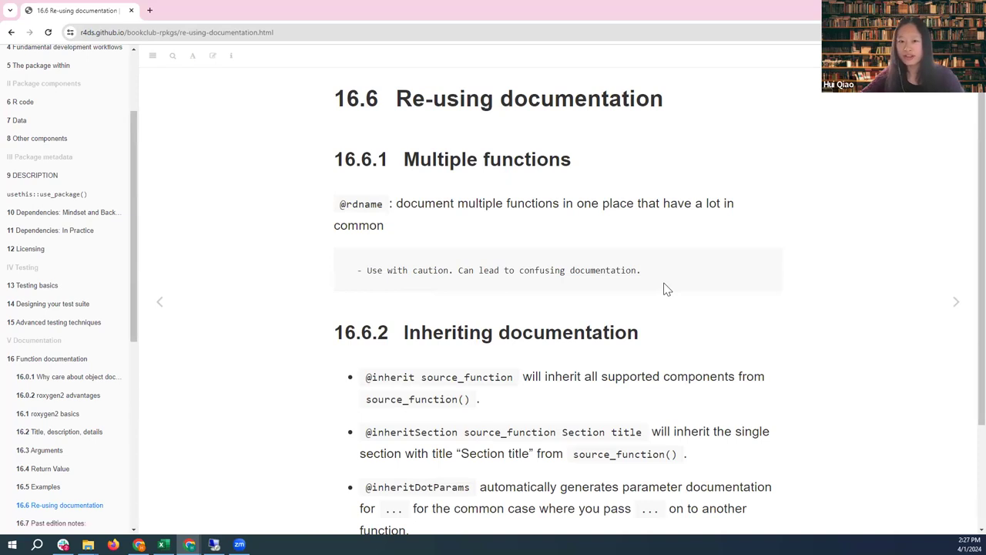